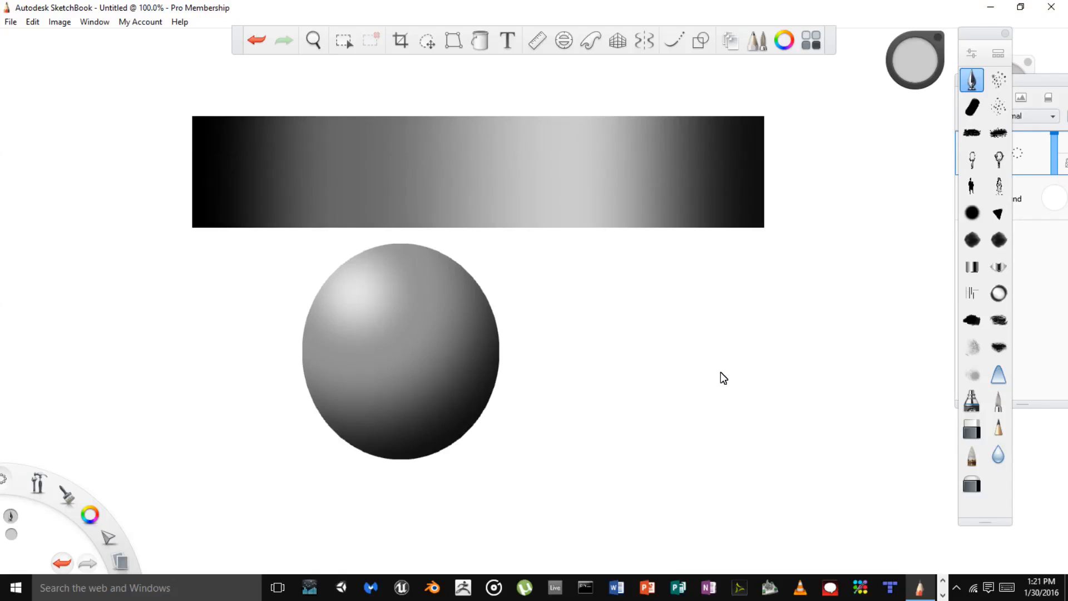
pyautogui.moveTo(845, 122)
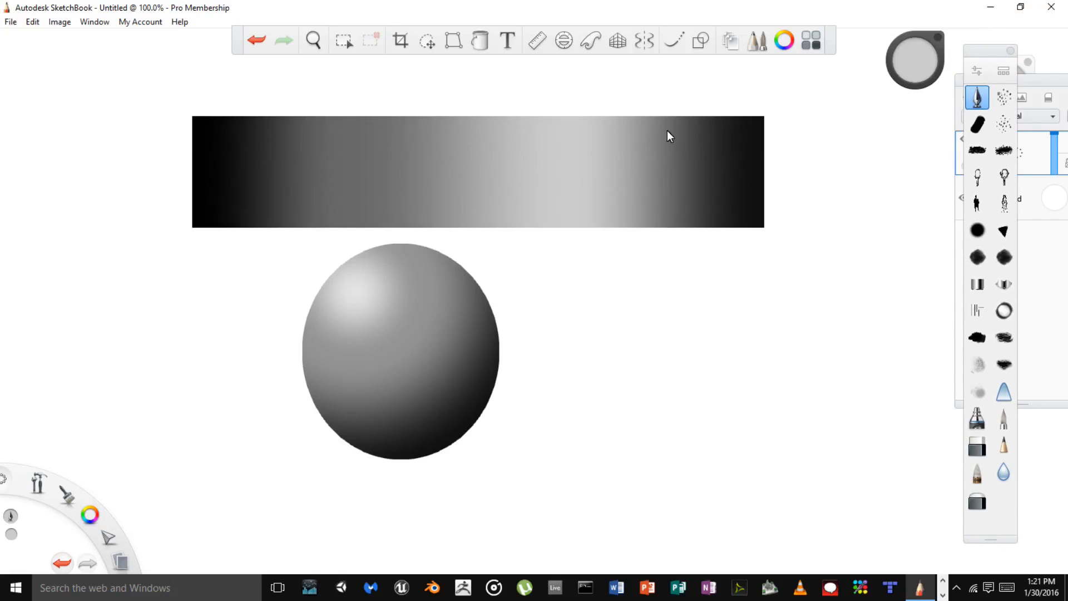
pyautogui.moveTo(581, 460)
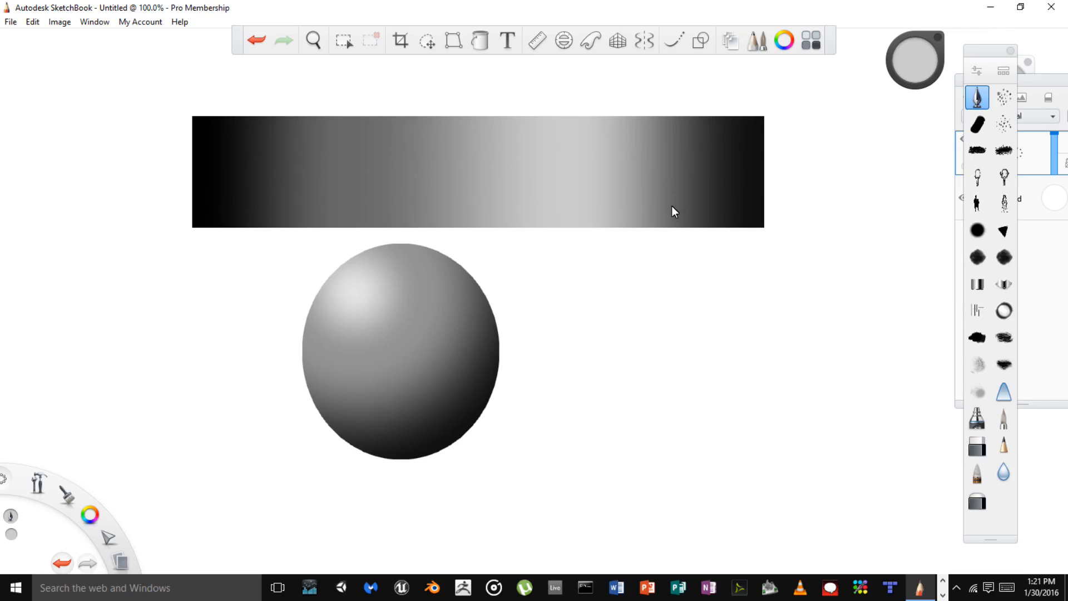
pyautogui.moveTo(691, 162)
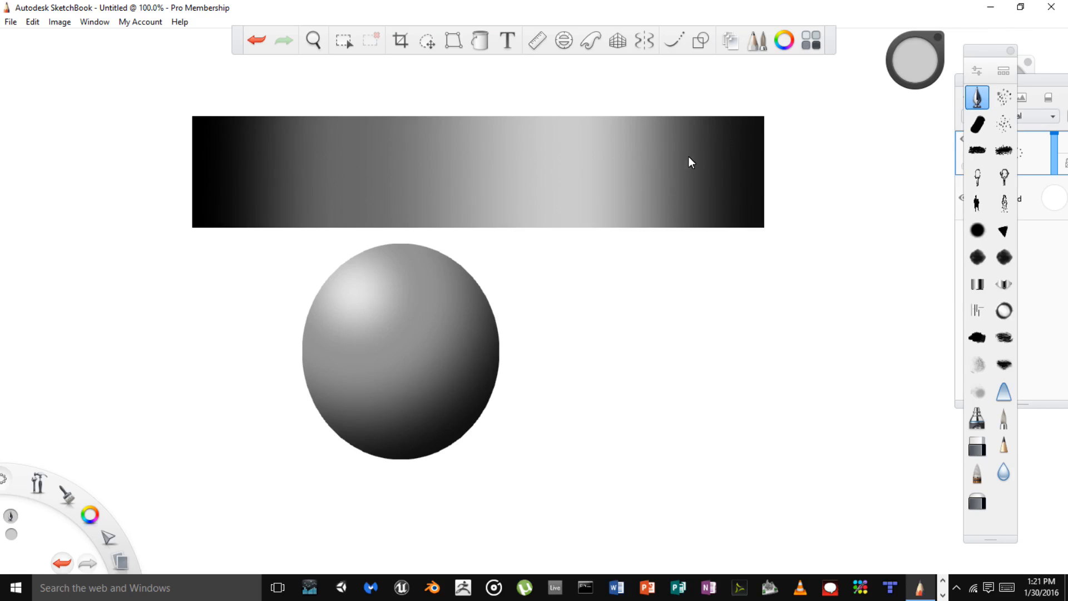
pyautogui.moveTo(689, 293)
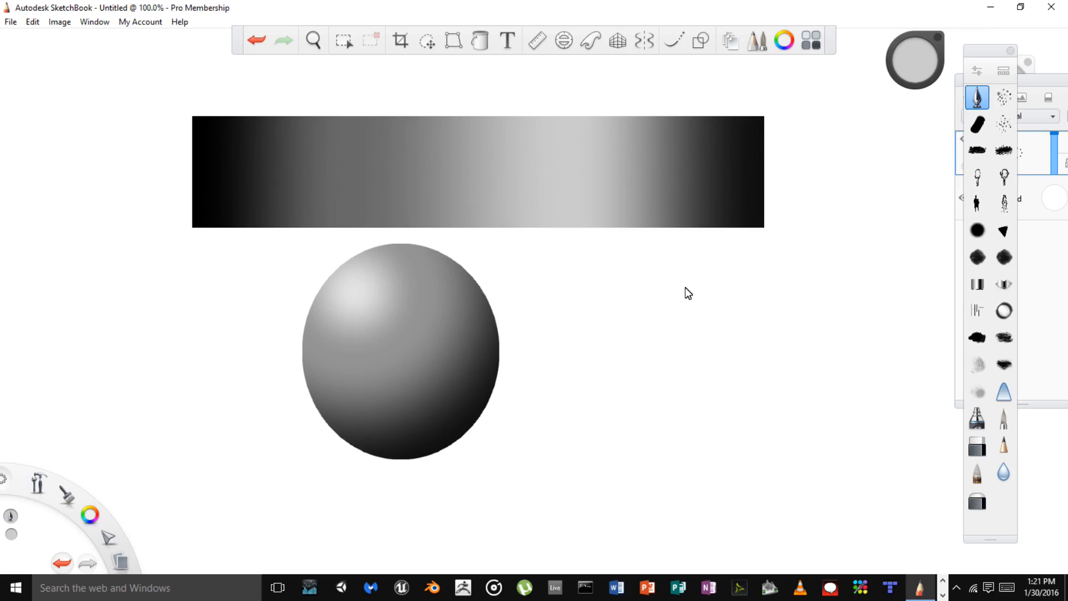
pyautogui.moveTo(681, 209)
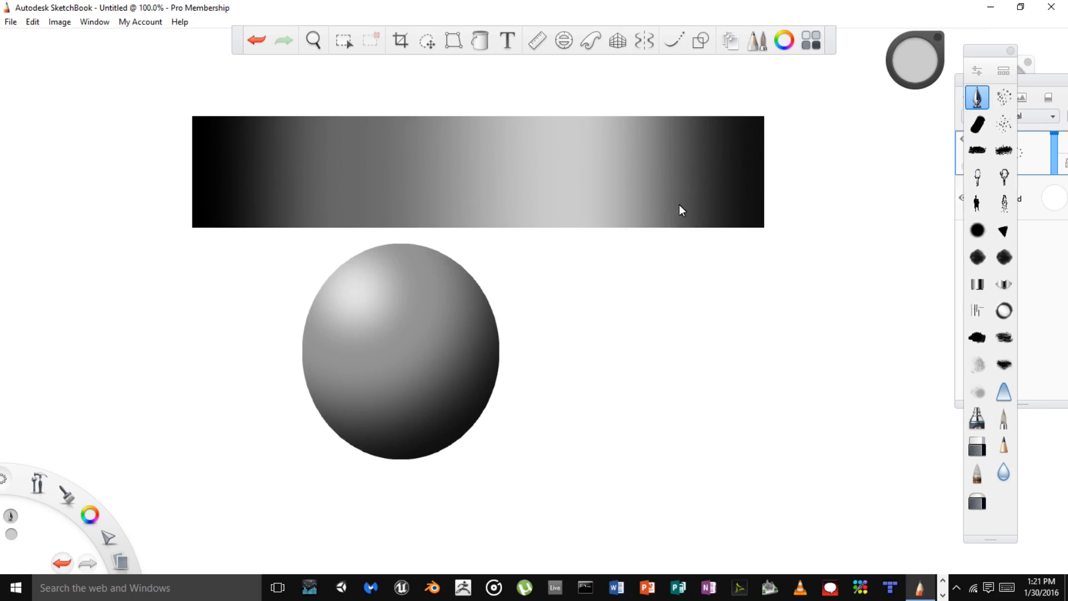
pyautogui.moveTo(655, 236)
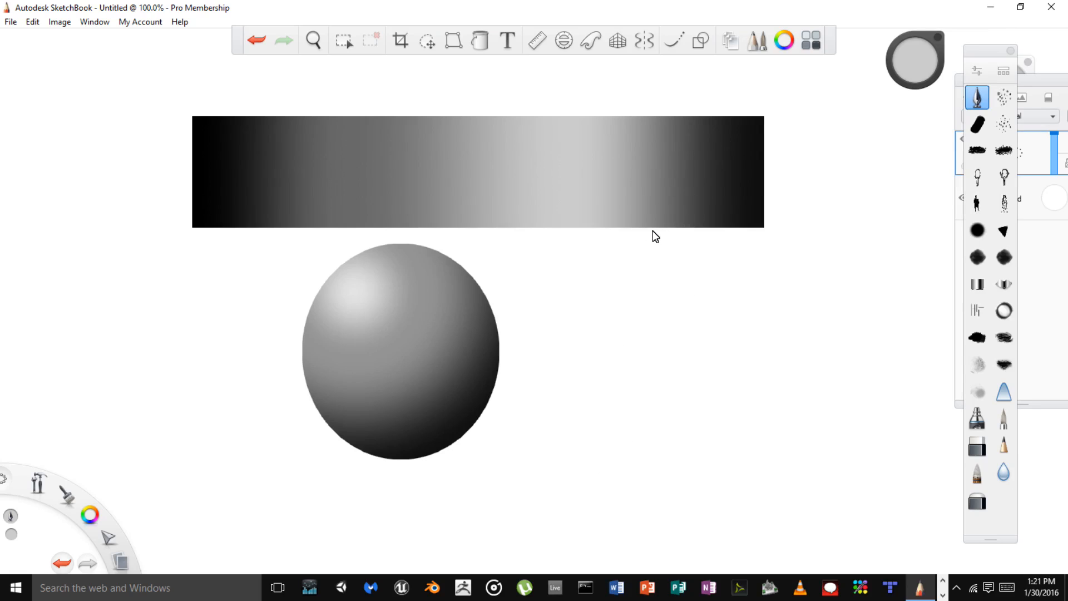
pyautogui.moveTo(659, 194)
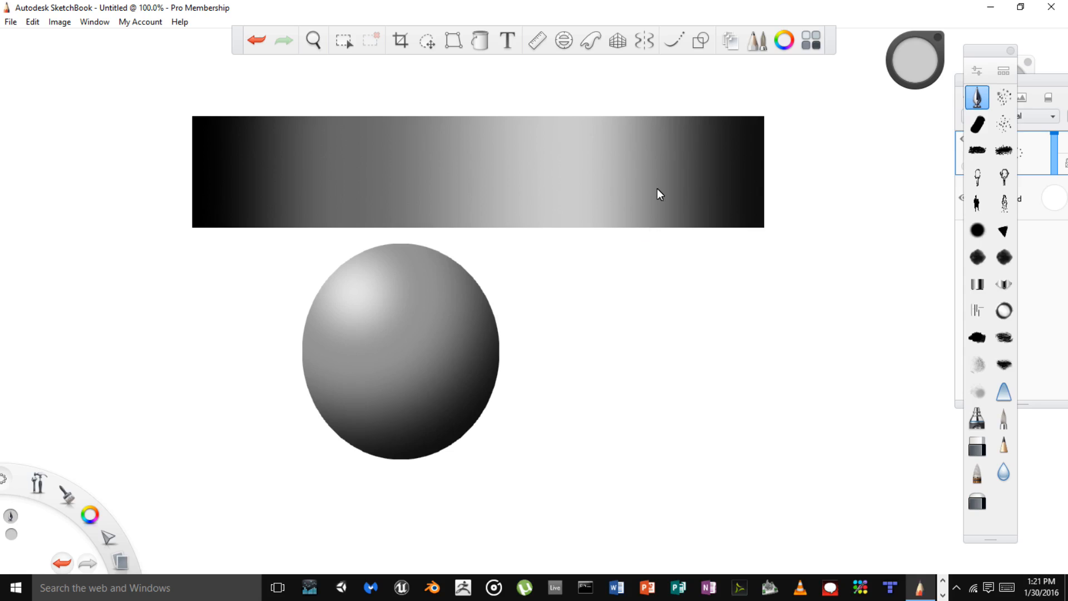
pyautogui.moveTo(627, 291)
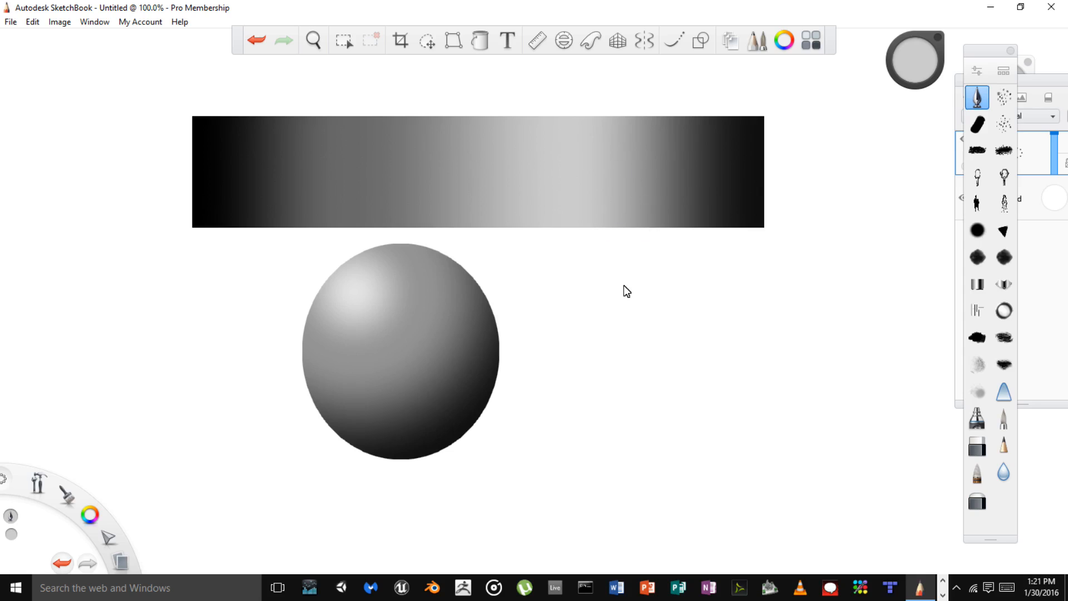
pyautogui.moveTo(623, 298)
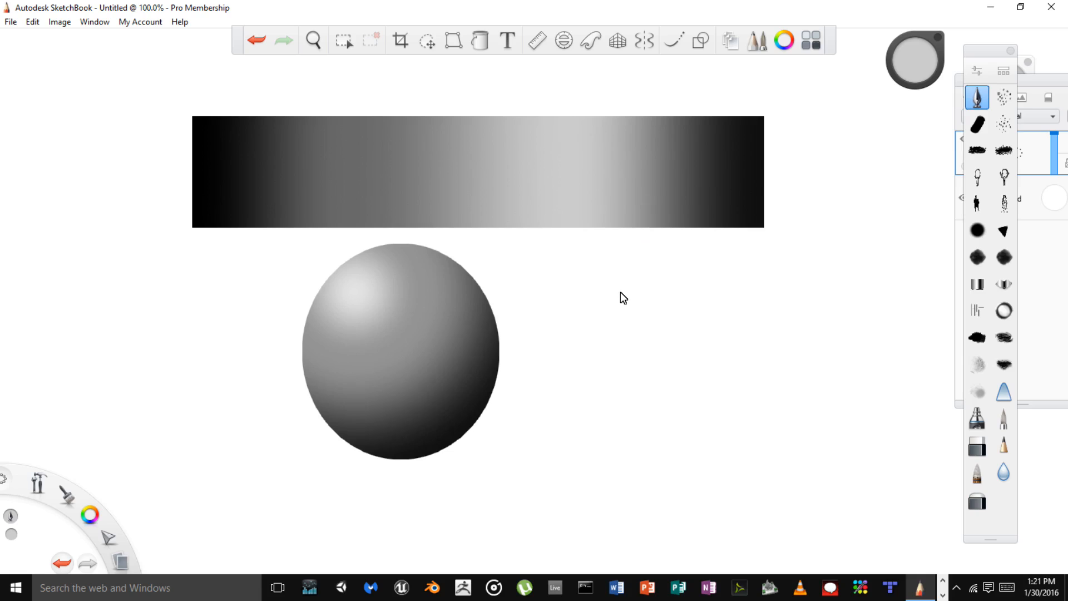
pyautogui.moveTo(679, 216)
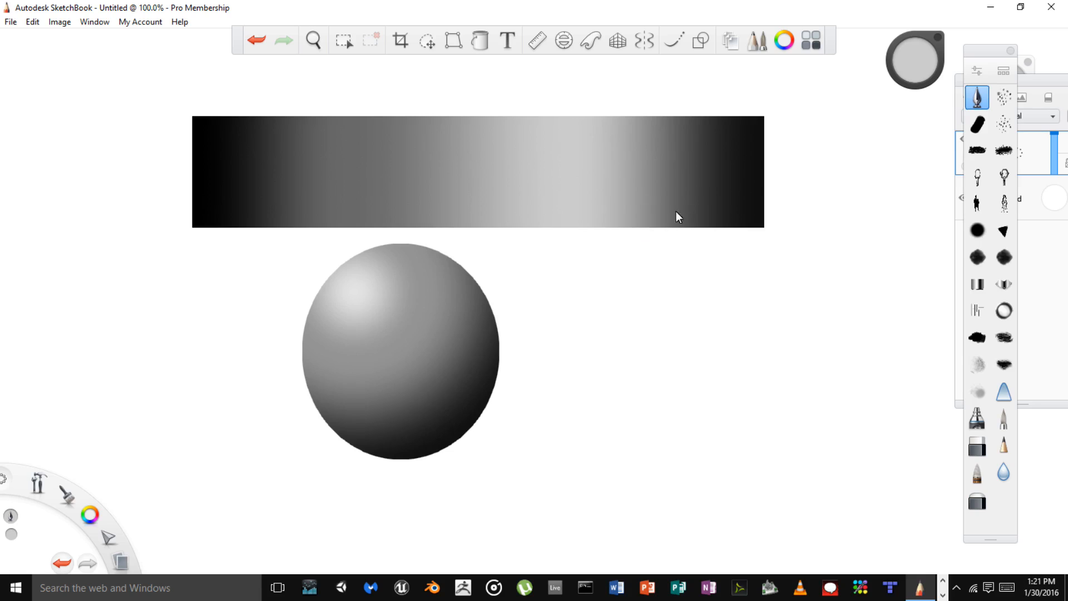
pyautogui.moveTo(627, 317)
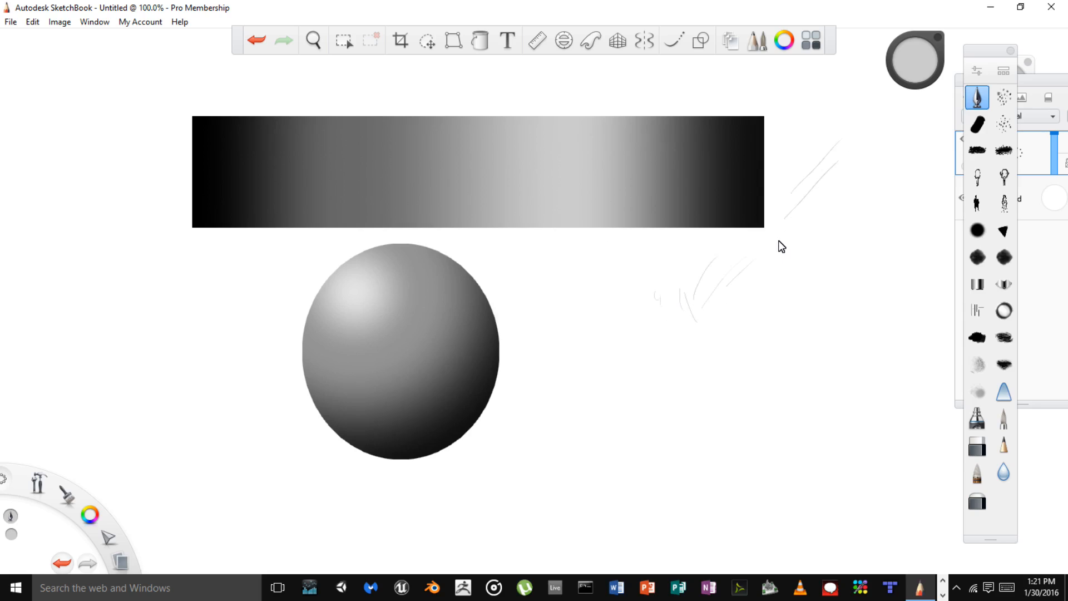
pyautogui.moveTo(766, 267)
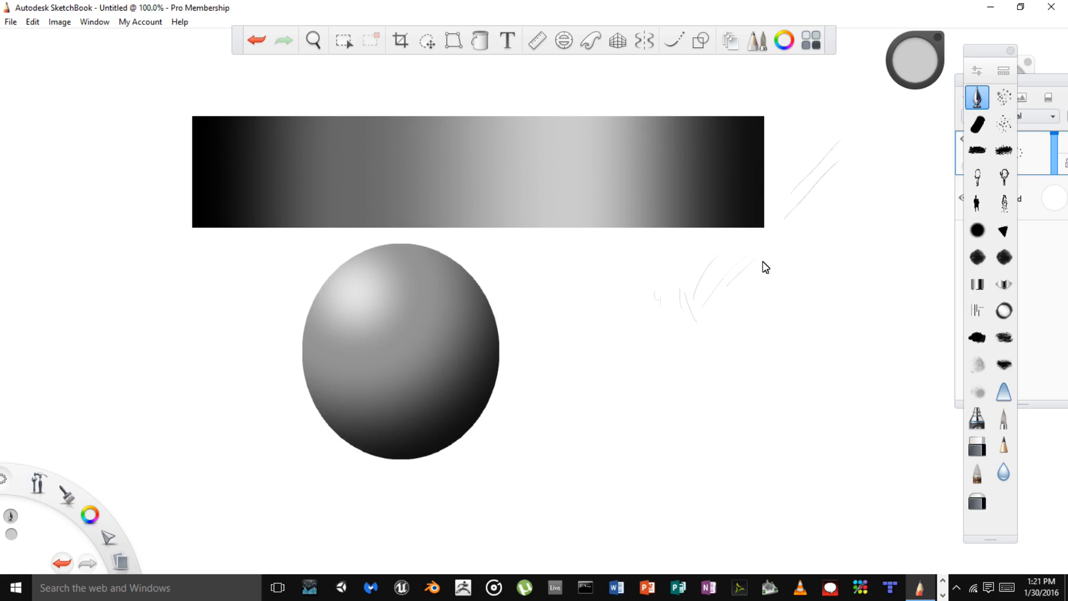
pyautogui.moveTo(595, 311)
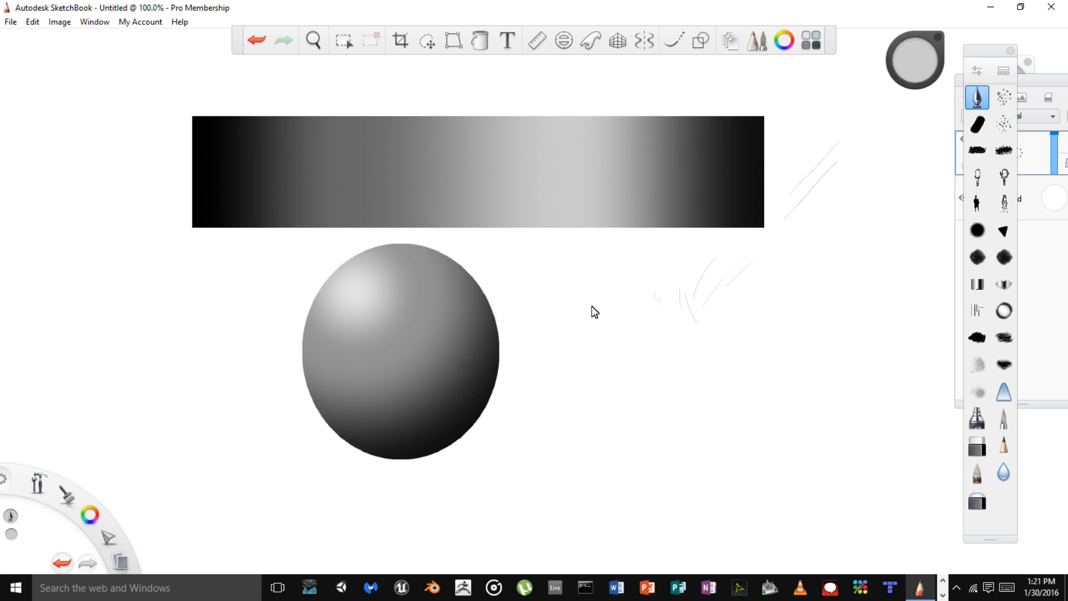
pyautogui.moveTo(600, 295)
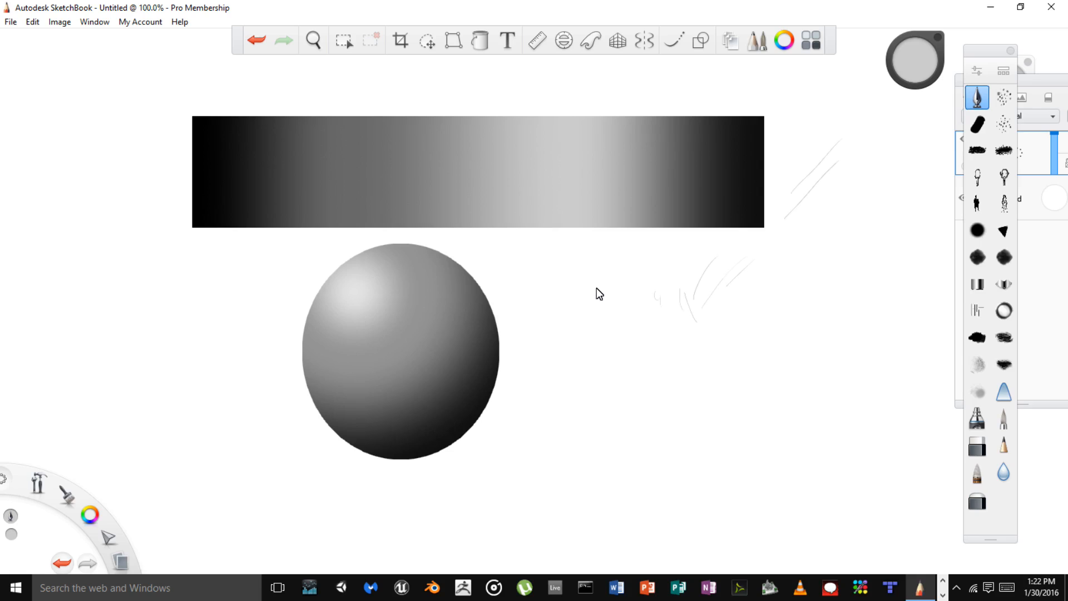
pyautogui.moveTo(909, 162)
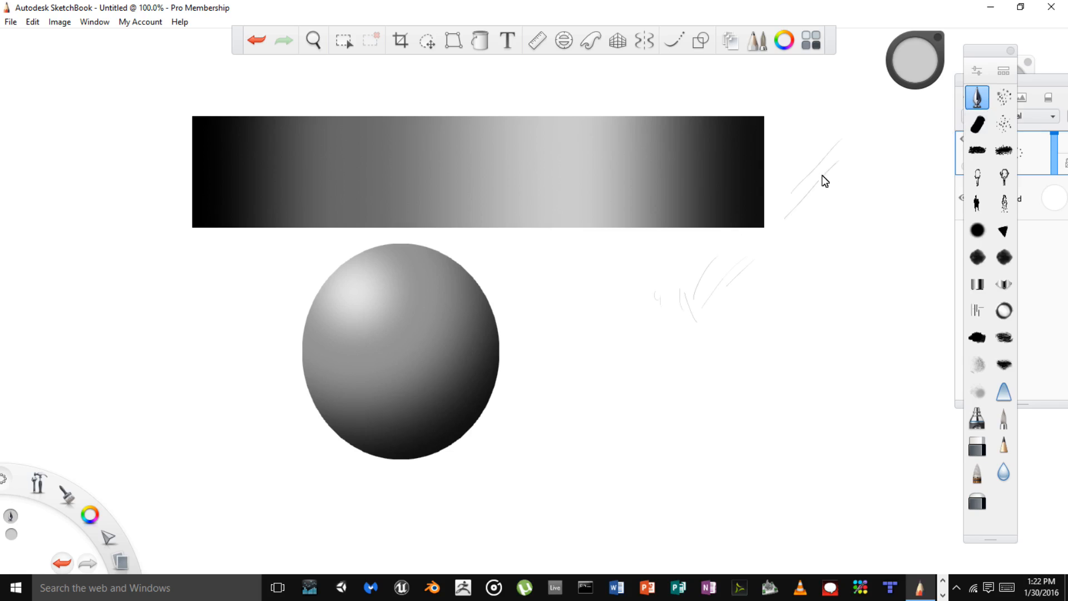
pyautogui.moveTo(920, 174)
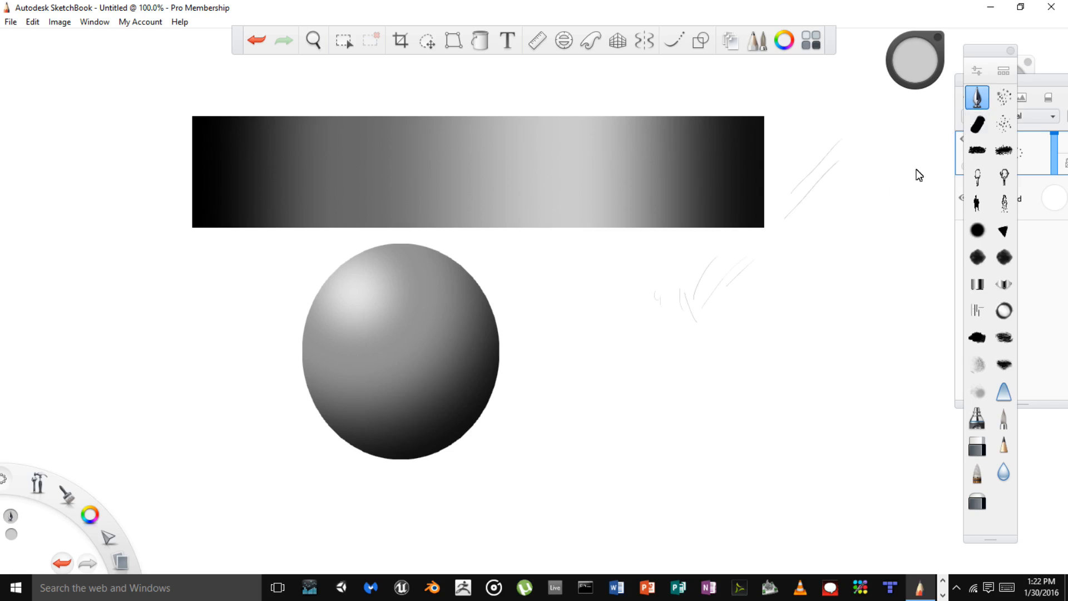
pyautogui.moveTo(255, 39)
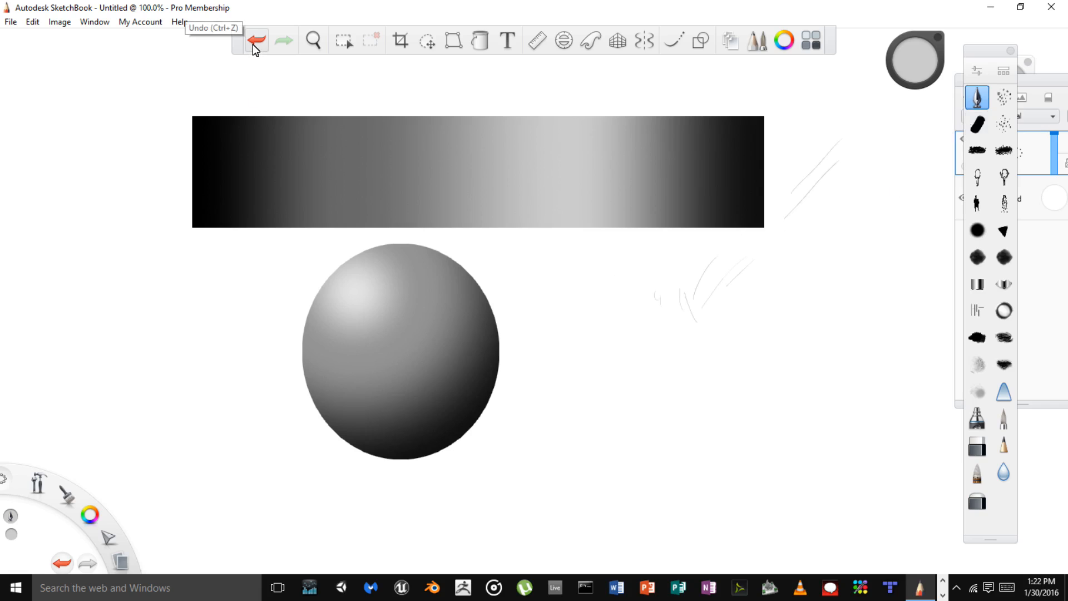
pyautogui.moveTo(1042, 85)
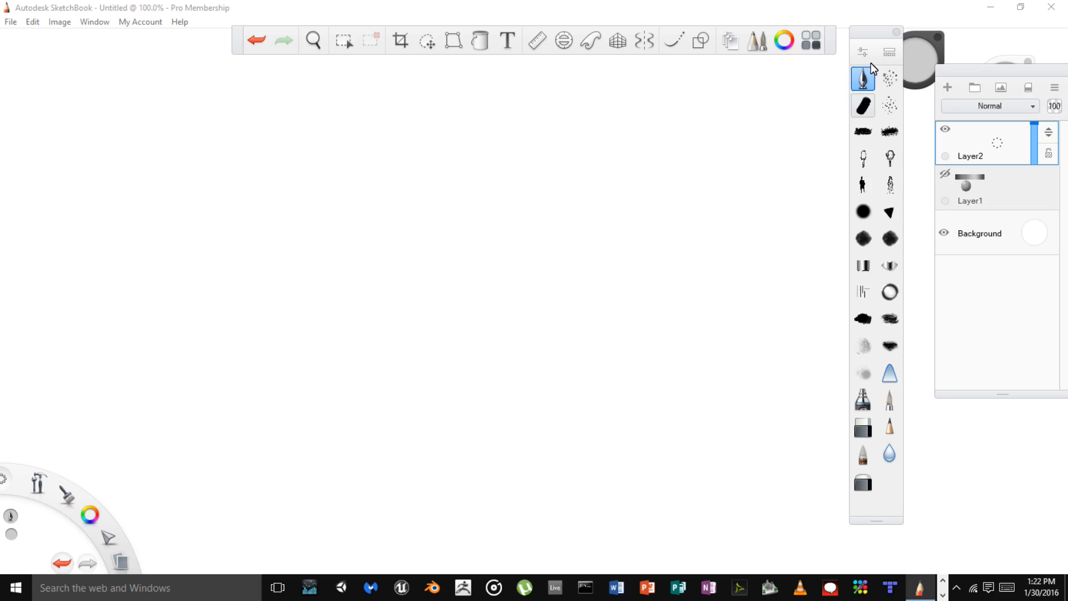
# - Hide Layer1, select Layer2, and paint overlapping light gray and dark gray hard-brush strokes
pyautogui.click(862, 106)
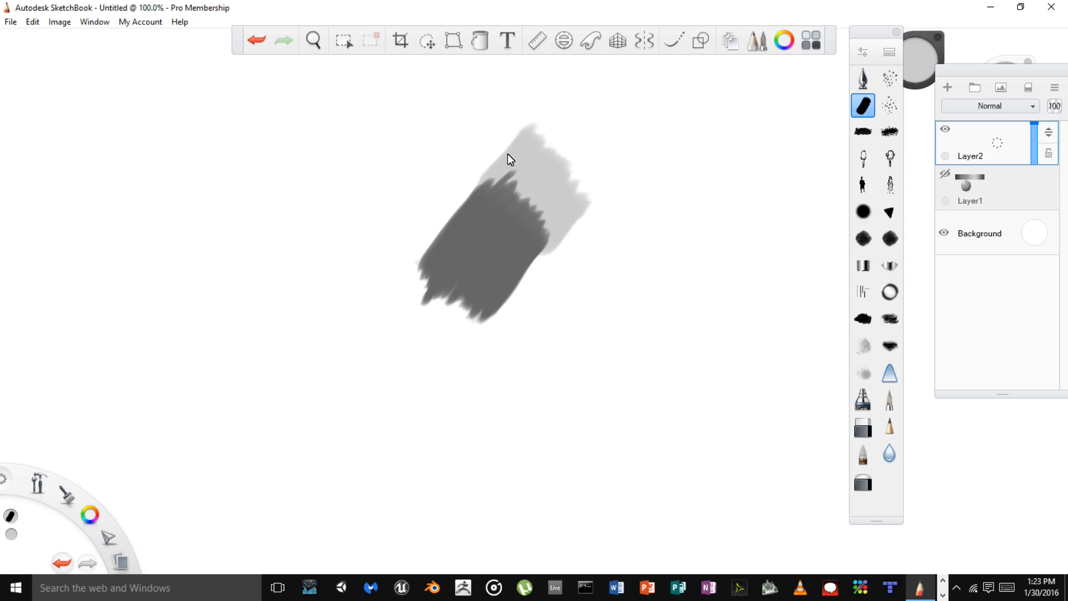
pyautogui.moveTo(864, 28)
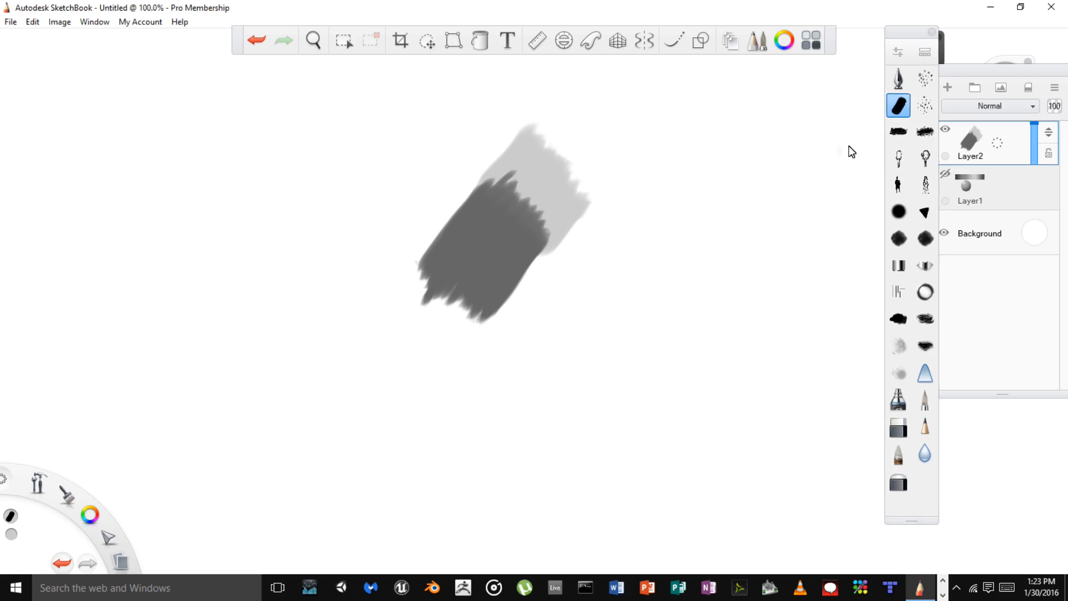
pyautogui.moveTo(752, 246)
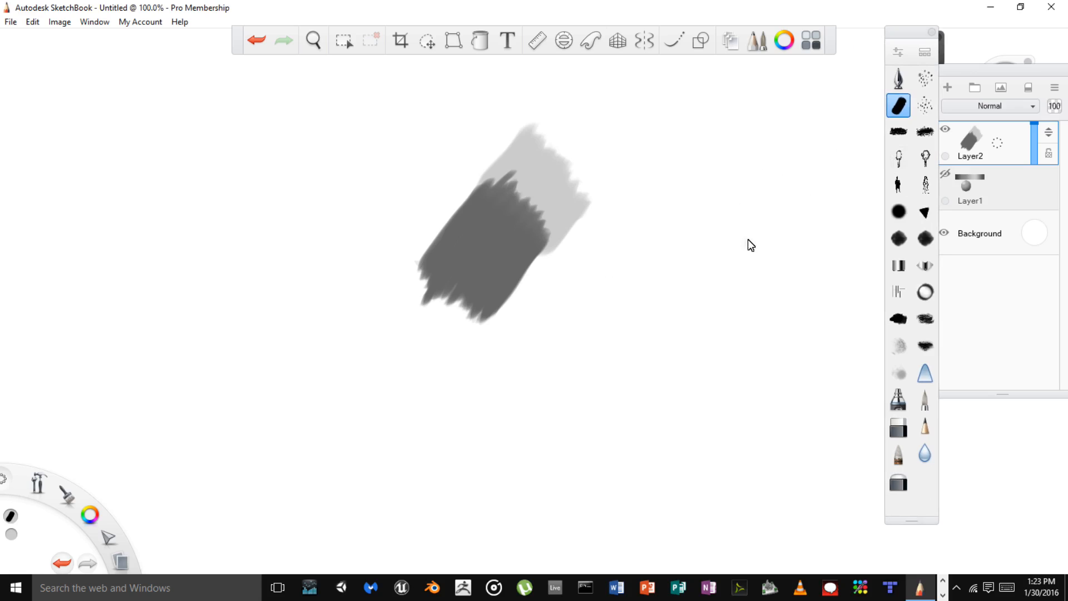
pyautogui.moveTo(888, 140)
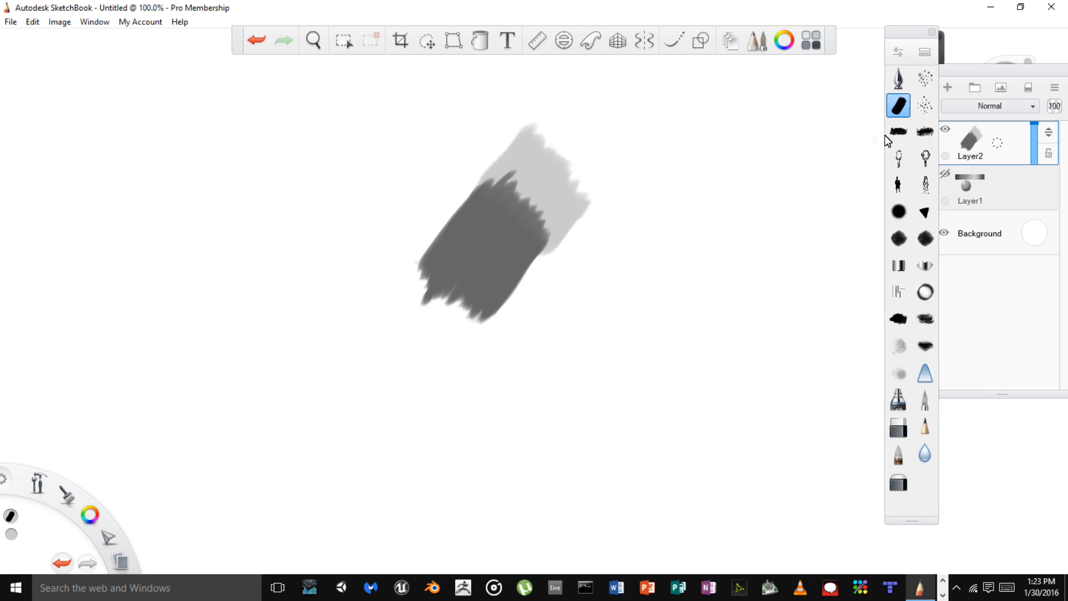
# - Soften the edge where the dark gray patch meets the light gray patch
pyautogui.click(313, 39)
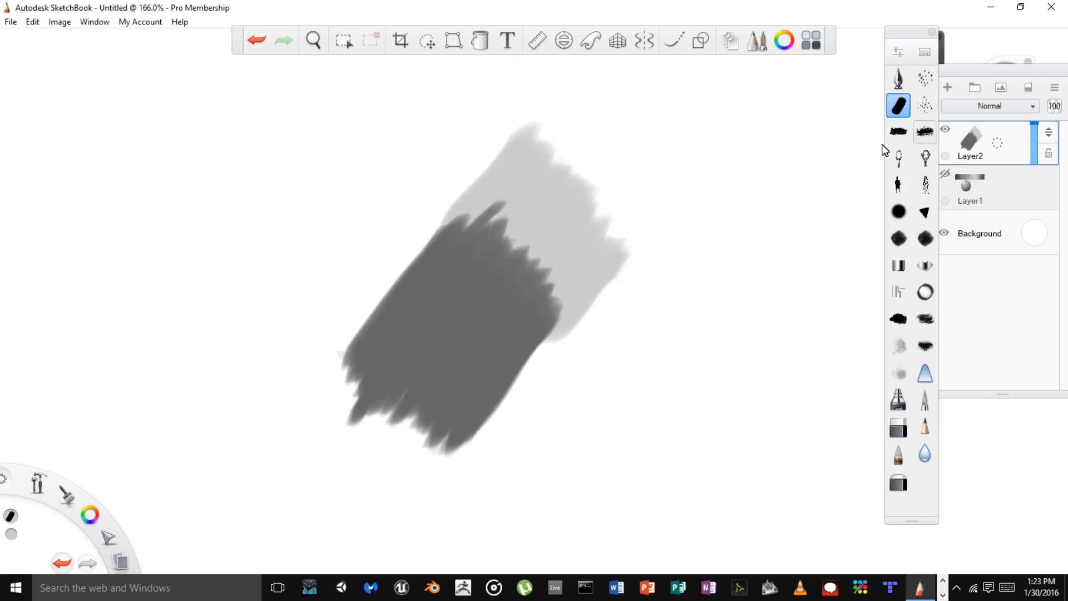
pyautogui.moveTo(572, 319)
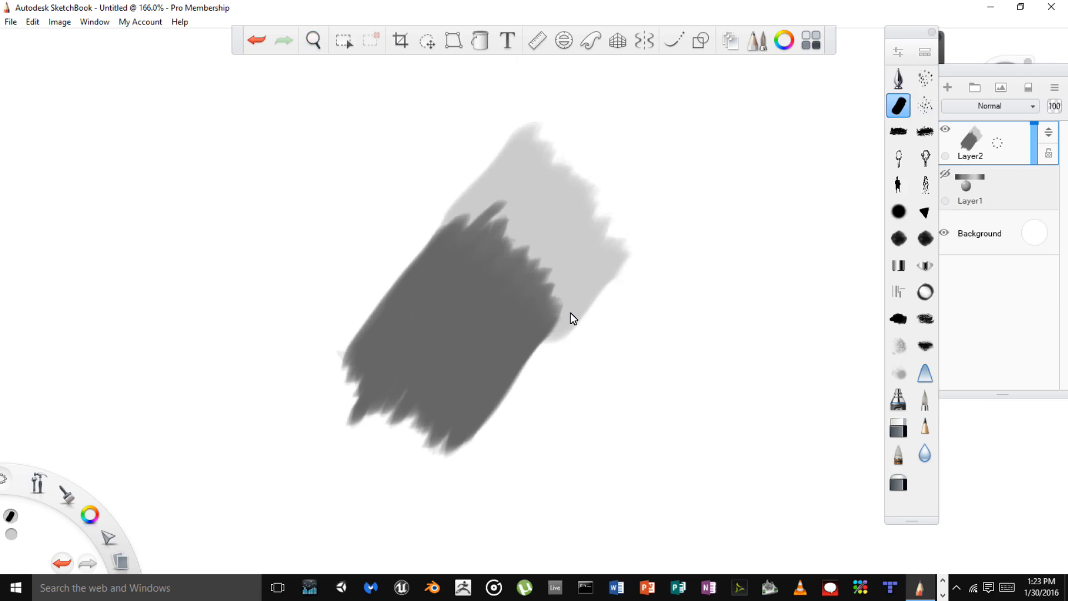
pyautogui.press('alt')
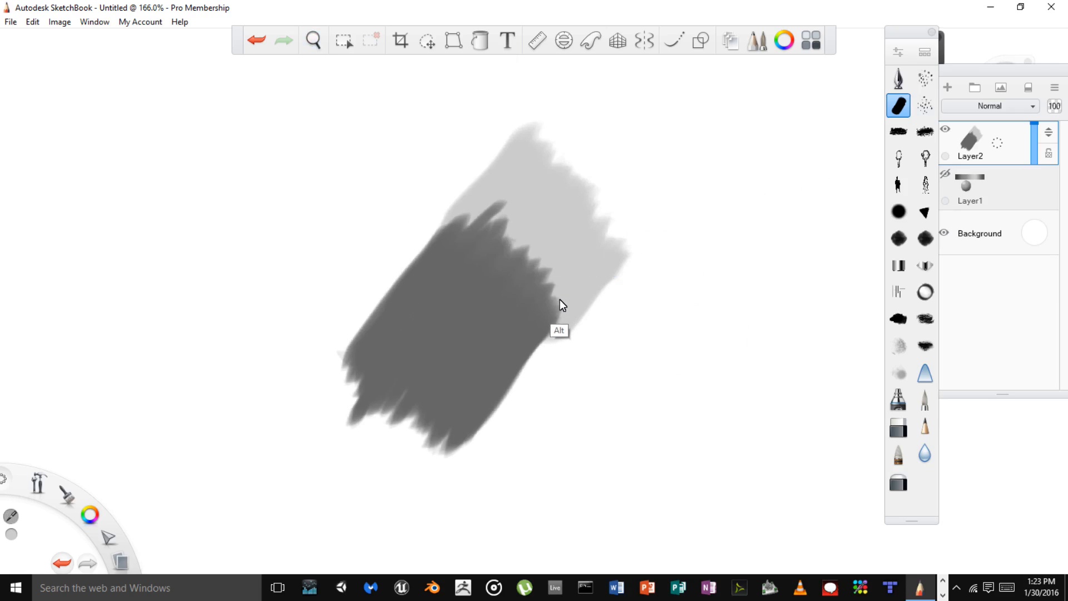
pyautogui.moveTo(565, 320)
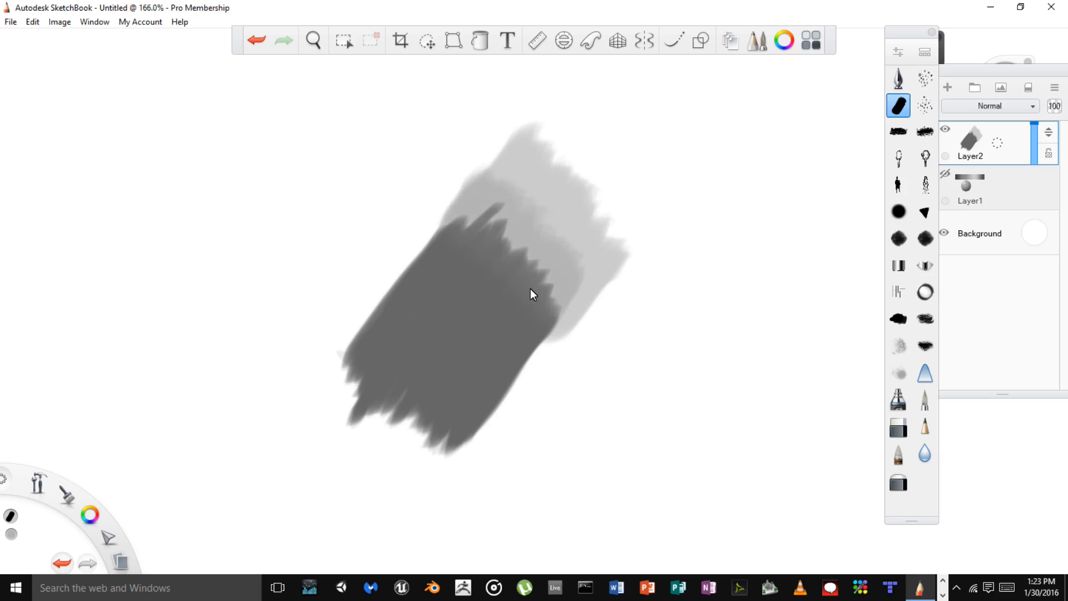
pyautogui.moveTo(555, 297)
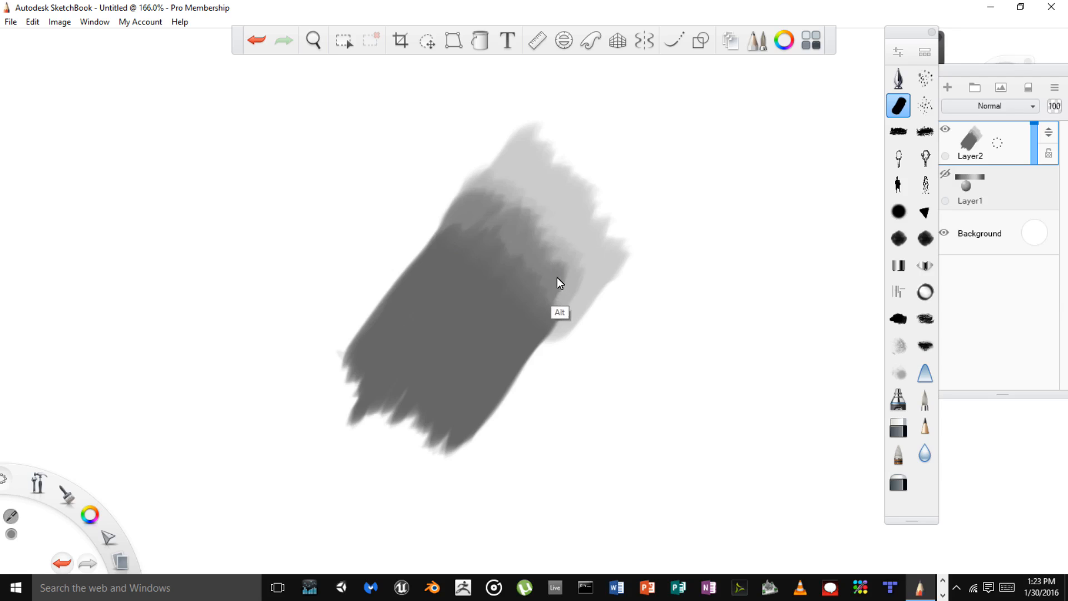
pyautogui.moveTo(541, 301)
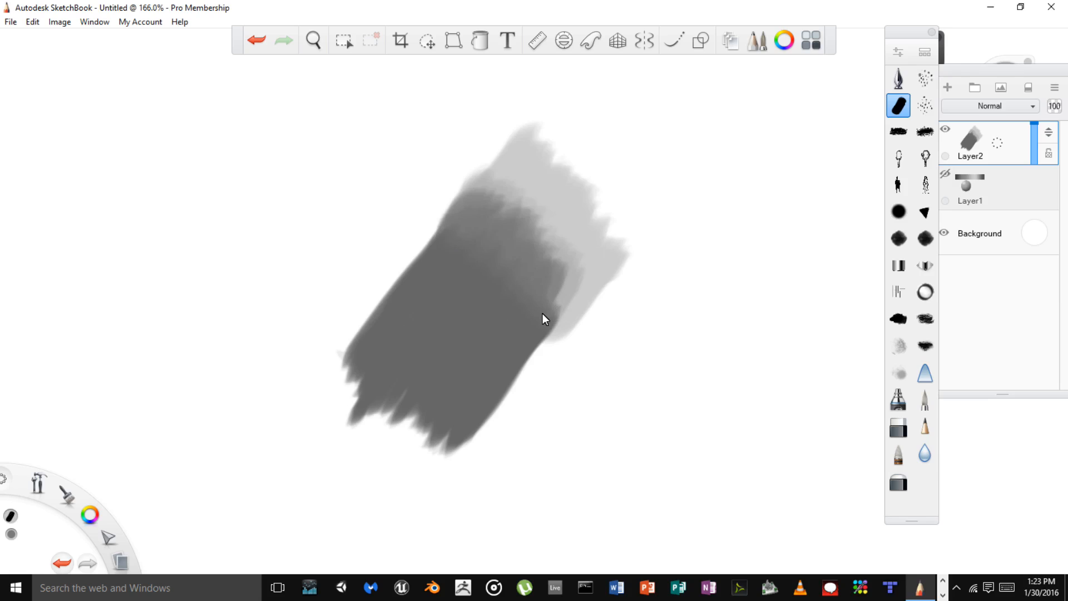
pyautogui.moveTo(525, 323)
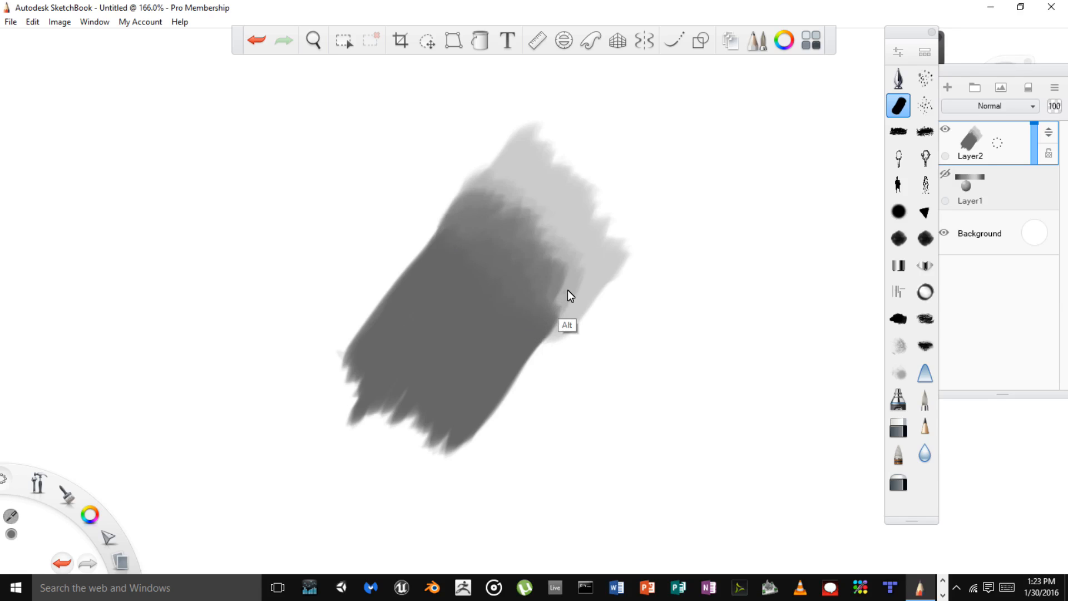
pyautogui.moveTo(558, 303)
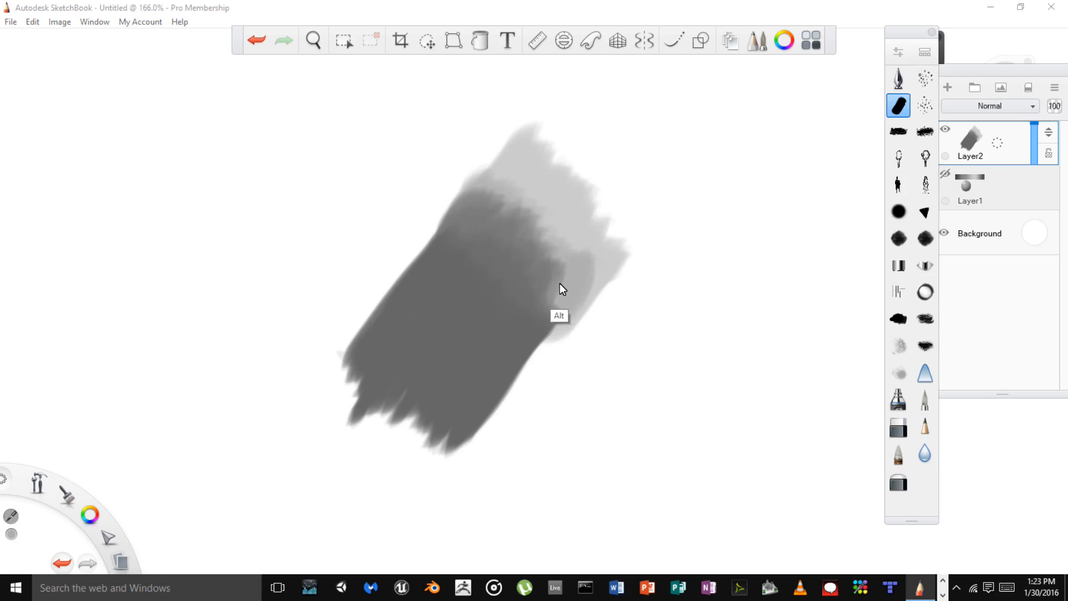
pyautogui.moveTo(587, 294)
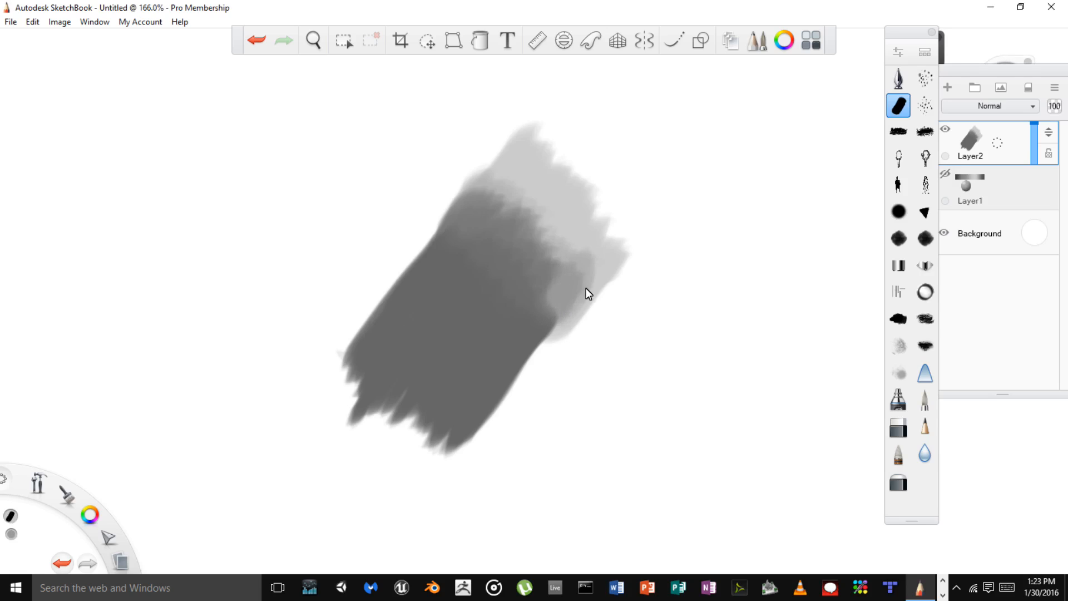
pyautogui.moveTo(582, 286)
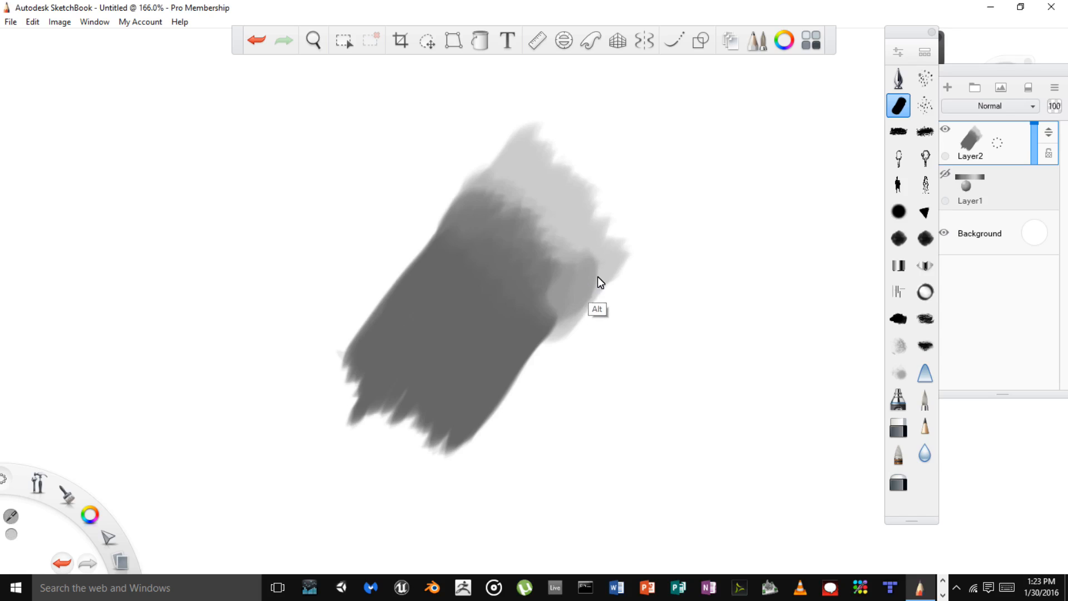
pyautogui.moveTo(519, 367)
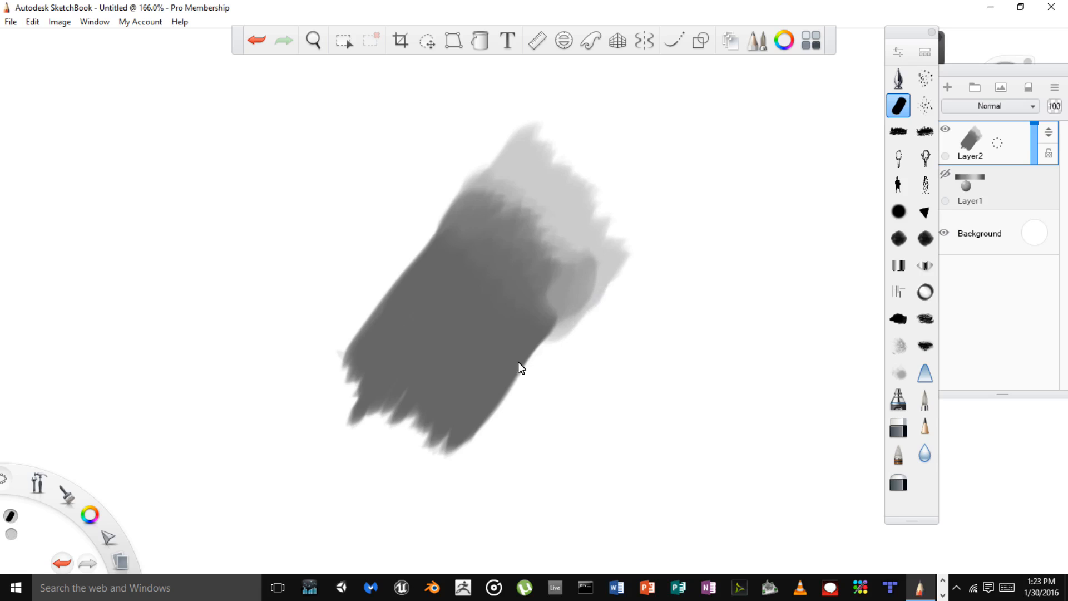
pyautogui.moveTo(570, 349)
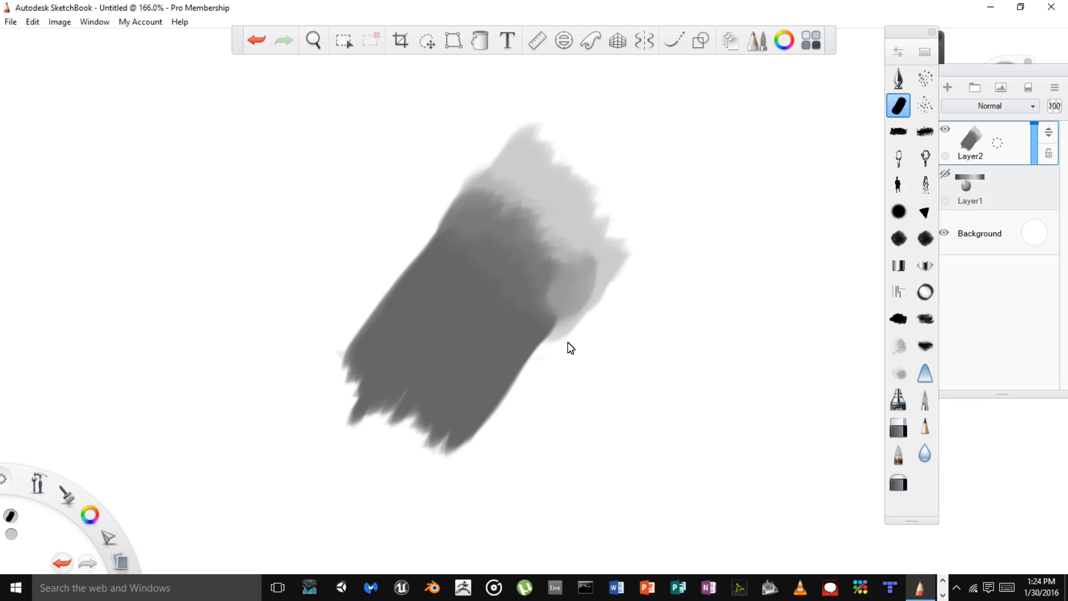
pyautogui.moveTo(589, 262)
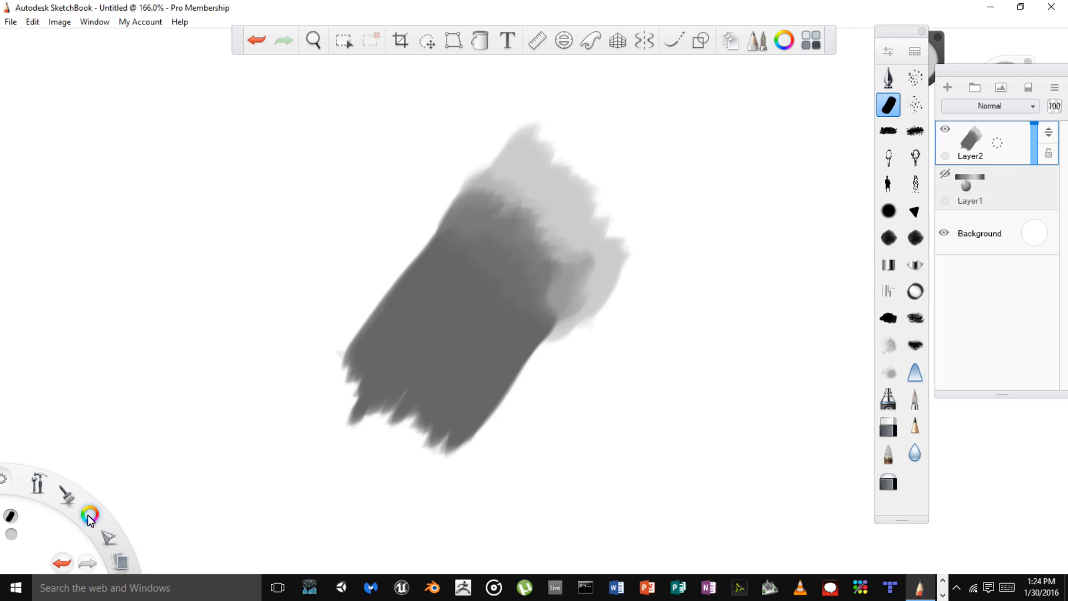
pyautogui.moveTo(174, 388)
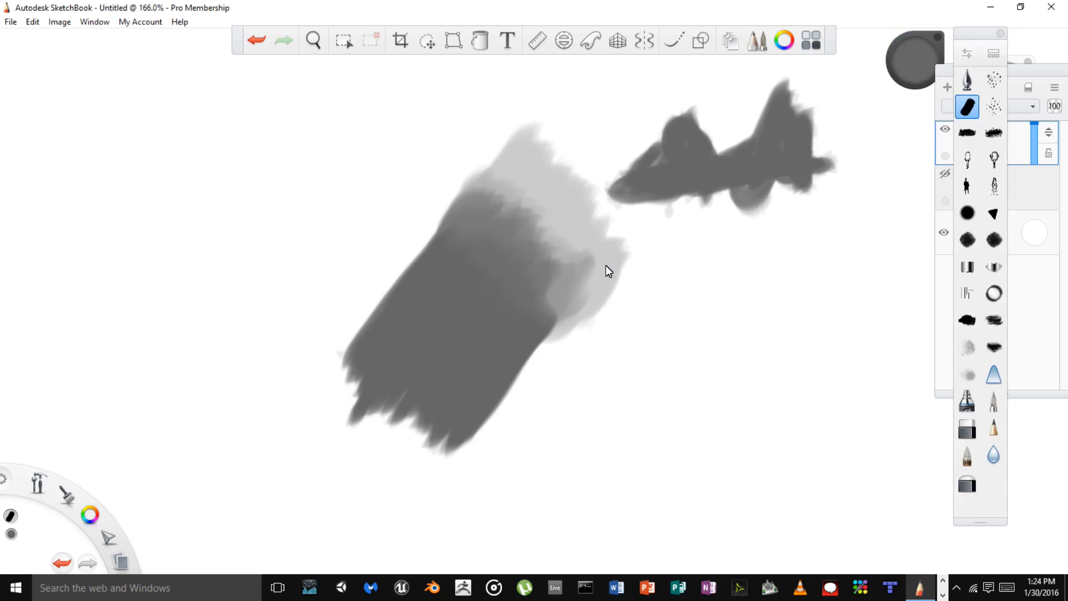
pyautogui.moveTo(907, 52)
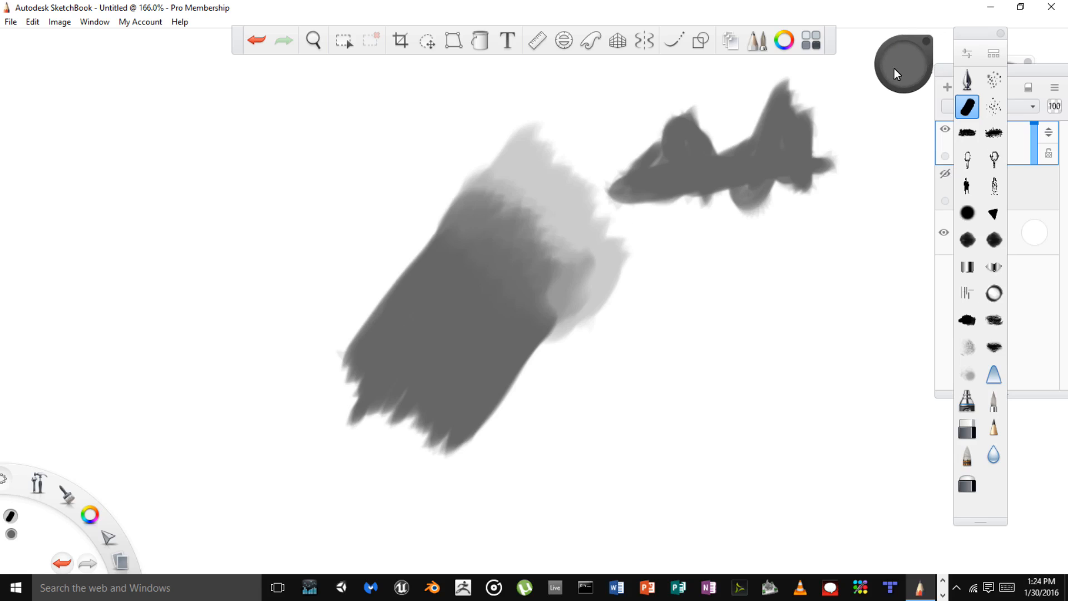
pyautogui.moveTo(901, 67)
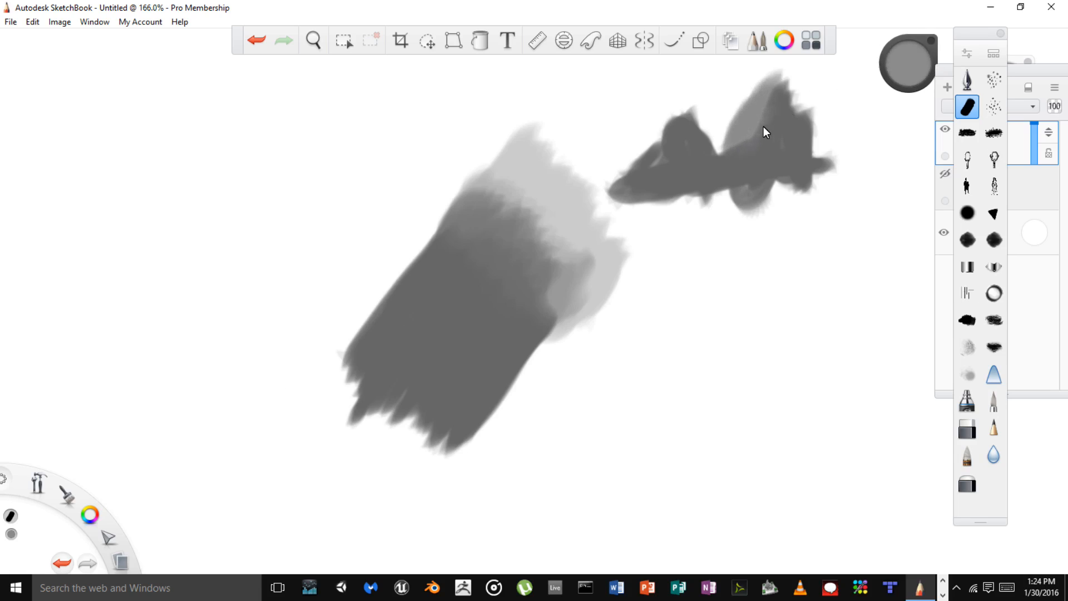
pyautogui.moveTo(731, 221)
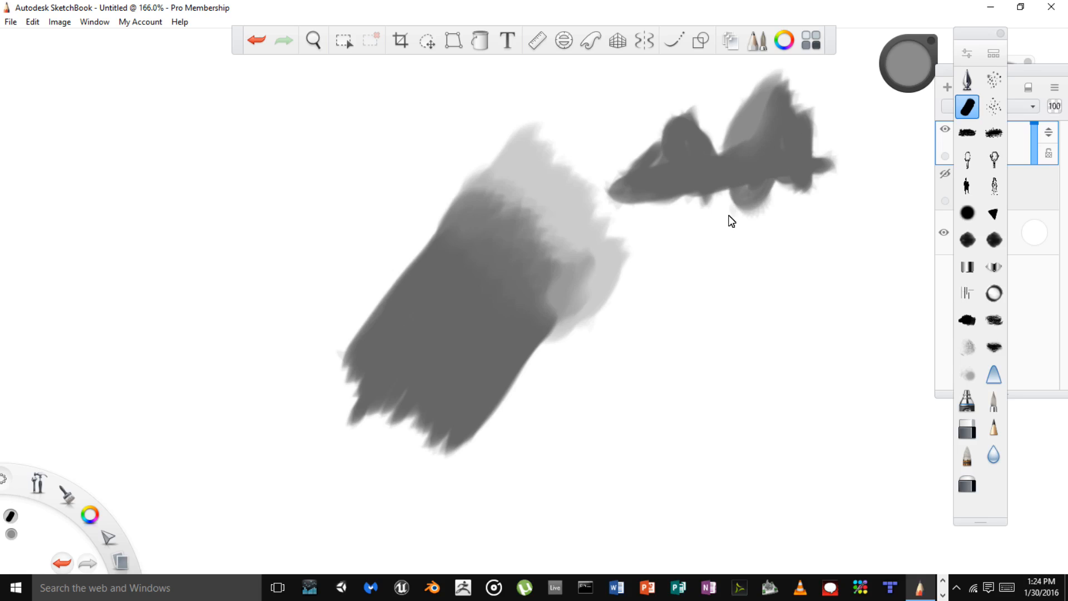
pyautogui.moveTo(775, 182)
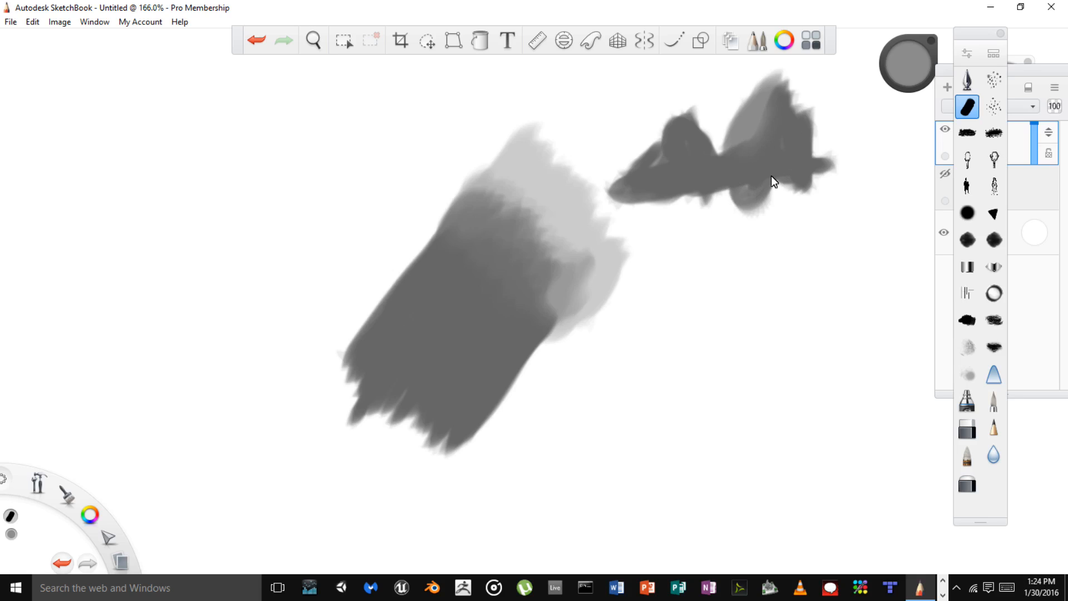
pyautogui.moveTo(784, 167)
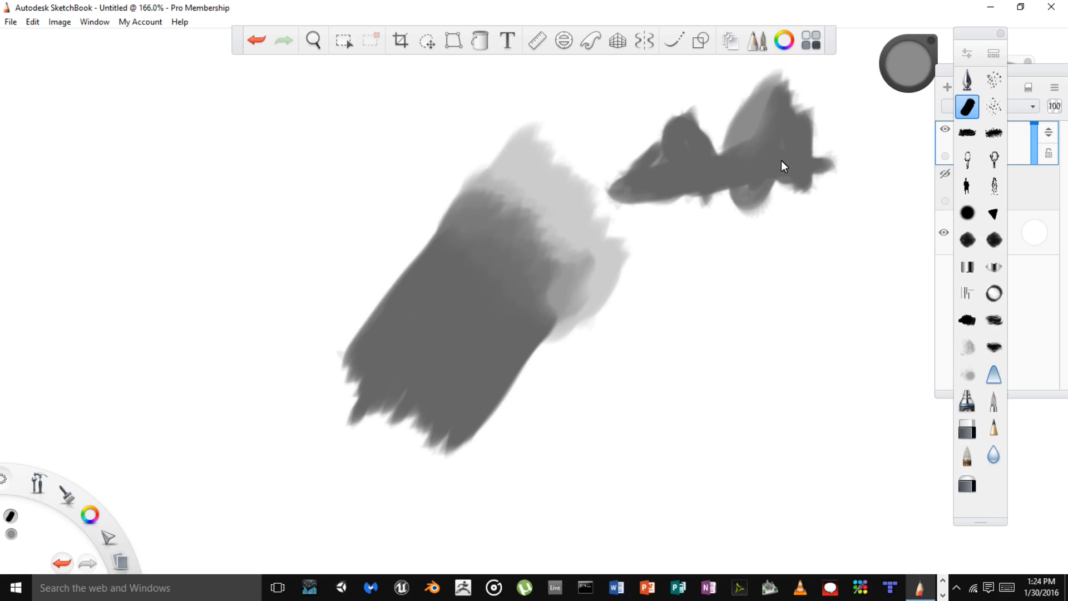
pyautogui.moveTo(747, 146)
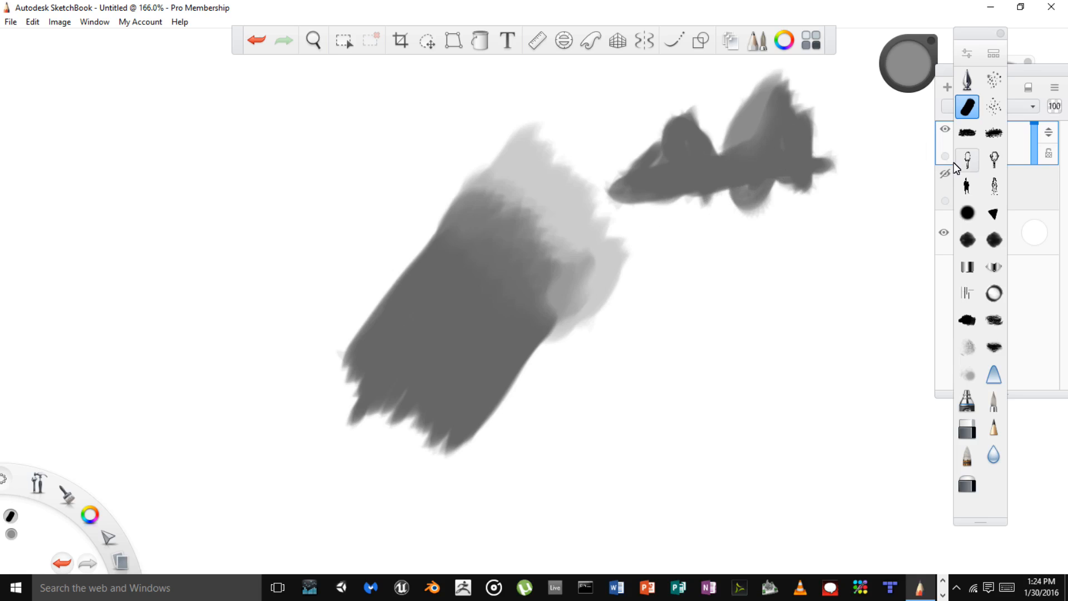
pyautogui.moveTo(947, 364)
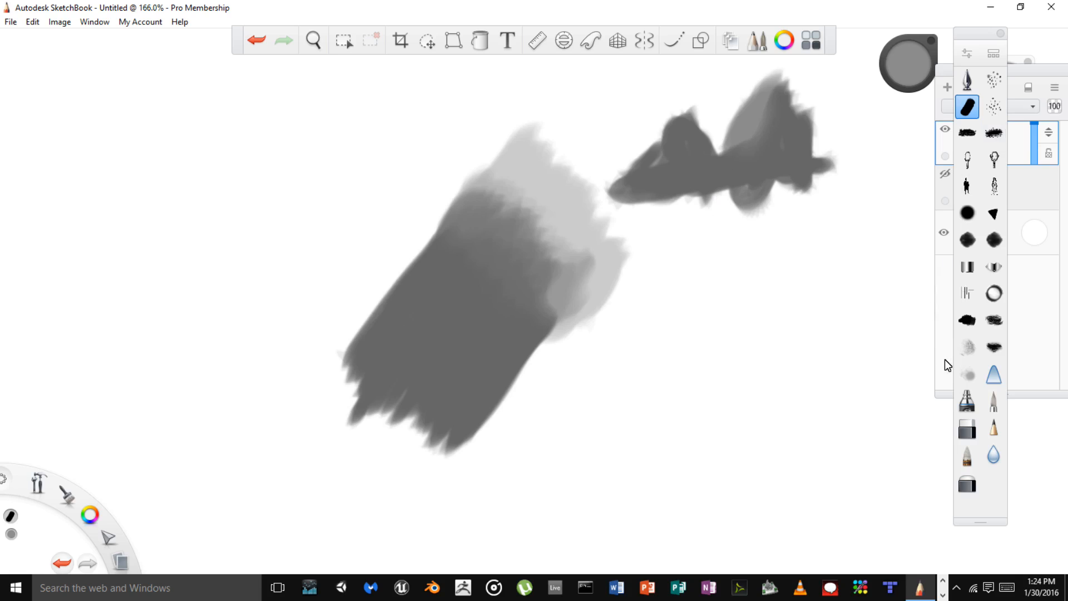
# - Paint a lightened dark gray shape upper right, then soften the swatch edge with the soft airbrush
pyautogui.click(967, 373)
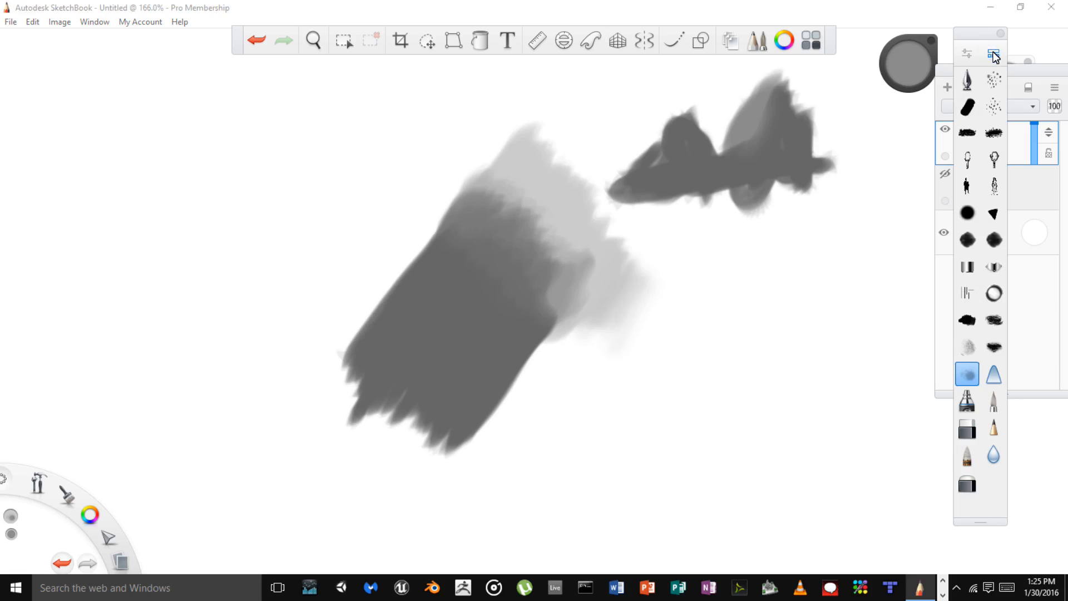
# - Open the Brush Library and paint light gray Blender-brush strokes below the dark shape
pyautogui.click(994, 53)
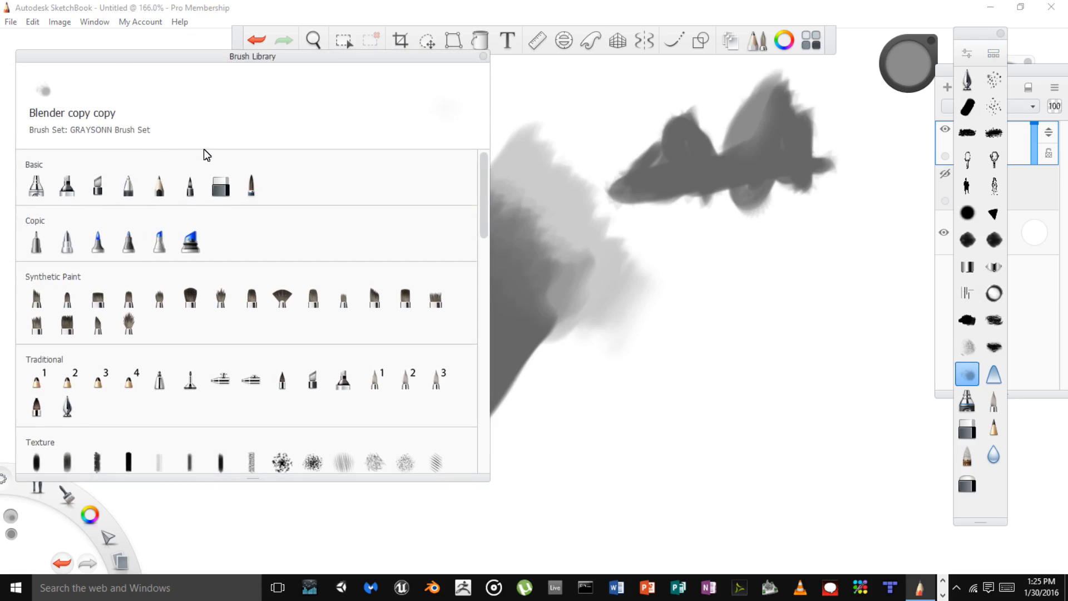
pyautogui.moveTo(957, 391)
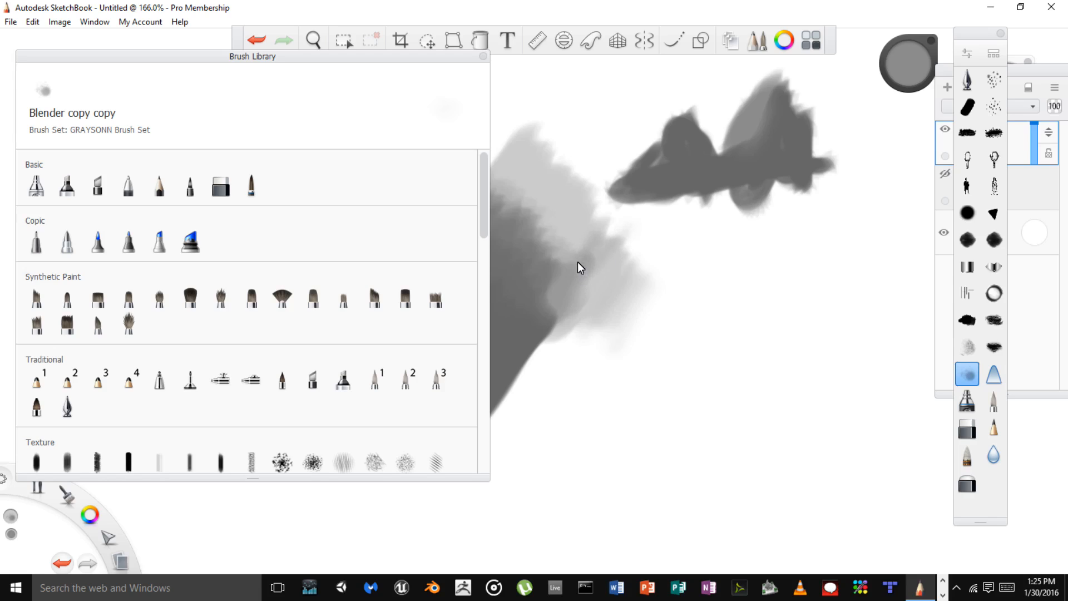
pyautogui.moveTo(673, 283)
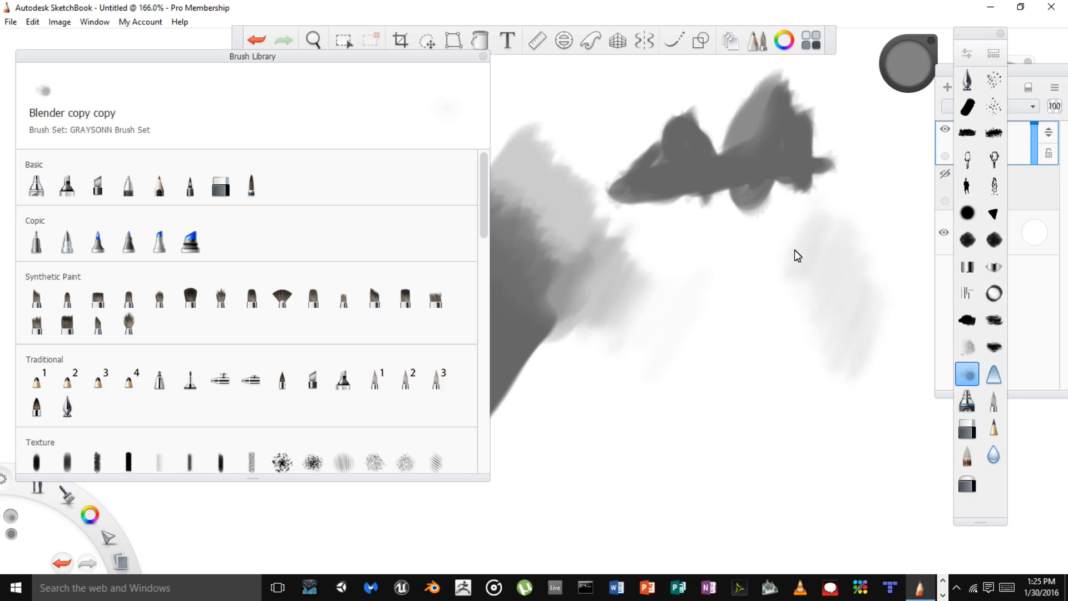
pyautogui.moveTo(814, 250)
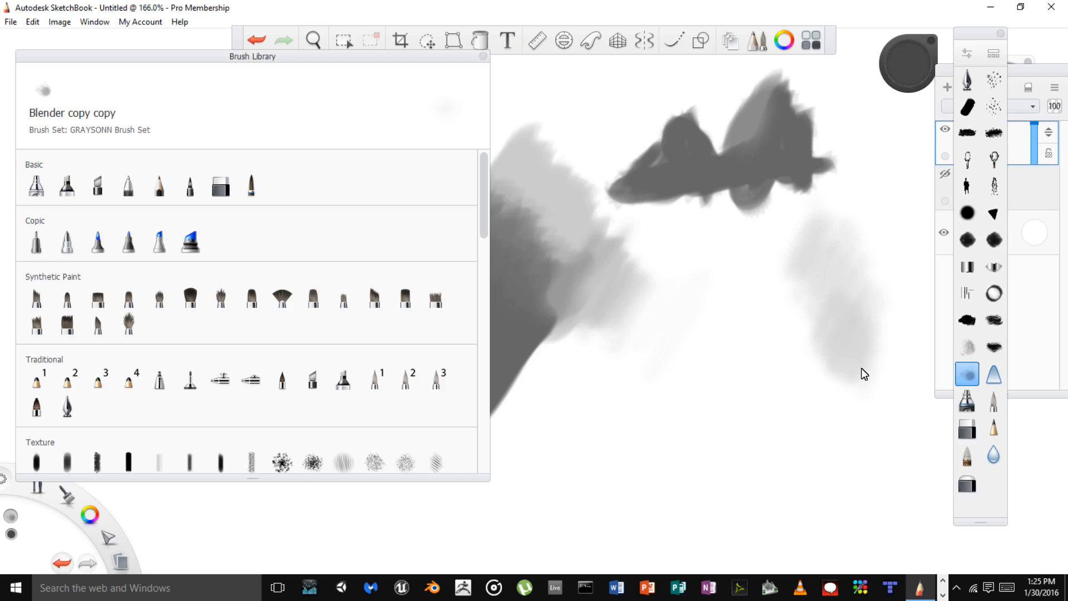
# - Choose Pencil Blend and layer textured gray shading over the light strokes
pyautogui.click(967, 346)
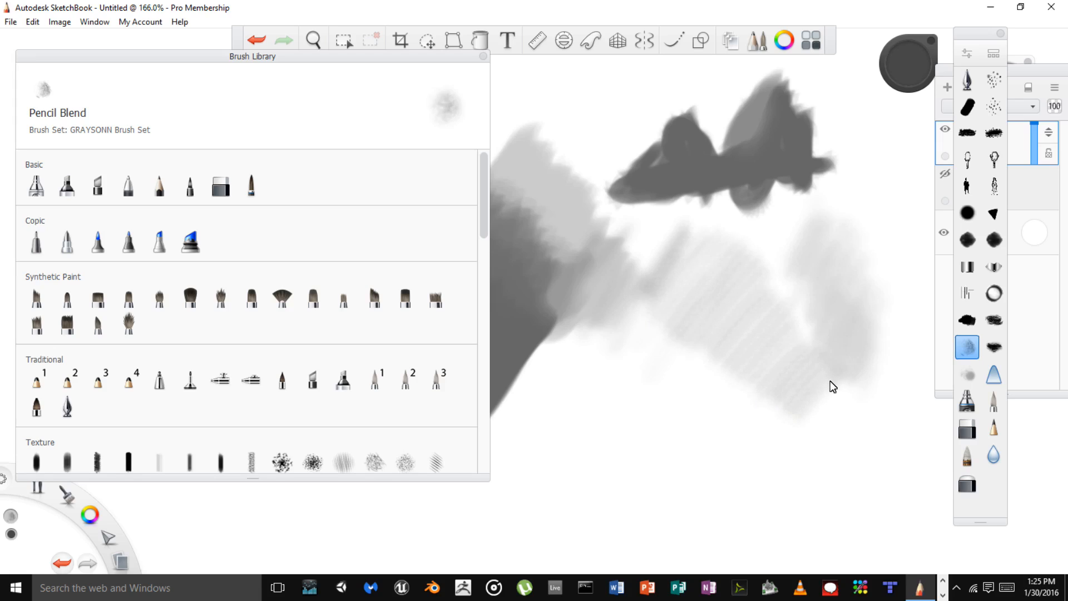
pyautogui.moveTo(822, 406)
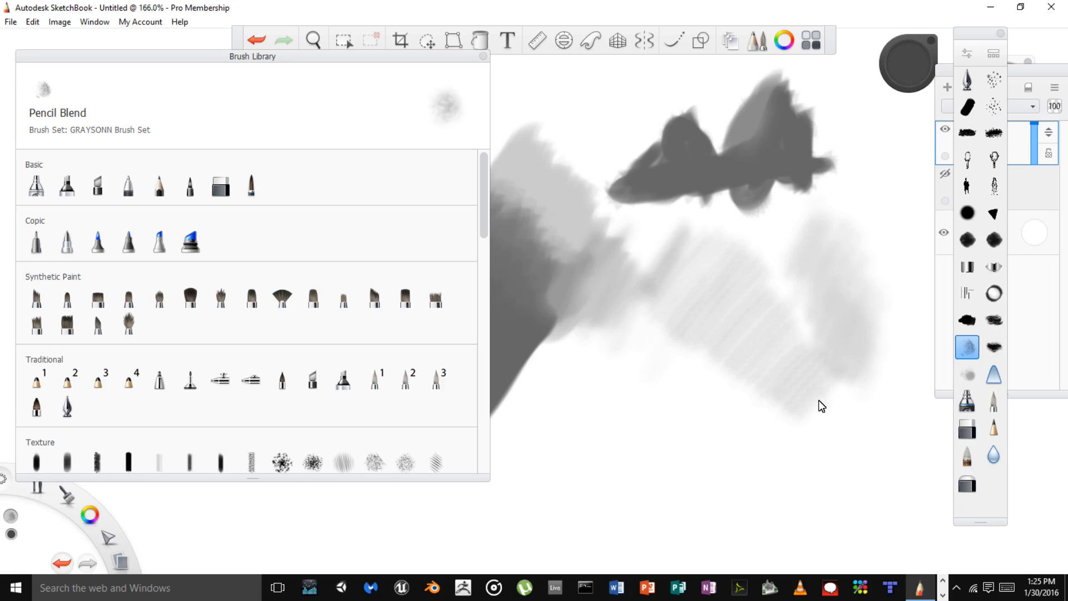
pyautogui.moveTo(817, 411)
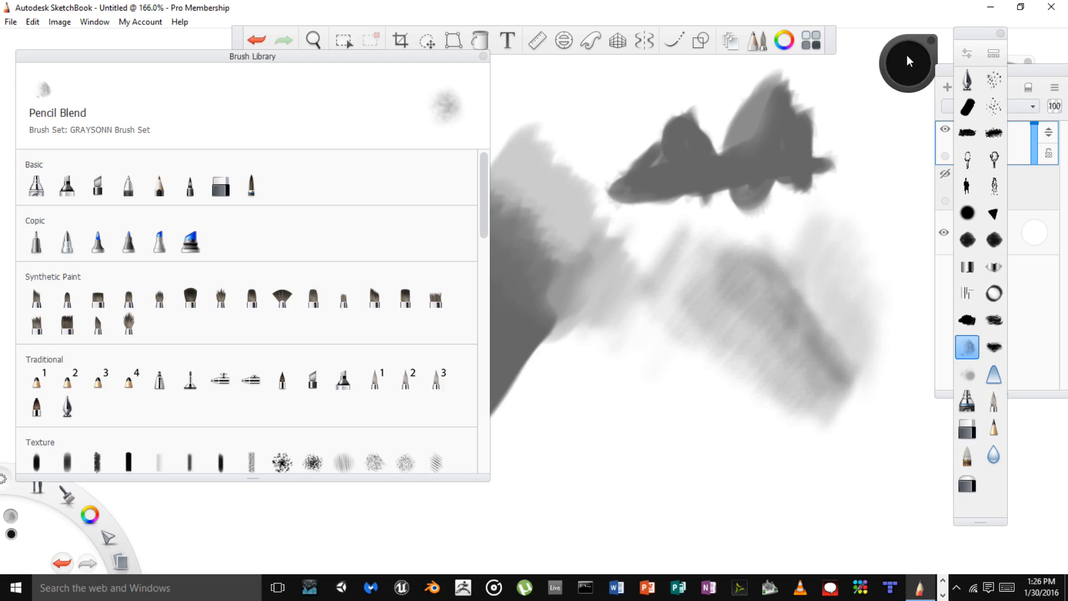
pyautogui.moveTo(896, 122)
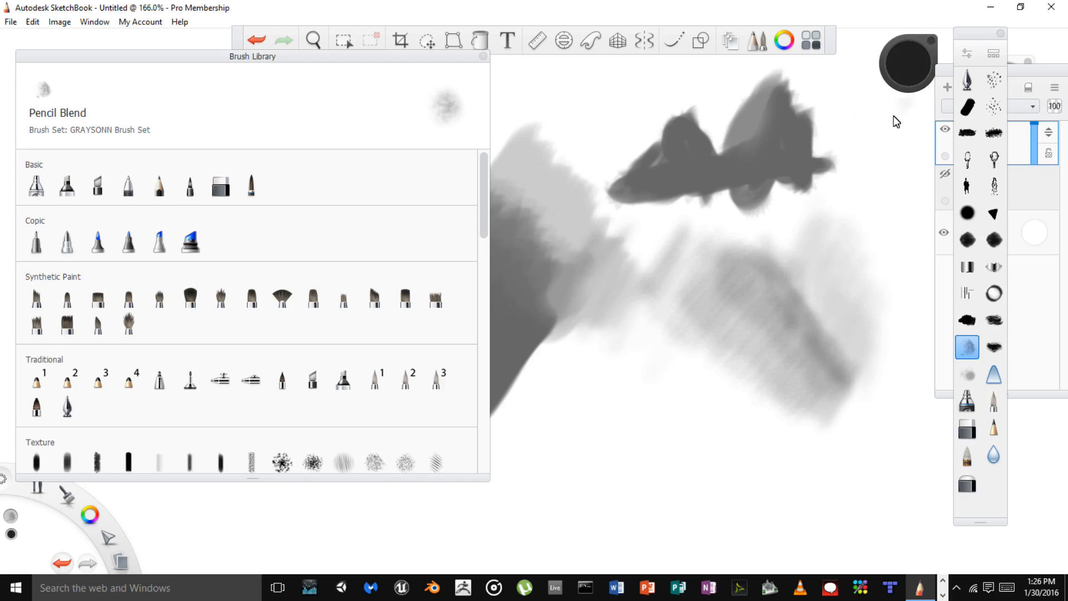
pyautogui.moveTo(846, 178)
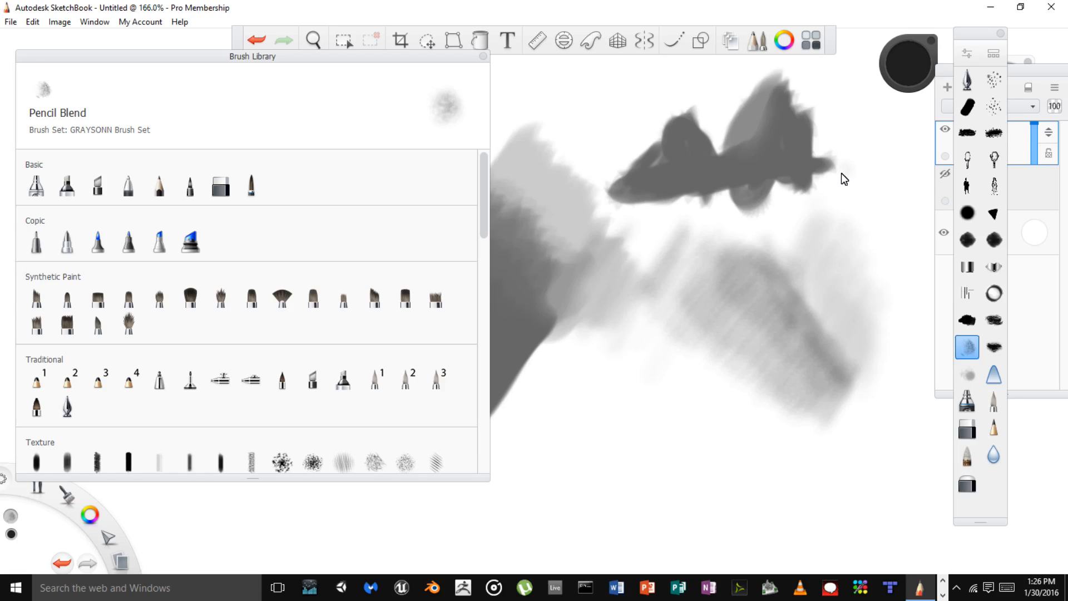
pyautogui.moveTo(908, 61)
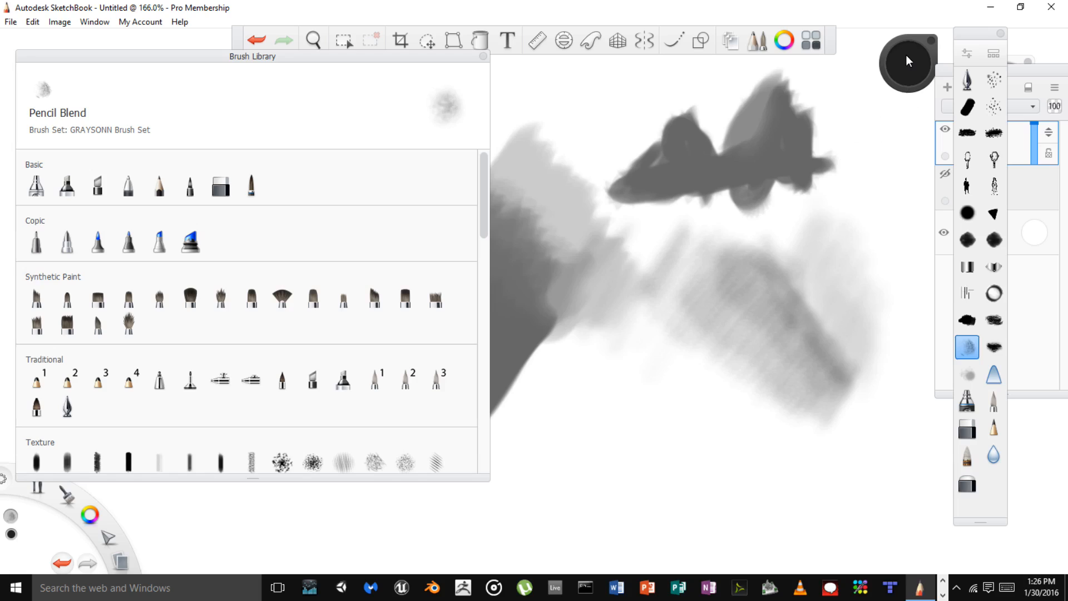
pyautogui.moveTo(847, 198)
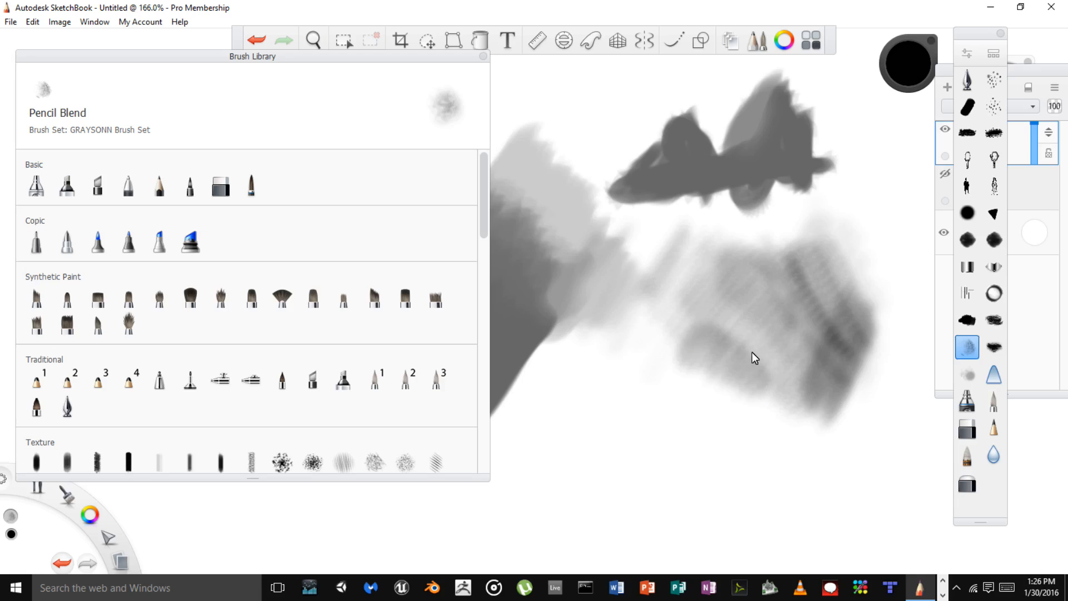
pyautogui.moveTo(748, 346)
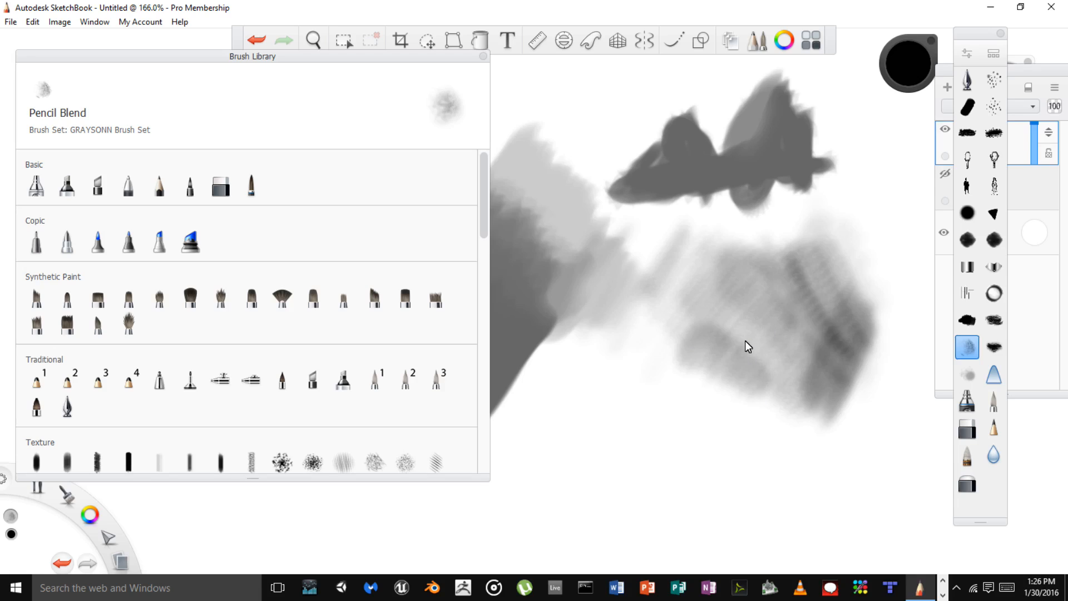
pyautogui.moveTo(744, 353)
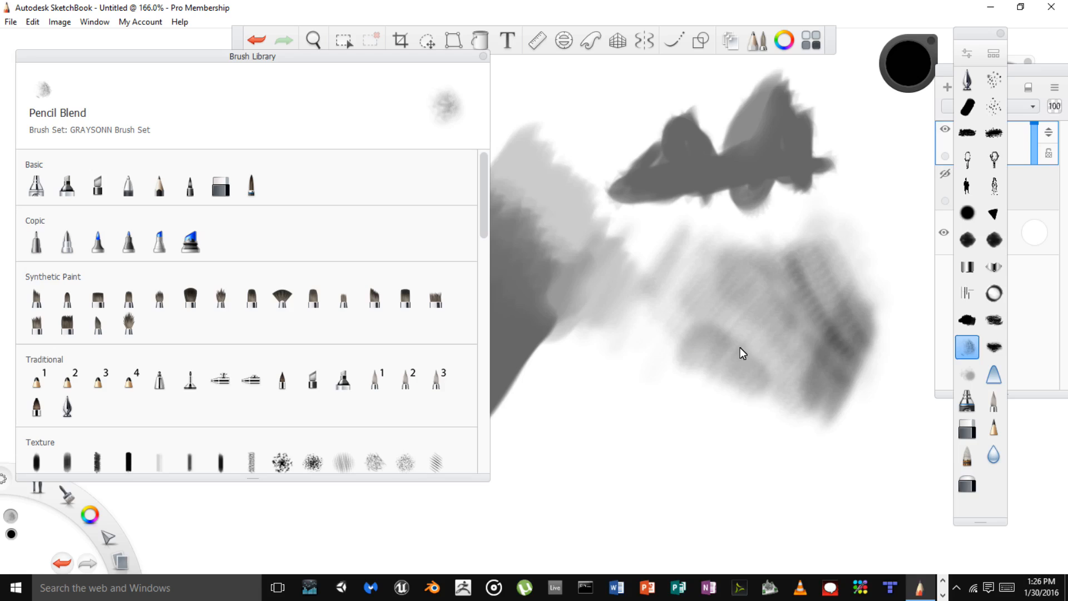
pyautogui.moveTo(742, 340)
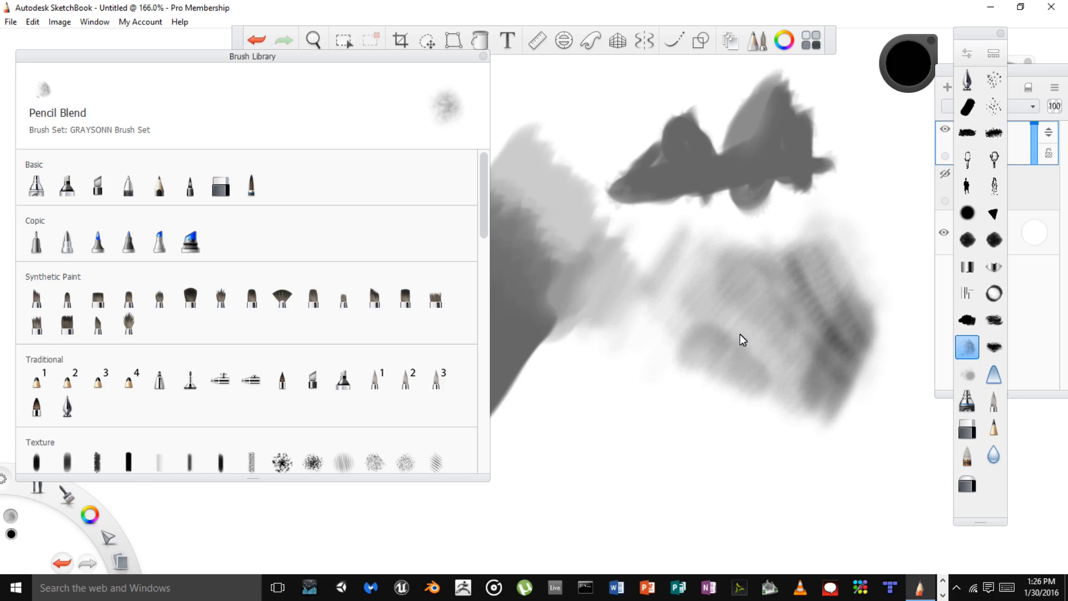
pyautogui.moveTo(792, 254)
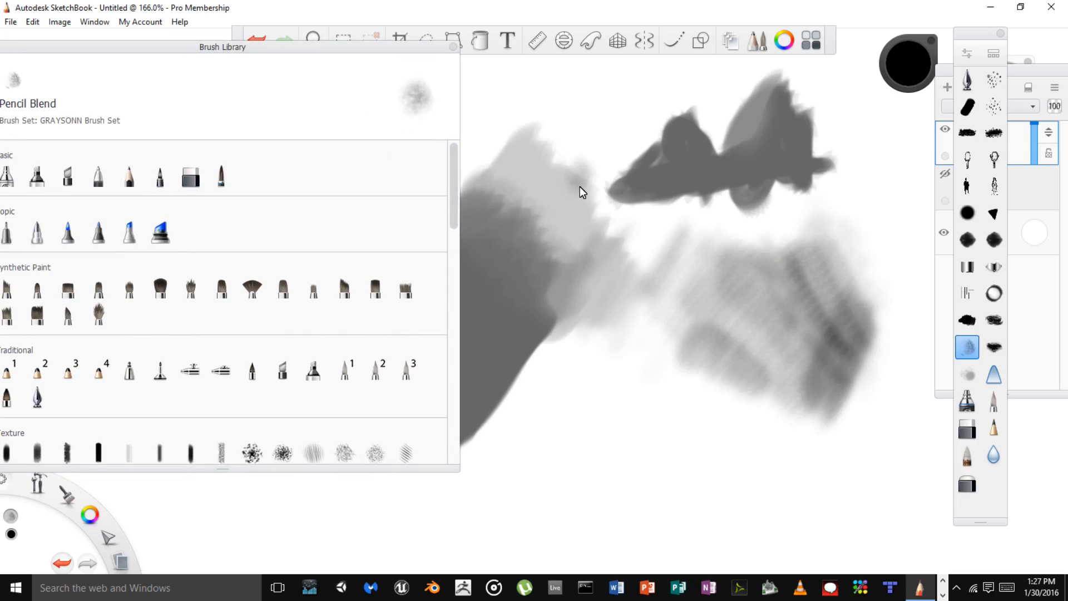
pyautogui.moveTo(450, 57)
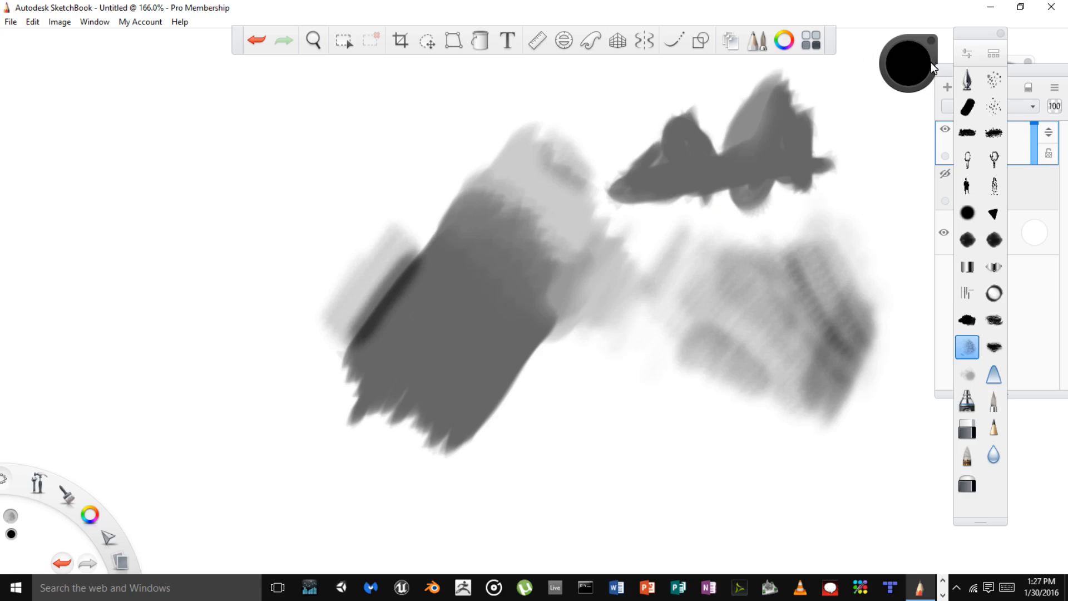
pyautogui.moveTo(674, 191)
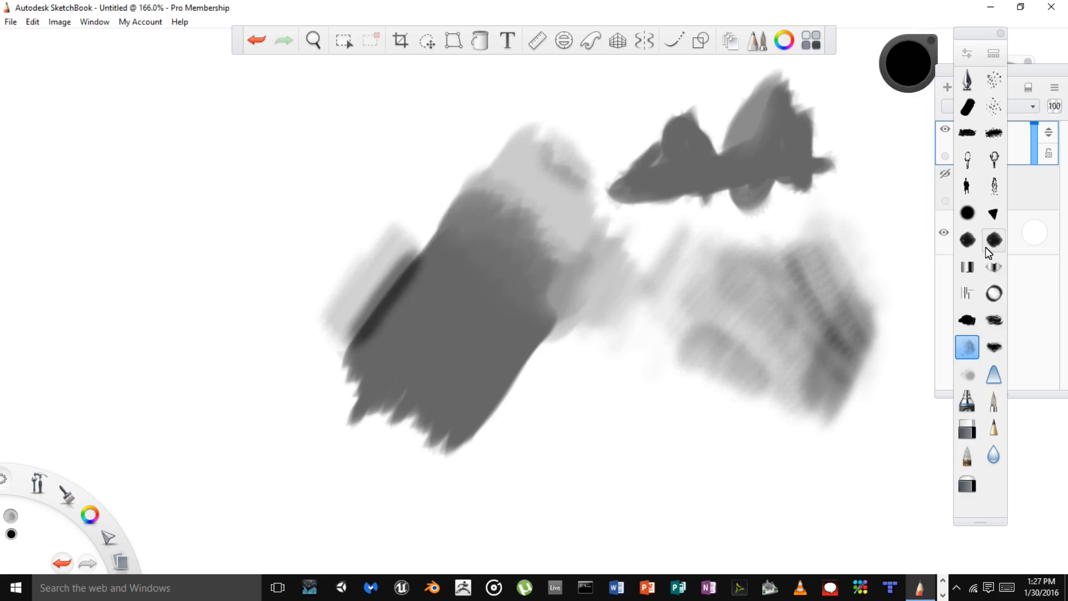
# - Airbrush over the large gray stroke's dark edge to blend it into the surrounding gray
pyautogui.click(994, 241)
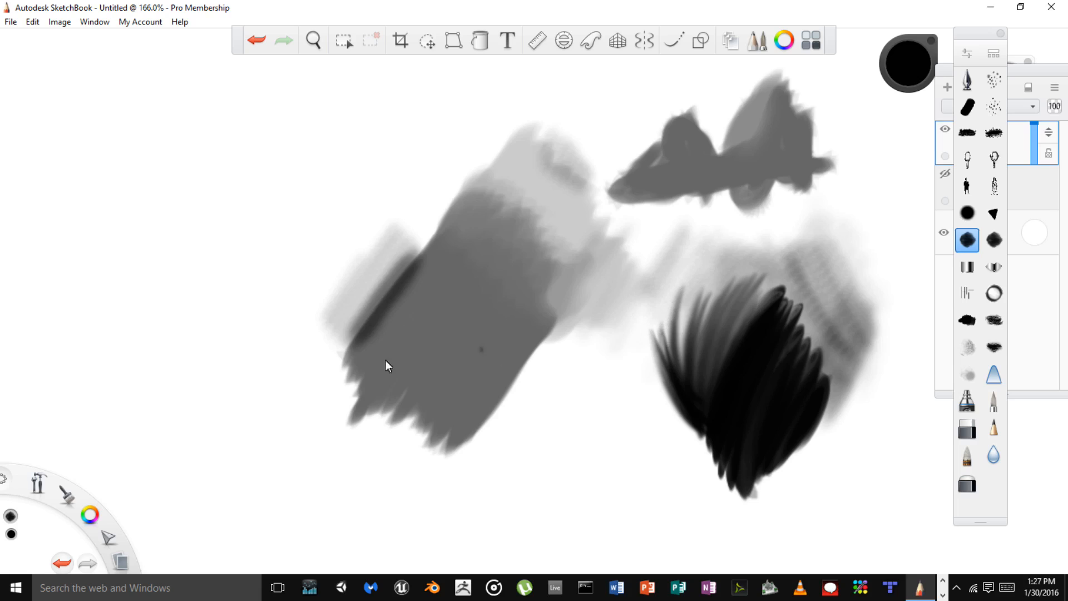
pyautogui.moveTo(525, 261)
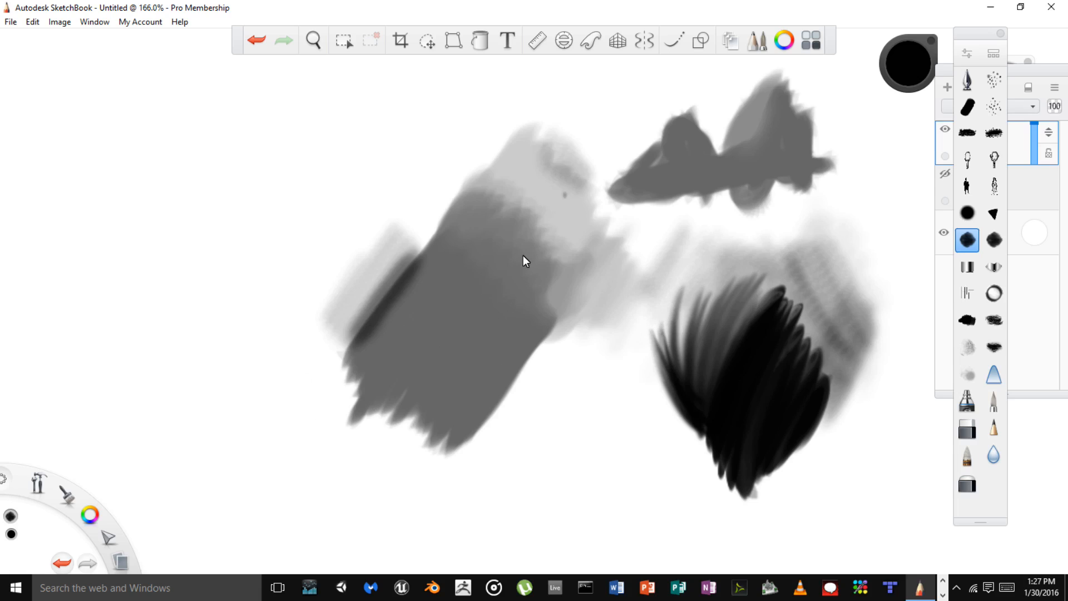
pyautogui.moveTo(387, 249)
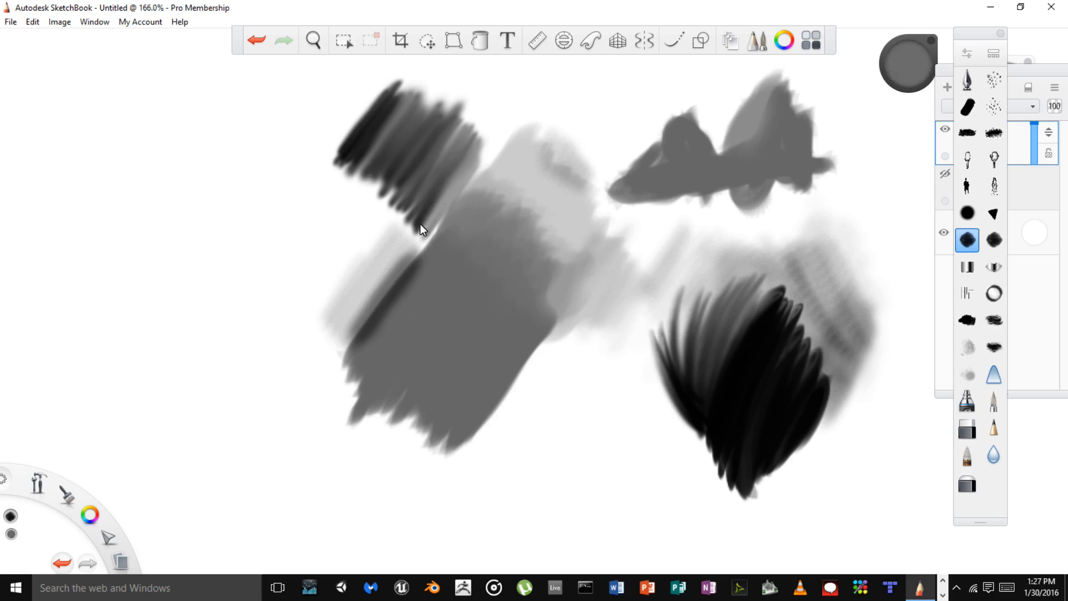
pyautogui.moveTo(419, 227)
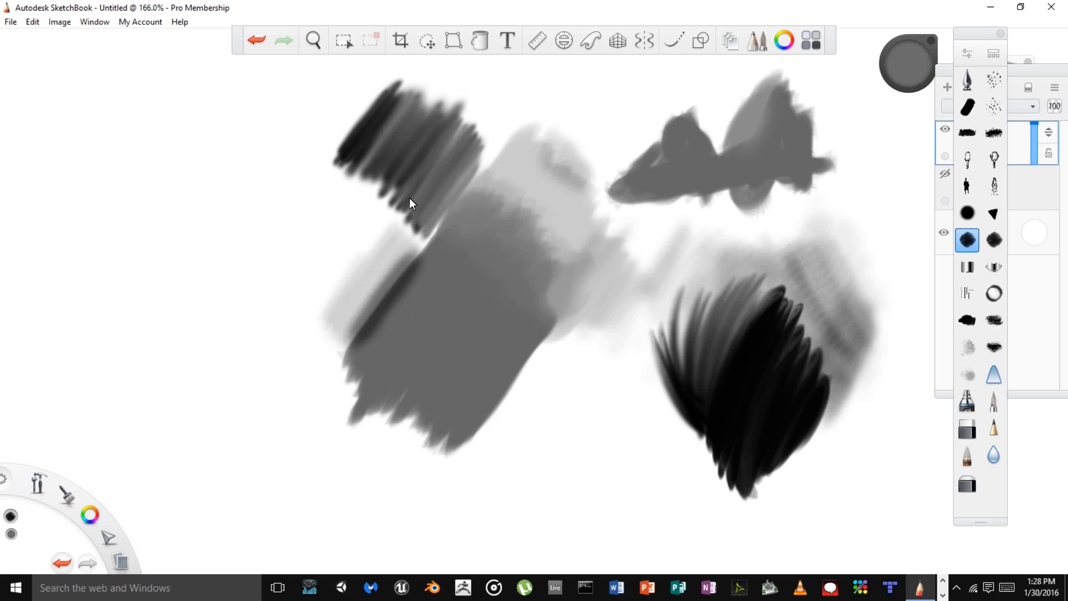
pyautogui.moveTo(394, 197)
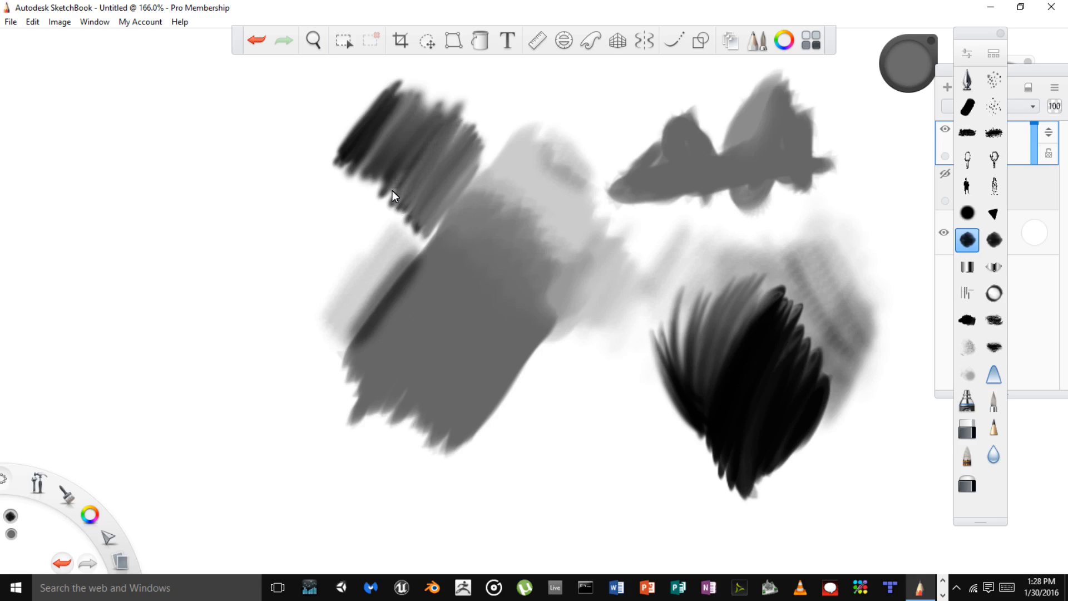
pyautogui.moveTo(414, 184)
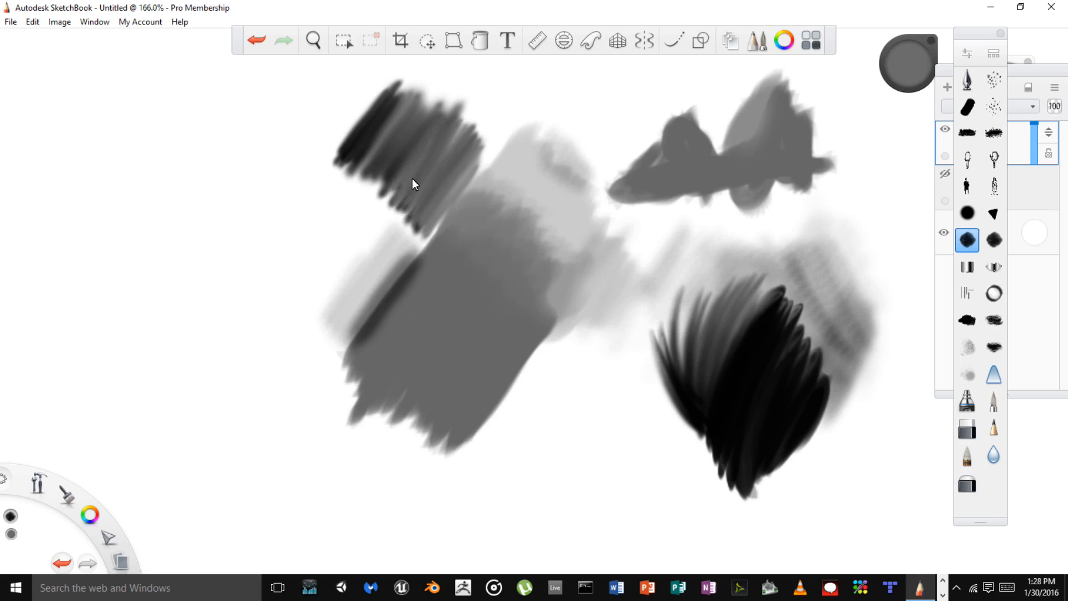
pyautogui.moveTo(444, 123)
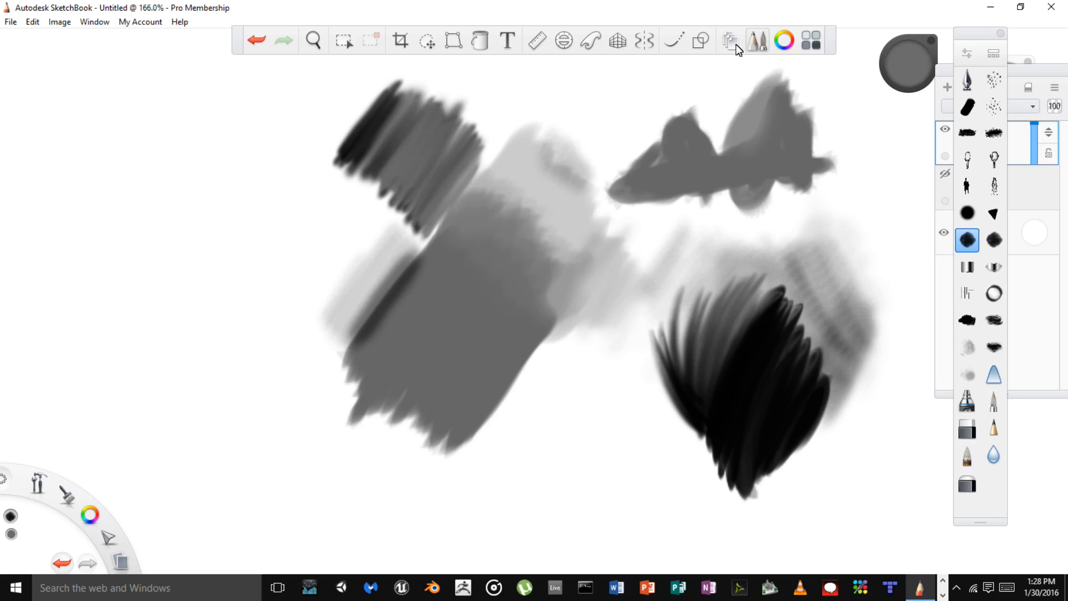
pyautogui.moveTo(700, 41)
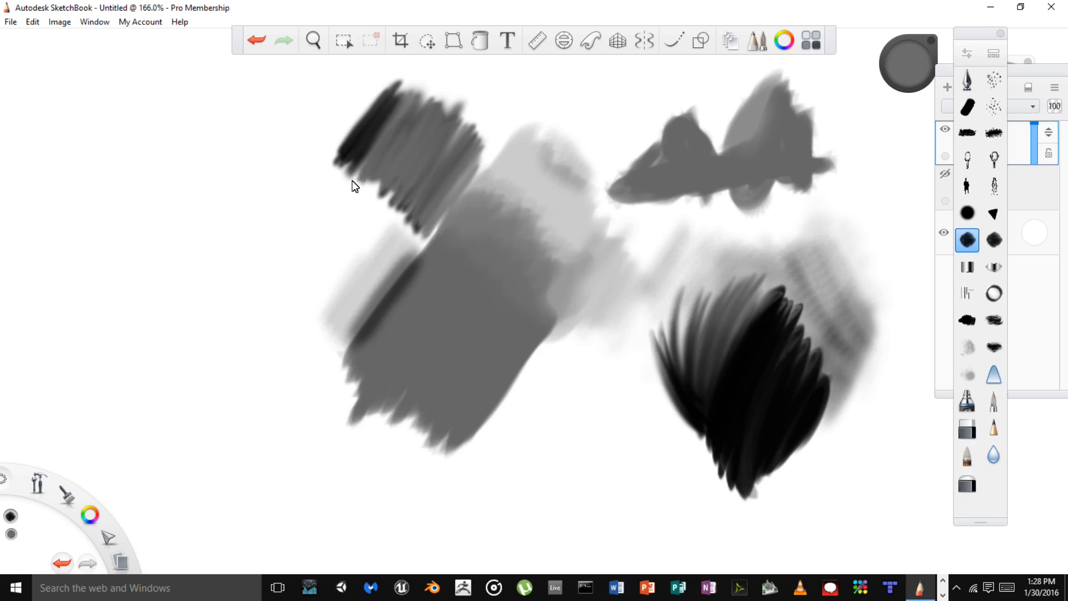
pyautogui.moveTo(350, 174)
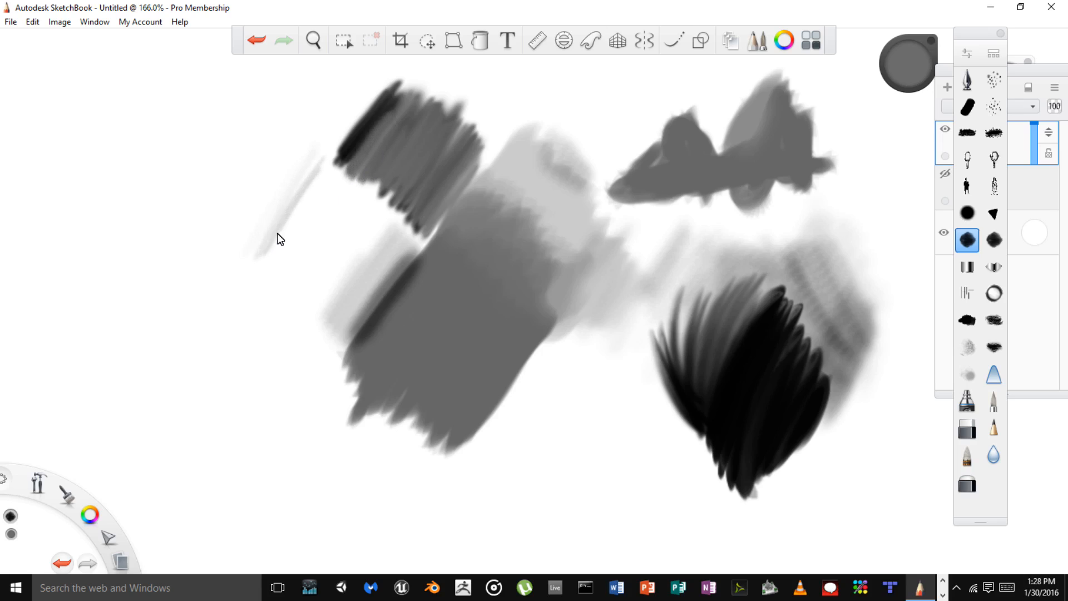
pyautogui.moveTo(957, 162)
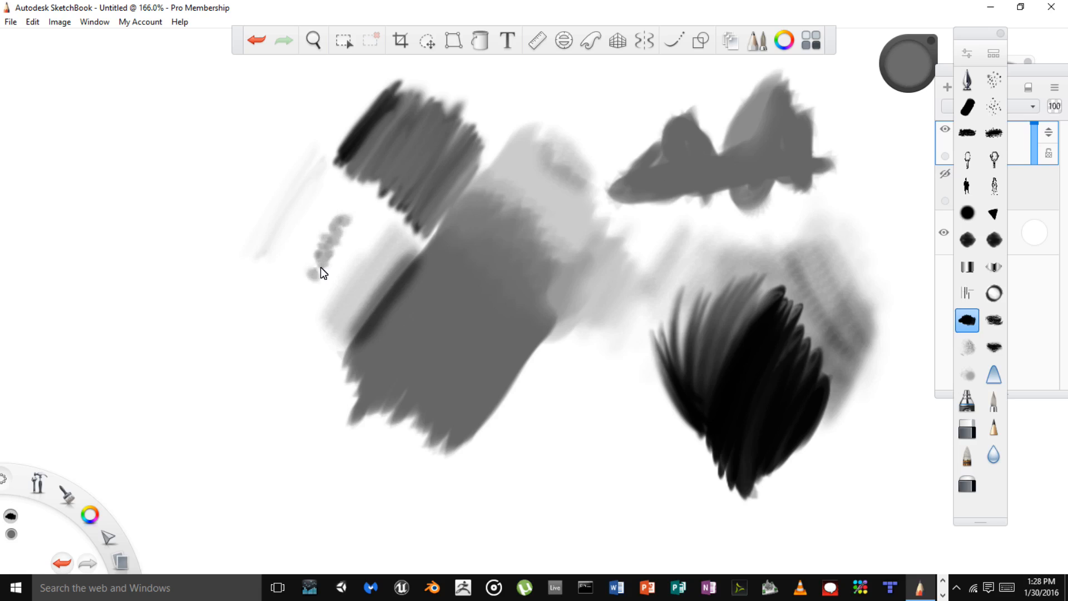
# - Paint two speckled gray blob-brush patches on the left side of the canvas
pyautogui.moveTo(320, 231); pyautogui.dragTo(286, 211)
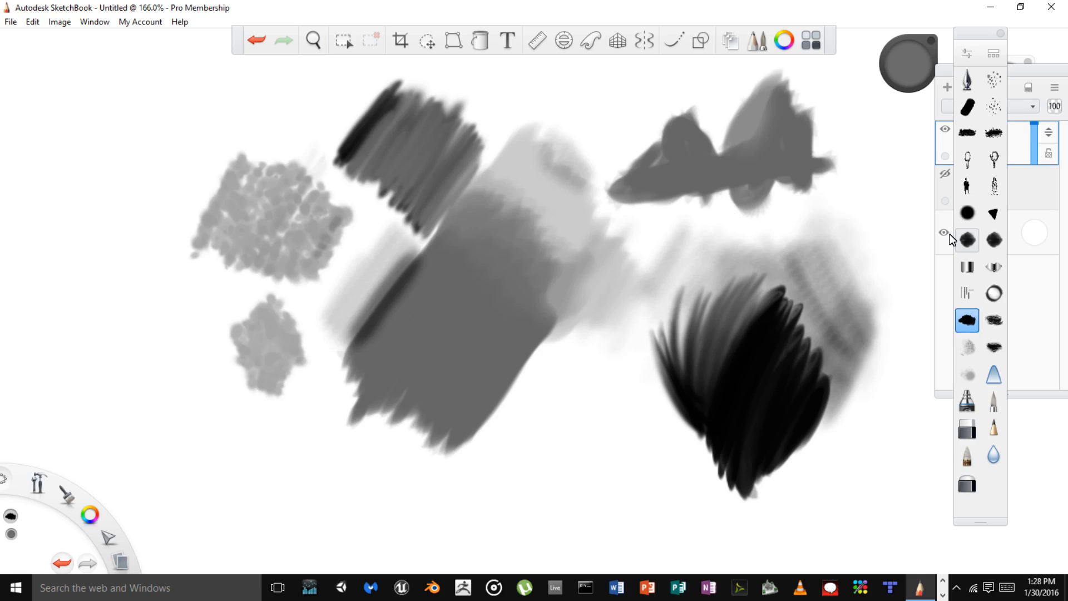
pyautogui.click(967, 373)
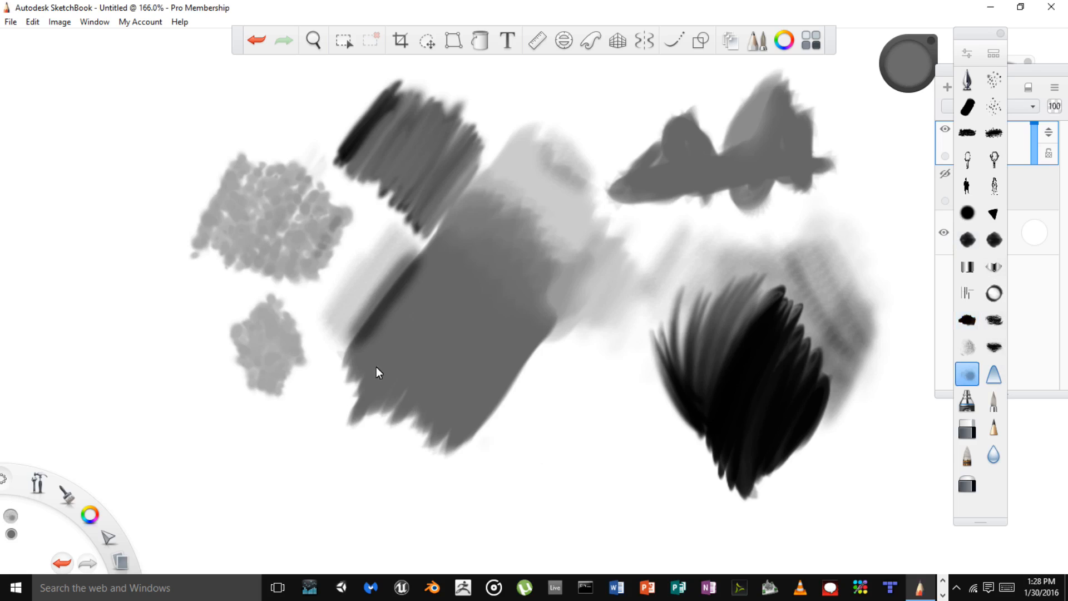
pyautogui.moveTo(560, 267)
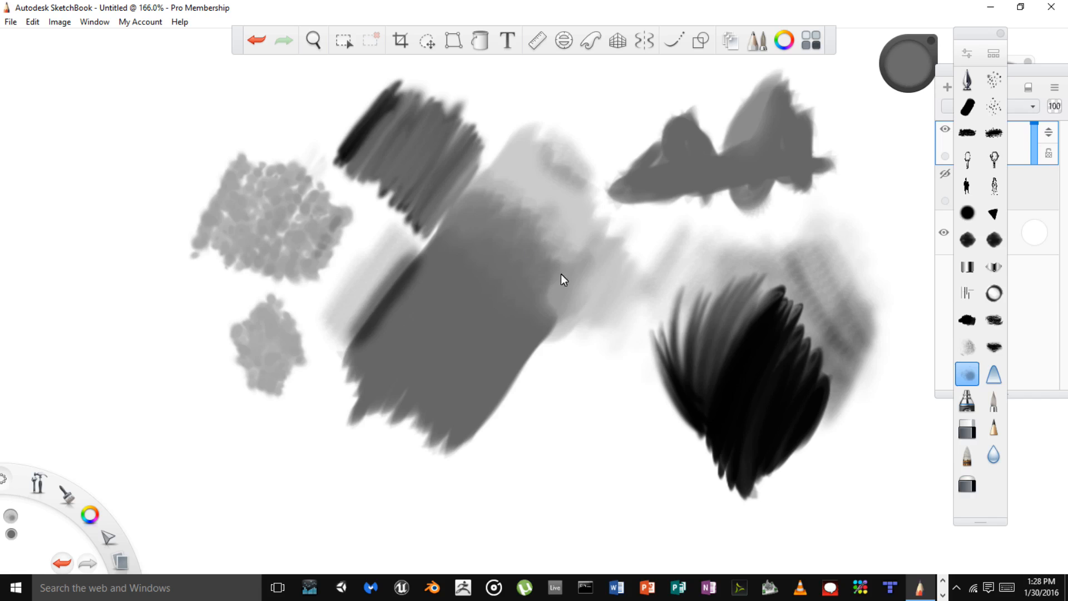
# - Zoom in to about 334% on the large gray patch and its neighbouring strokes
pyautogui.click(313, 40)
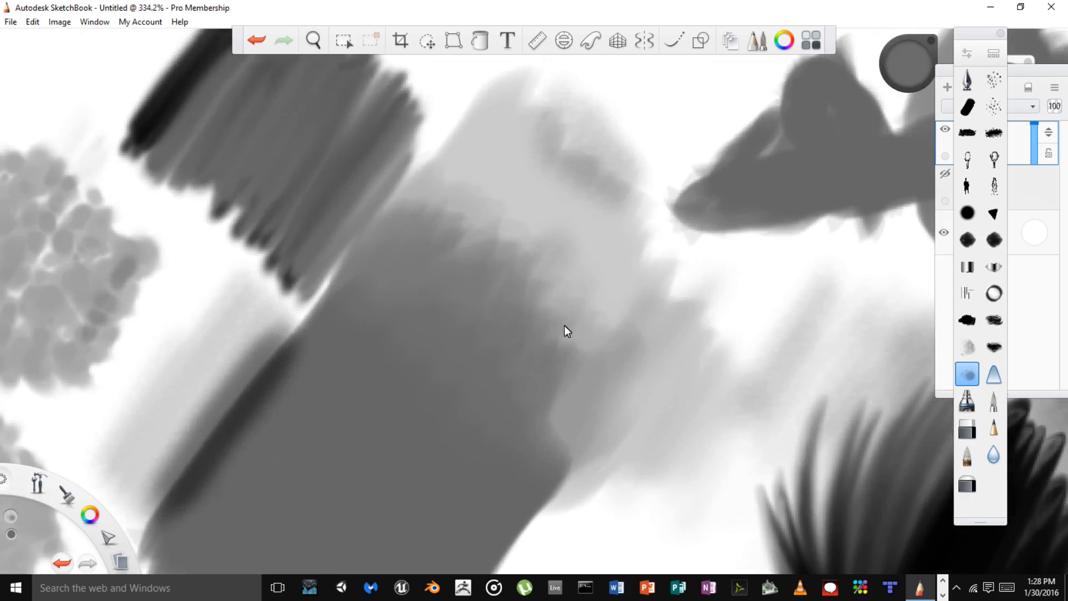
pyautogui.moveTo(534, 338)
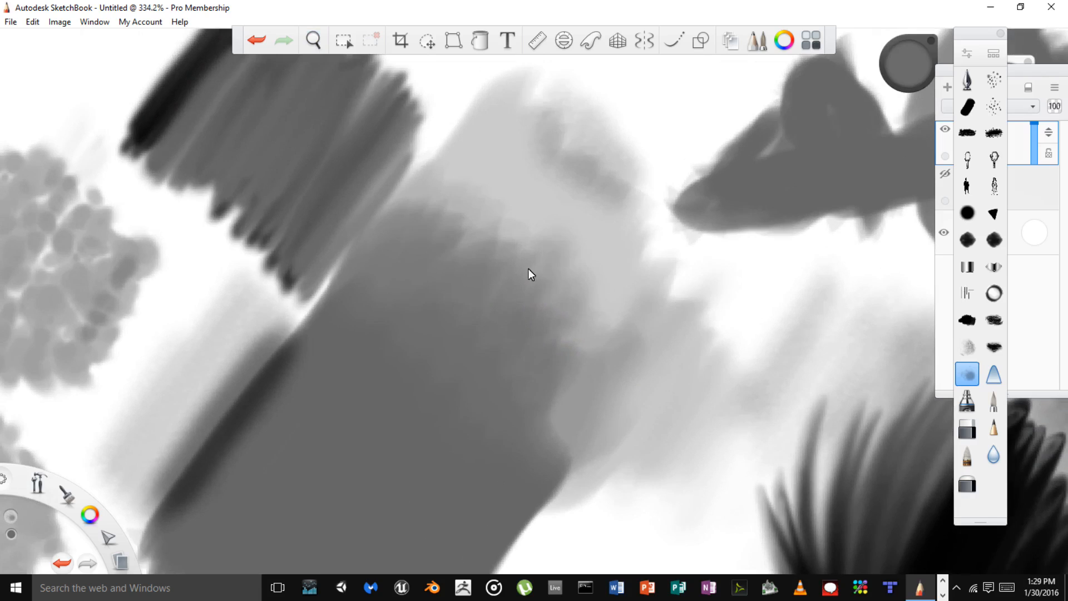
pyautogui.moveTo(483, 284)
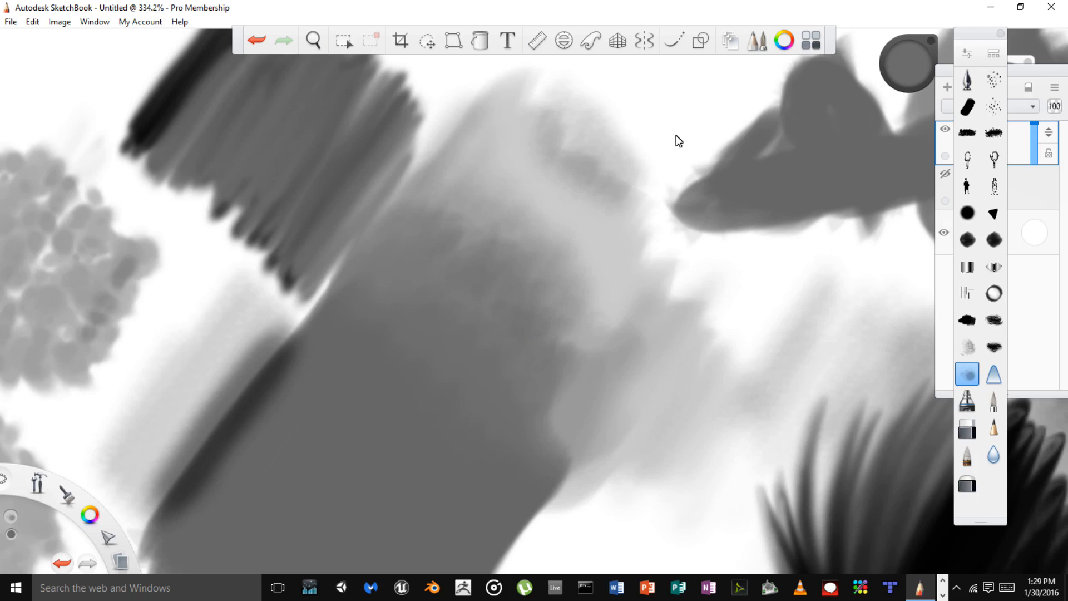
# - Zoom back out, smooth the swatch's upper light gray area with a blender brush, then change brushes
pyautogui.click(312, 40)
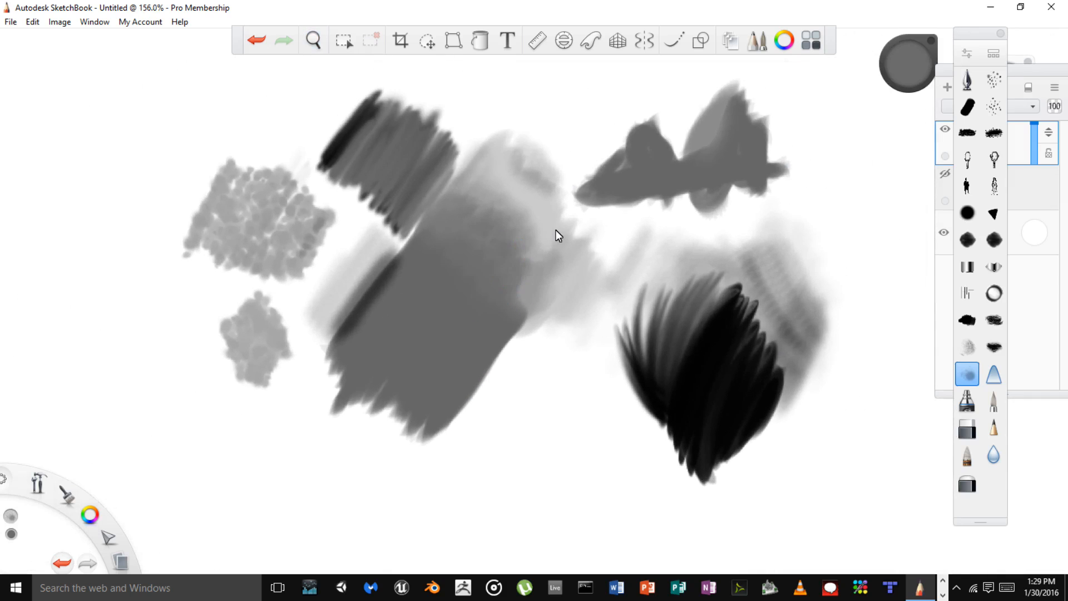
pyautogui.moveTo(558, 197)
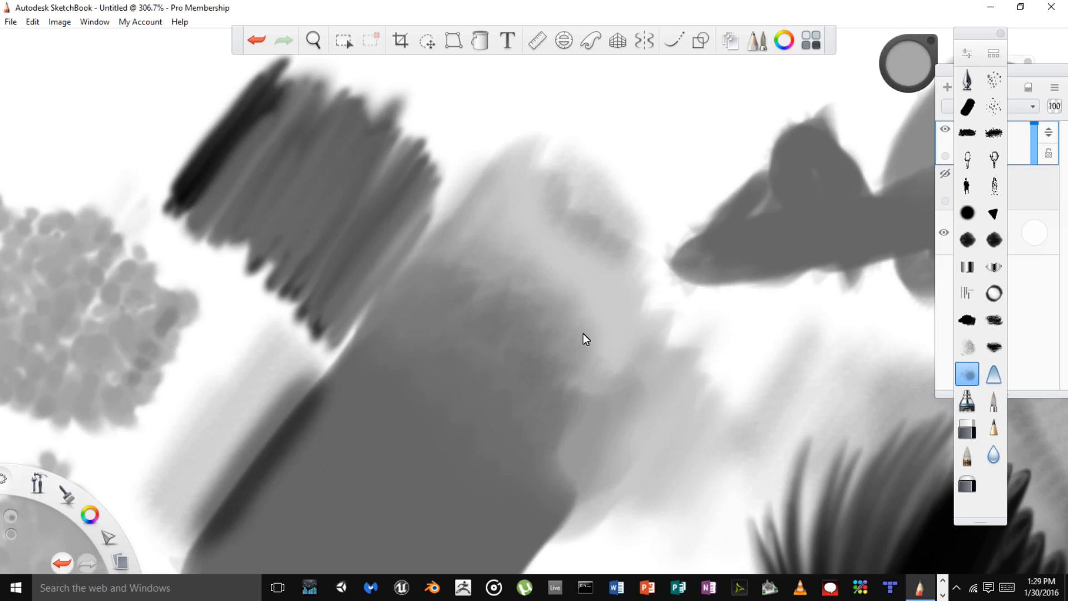
pyautogui.moveTo(610, 307)
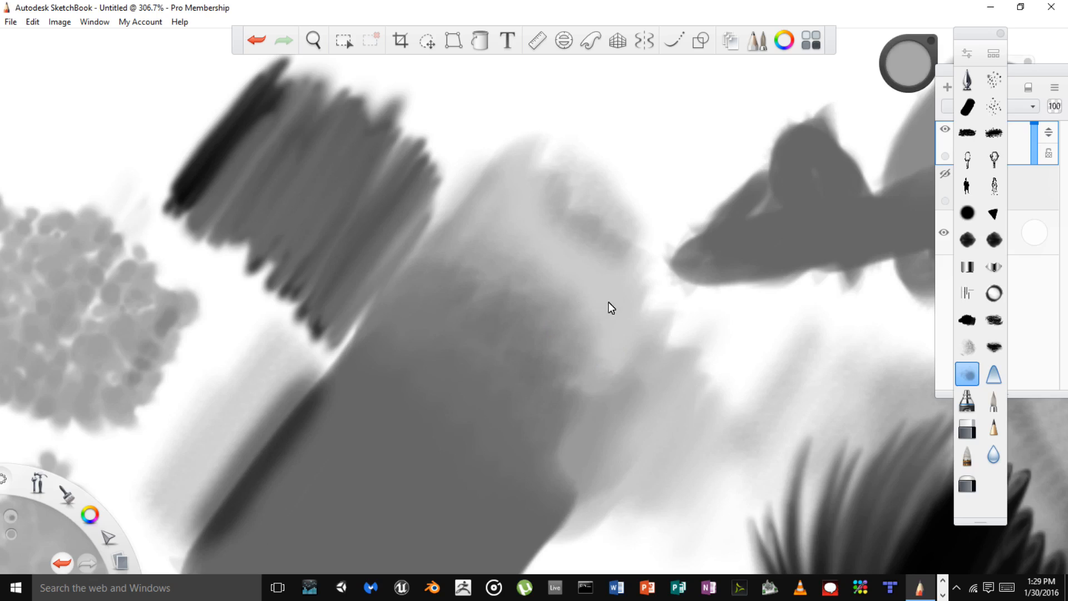
pyautogui.moveTo(560, 333)
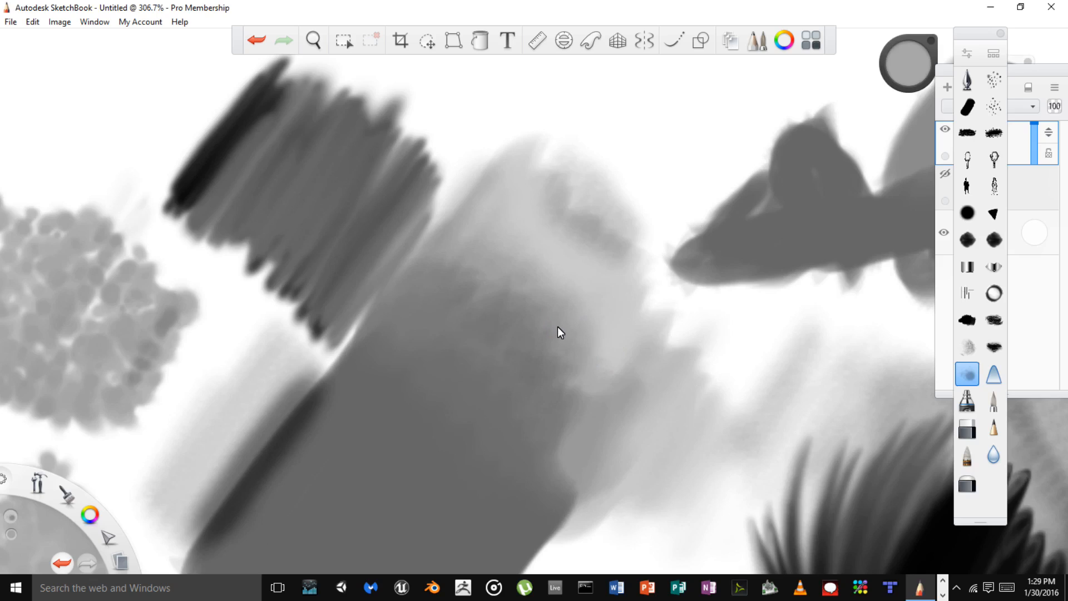
pyautogui.moveTo(540, 325)
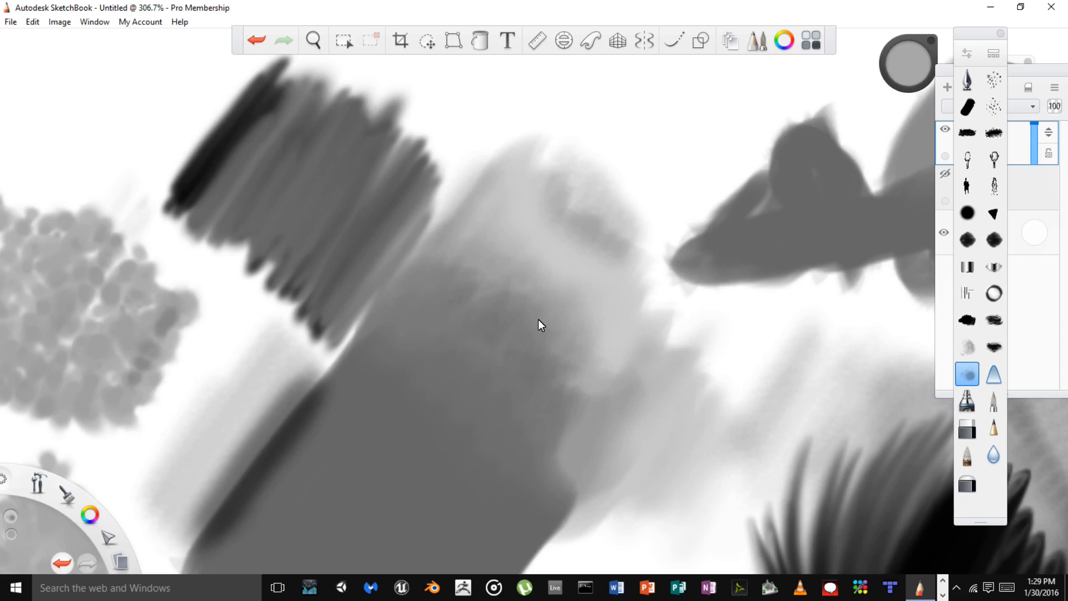
pyautogui.moveTo(532, 301)
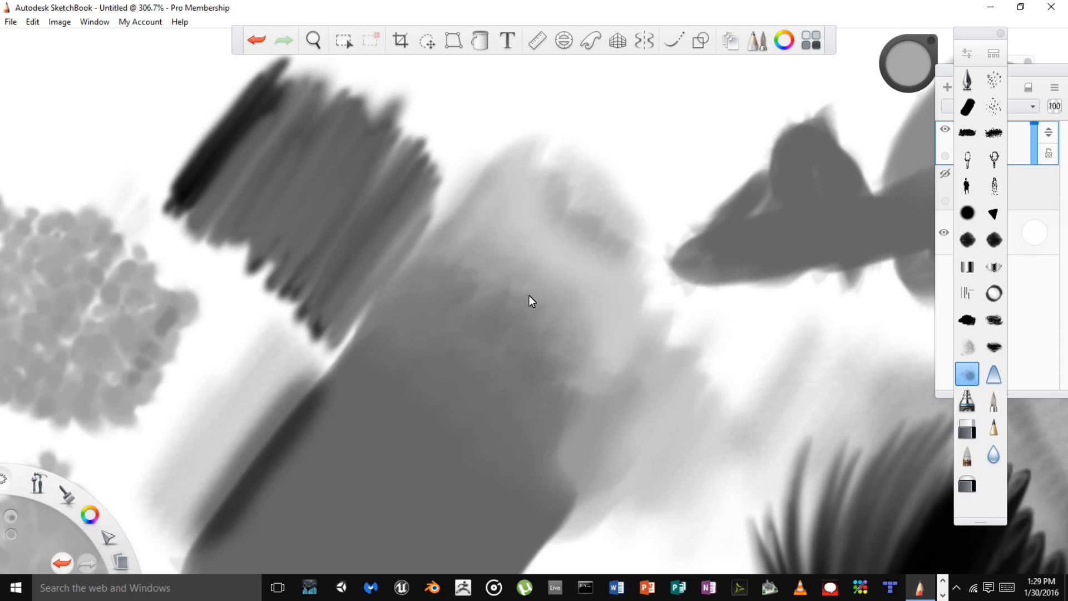
pyautogui.moveTo(501, 292)
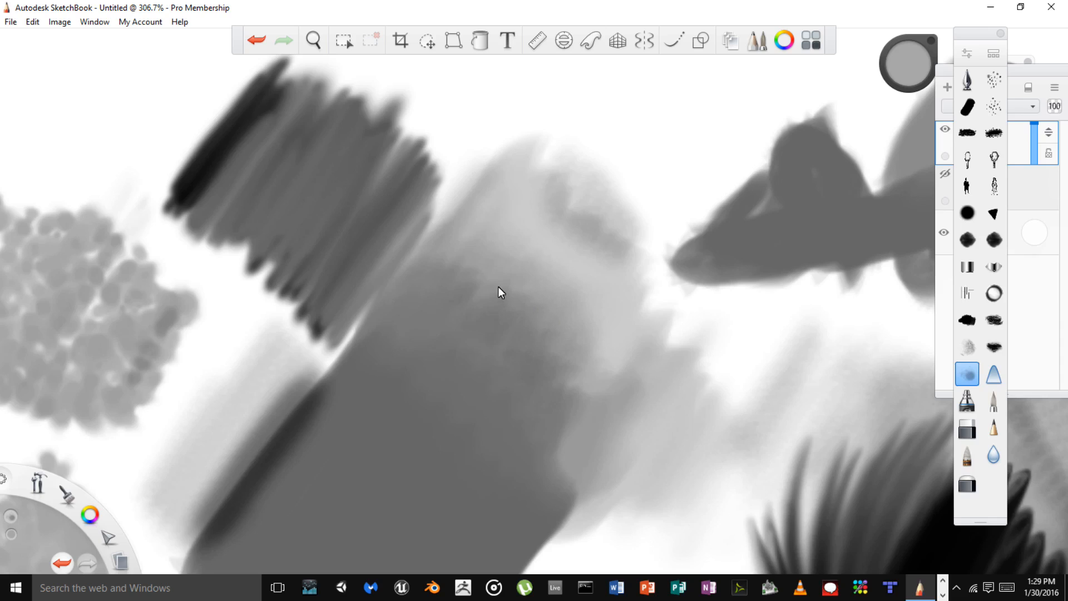
pyautogui.press('alt')
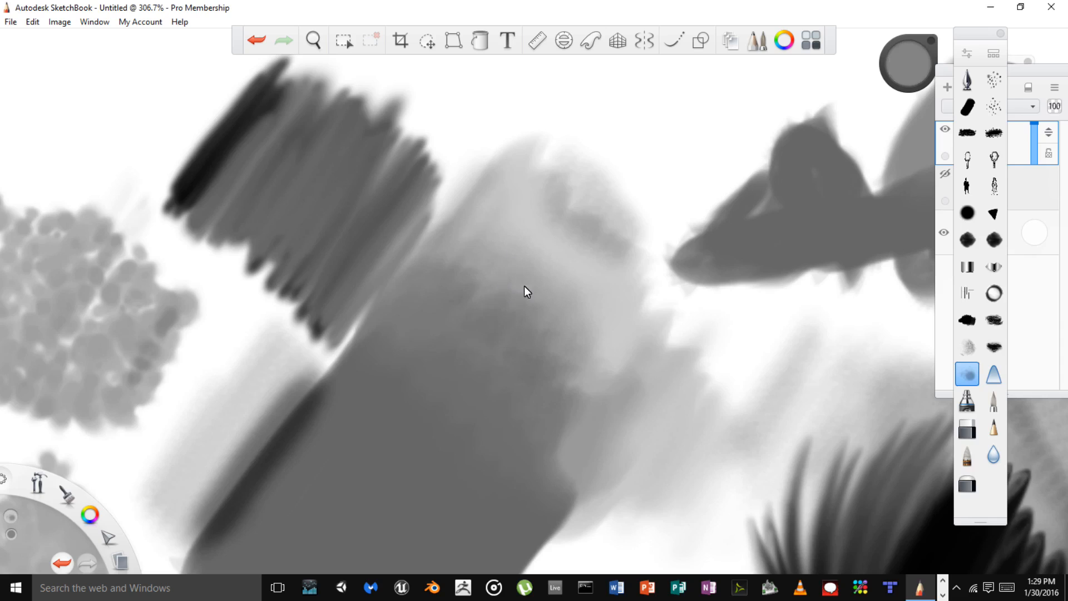
pyautogui.moveTo(518, 334)
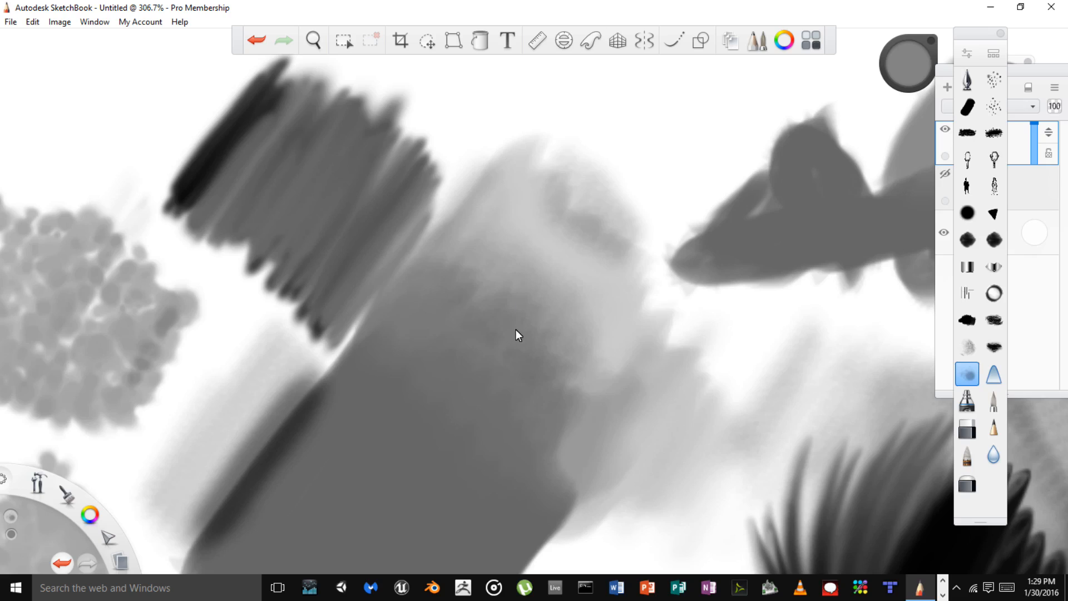
pyautogui.moveTo(540, 368)
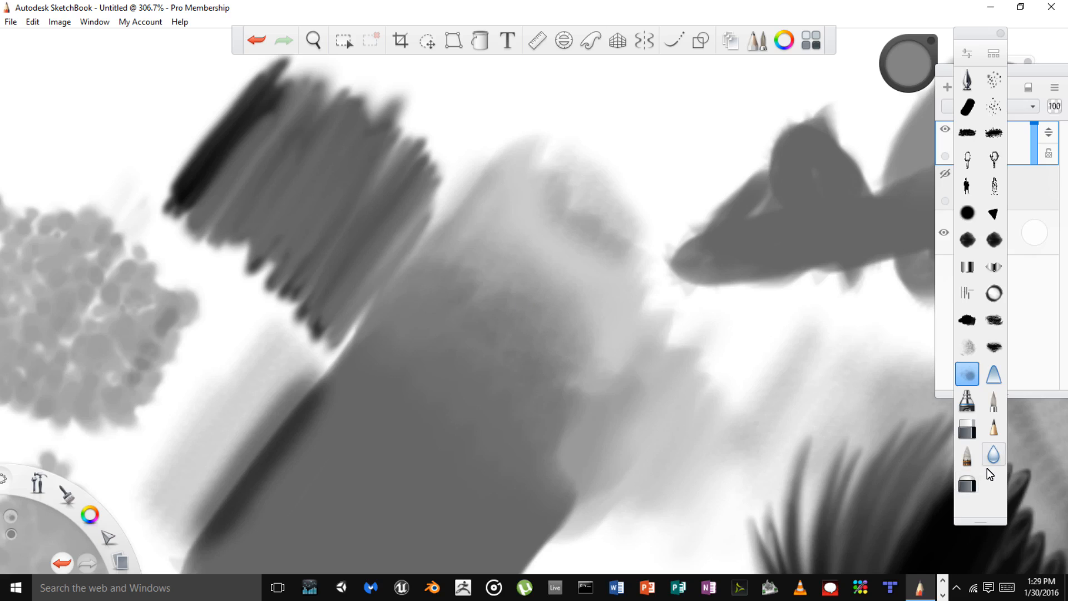
pyautogui.click(993, 455)
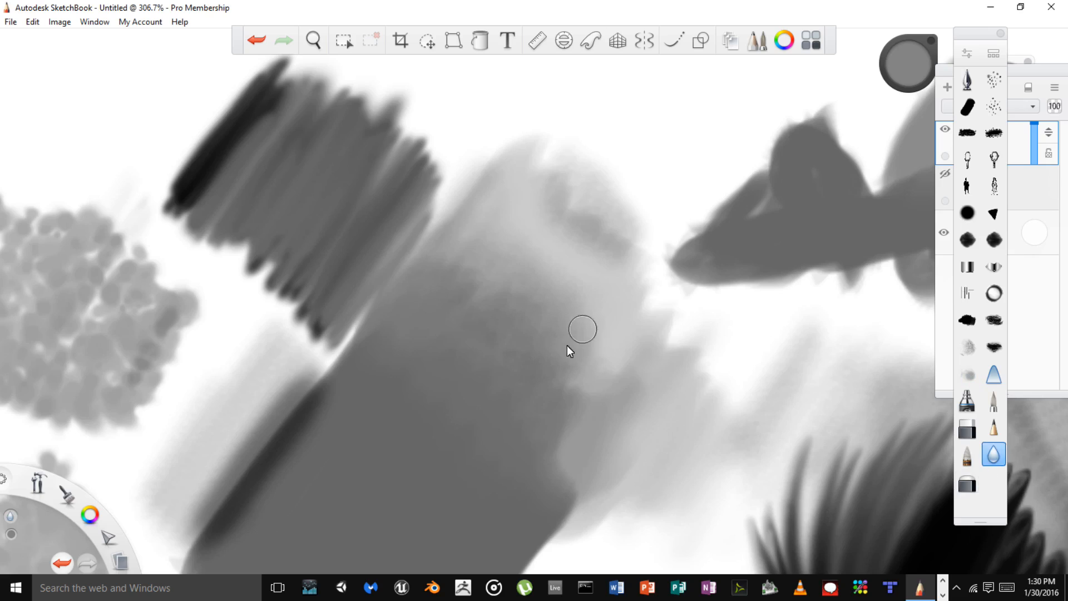
pyautogui.moveTo(533, 358)
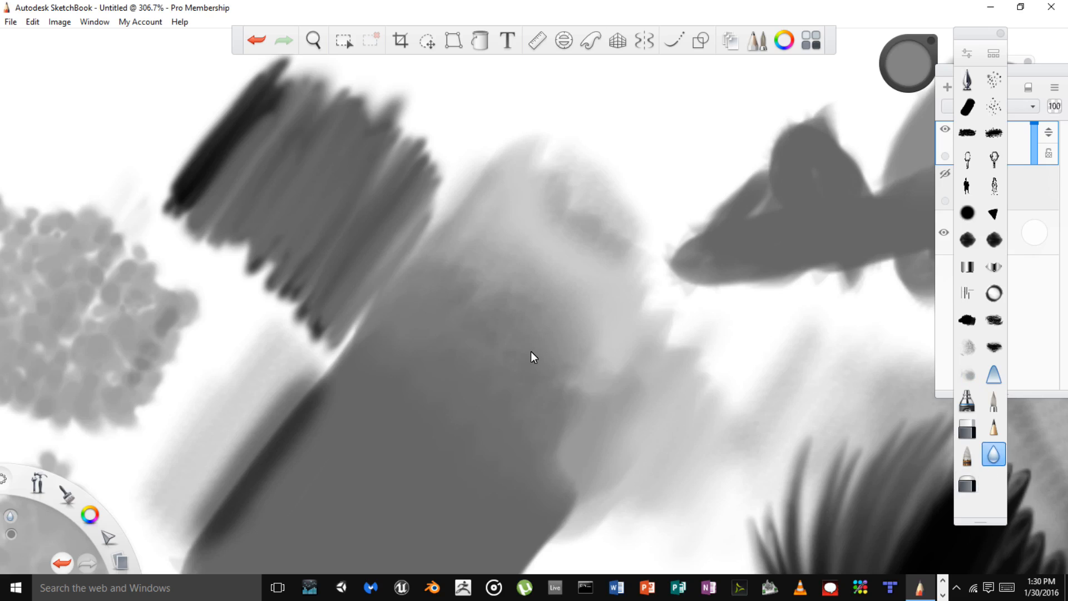
pyautogui.moveTo(507, 342)
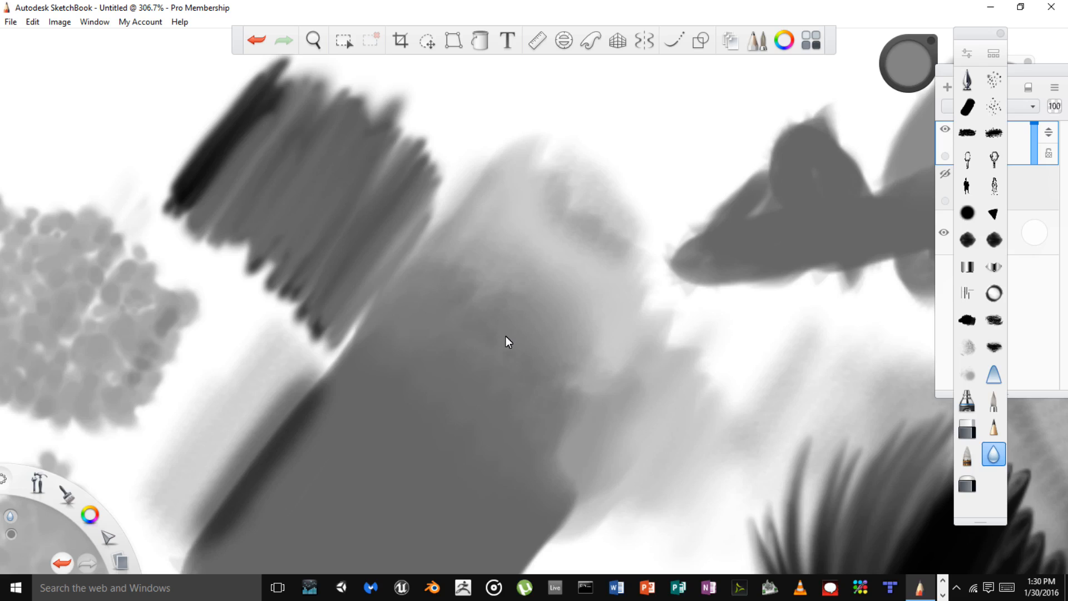
pyautogui.moveTo(479, 321)
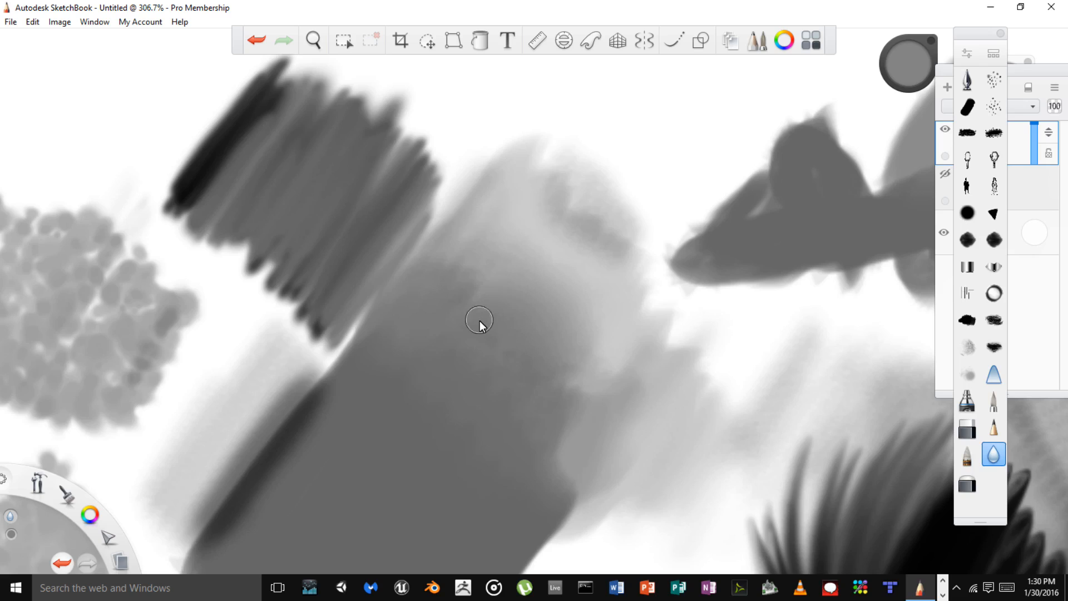
pyautogui.moveTo(458, 303)
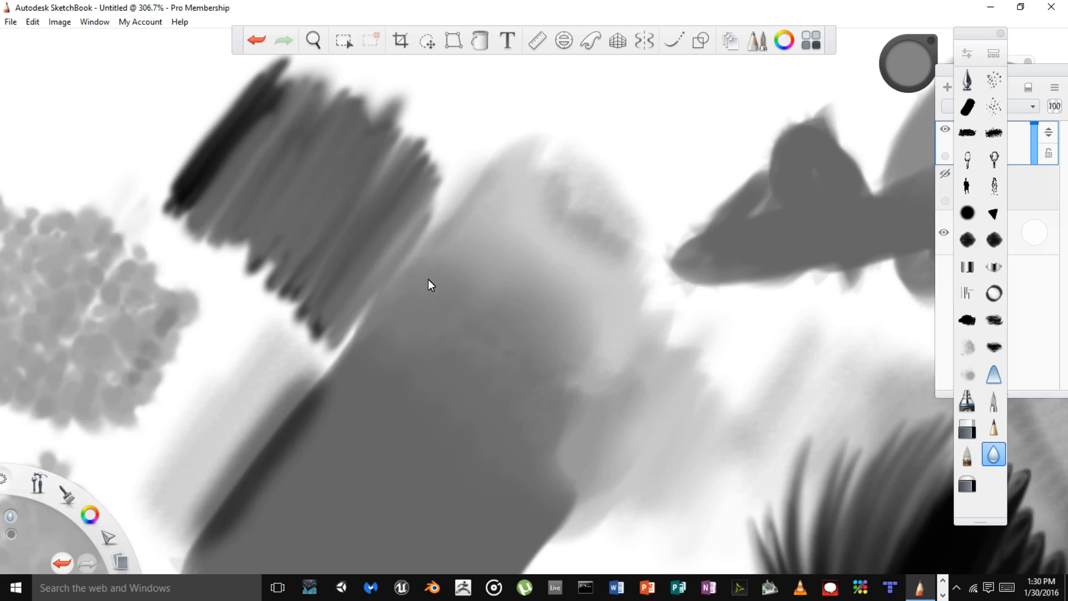
pyautogui.moveTo(676, 355)
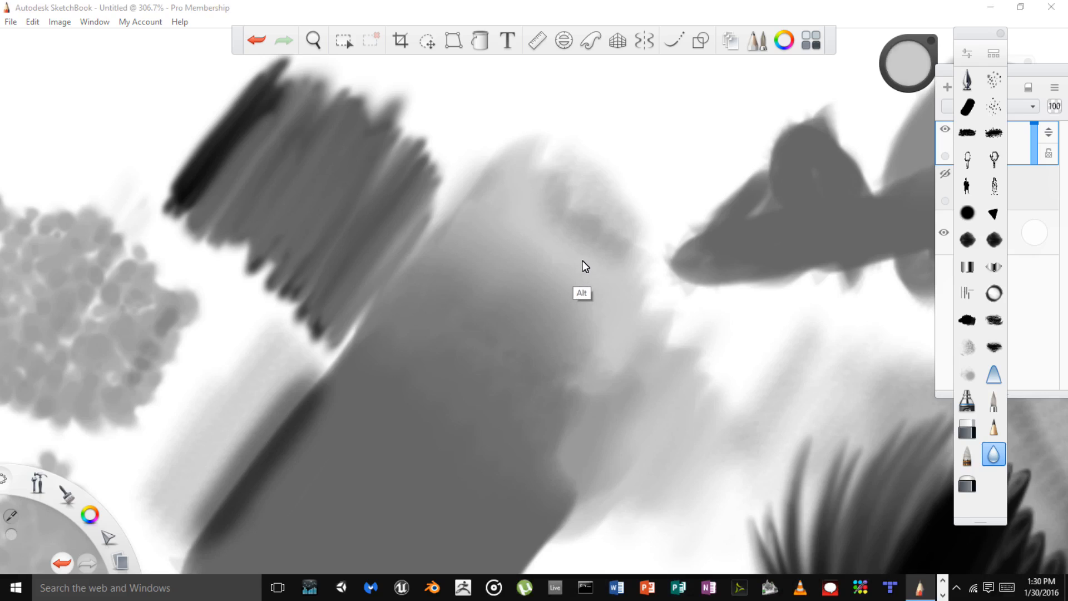
pyautogui.moveTo(580, 261)
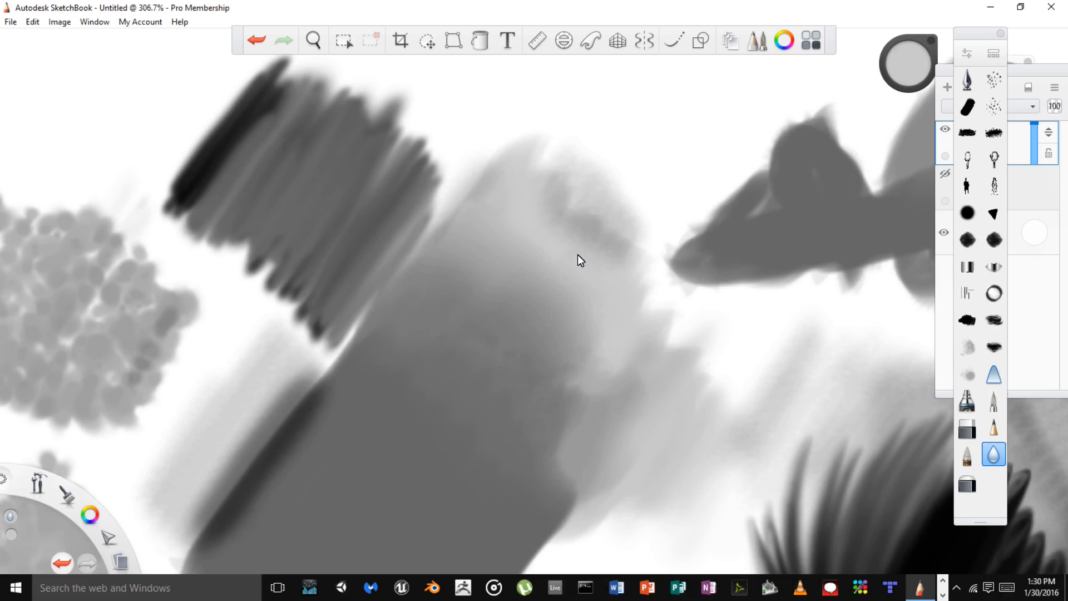
pyautogui.moveTo(546, 243)
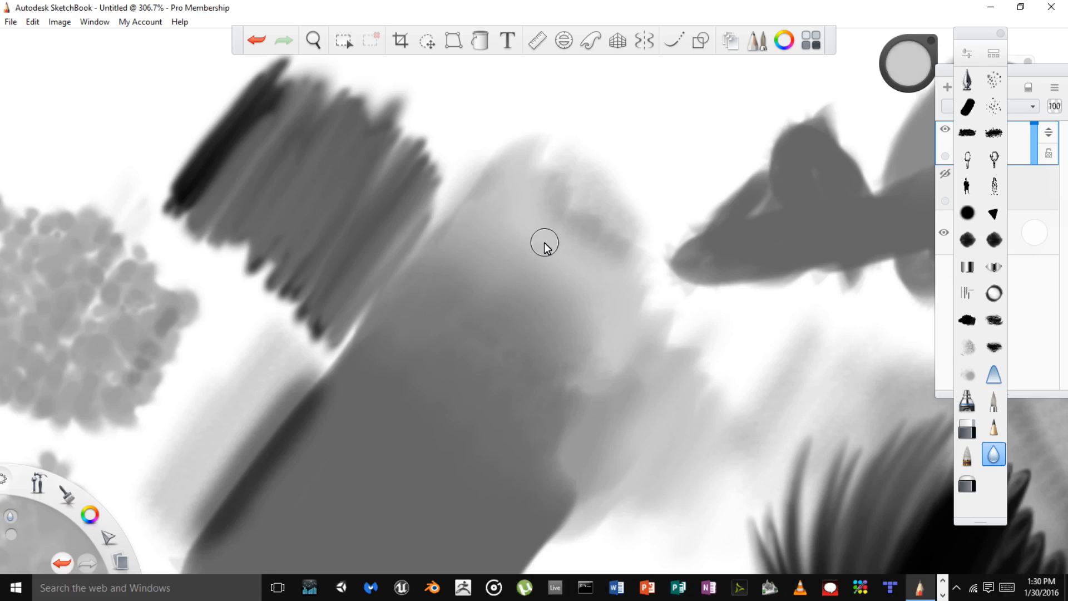
pyautogui.moveTo(954, 414)
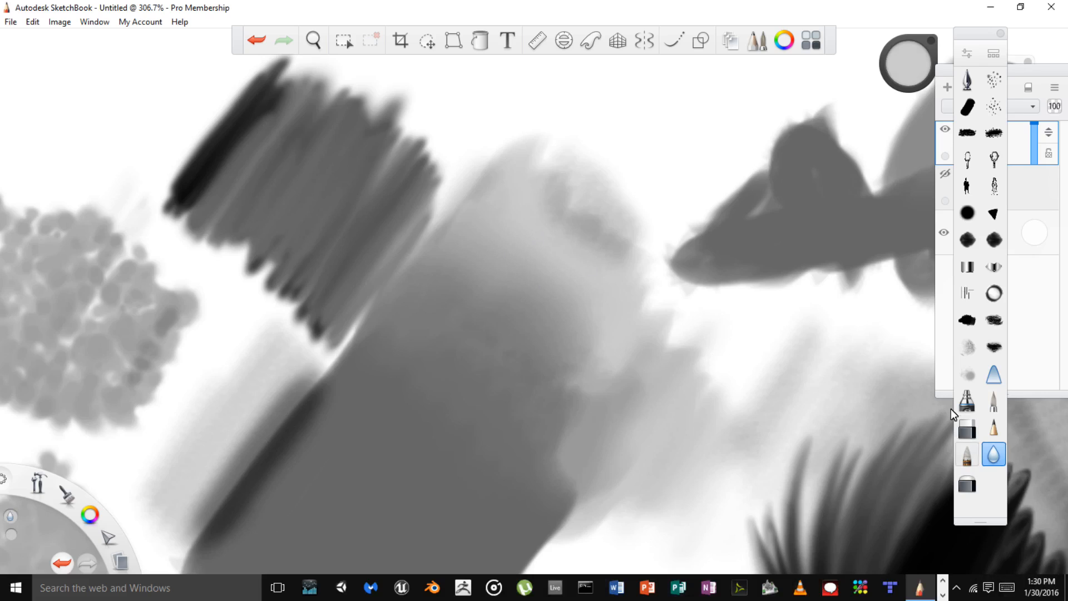
pyautogui.click(967, 455)
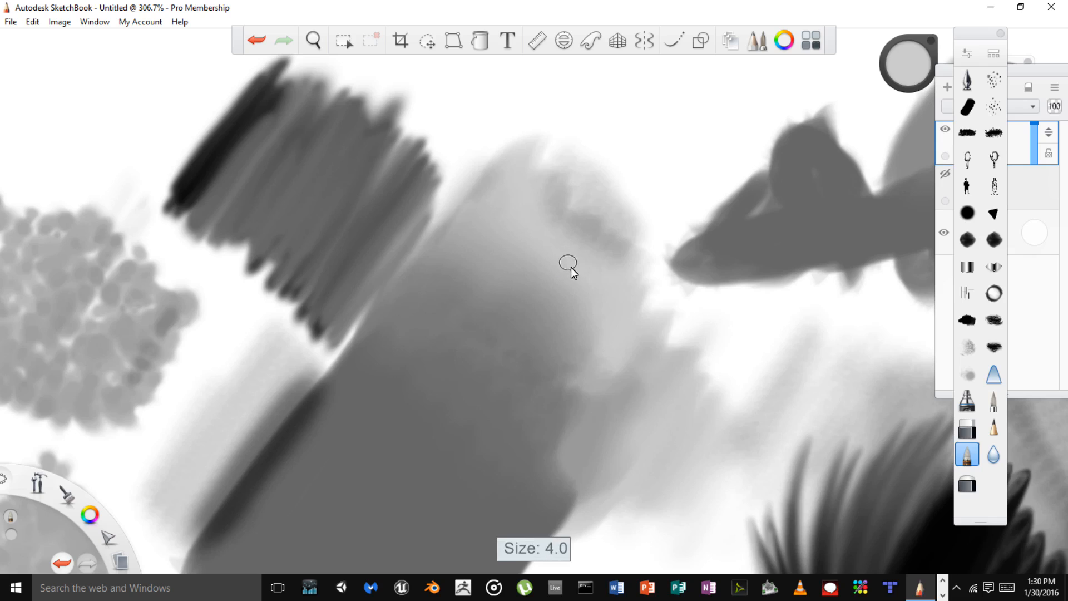
pyautogui.moveTo(587, 267)
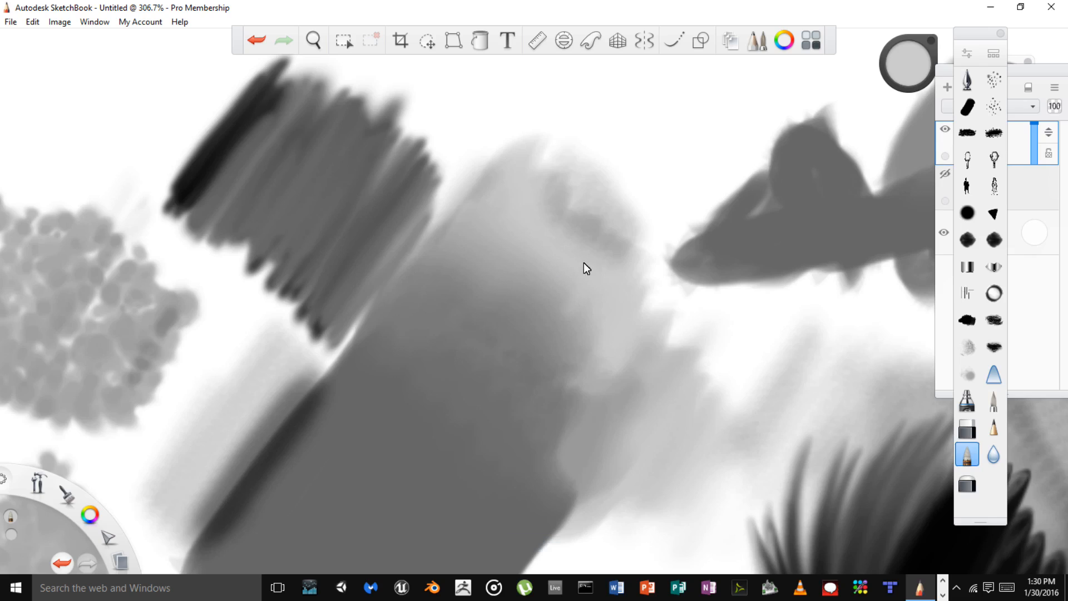
pyautogui.moveTo(543, 293)
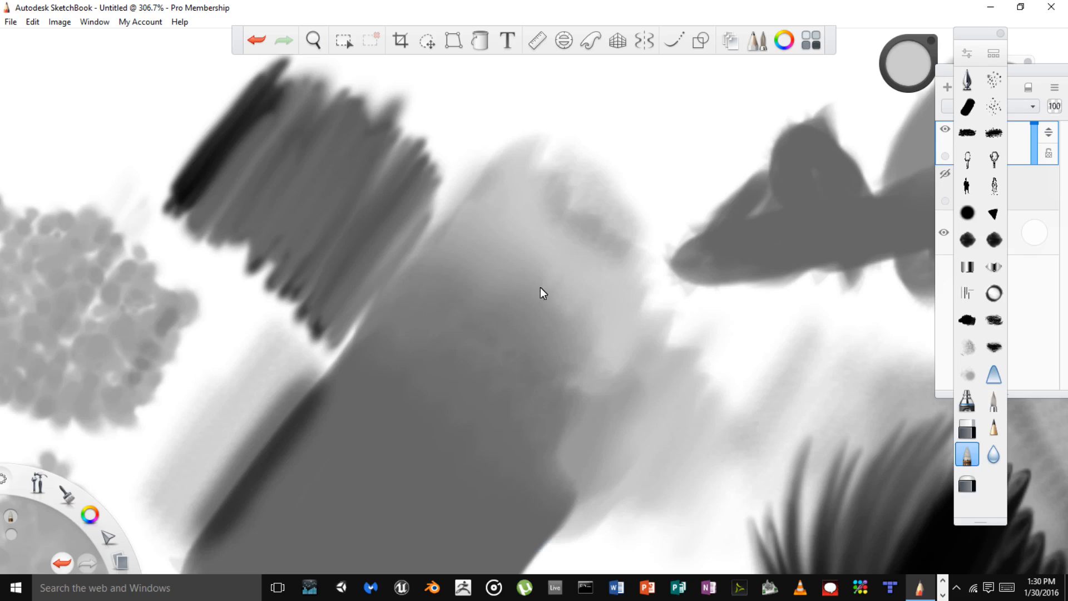
pyautogui.moveTo(540, 230)
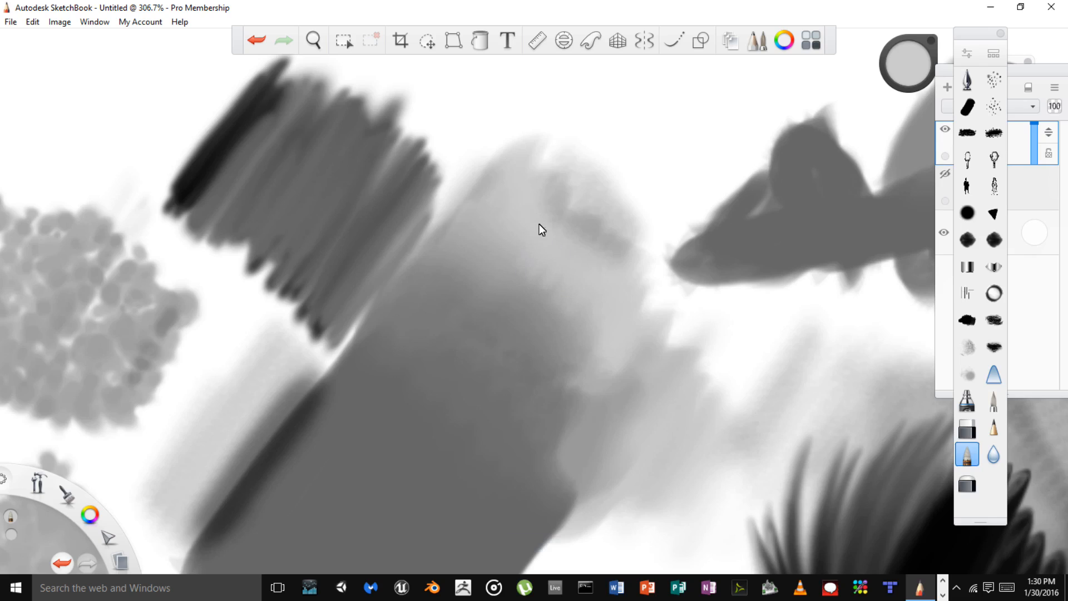
pyautogui.moveTo(523, 213)
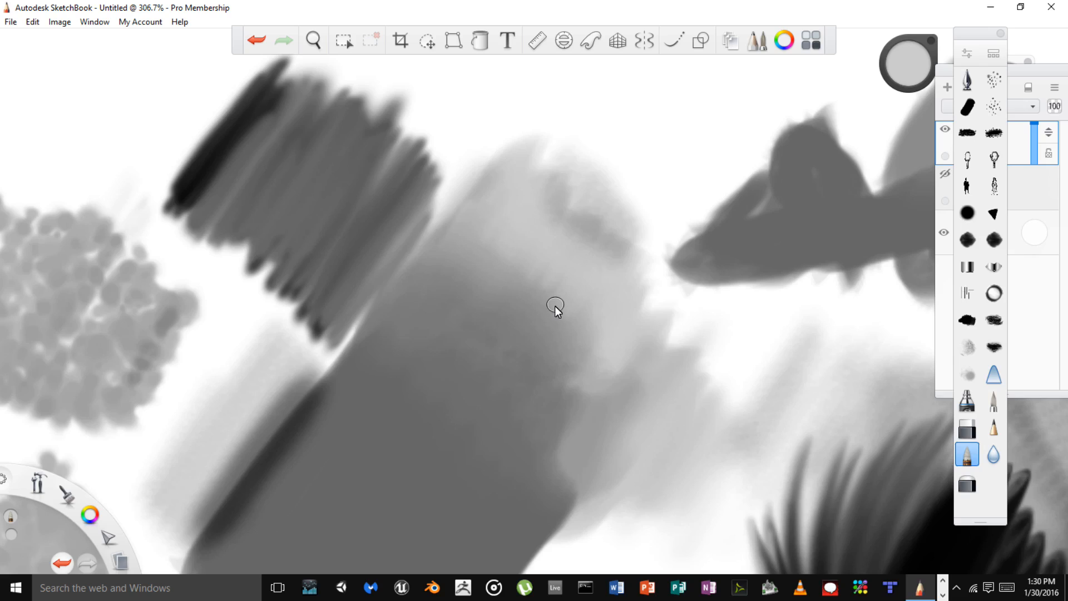
pyautogui.moveTo(580, 300)
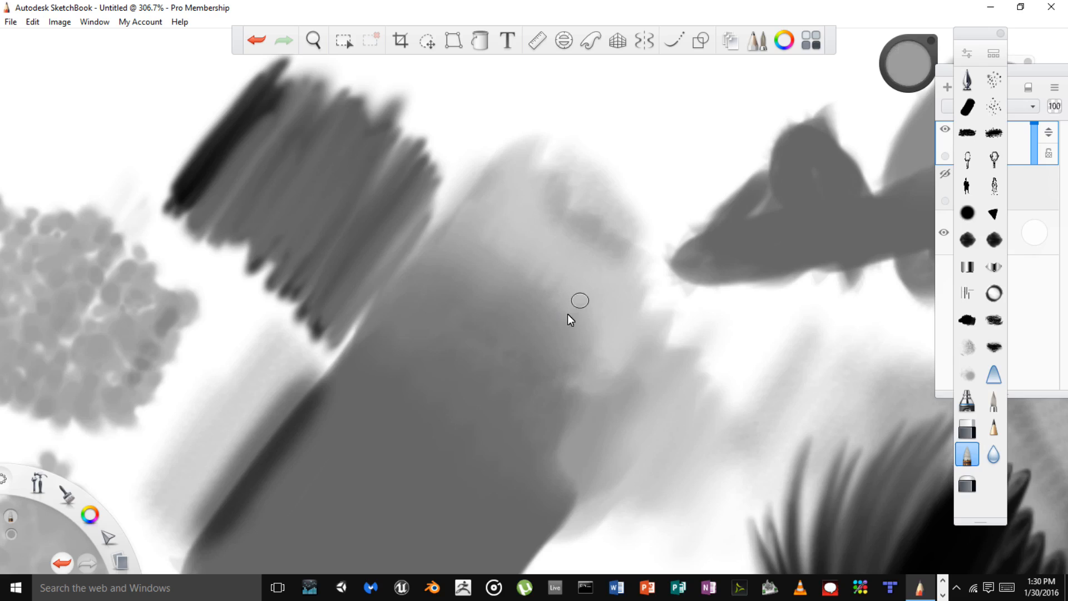
pyautogui.moveTo(540, 320)
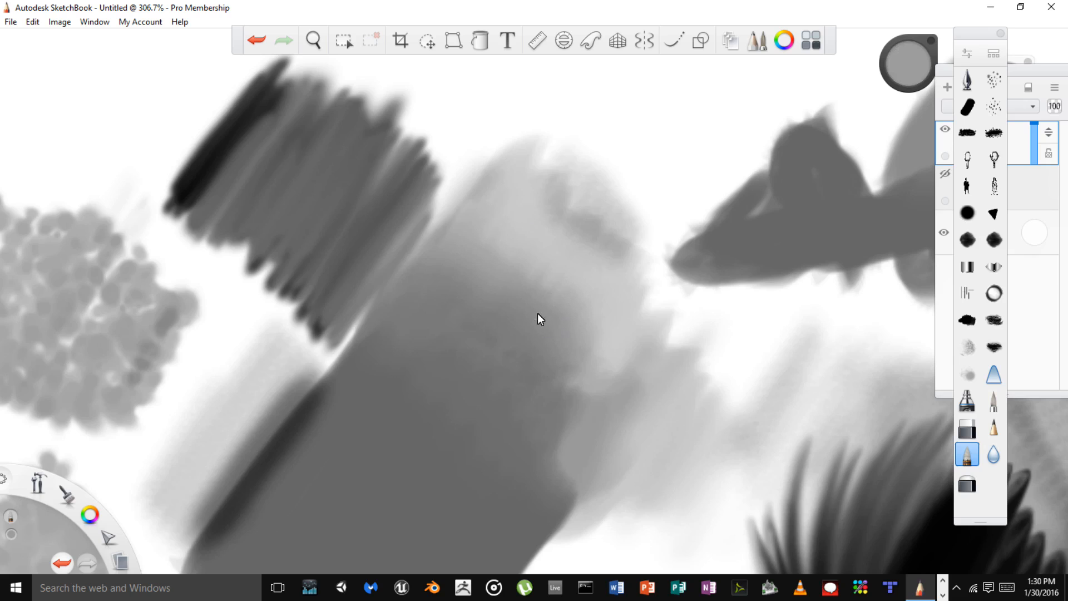
# - Change the current brush size to 4.0
pyautogui.click(312, 40)
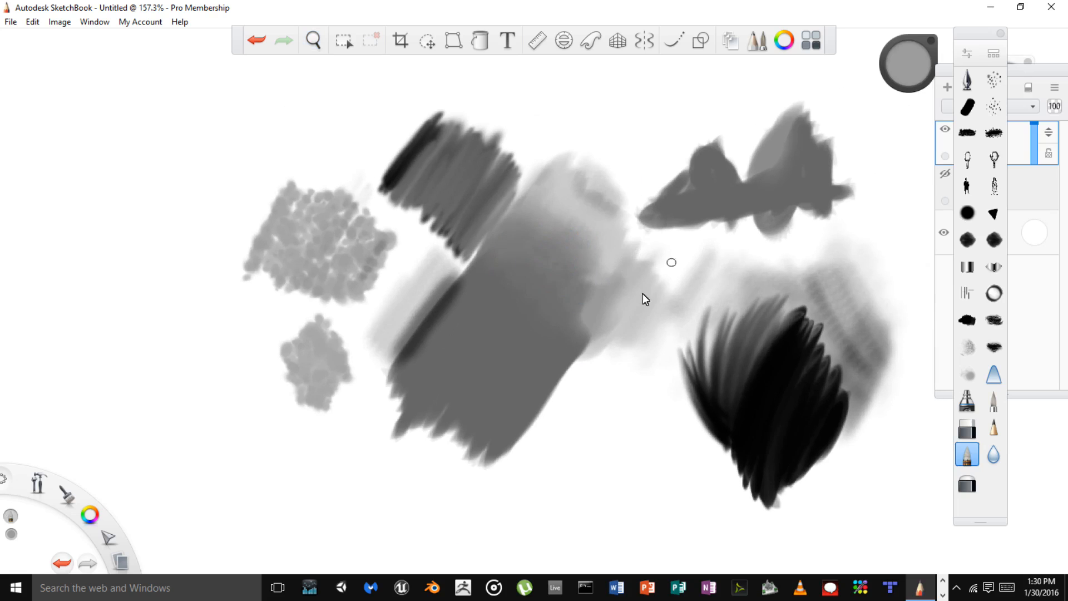
pyautogui.moveTo(222, 157)
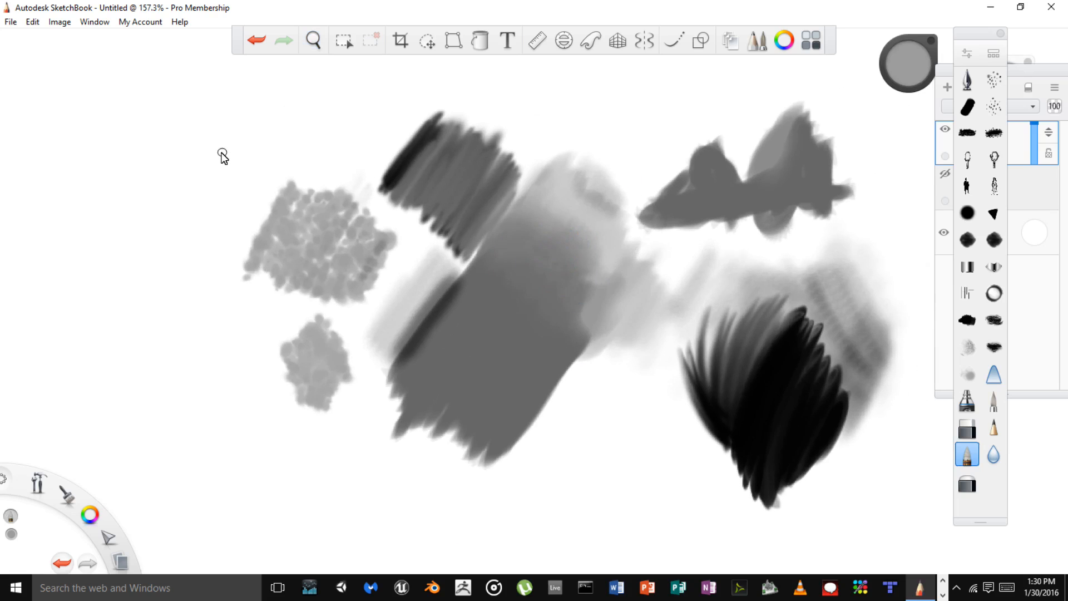
pyautogui.moveTo(236, 178)
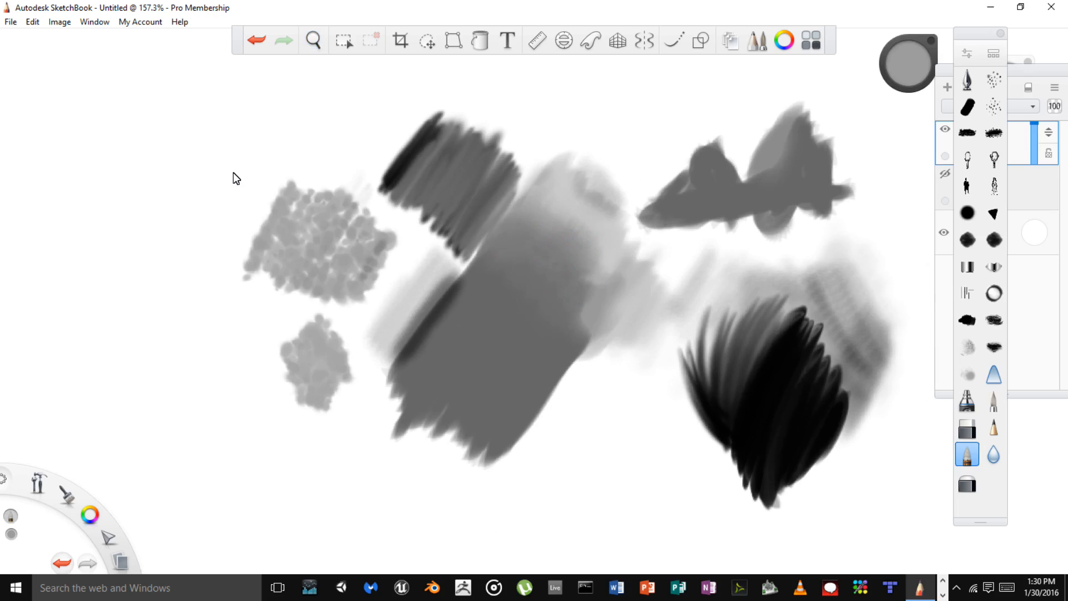
pyautogui.moveTo(192, 124)
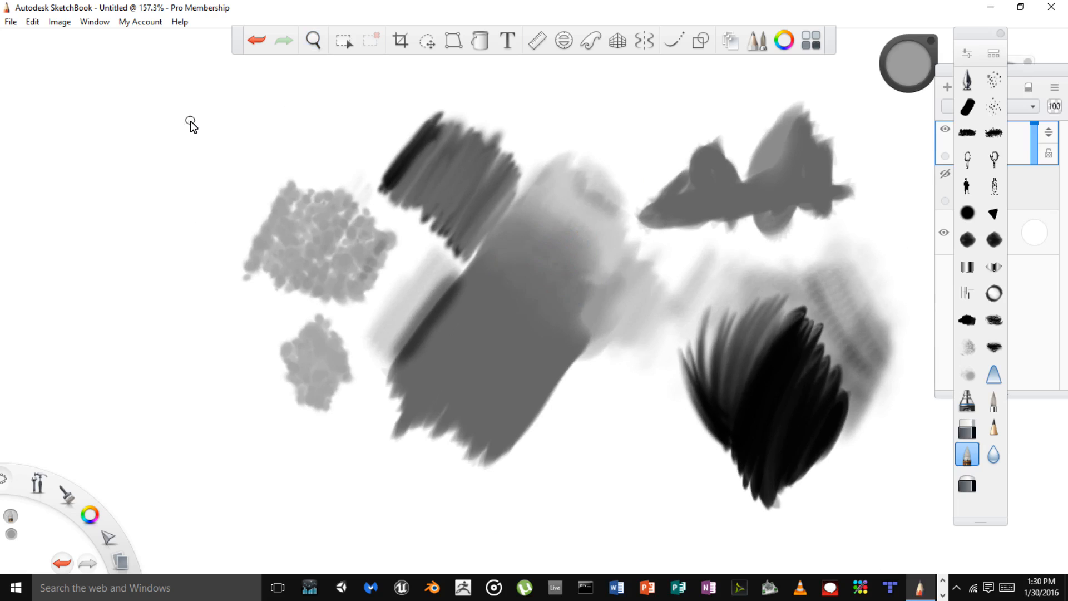
pyautogui.moveTo(184, 130)
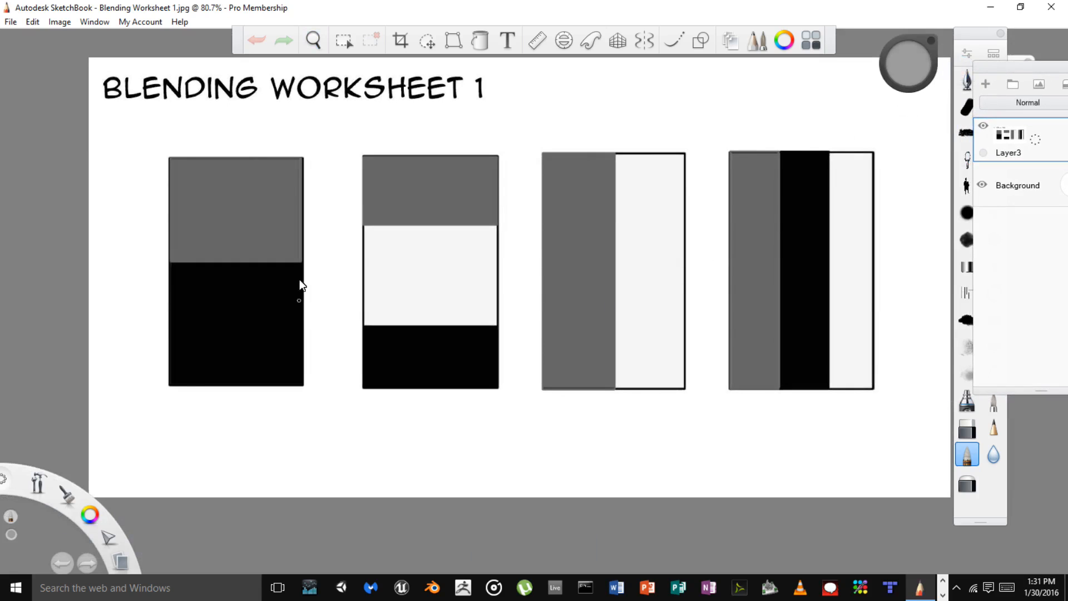
pyautogui.moveTo(277, 312)
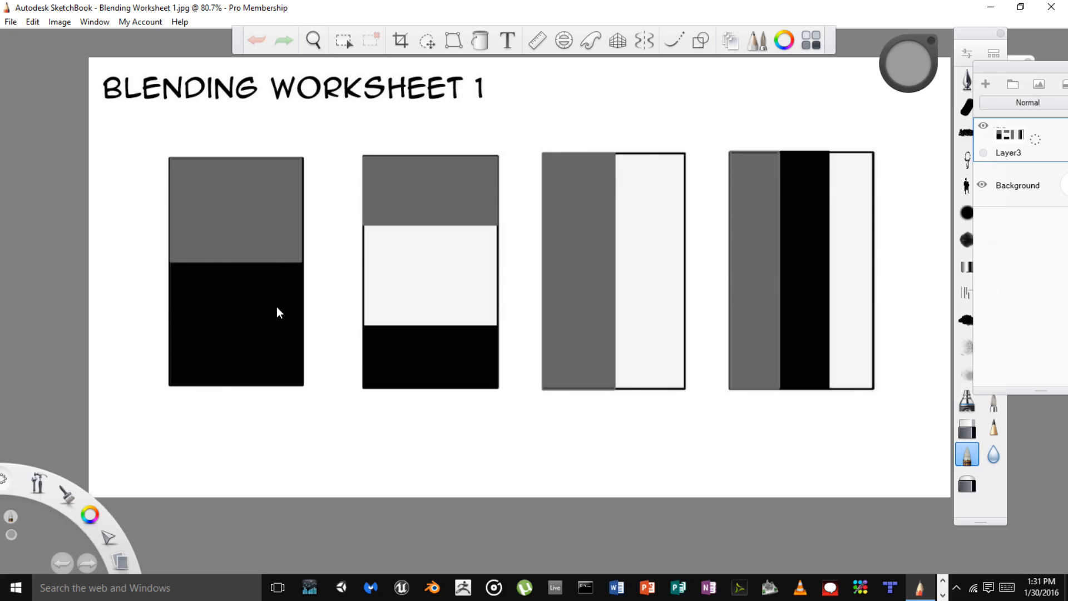
pyautogui.moveTo(288, 294)
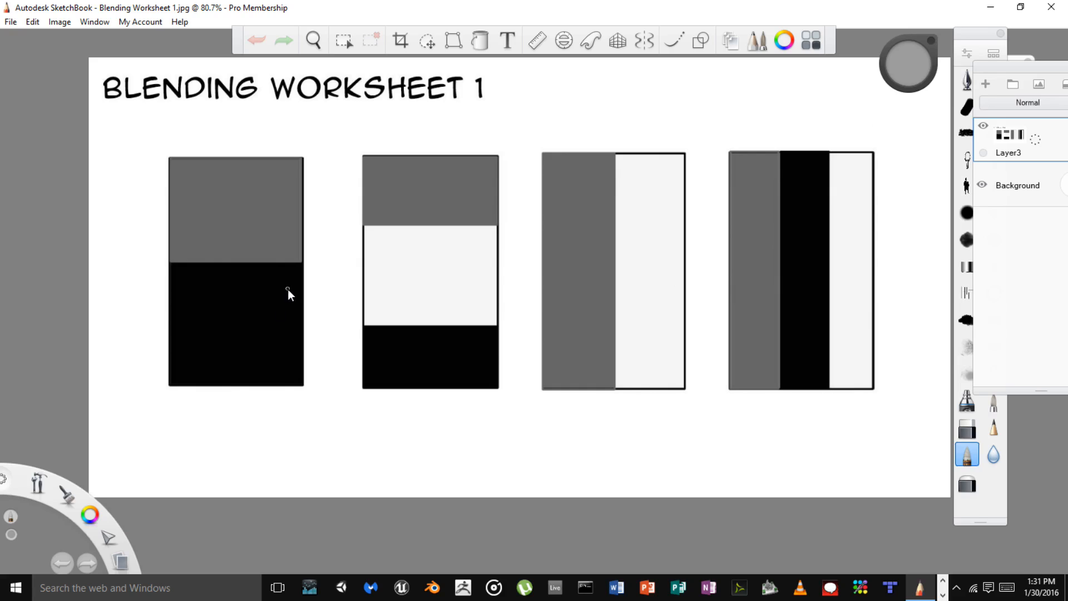
pyautogui.moveTo(304, 240)
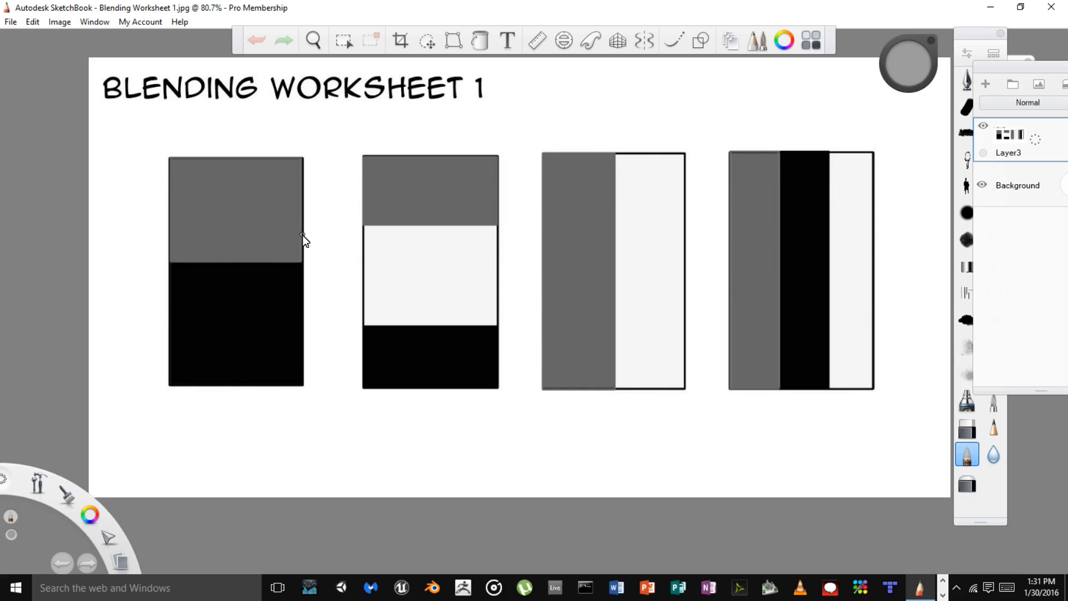
pyautogui.moveTo(305, 206)
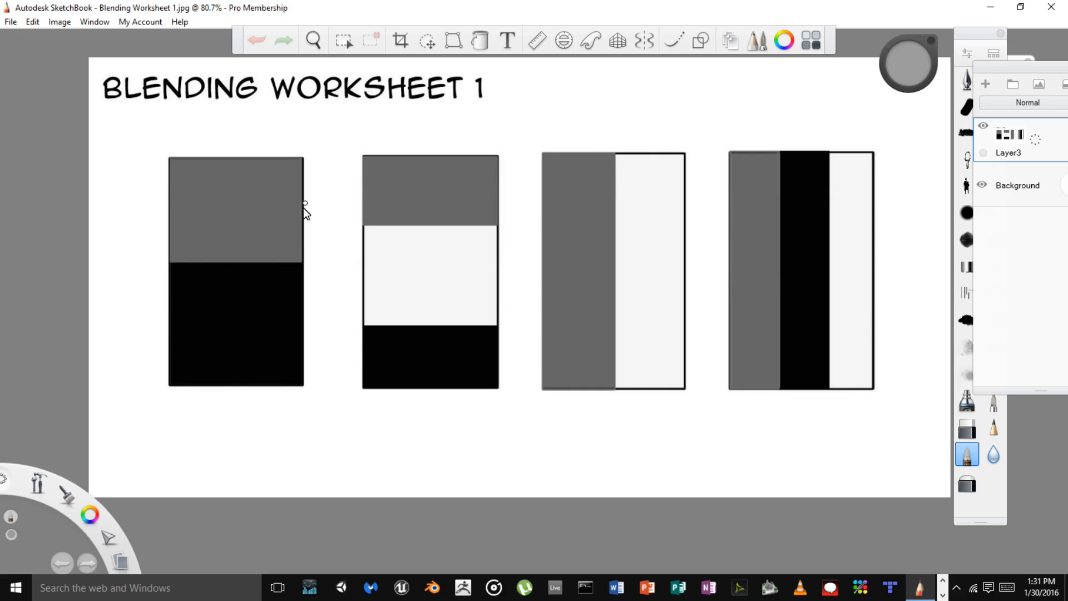
pyautogui.moveTo(516, 211)
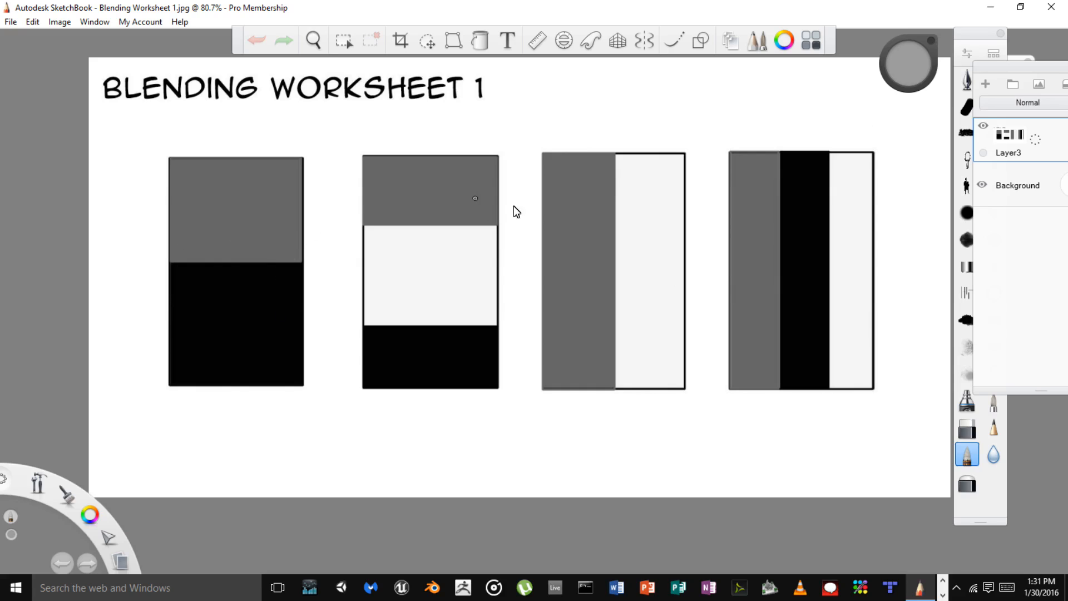
pyautogui.moveTo(973, 35)
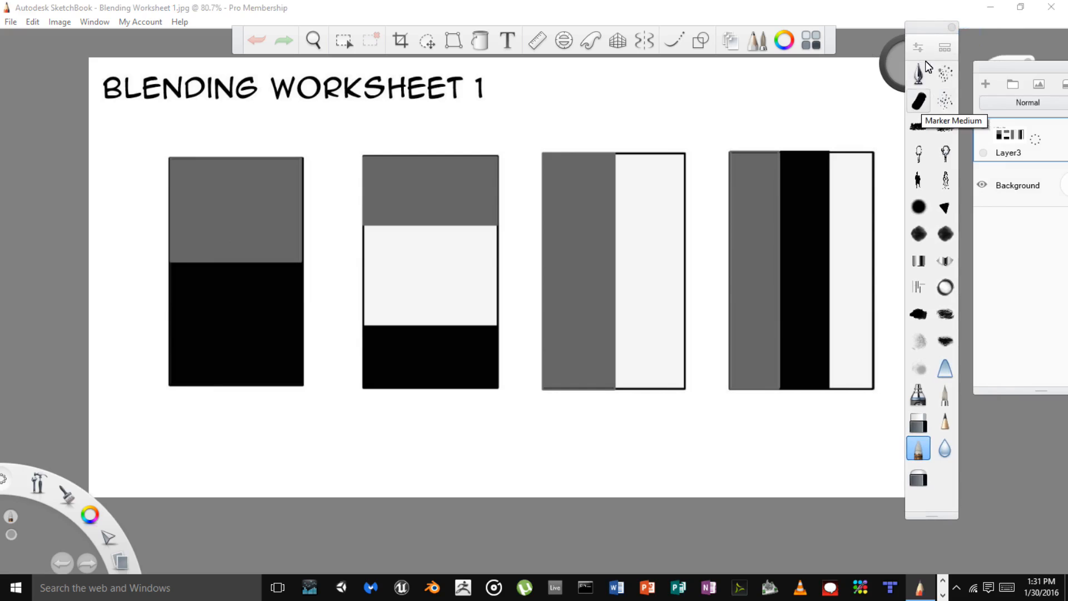
pyautogui.moveTo(927, 120)
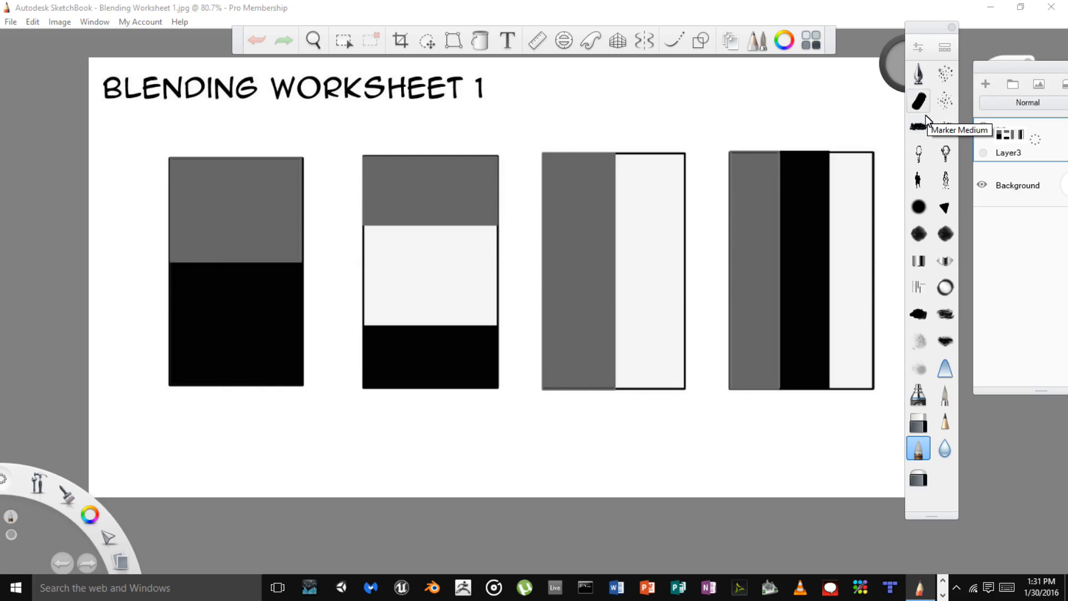
pyautogui.moveTo(919, 127)
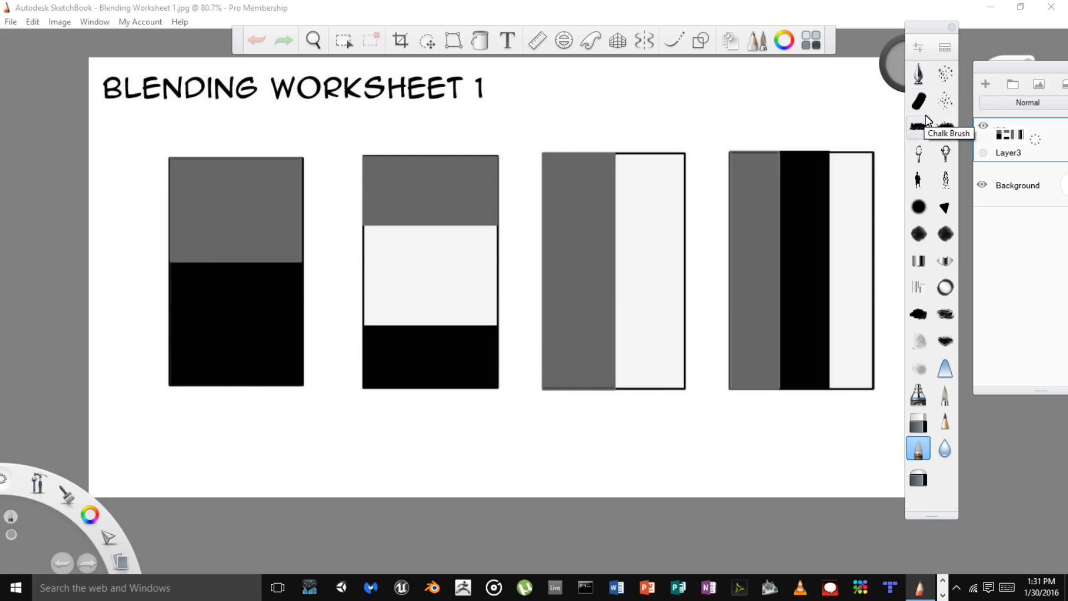
pyautogui.moveTo(944, 100)
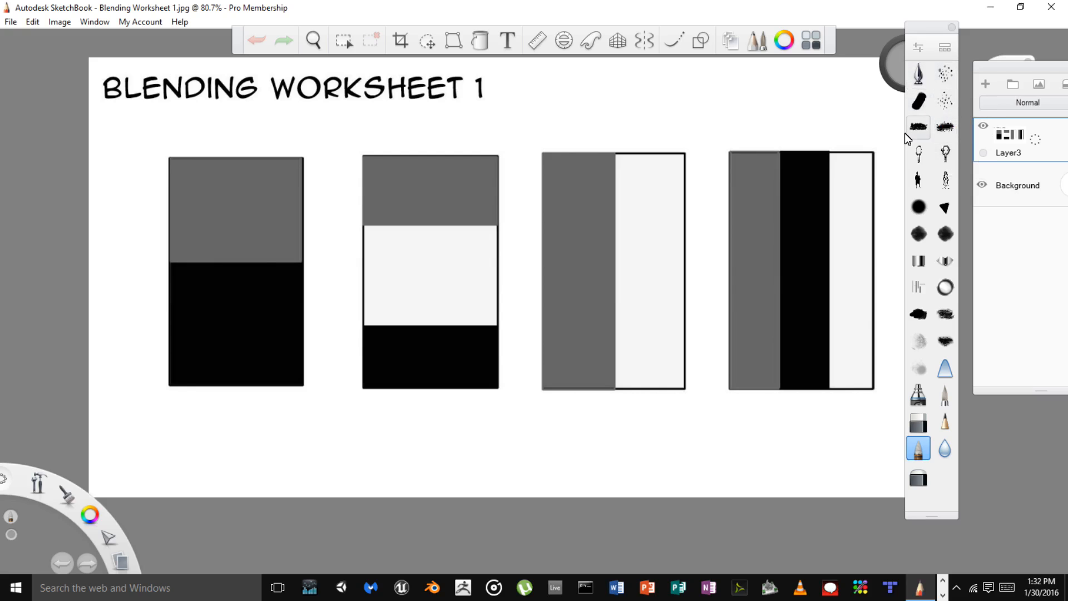
pyautogui.moveTo(898, 159)
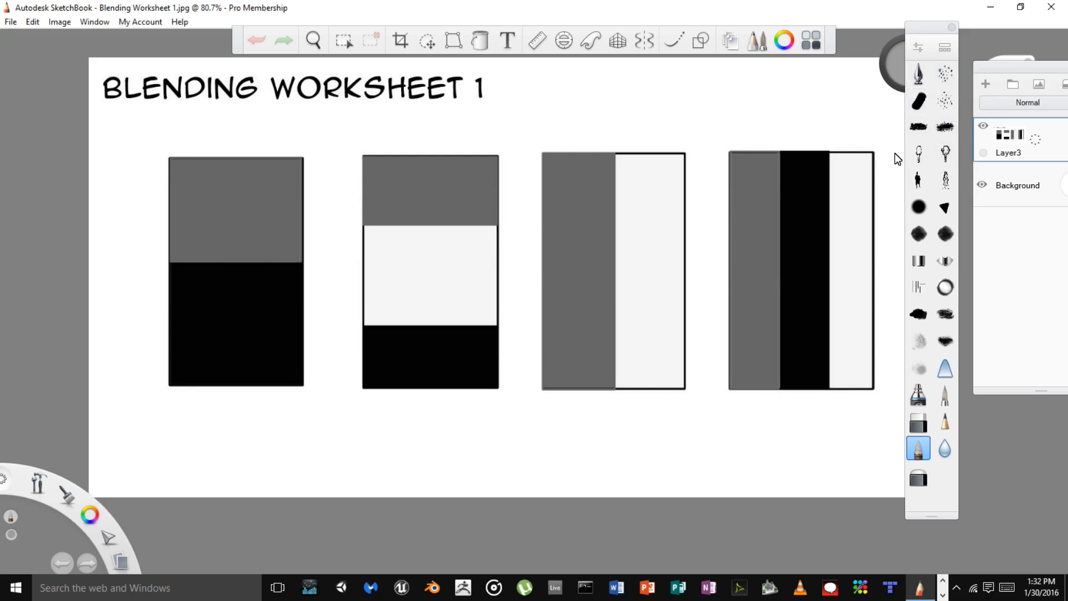
pyautogui.moveTo(288, 262)
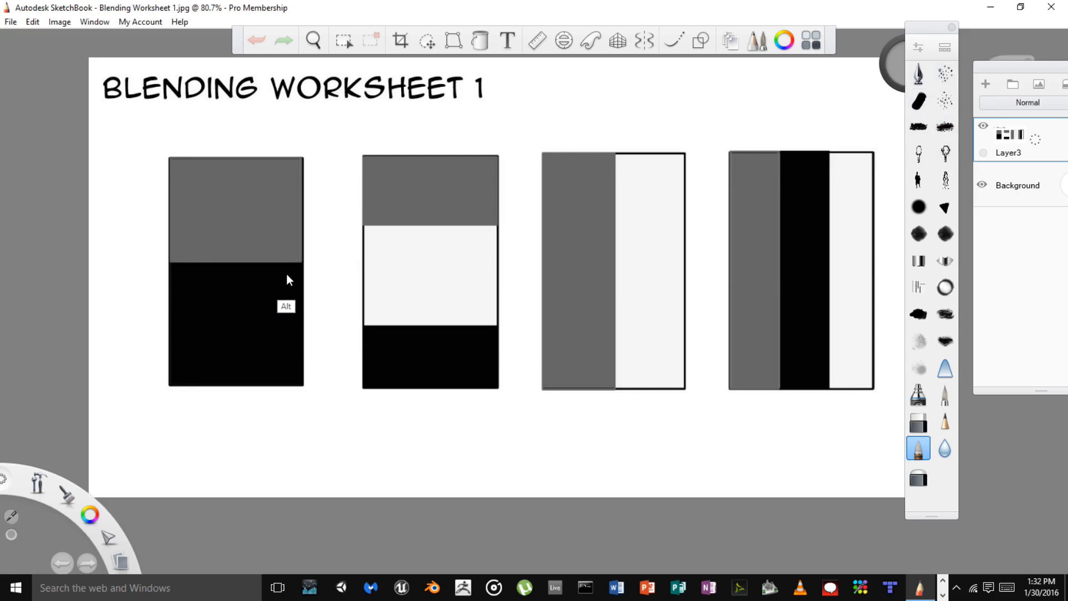
pyautogui.moveTo(812, 267)
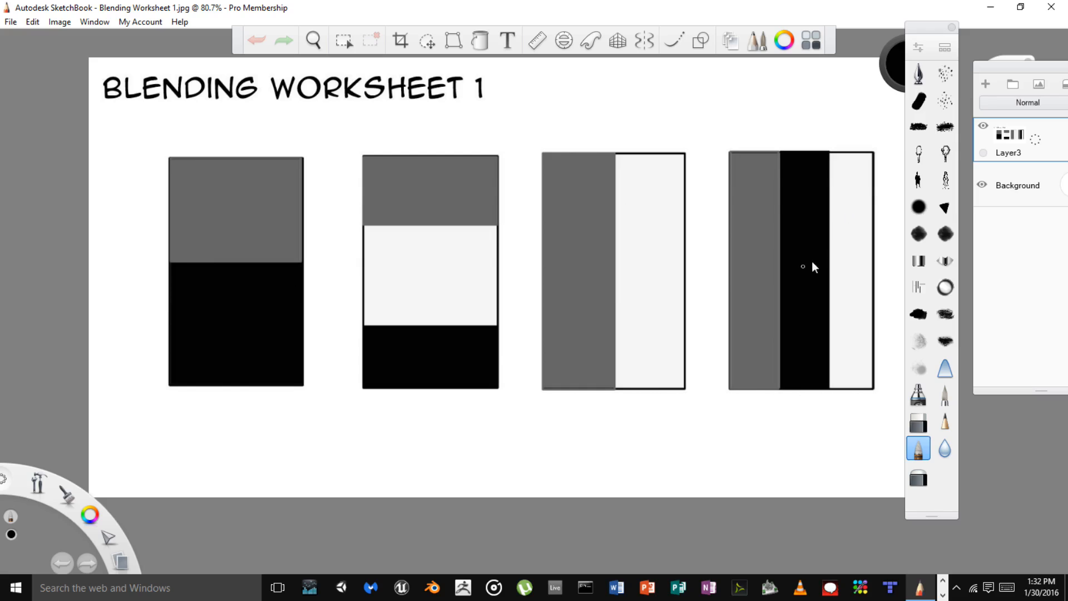
pyautogui.moveTo(908, 183)
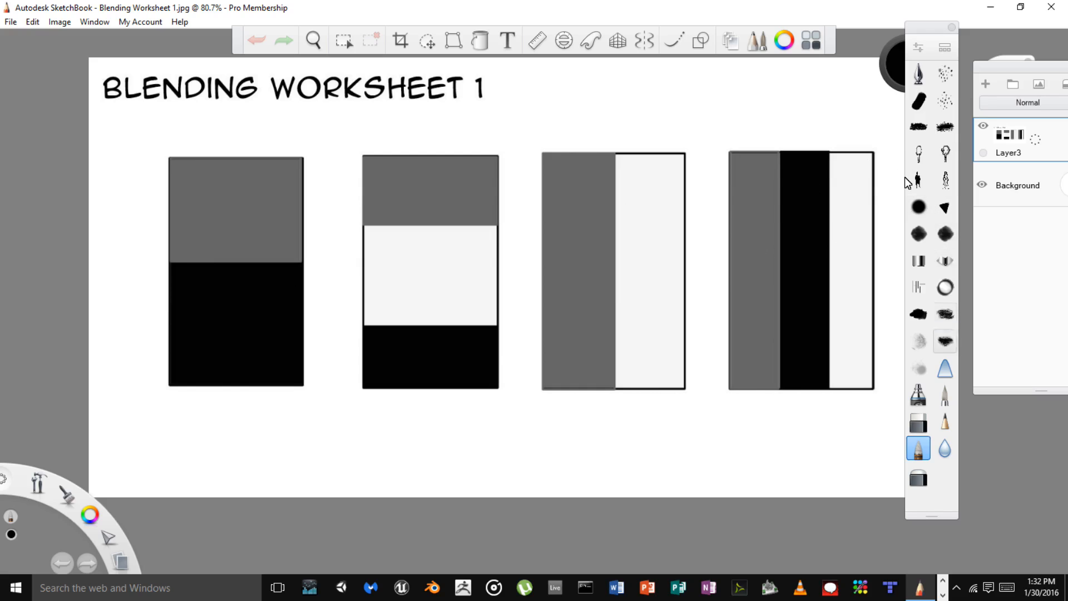
pyautogui.moveTo(918, 368)
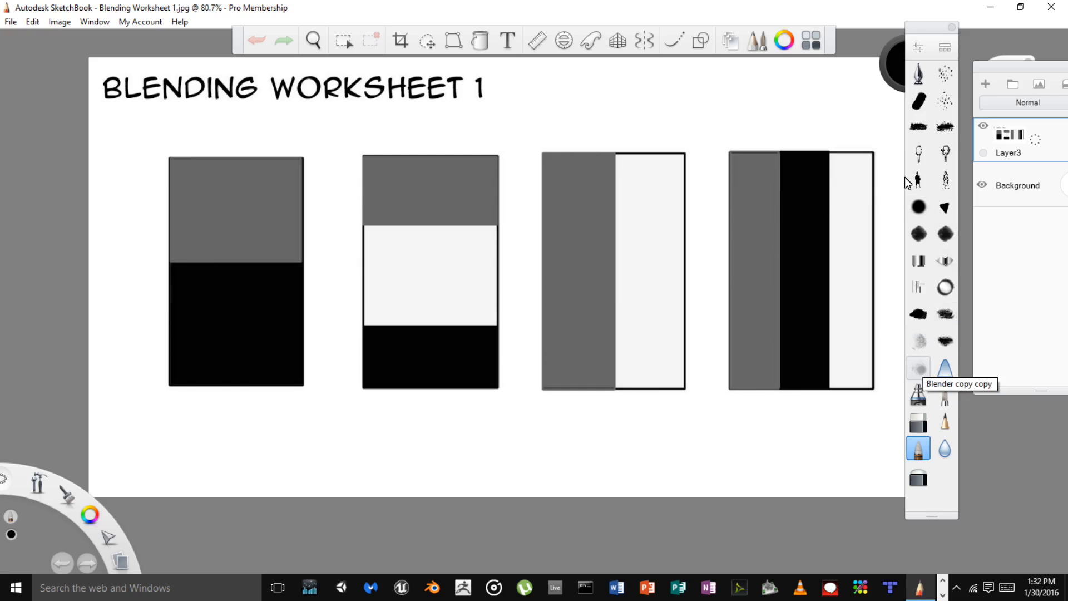
pyautogui.moveTo(946, 313)
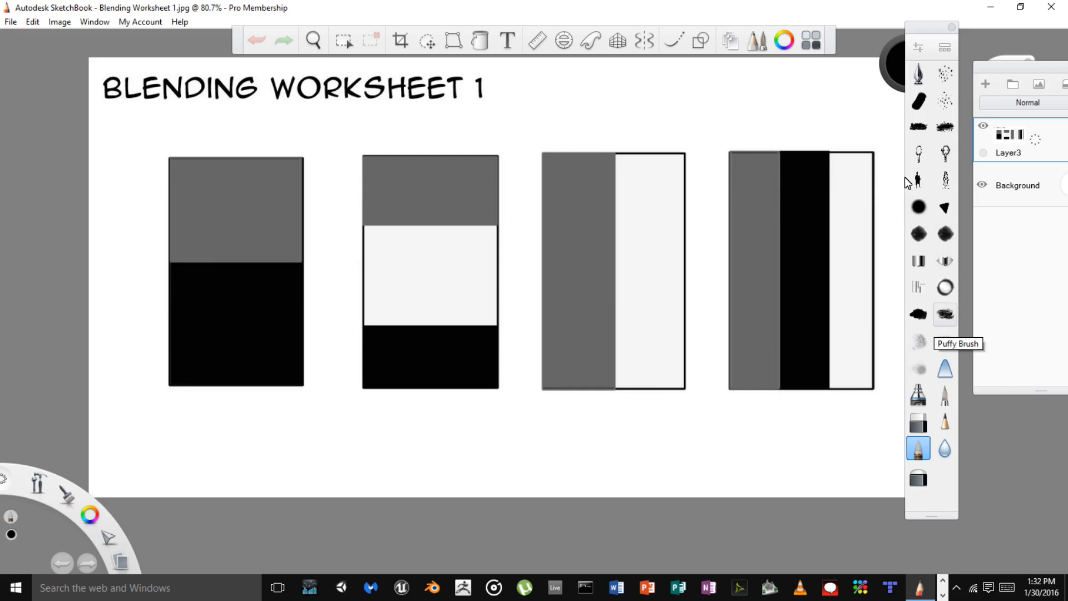
# - Sample black from the first panel's black area as the painting colour
pyautogui.click(946, 314)
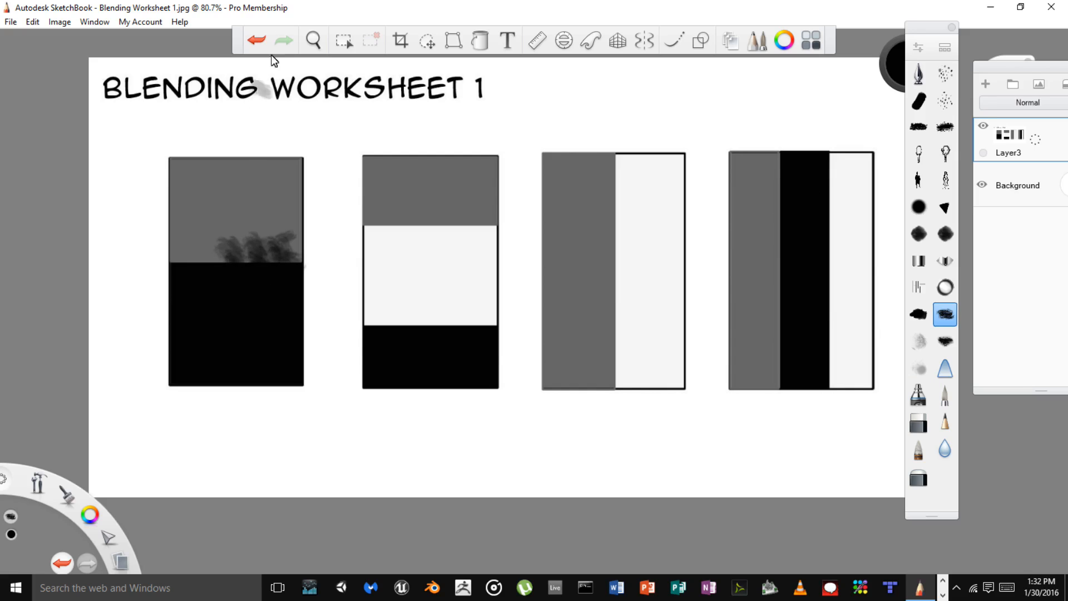
# - Undo all trial smudge strokes along the first rectangle's gray-black boundary
pyautogui.click(256, 39)
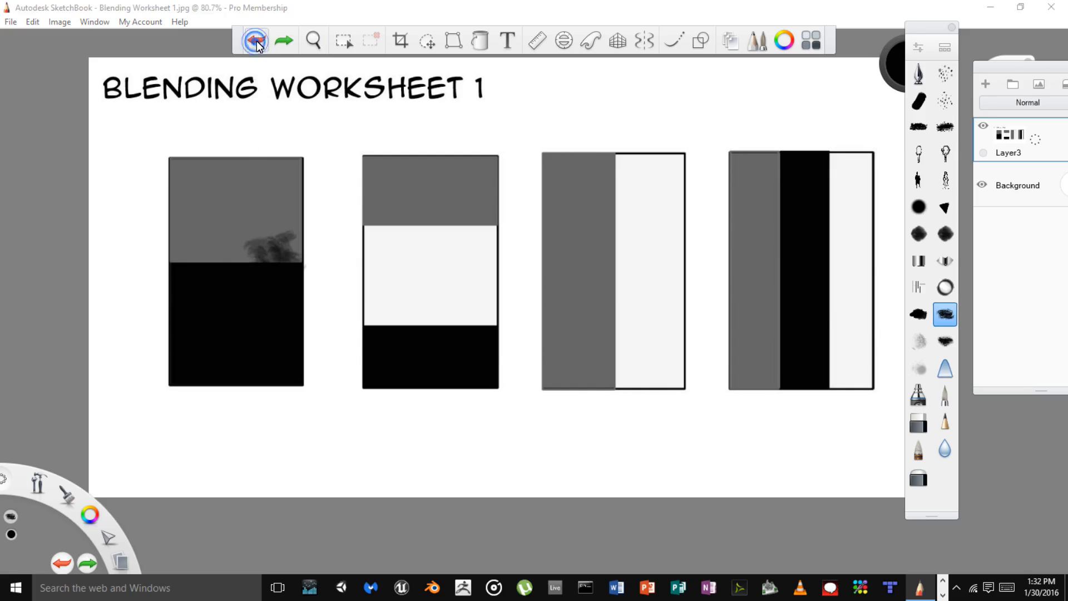
pyautogui.click(256, 39)
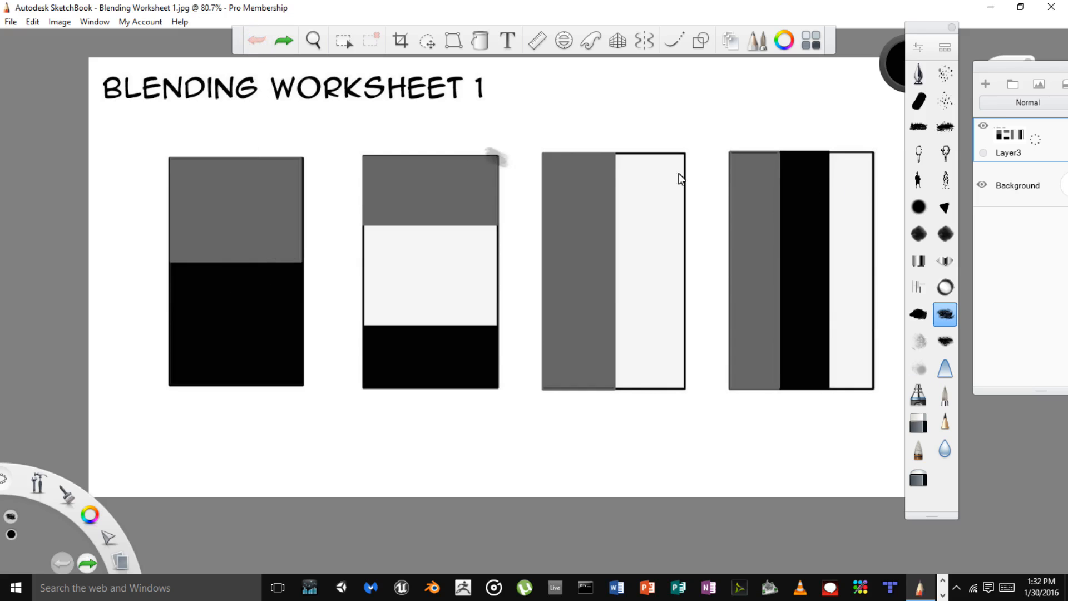
pyautogui.click(917, 314)
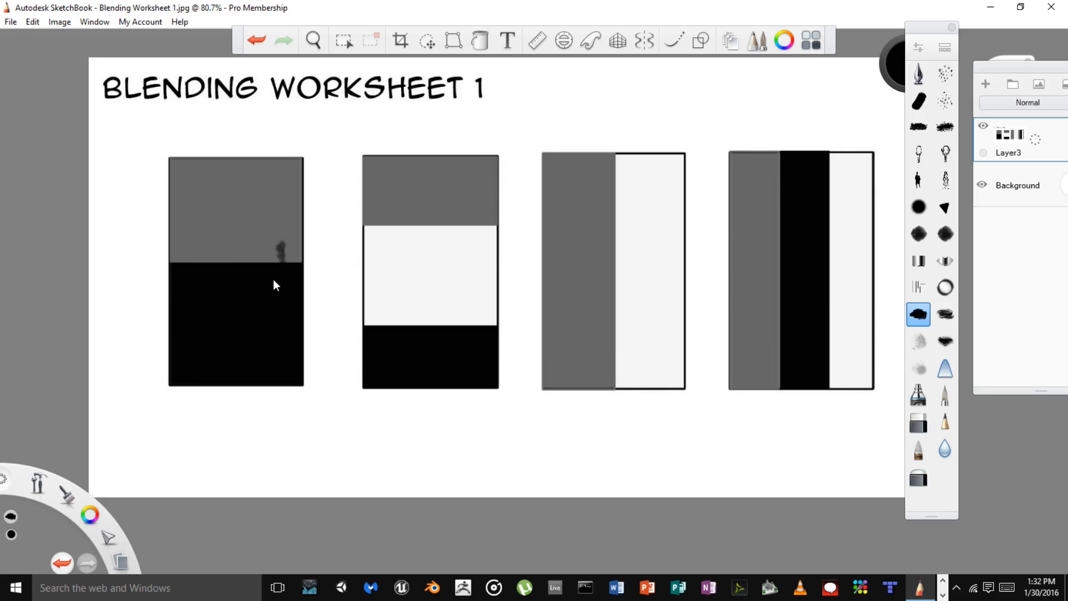
pyautogui.click(255, 40)
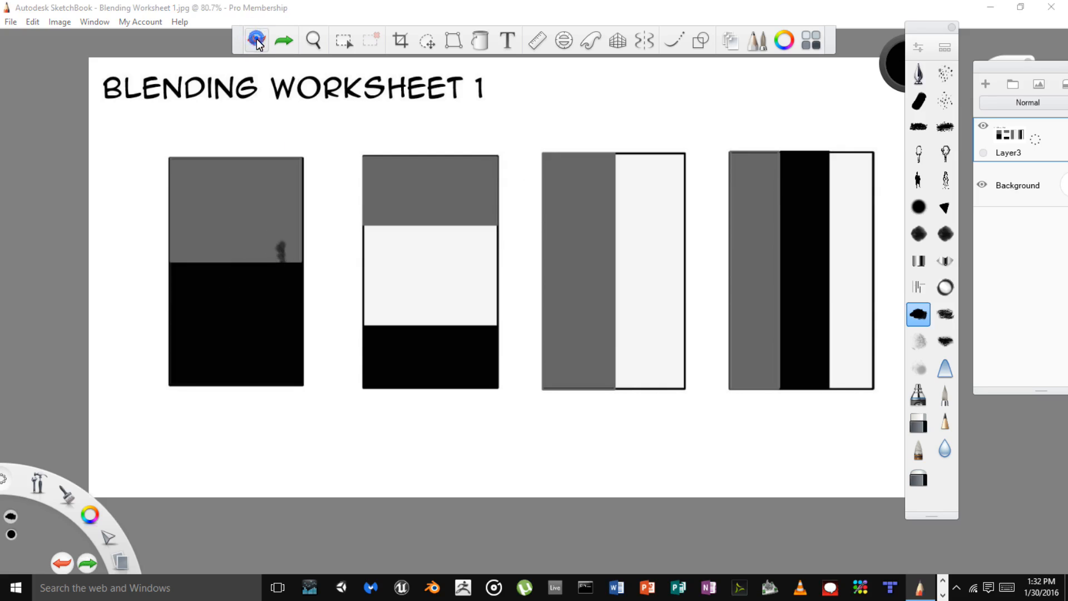
pyautogui.click(257, 40)
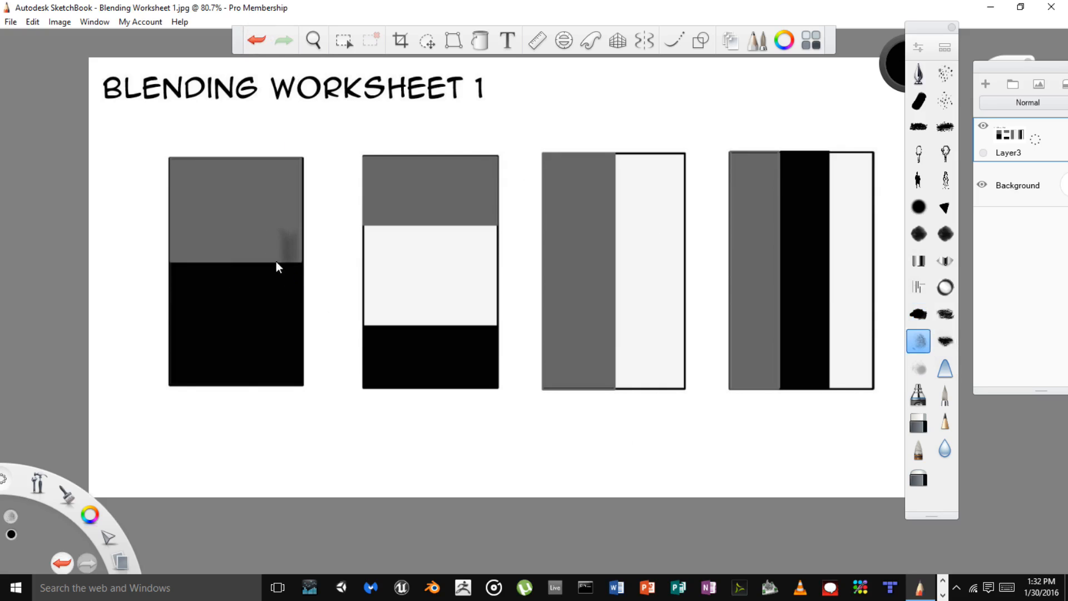
pyautogui.click(256, 39)
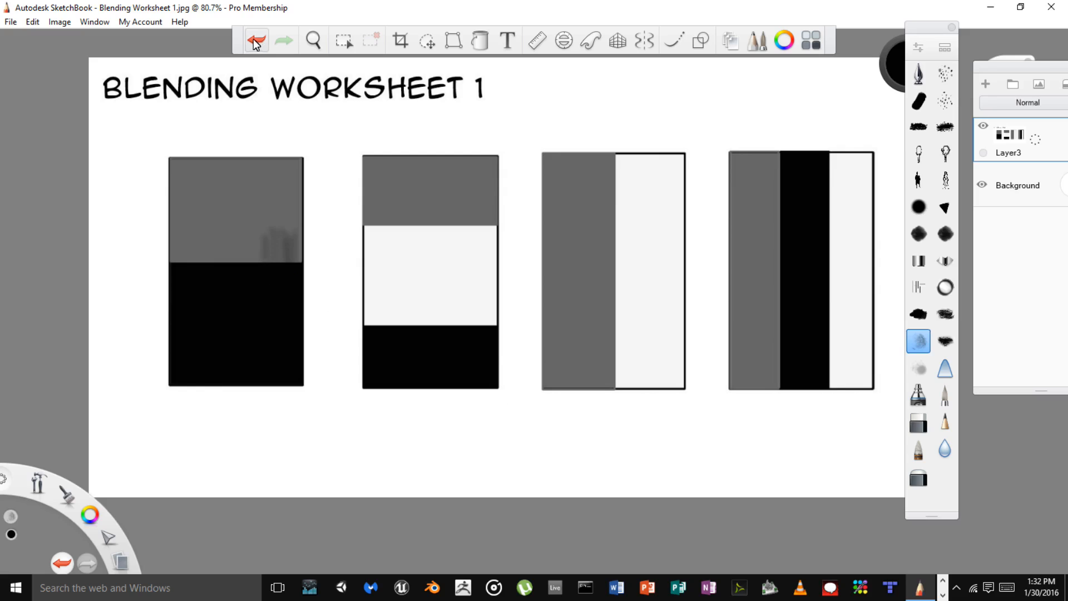
pyautogui.click(255, 39)
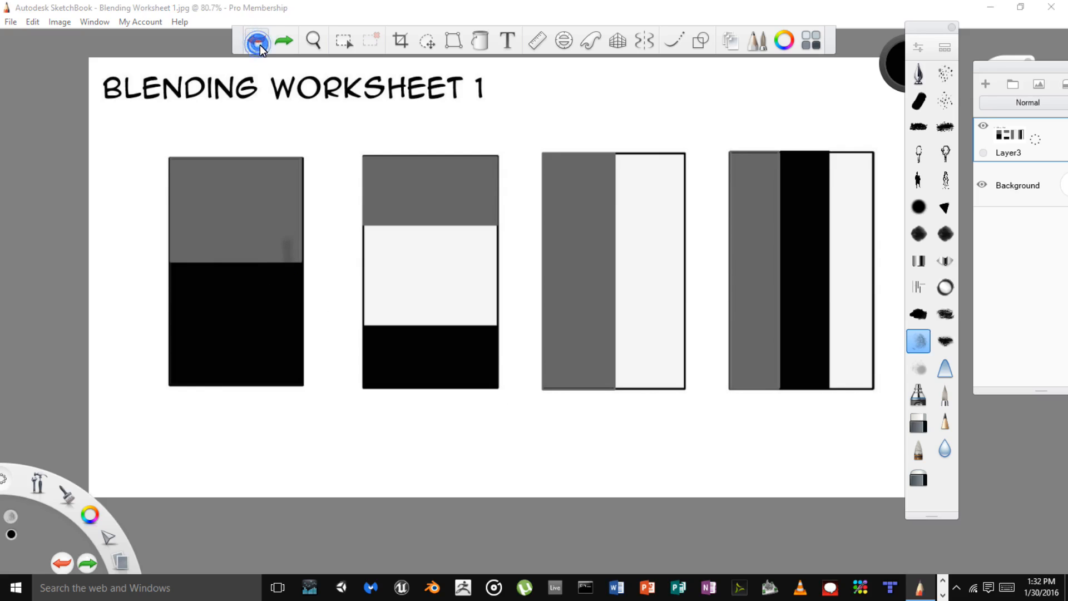
pyautogui.click(255, 39)
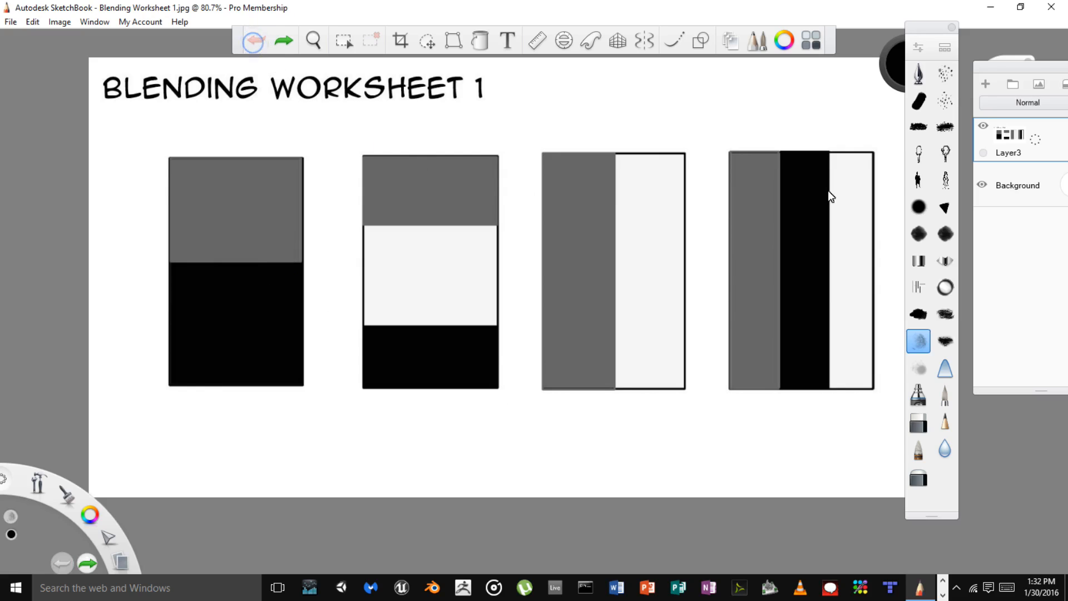
# - Paint streaky vertical mid-gray strokes across panel one's gray-black edge with a textured brush
pyautogui.click(945, 127)
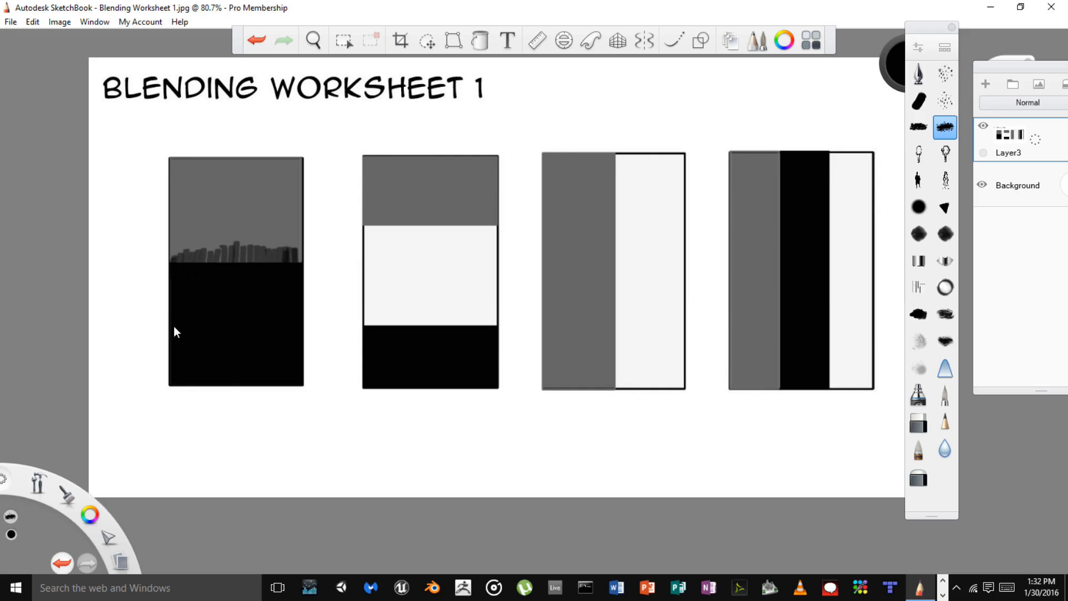
pyautogui.click(313, 39)
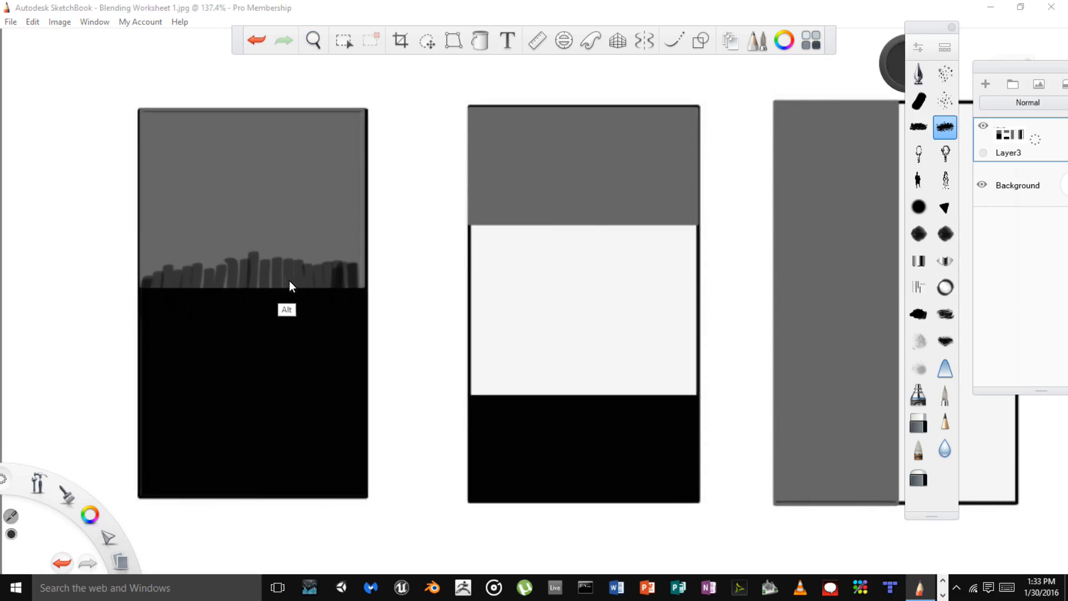
pyautogui.moveTo(283, 294)
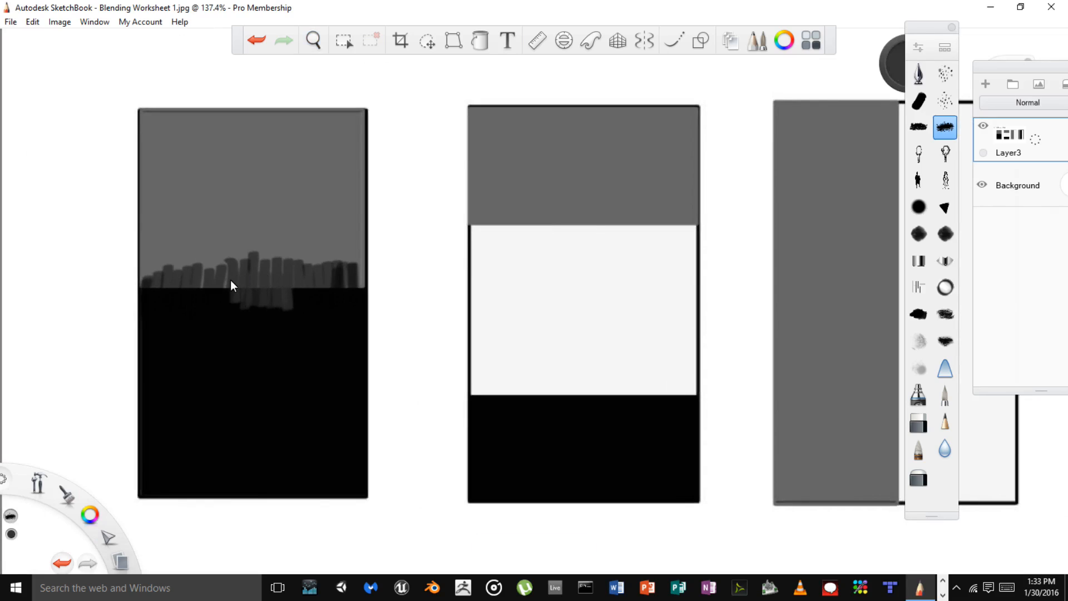
pyautogui.moveTo(195, 286)
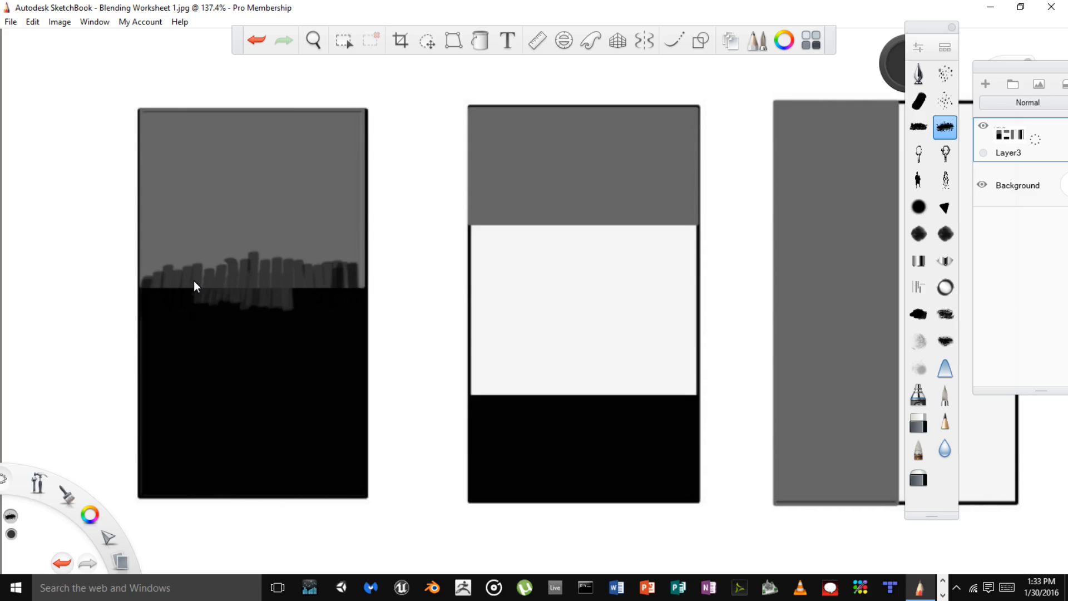
pyautogui.moveTo(182, 287)
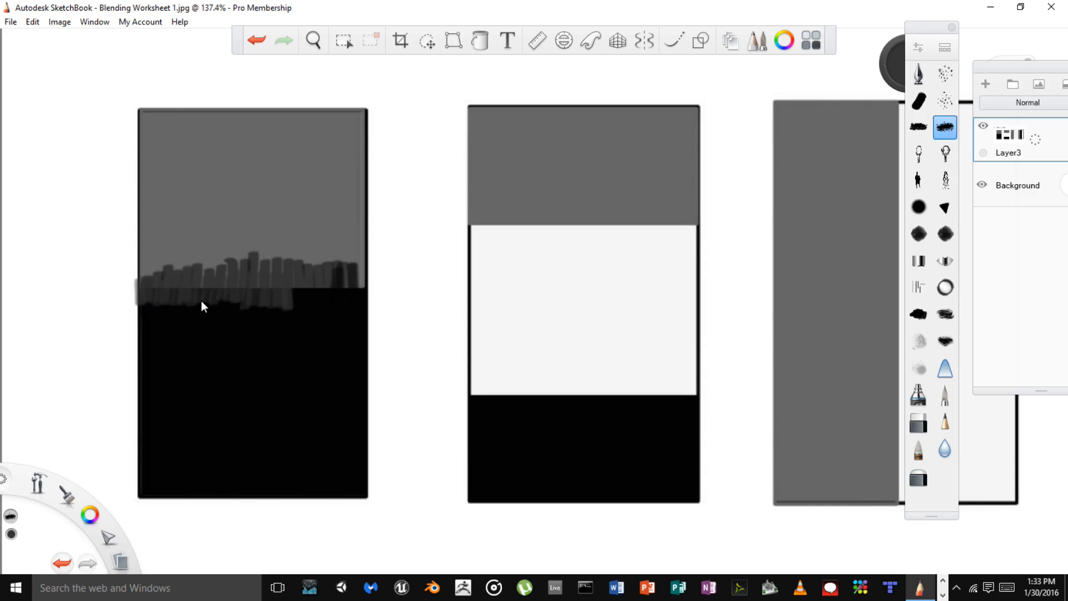
pyautogui.click(284, 40)
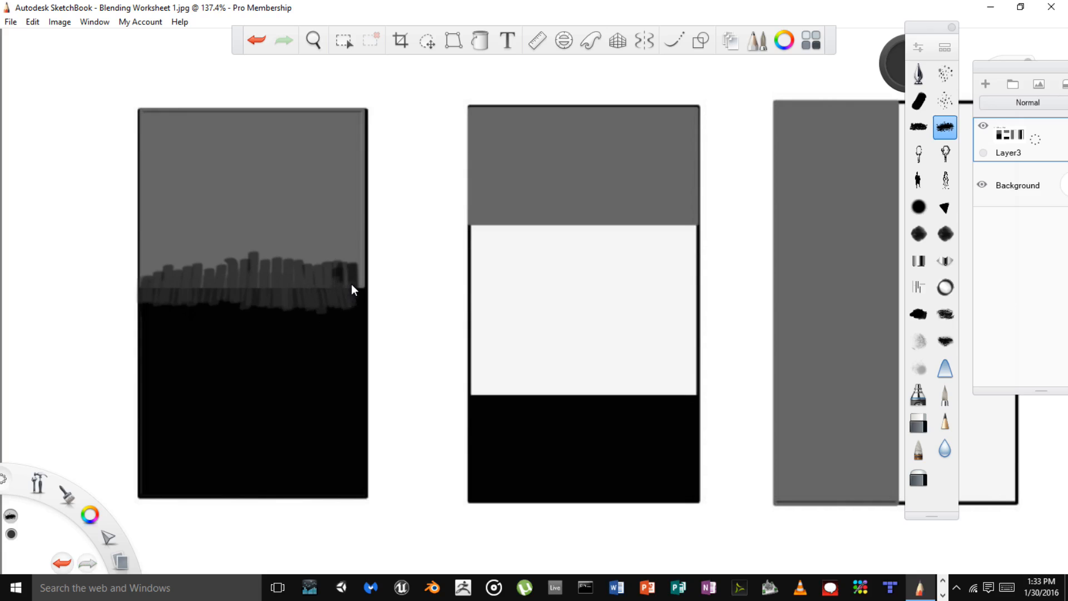
pyautogui.moveTo(362, 298)
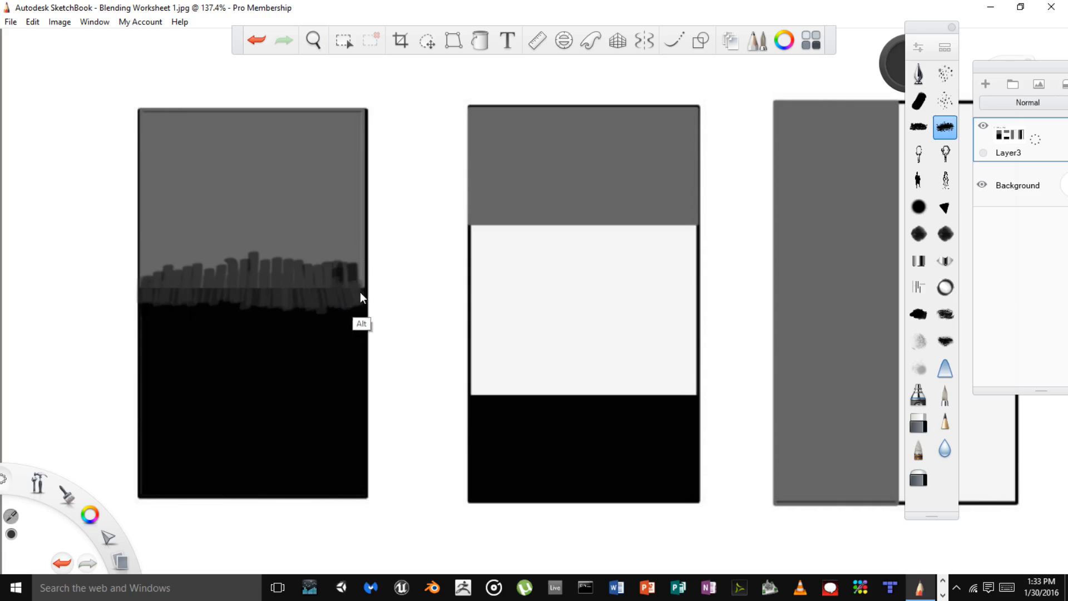
pyautogui.moveTo(344, 285)
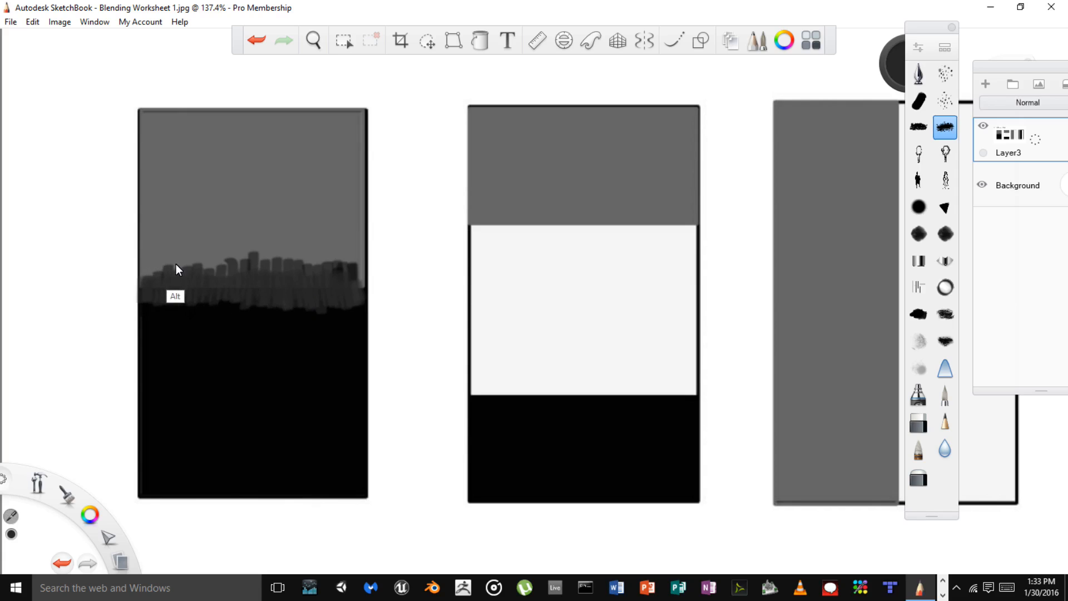
pyautogui.moveTo(169, 283)
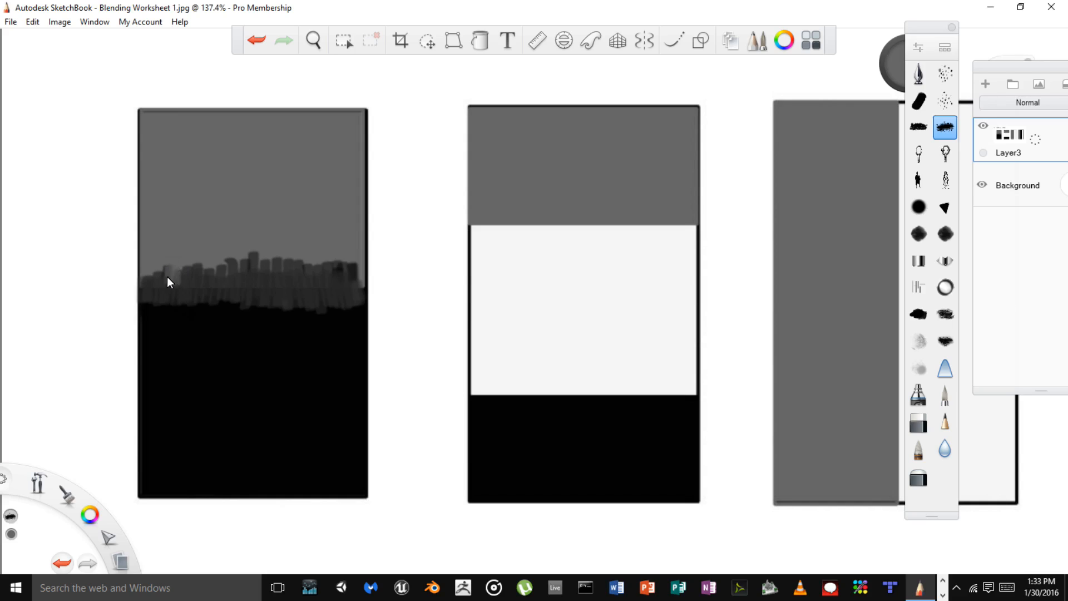
pyautogui.moveTo(188, 265)
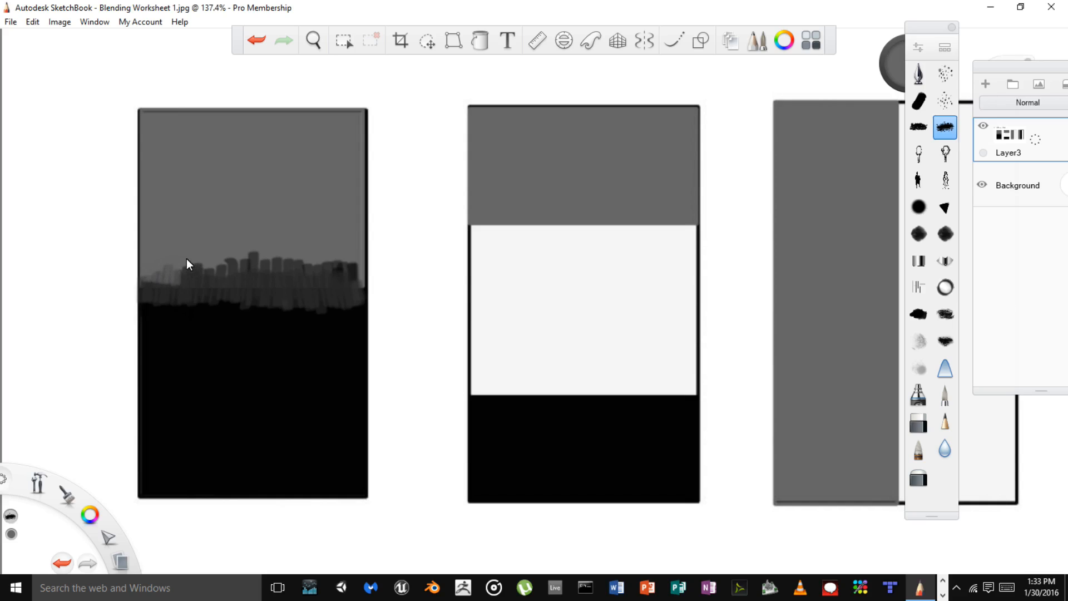
pyautogui.moveTo(216, 264)
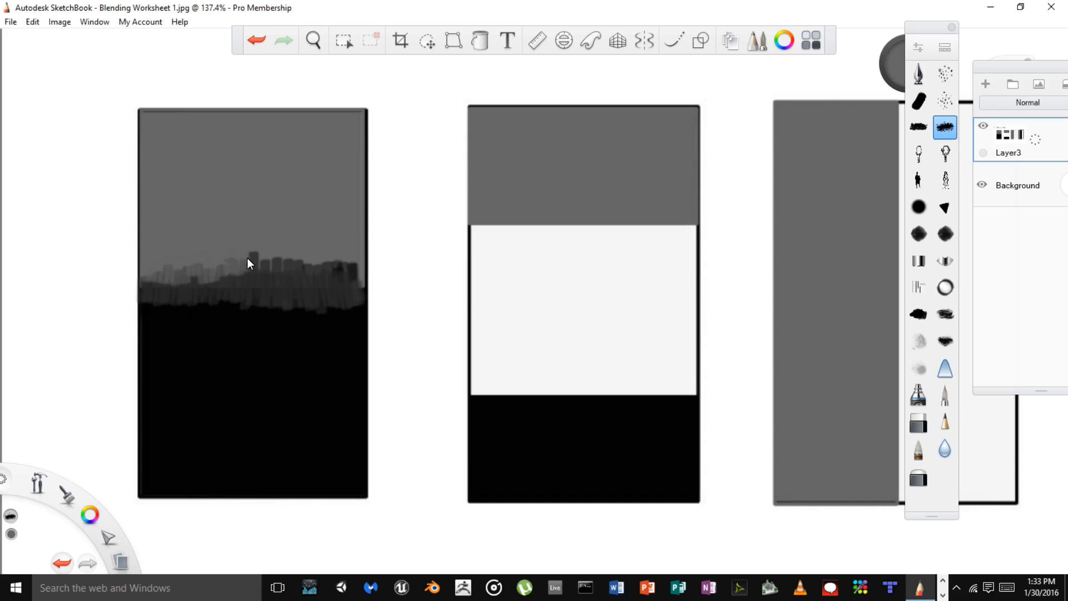
pyautogui.moveTo(273, 261)
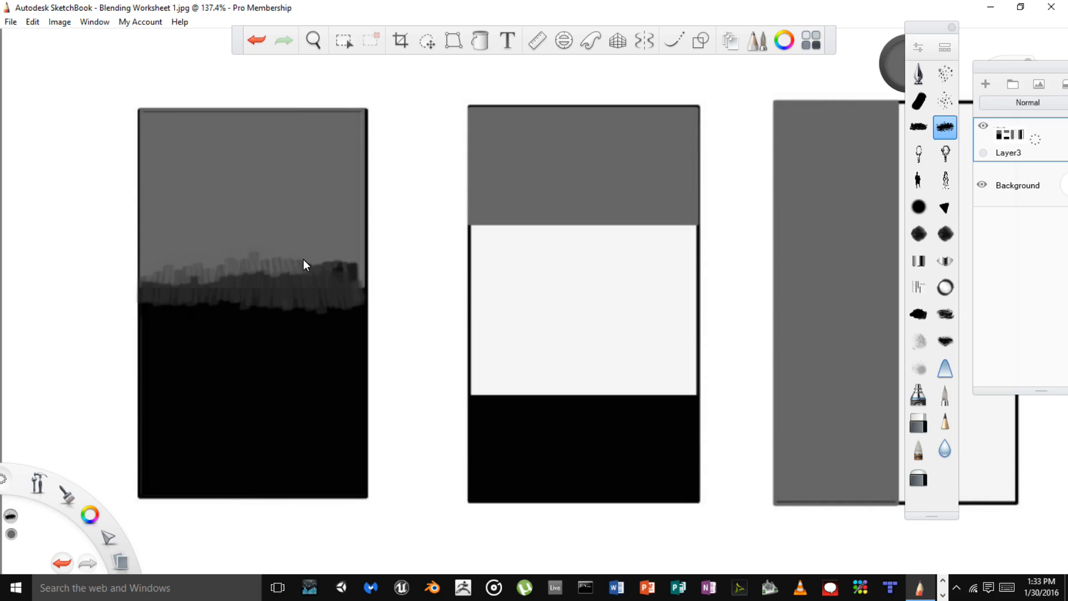
pyautogui.moveTo(344, 267)
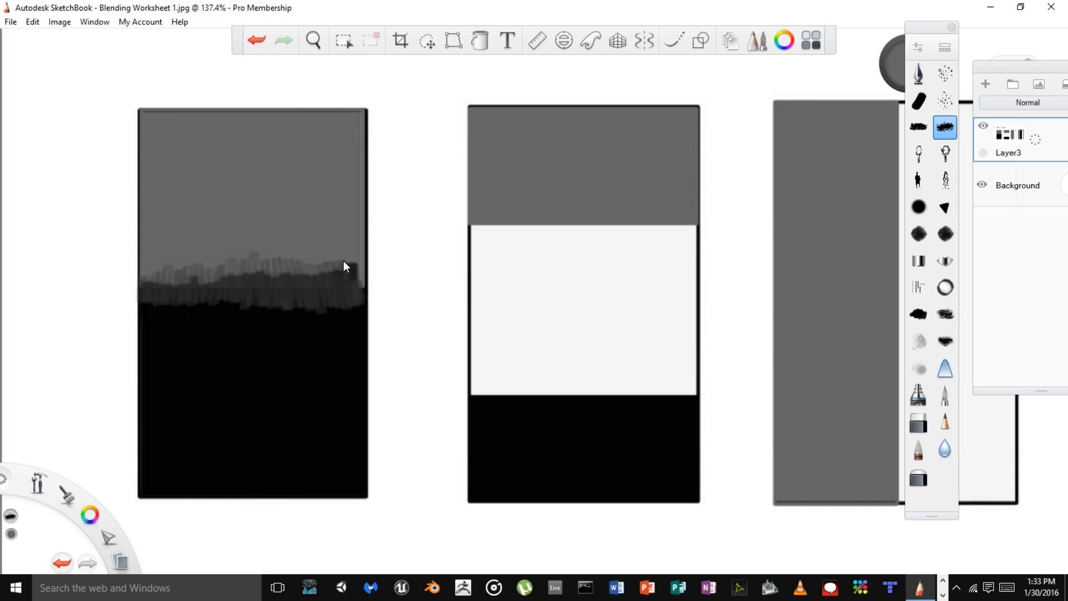
pyautogui.moveTo(412, 431)
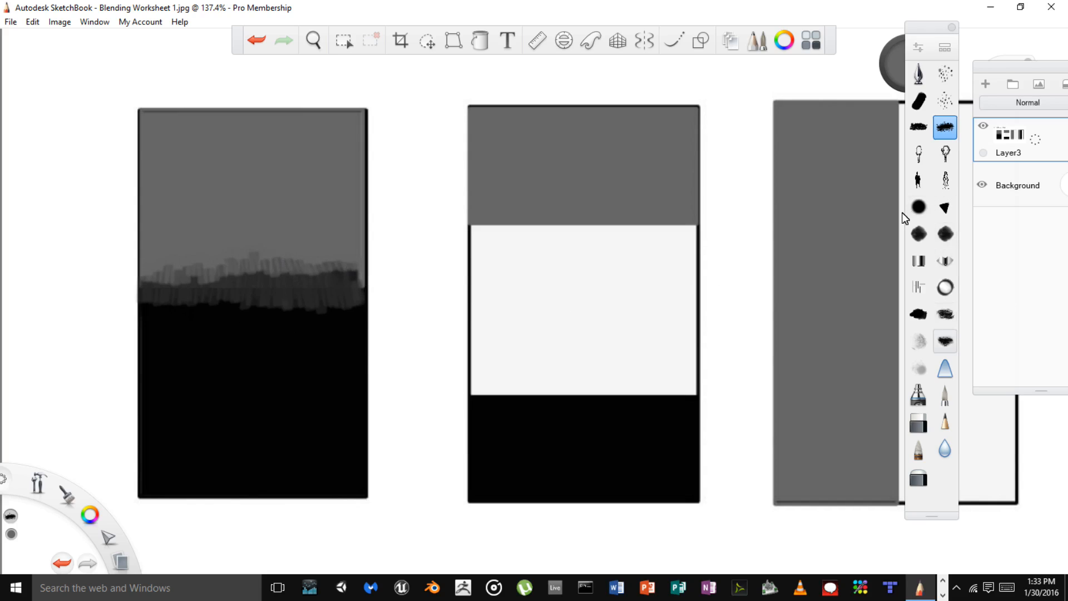
# - Smooth the ragged band upward into the gray with the soft airbrush
pyautogui.click(918, 368)
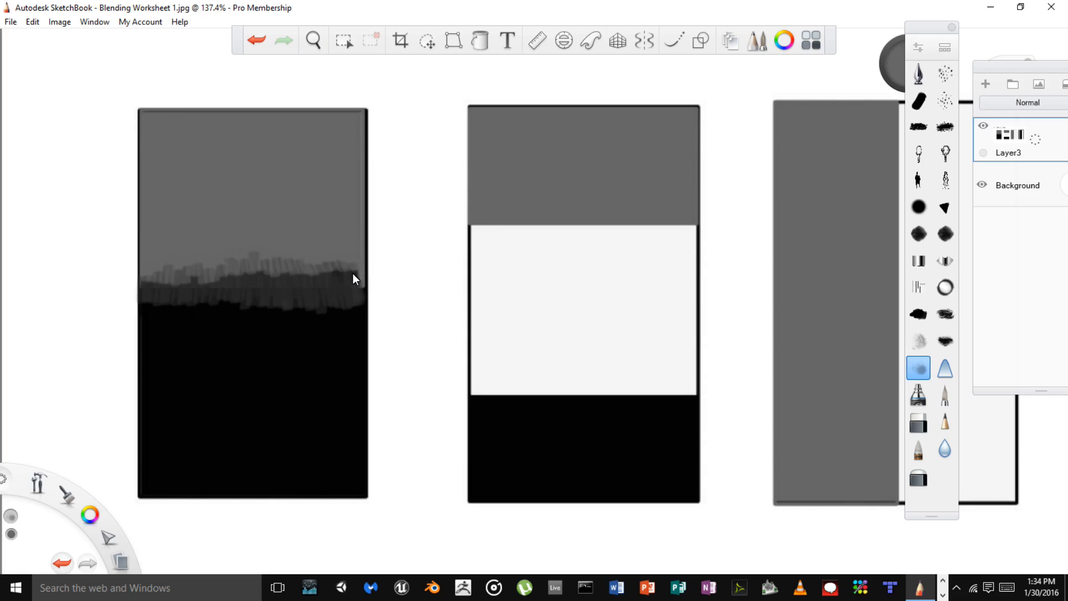
pyautogui.moveTo(349, 267)
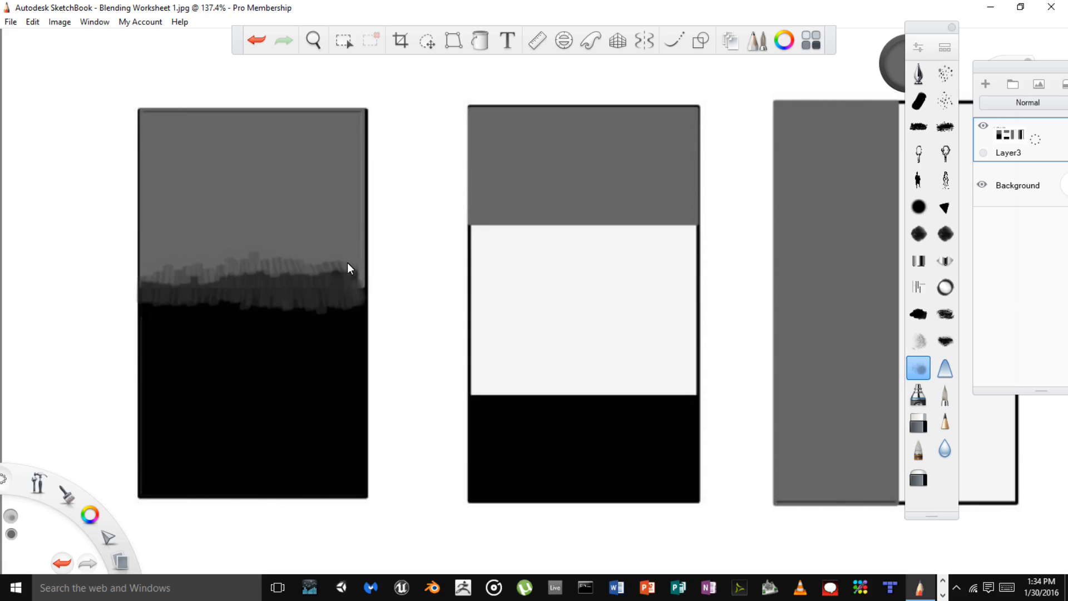
pyautogui.moveTo(343, 274)
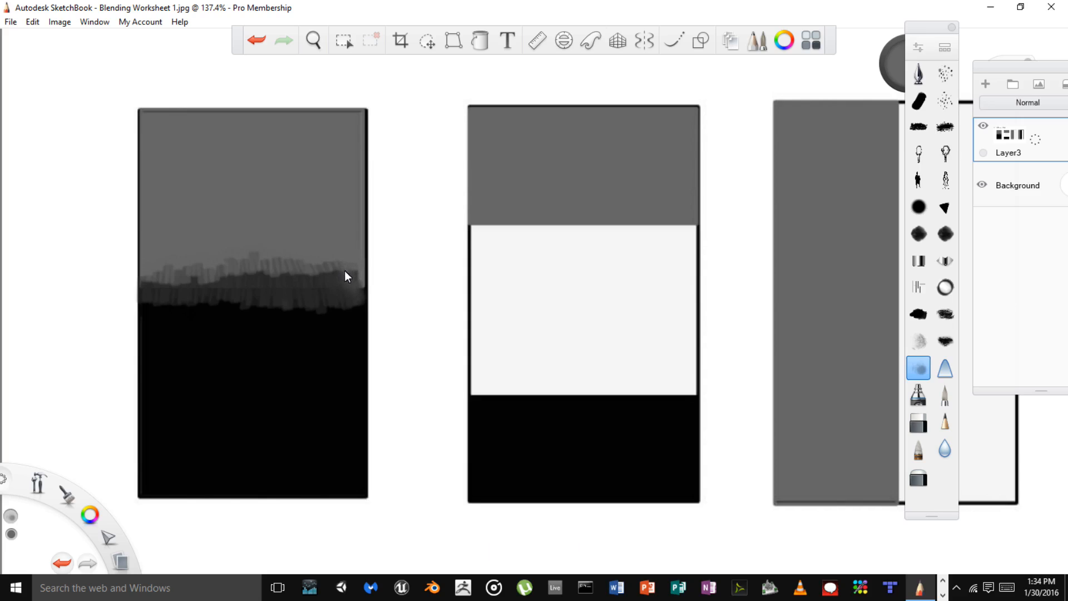
pyautogui.moveTo(339, 262)
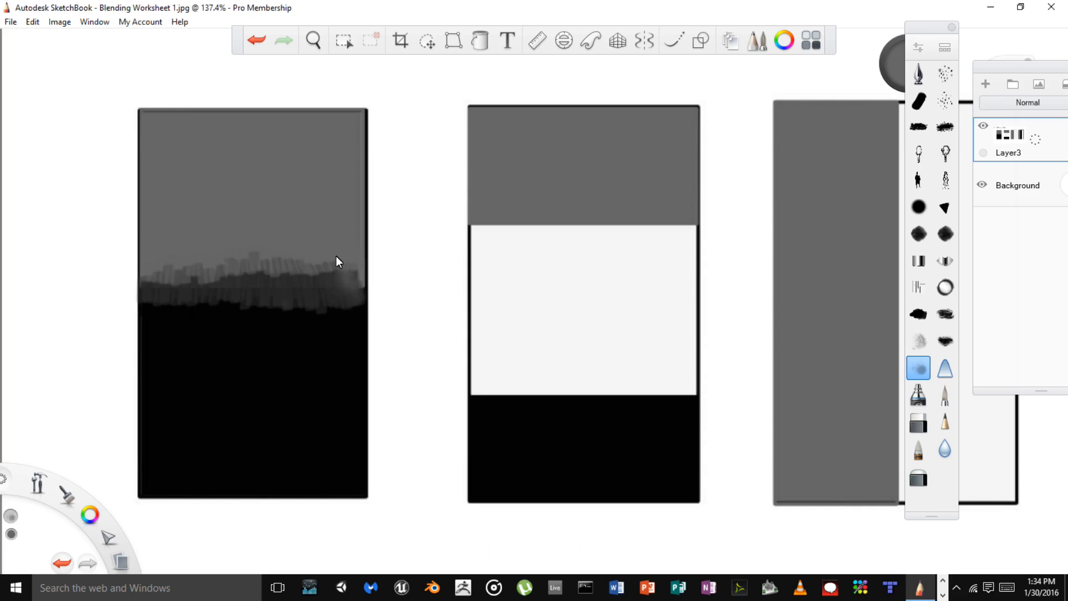
pyautogui.moveTo(304, 257)
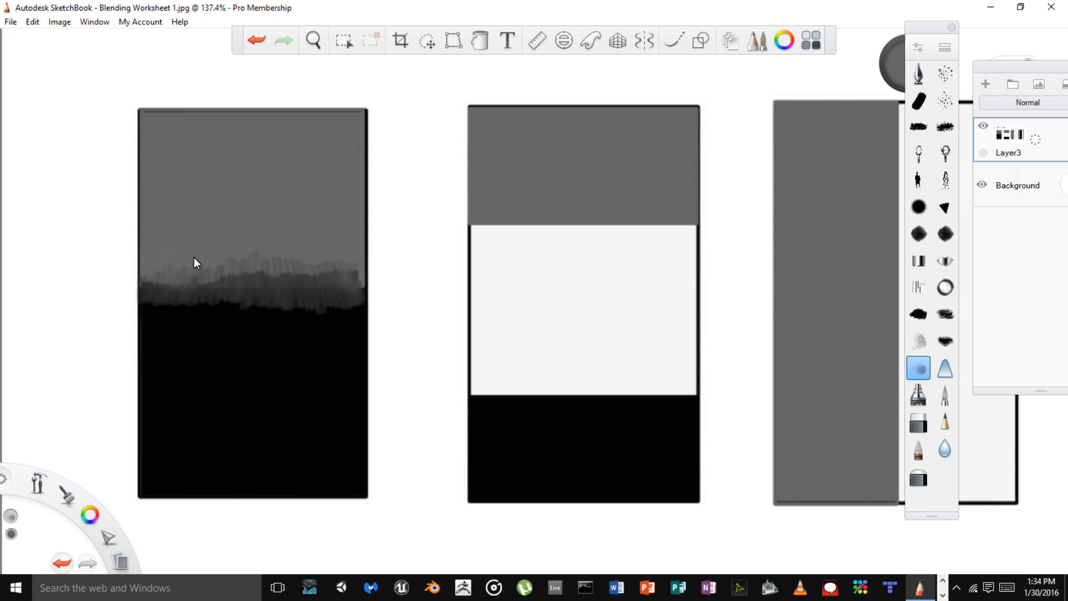
pyautogui.moveTo(234, 258)
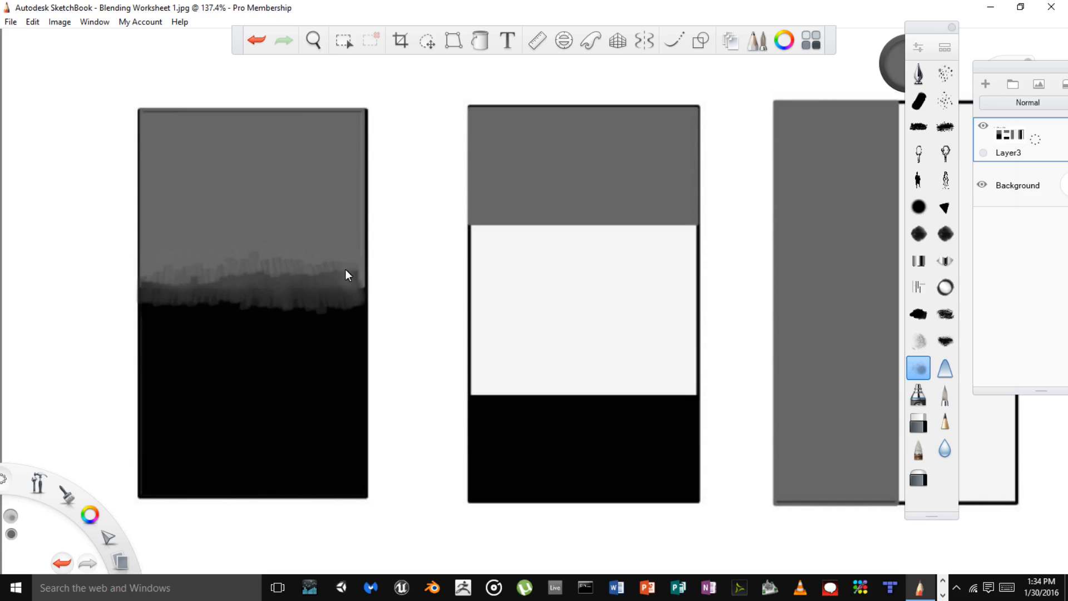
pyautogui.moveTo(303, 273)
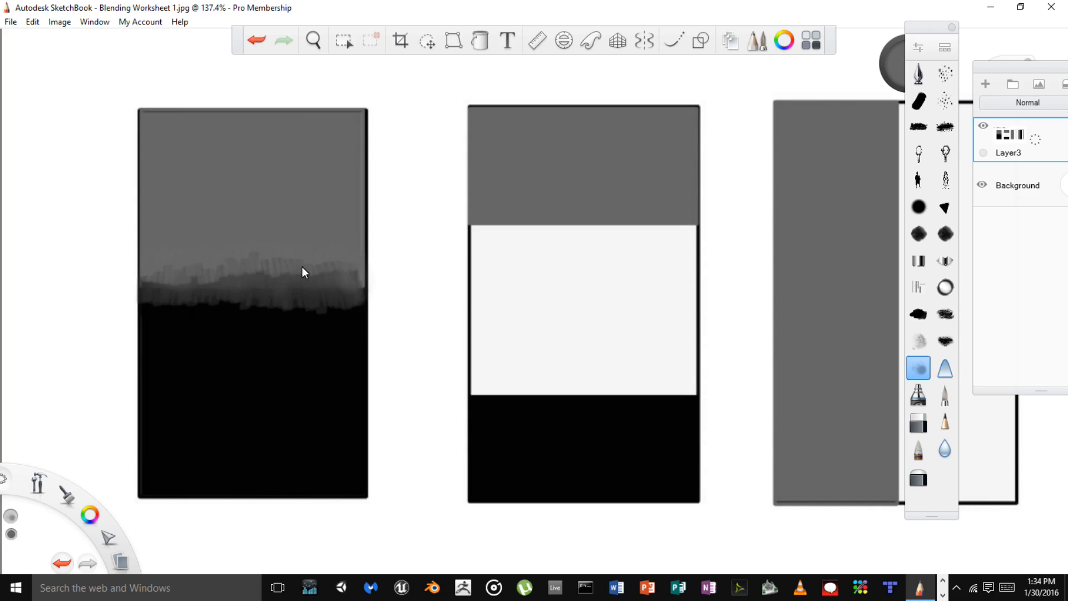
pyautogui.click(312, 39)
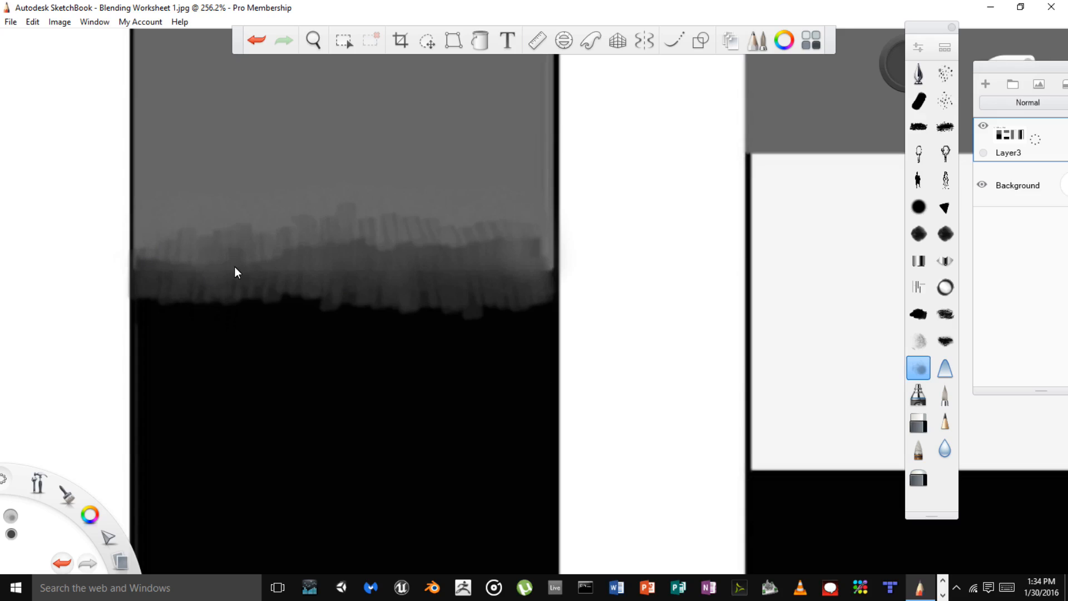
pyautogui.click(343, 40)
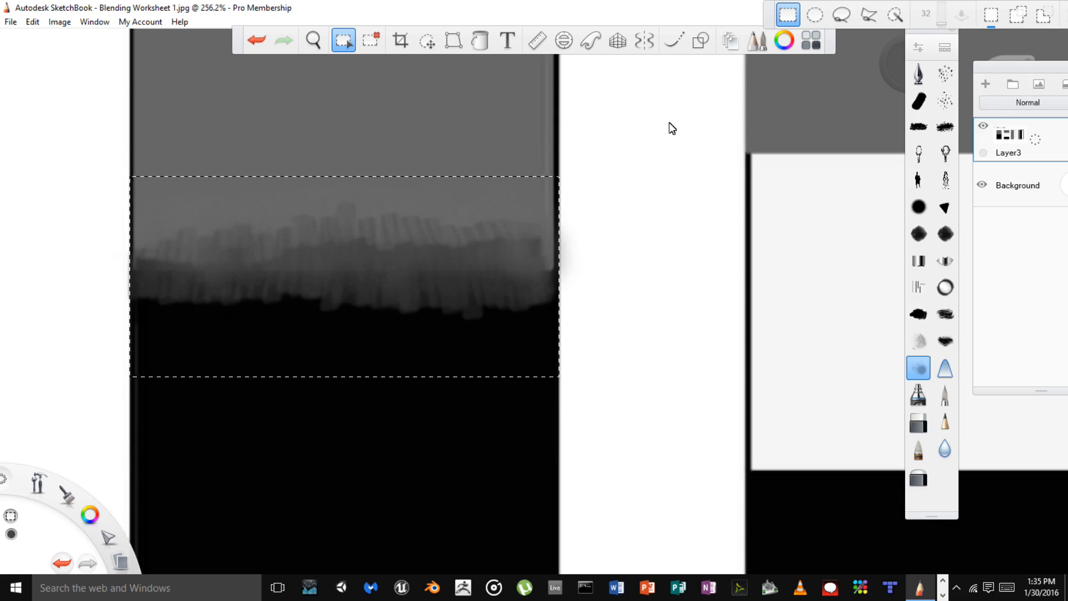
pyautogui.moveTo(504, 240)
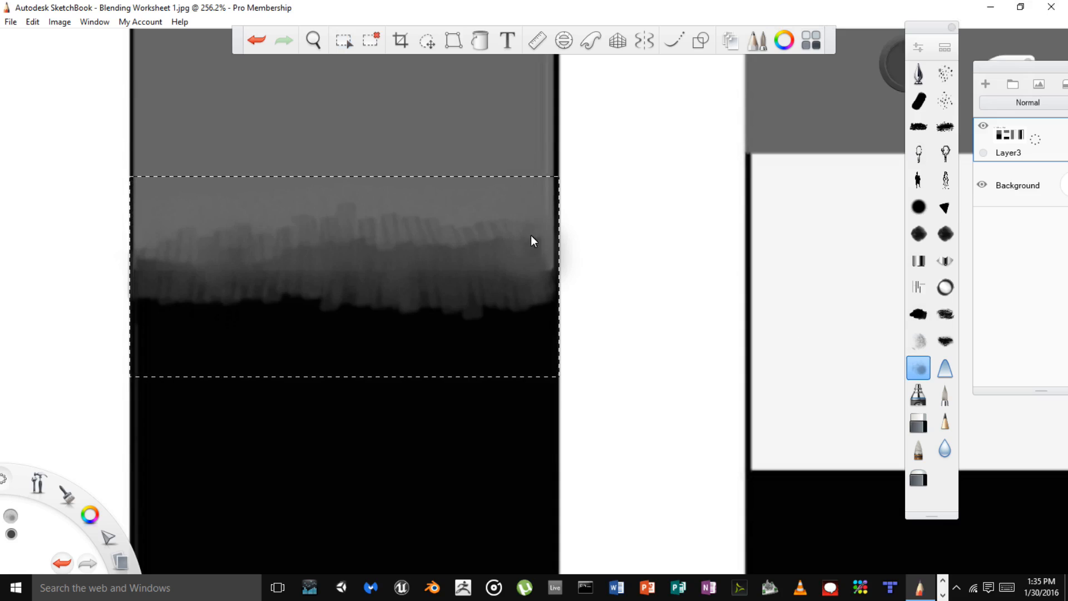
pyautogui.moveTo(553, 275)
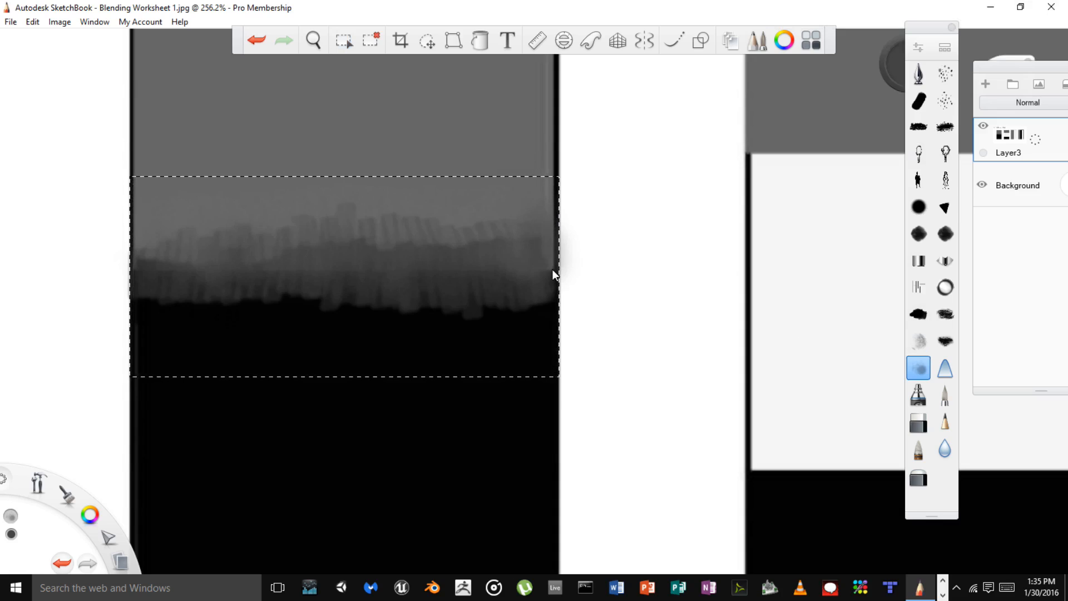
pyautogui.moveTo(558, 308)
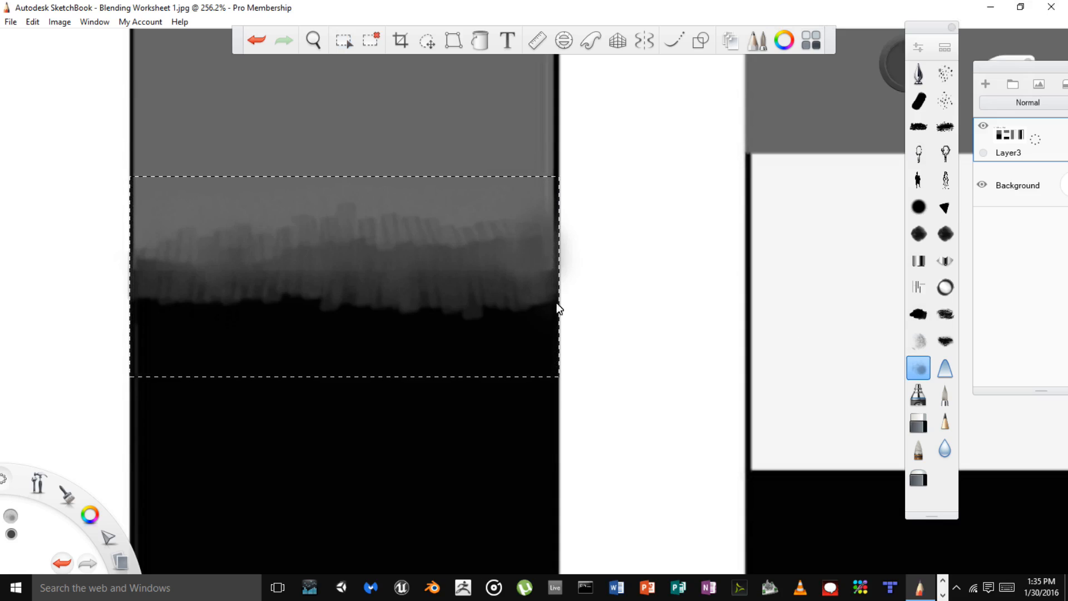
pyautogui.moveTo(514, 228)
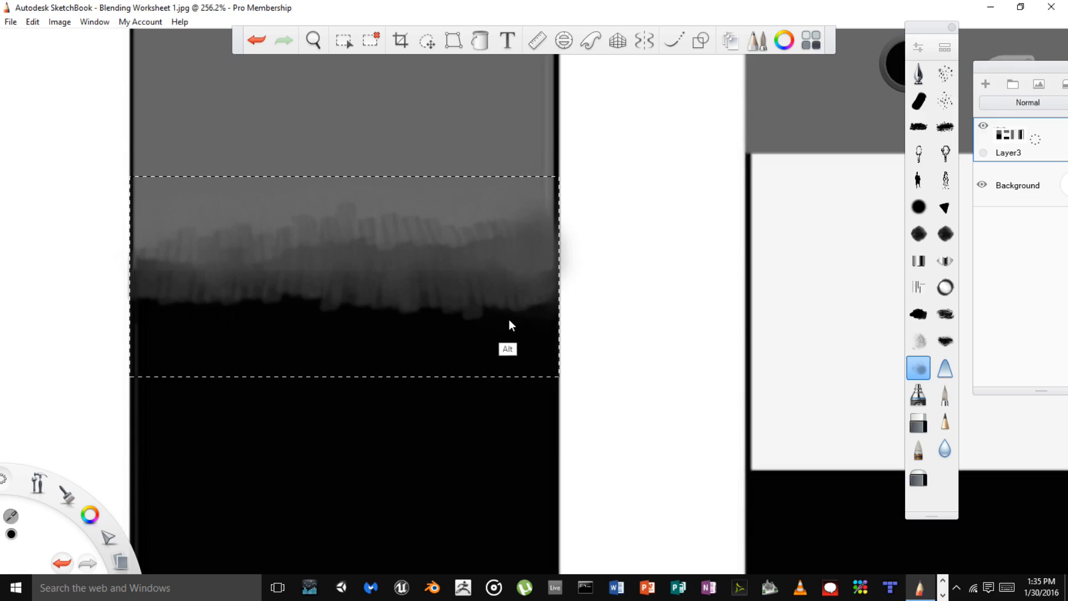
pyautogui.moveTo(480, 348)
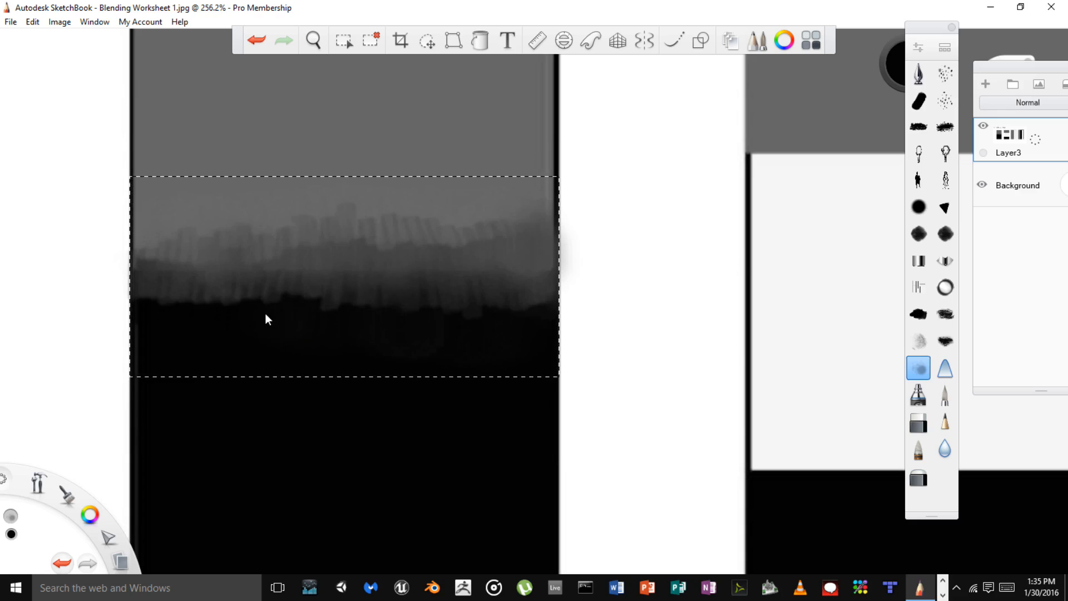
pyautogui.moveTo(210, 326)
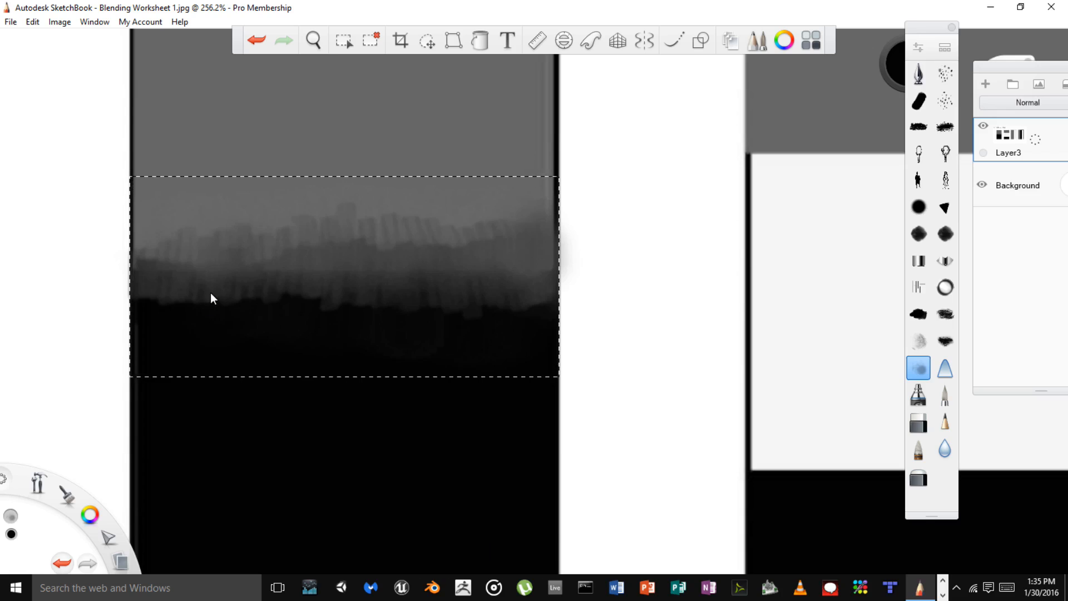
pyautogui.moveTo(232, 301)
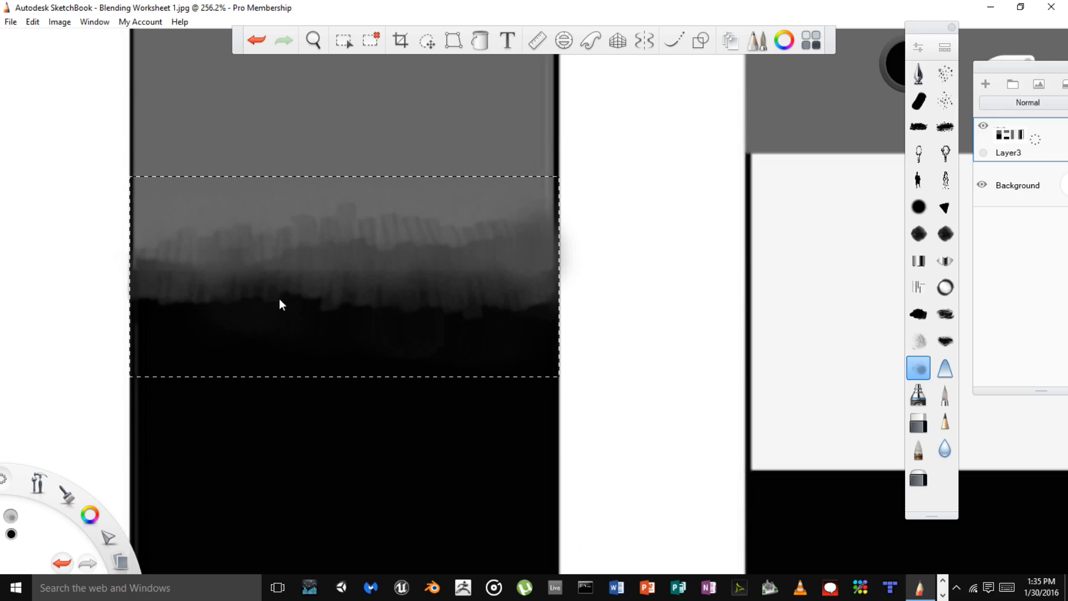
pyautogui.moveTo(161, 313)
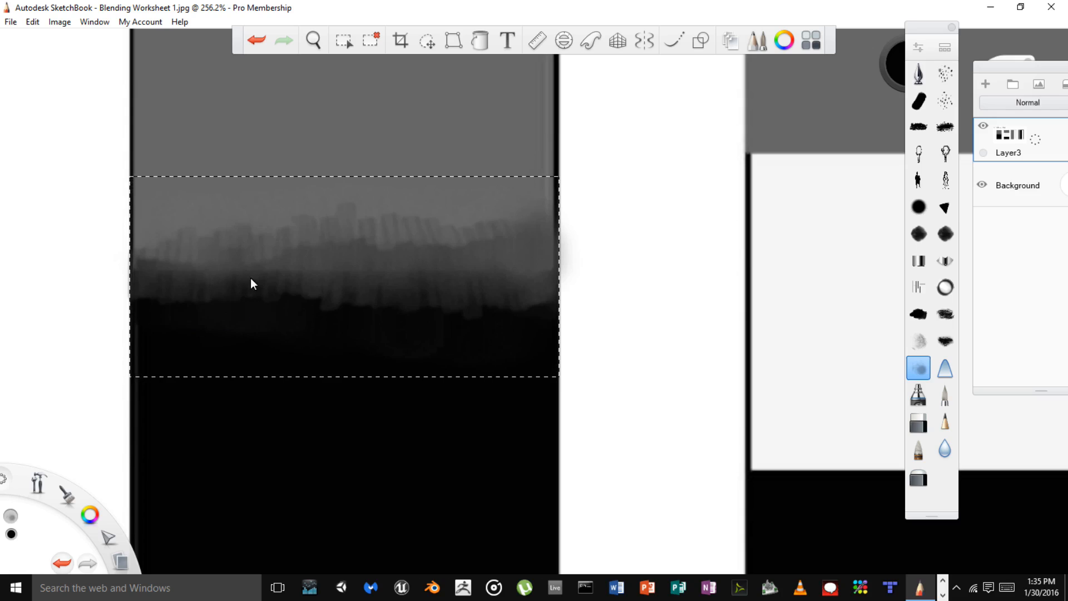
pyautogui.moveTo(315, 235)
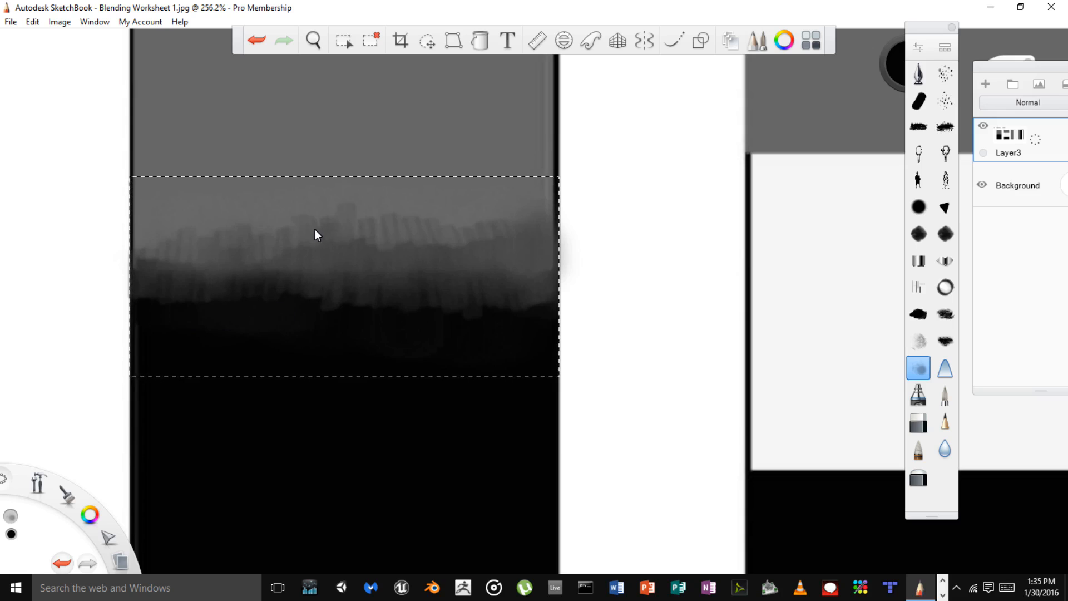
# - Sample darker shades and deepen the middle of the transition band with horizontal airbrush strokes
pyautogui.press('alt')
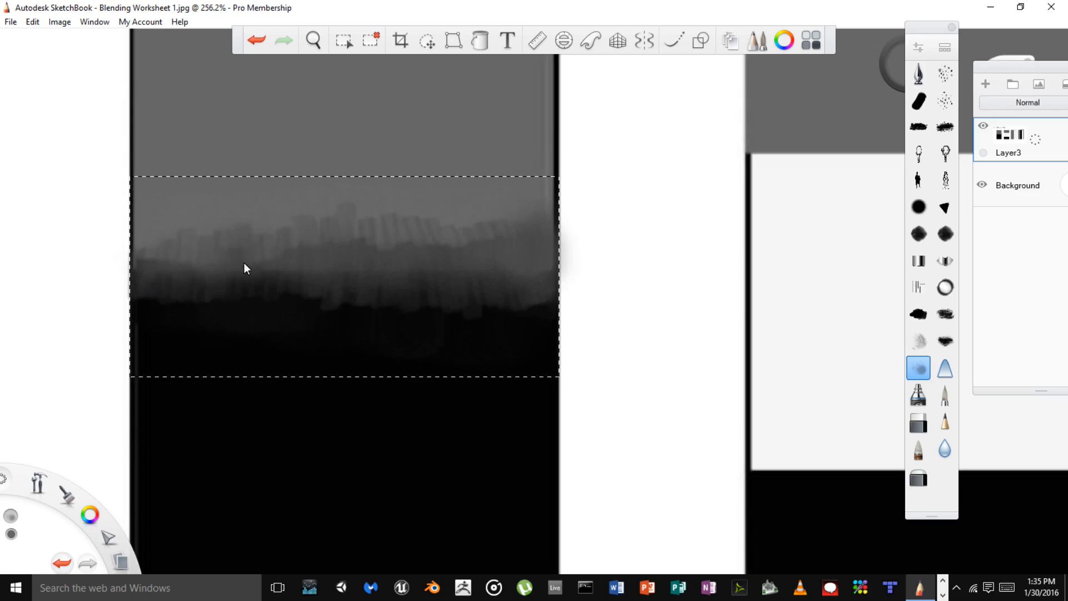
pyautogui.moveTo(302, 228)
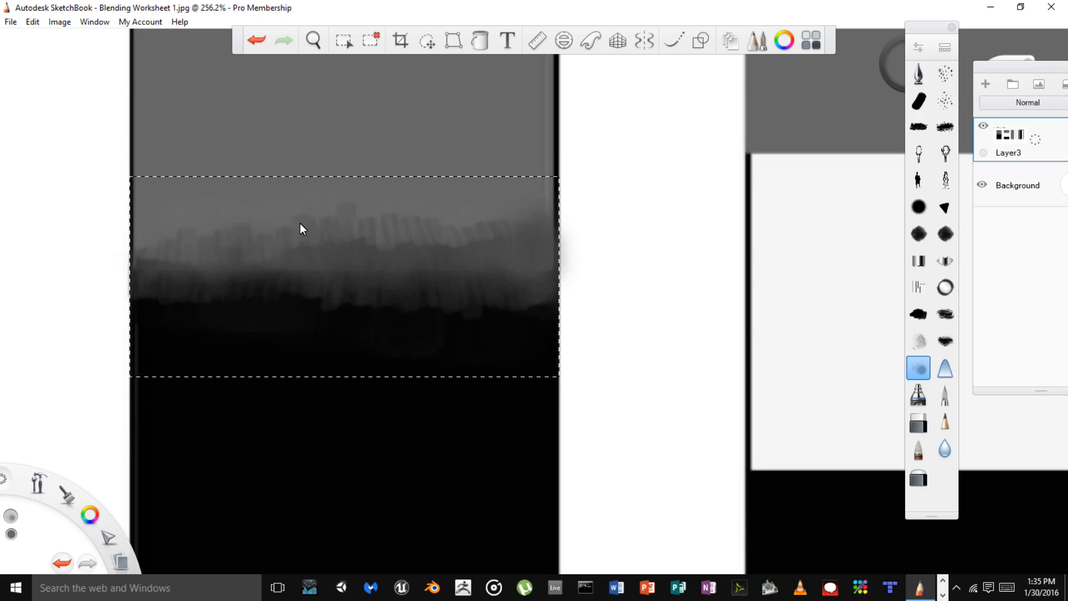
pyautogui.moveTo(342, 263)
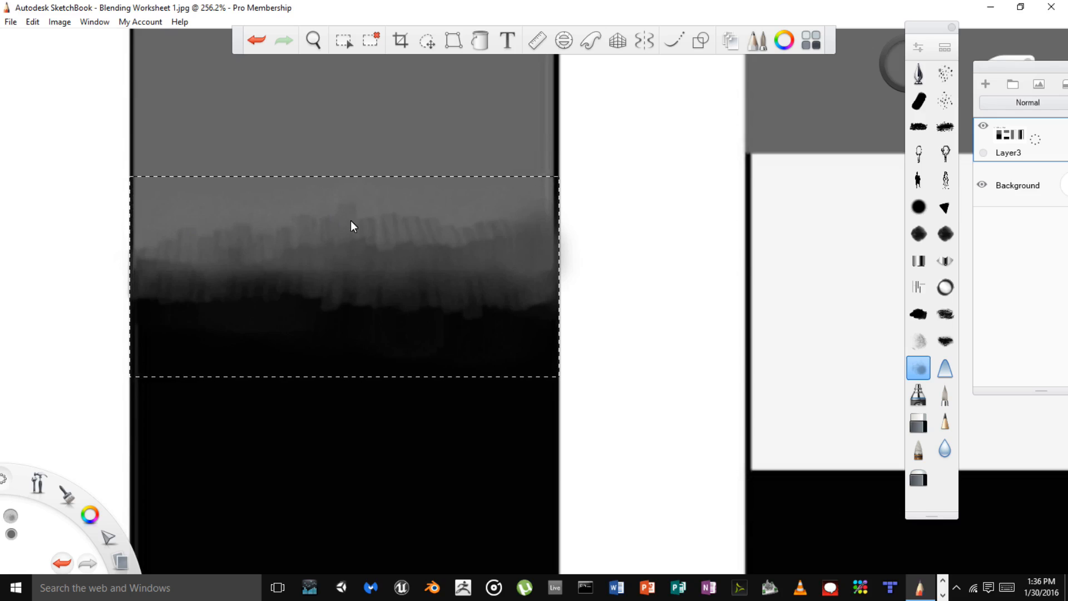
pyautogui.moveTo(387, 269)
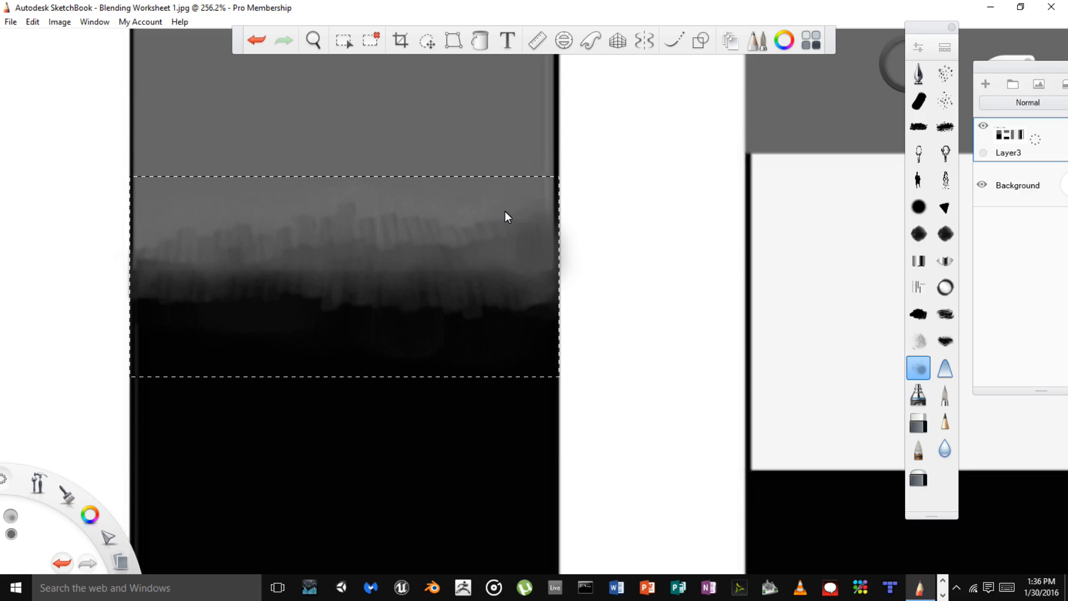
pyautogui.moveTo(496, 240)
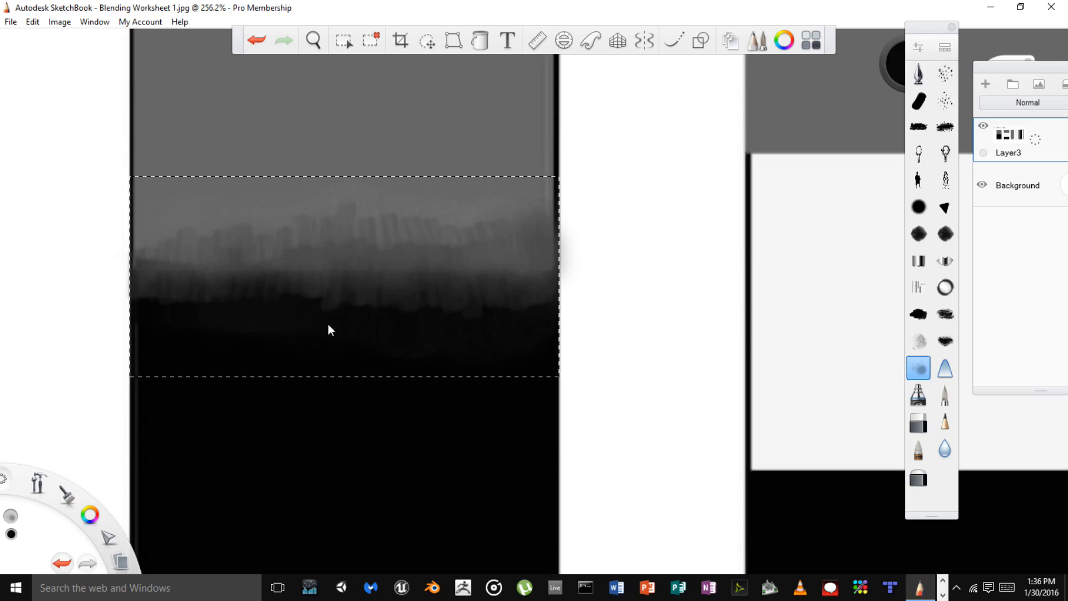
pyautogui.moveTo(306, 283)
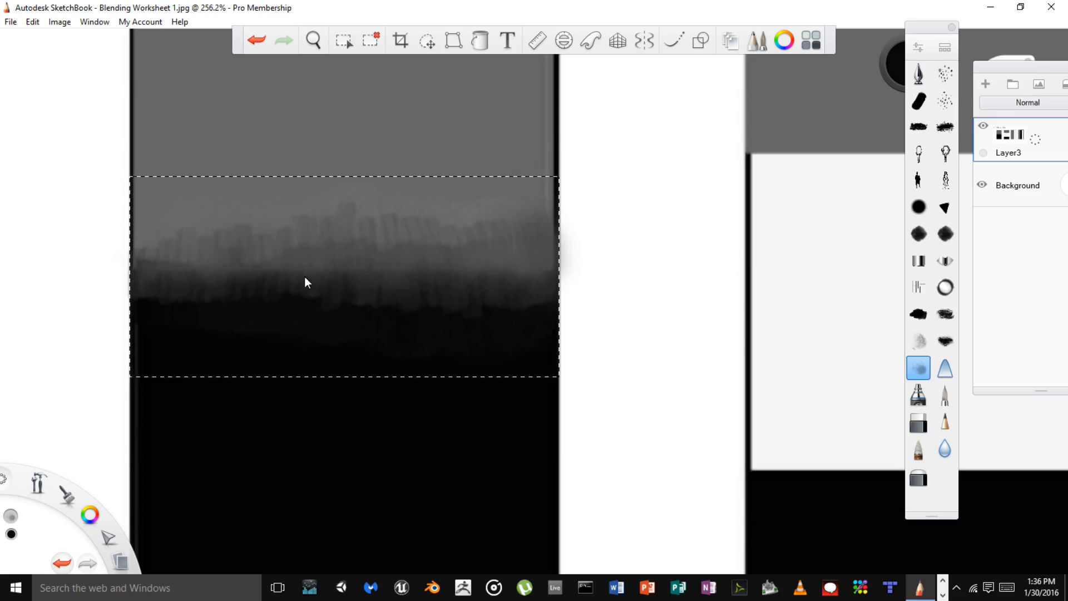
pyautogui.moveTo(353, 270)
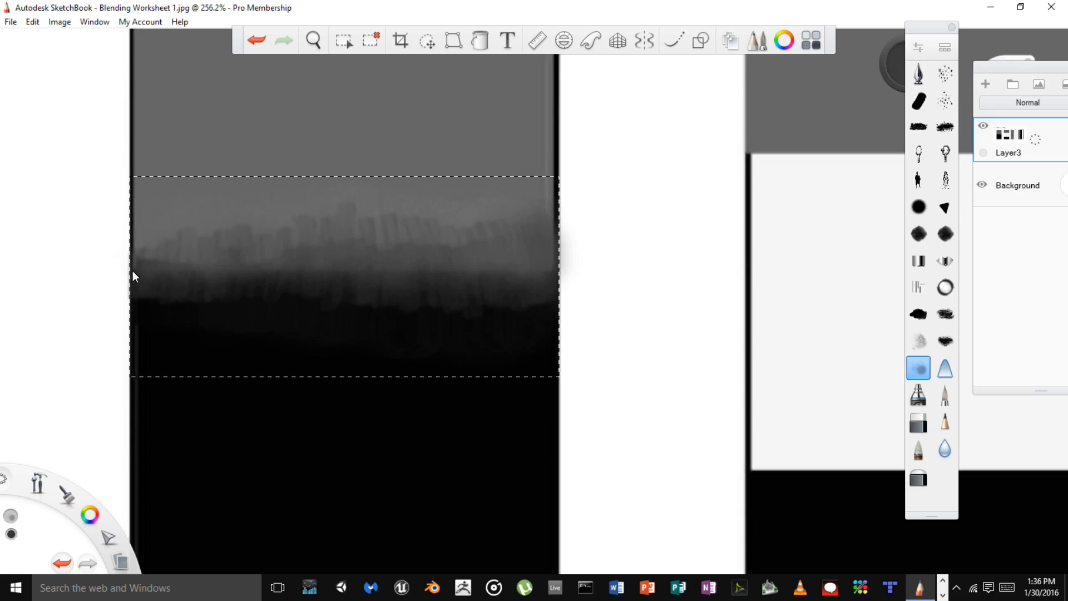
pyautogui.moveTo(136, 270)
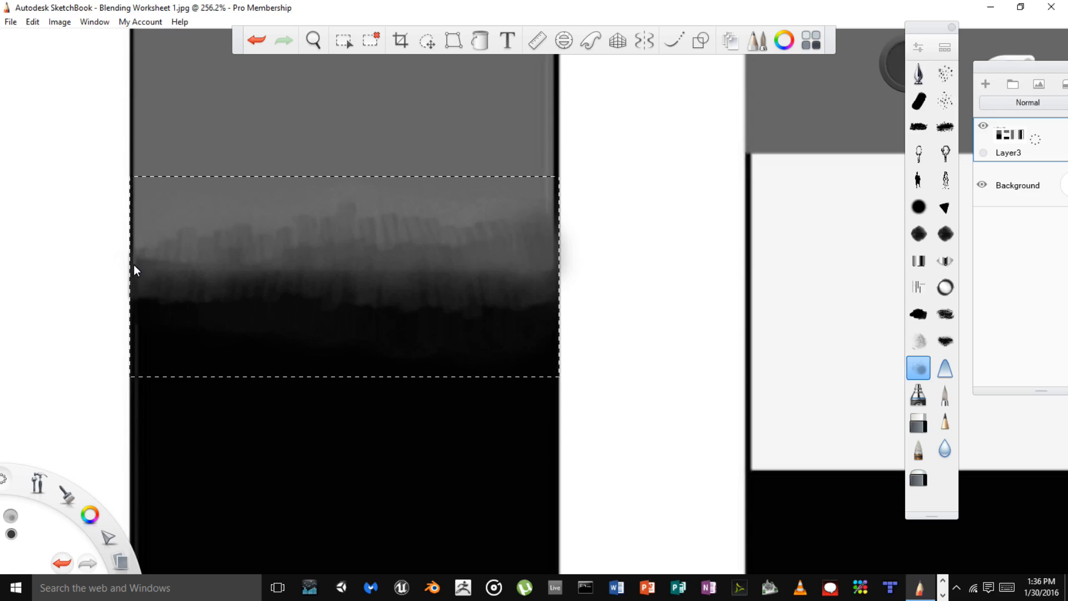
pyautogui.moveTo(263, 273)
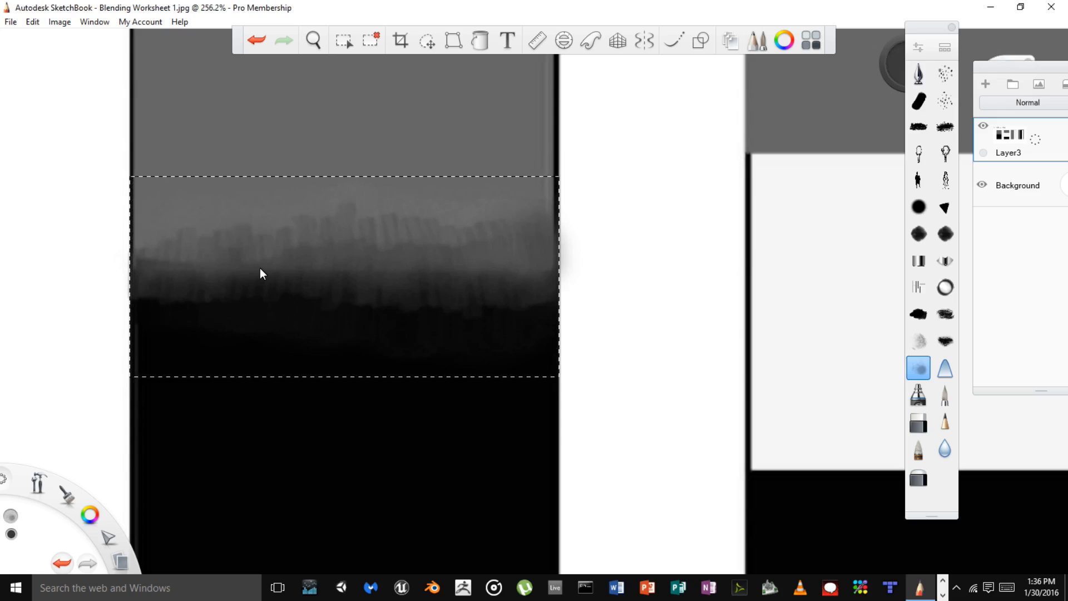
pyautogui.moveTo(392, 279)
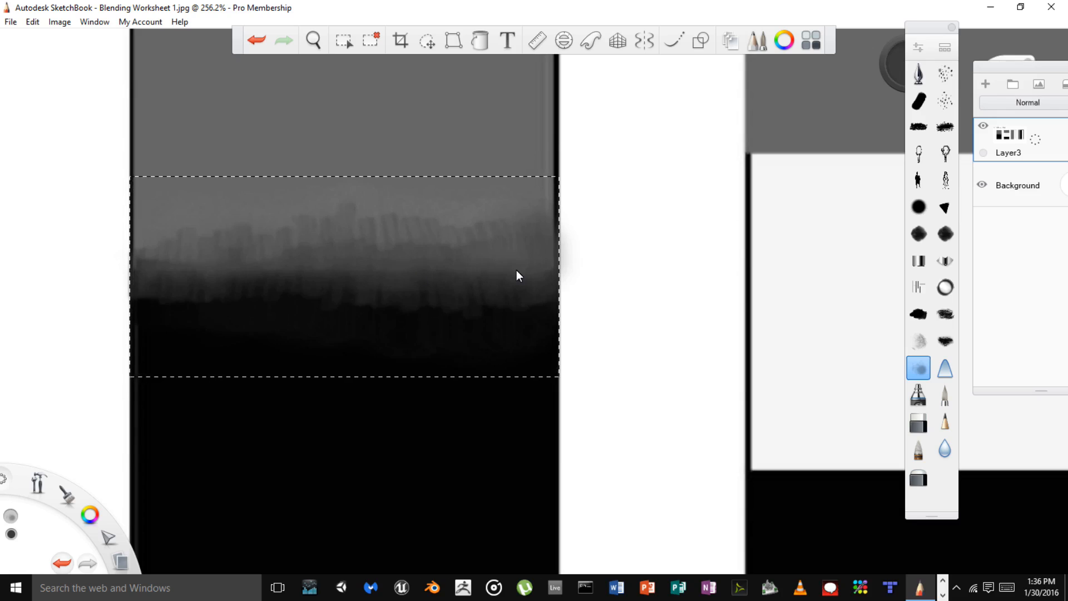
pyautogui.moveTo(339, 272)
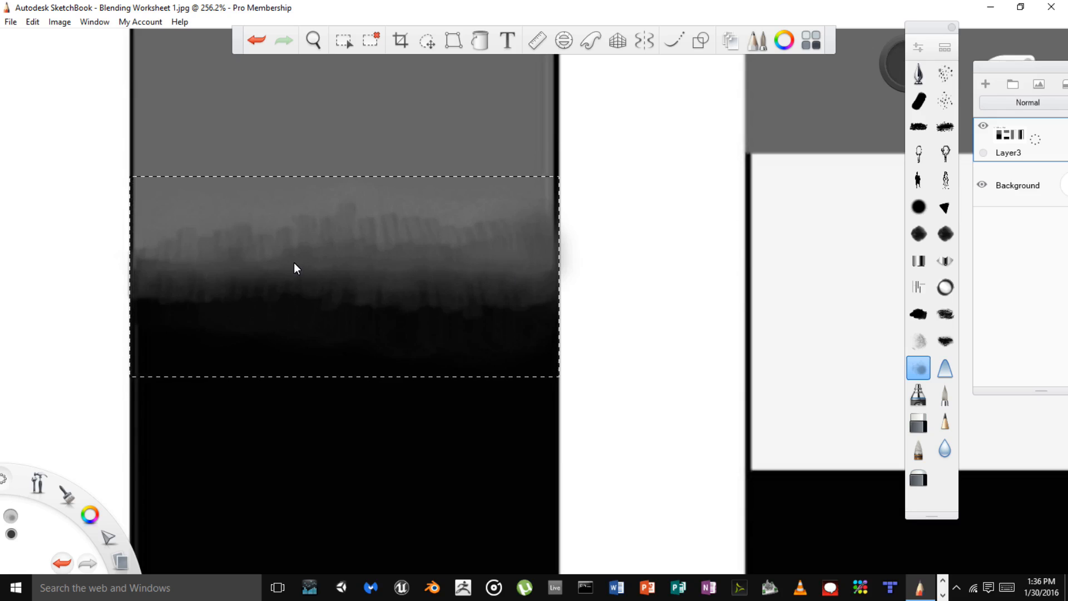
pyautogui.moveTo(155, 264)
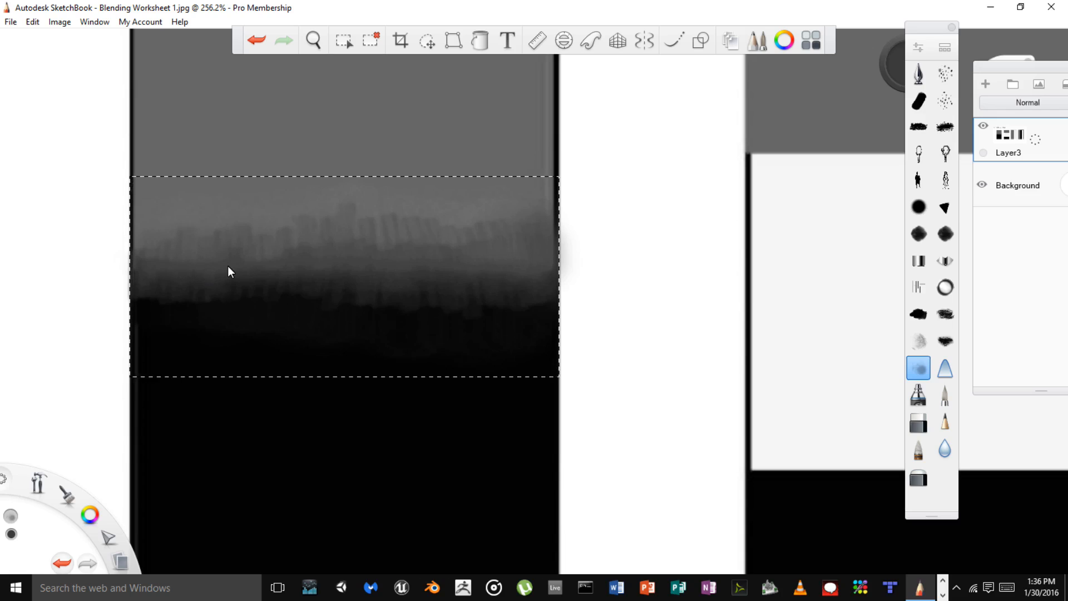
pyautogui.moveTo(277, 269)
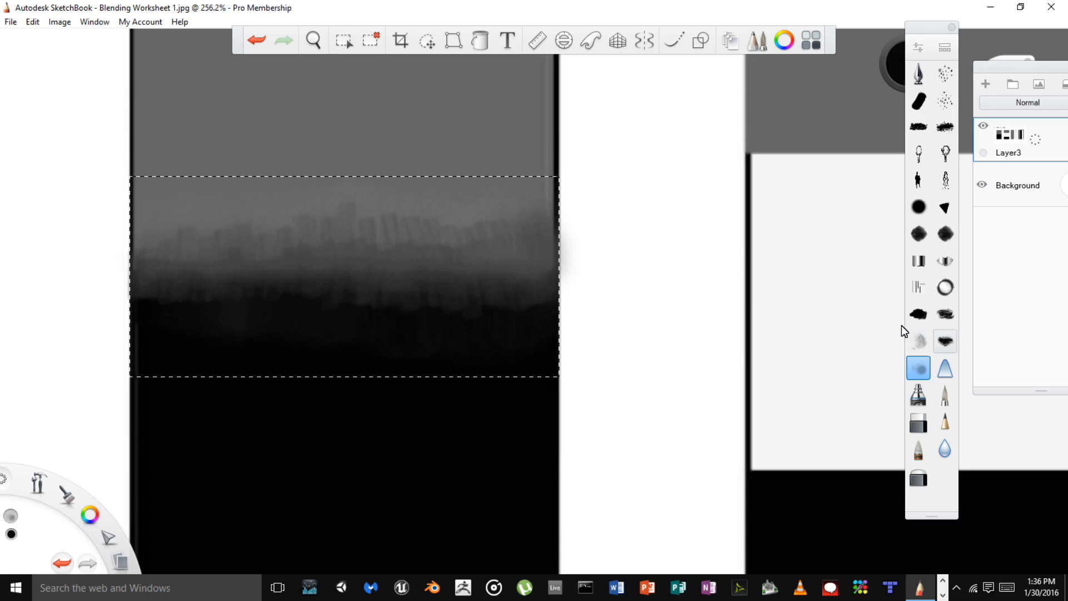
# - Test the smudge brush on the band's left, then undo its stray dark streak
pyautogui.click(945, 341)
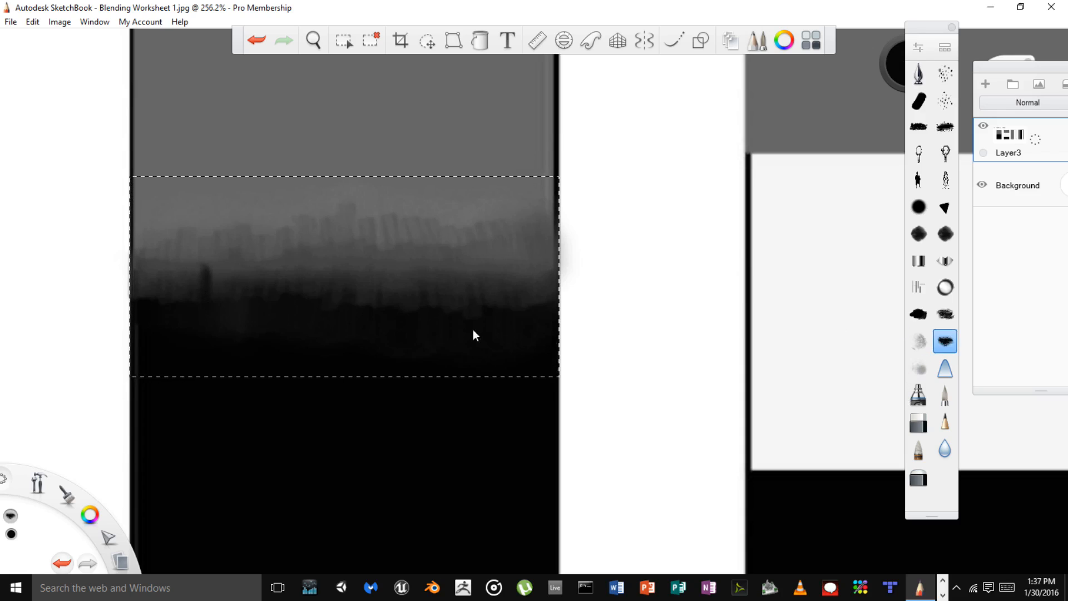
pyautogui.click(255, 39)
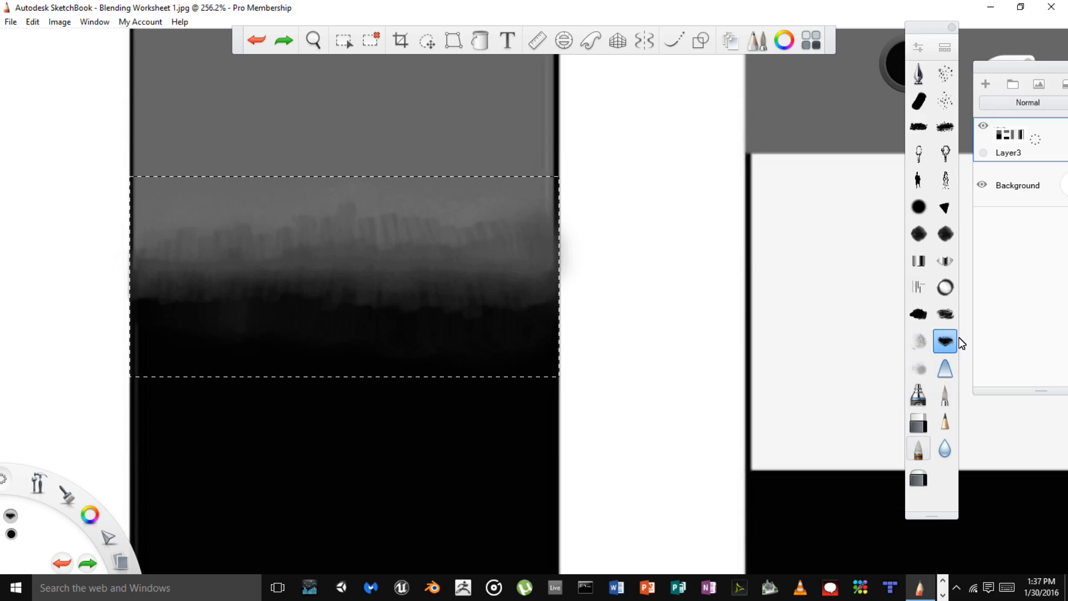
# - Switch to a pencil-style brush from the Brush palette
pyautogui.click(917, 447)
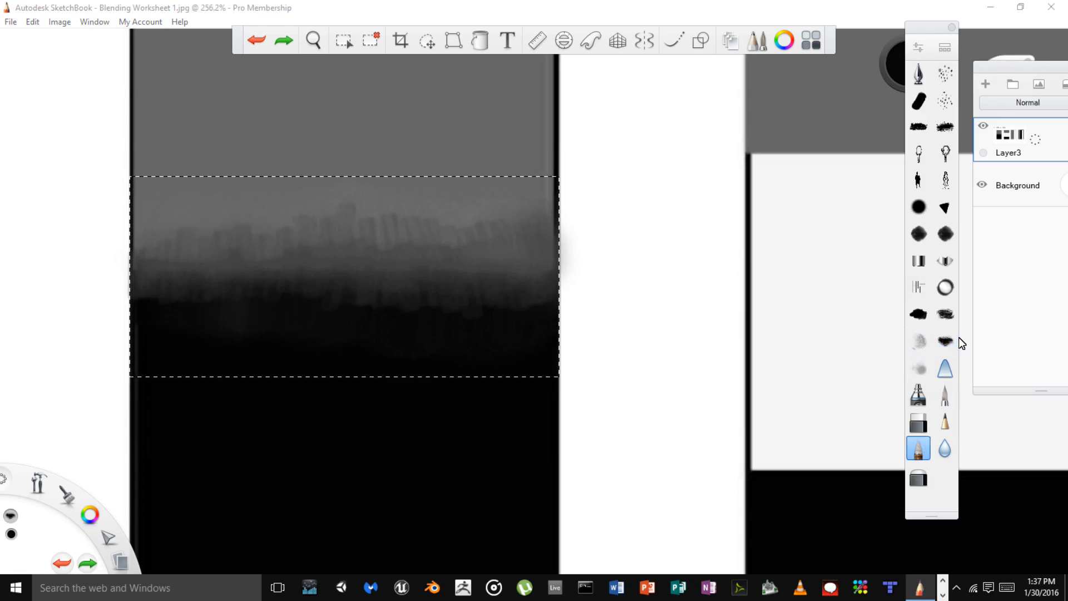
pyautogui.moveTo(171, 286)
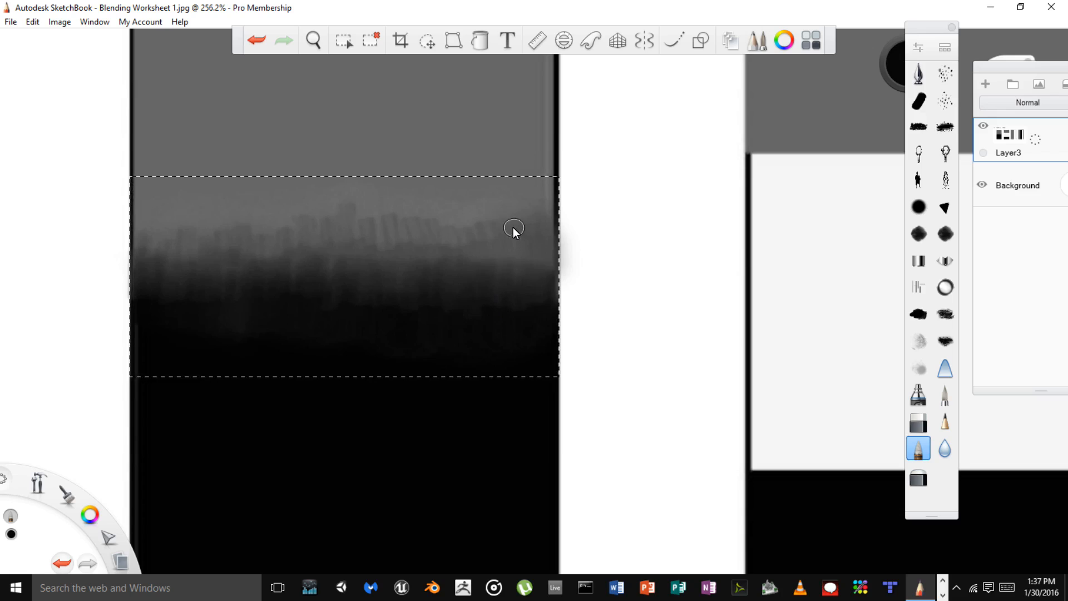
pyautogui.moveTo(540, 212)
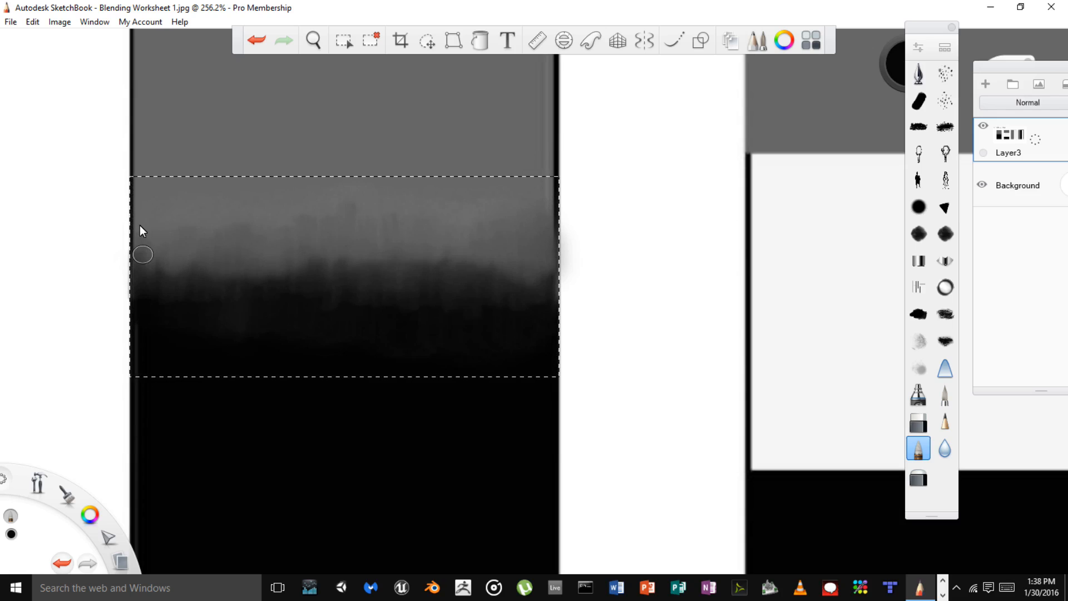
pyautogui.moveTo(173, 284)
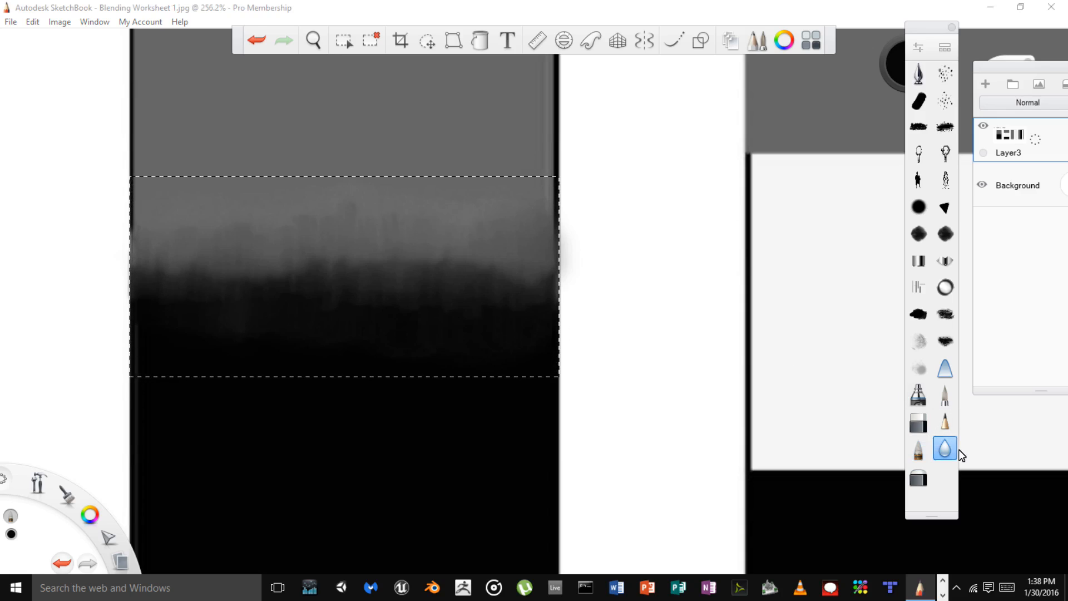
pyautogui.moveTo(145, 298)
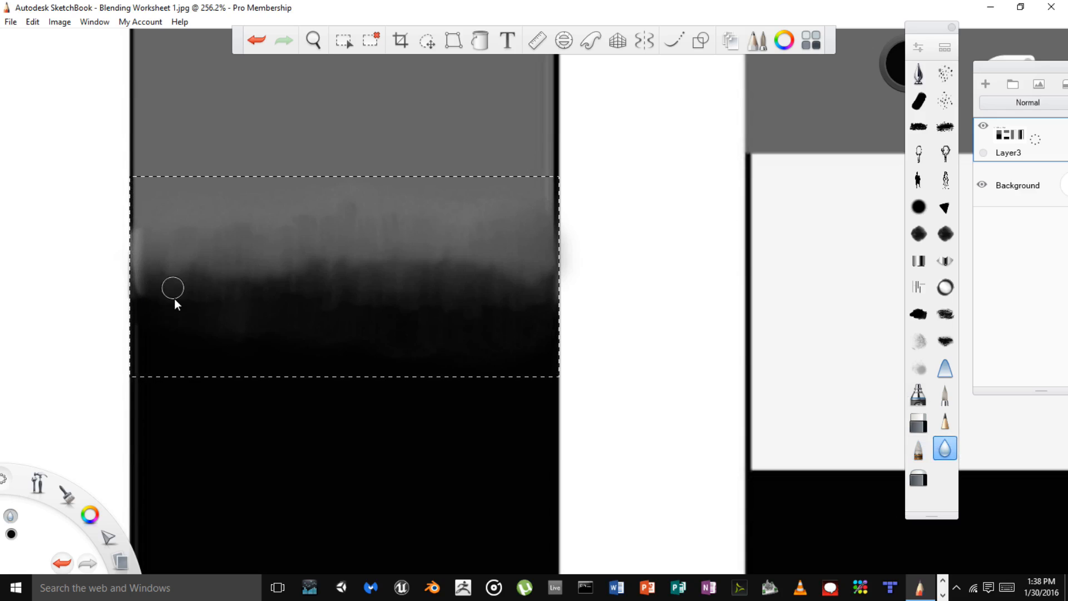
pyautogui.moveTo(216, 242)
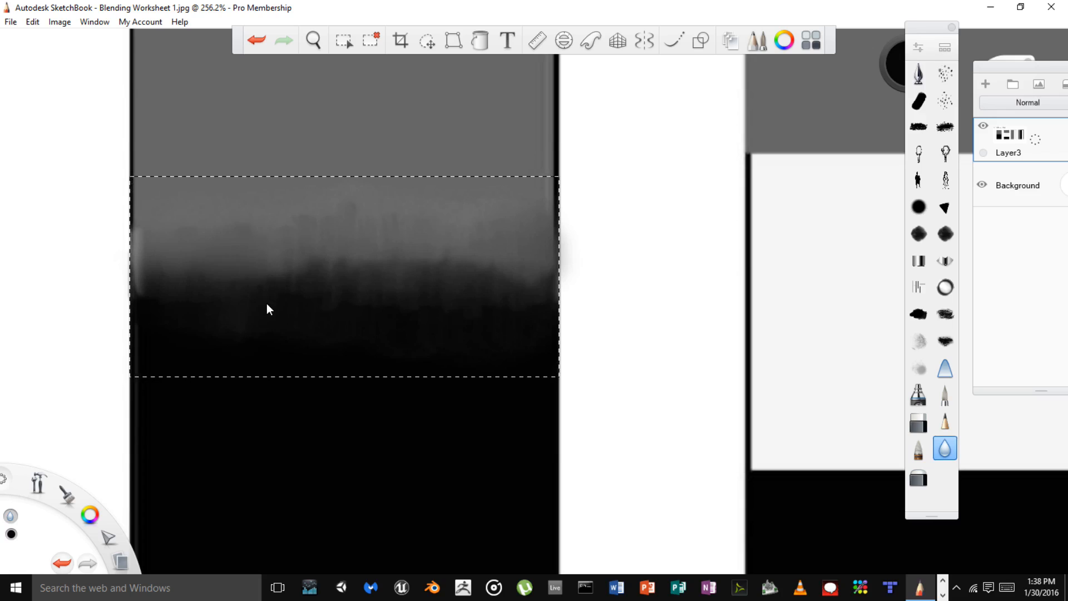
pyautogui.moveTo(315, 307)
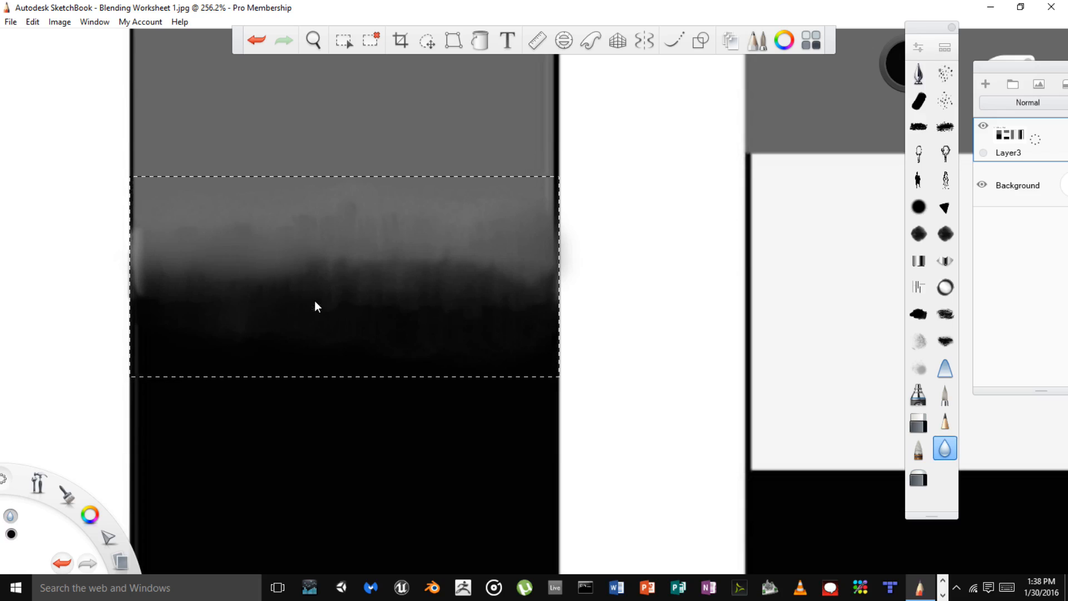
pyautogui.moveTo(352, 301)
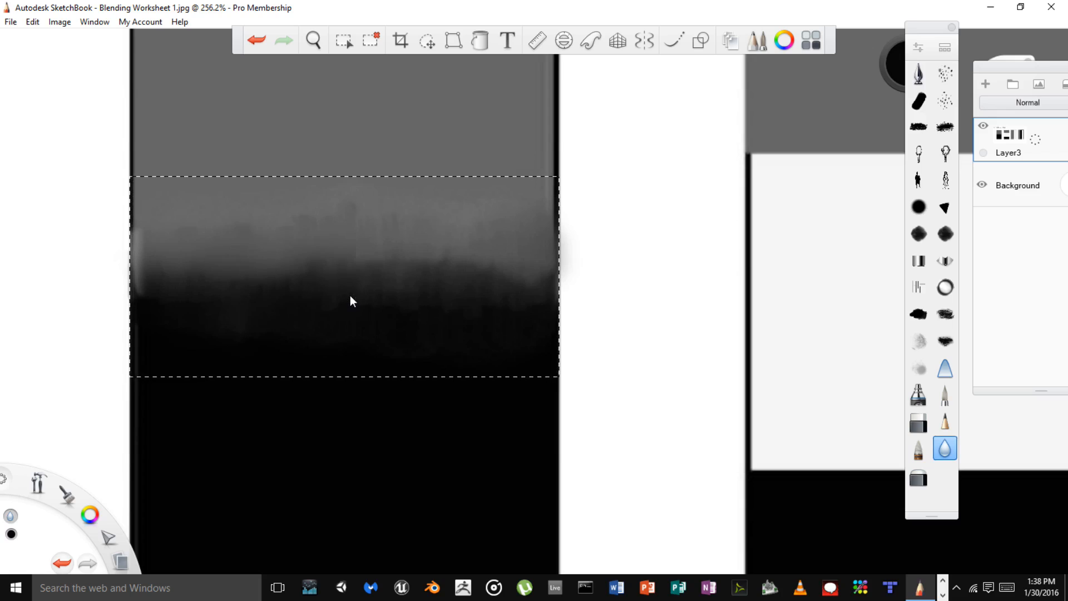
pyautogui.moveTo(404, 304)
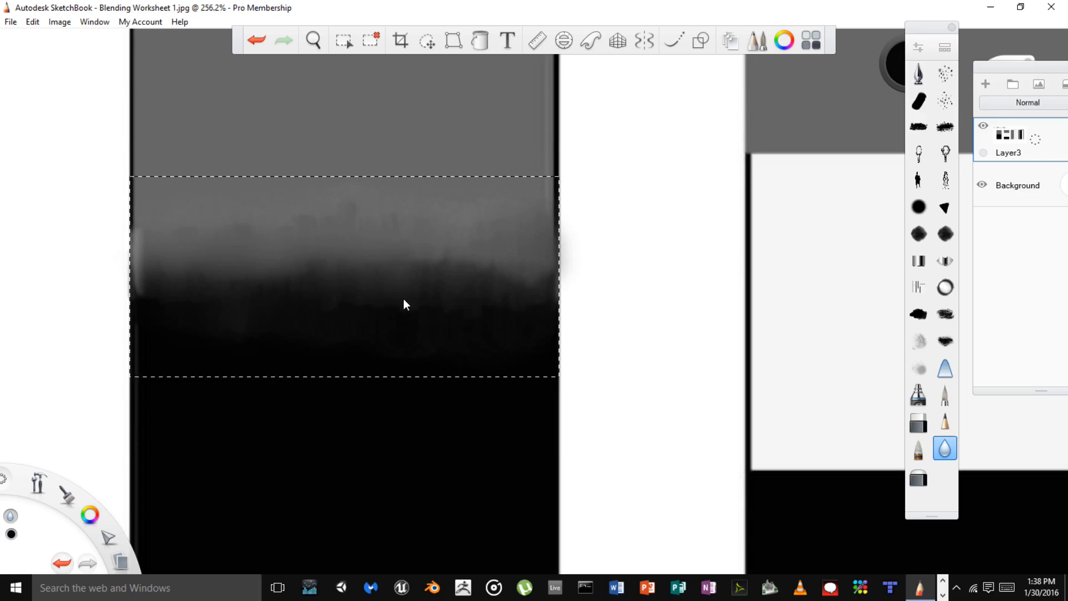
pyautogui.moveTo(456, 309)
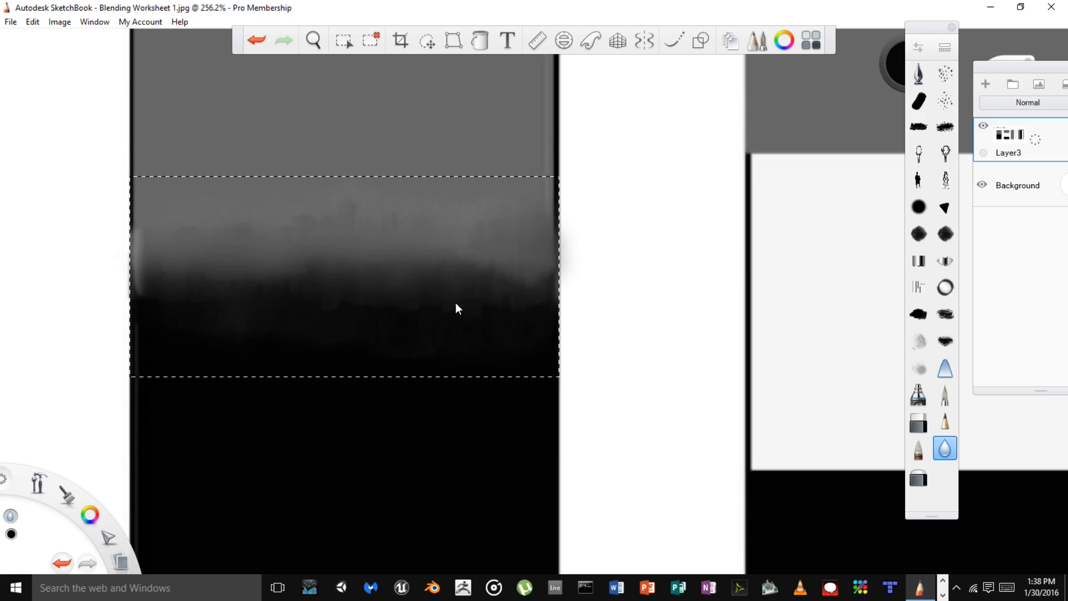
pyautogui.moveTo(512, 315)
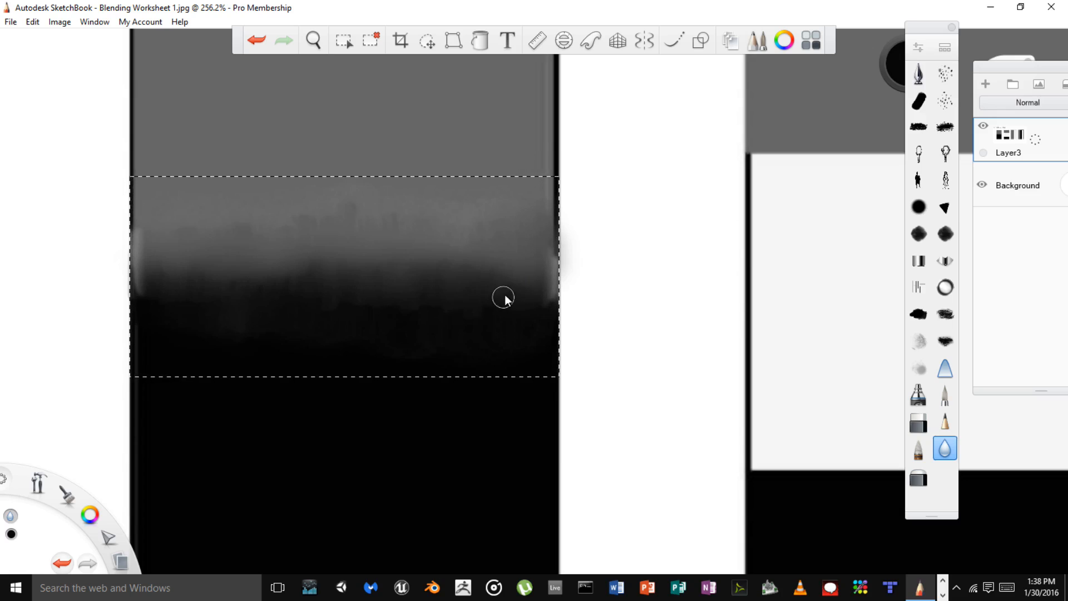
pyautogui.moveTo(143, 255)
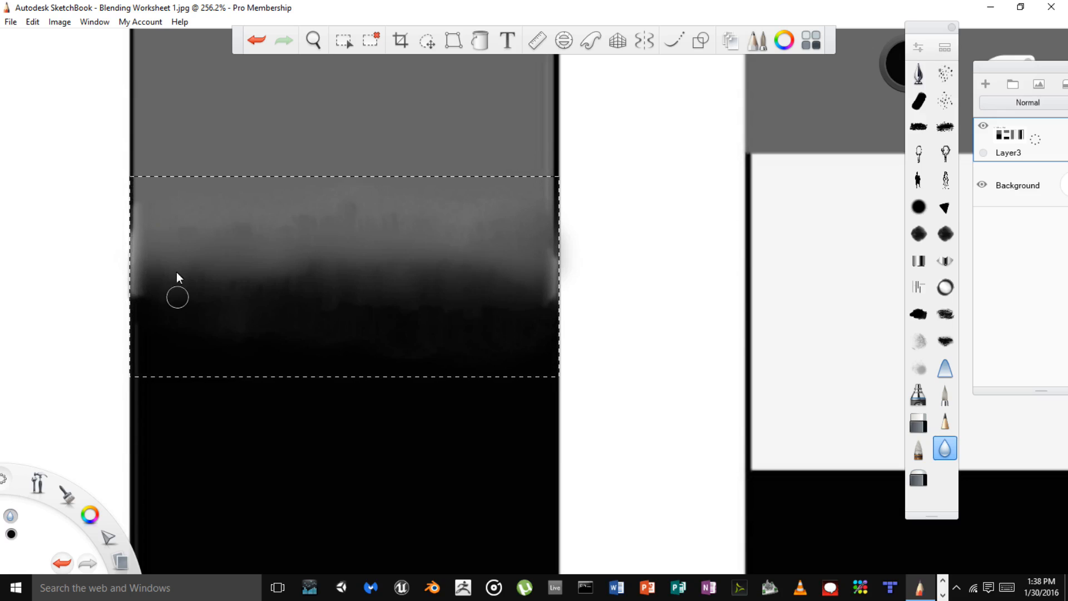
pyautogui.moveTo(156, 274)
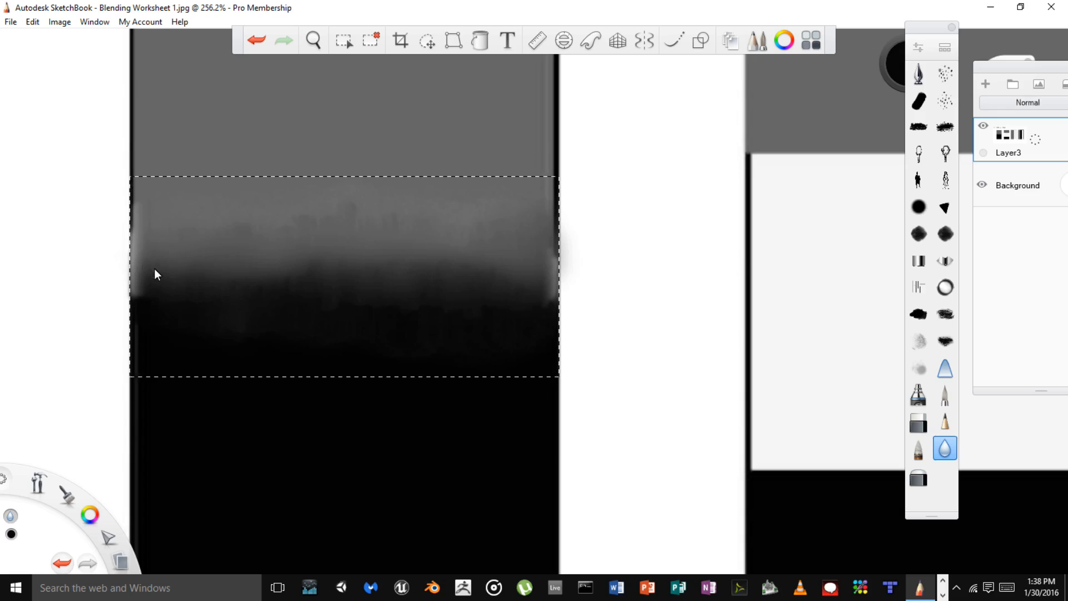
pyautogui.moveTo(422, 270)
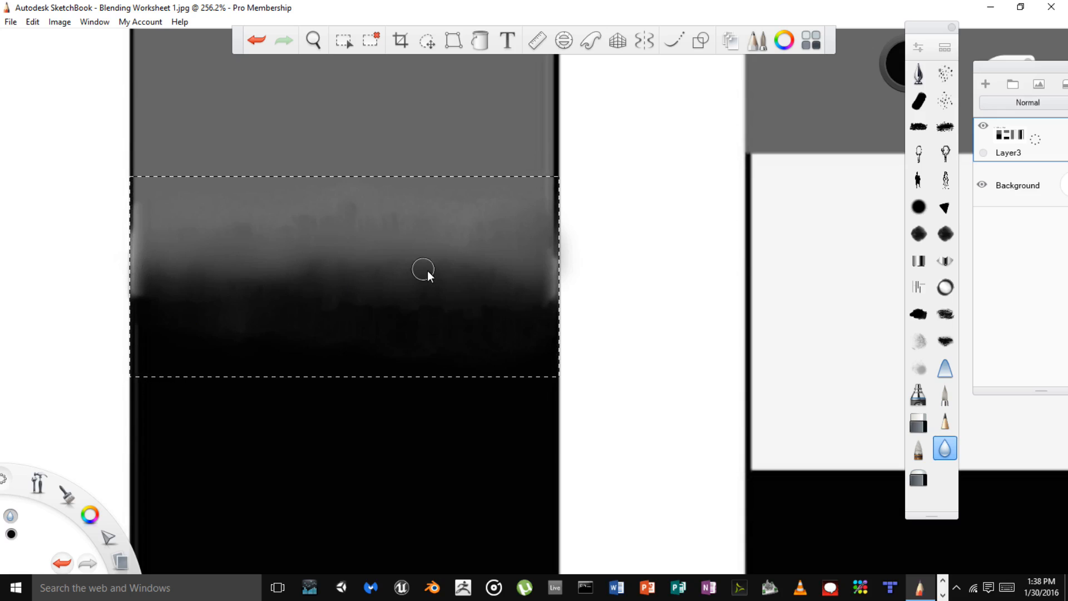
pyautogui.moveTo(271, 225)
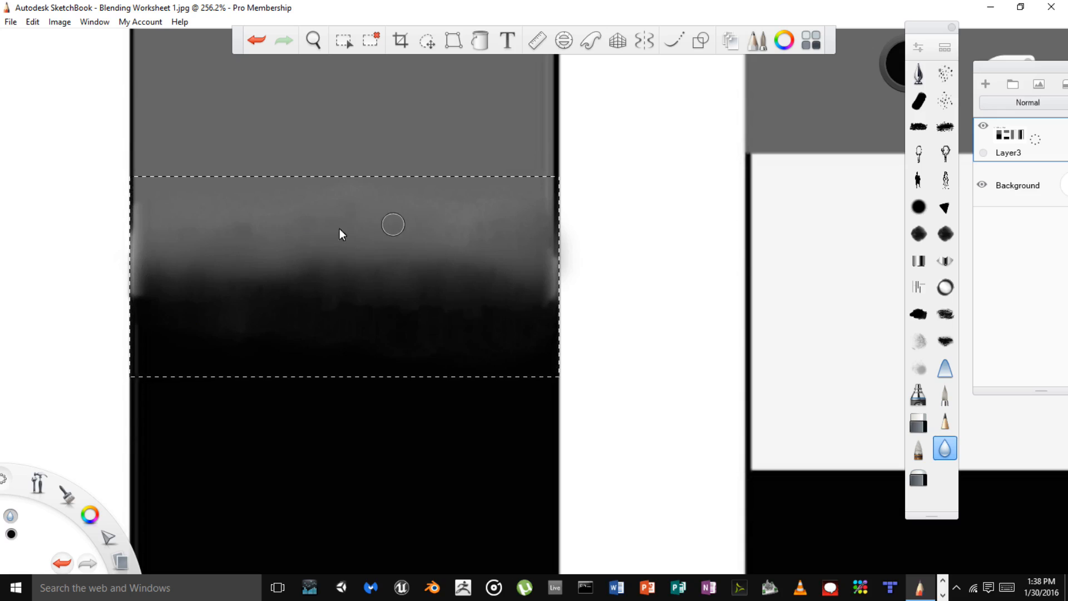
pyautogui.moveTo(661, 249)
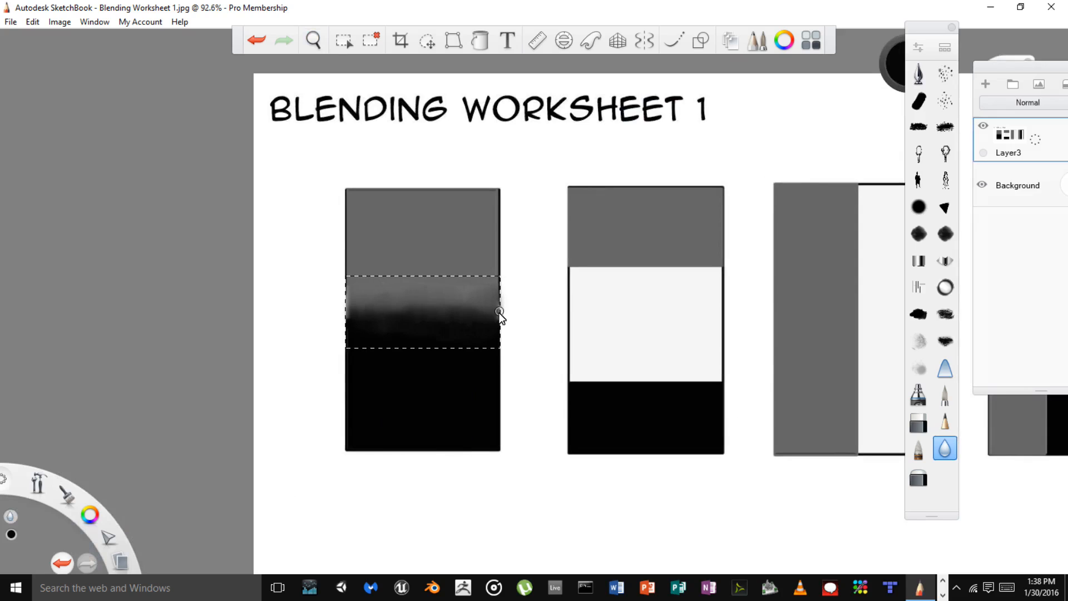
pyautogui.moveTo(473, 286)
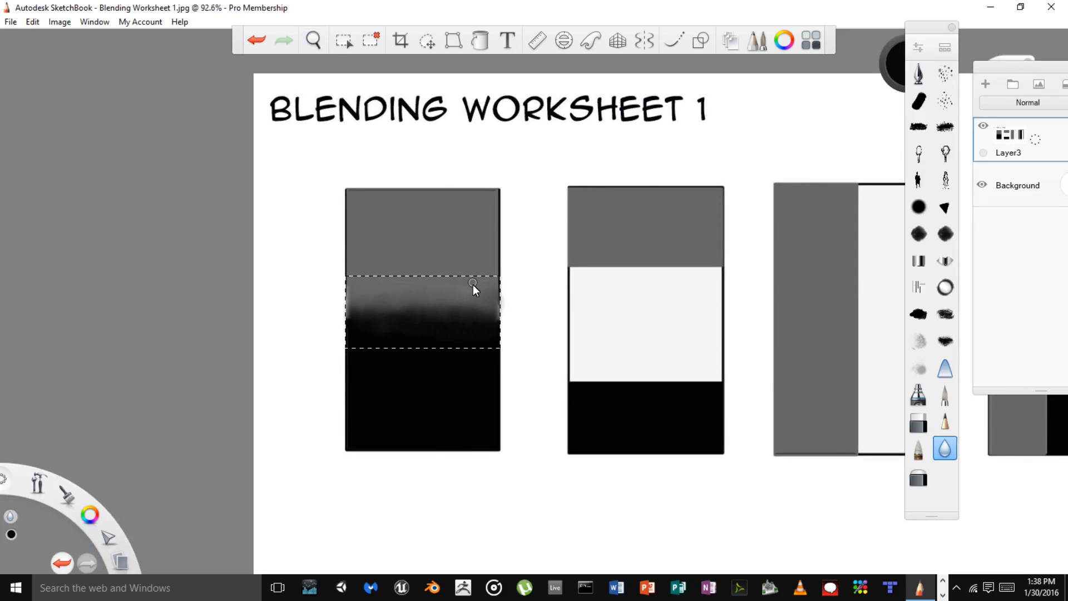
# - Zoom to about 171% and keep blending the band, trying other palette brushes
pyautogui.click(313, 40)
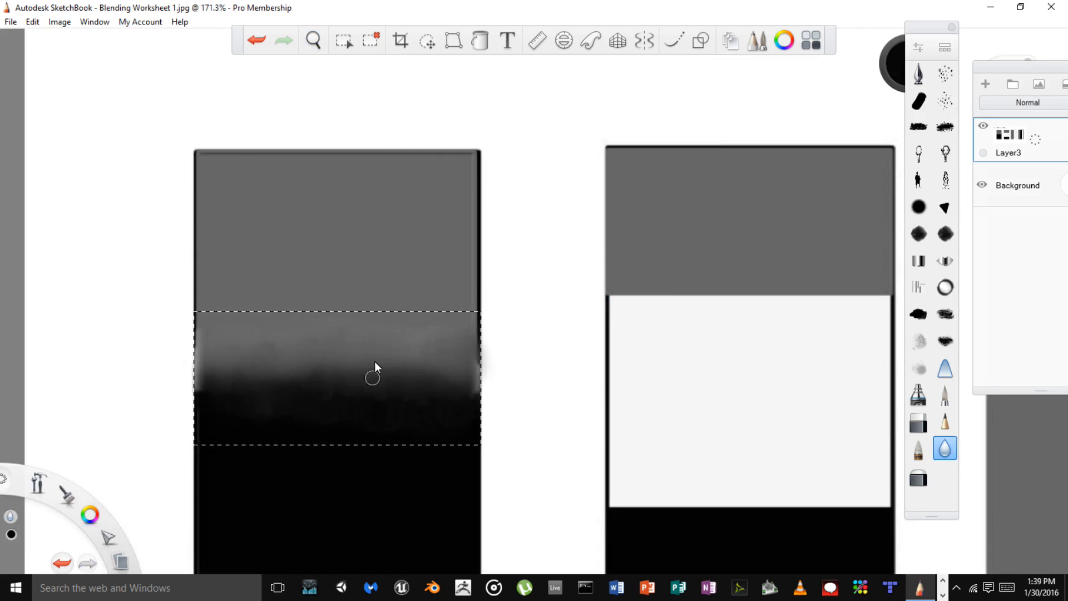
pyautogui.moveTo(410, 359)
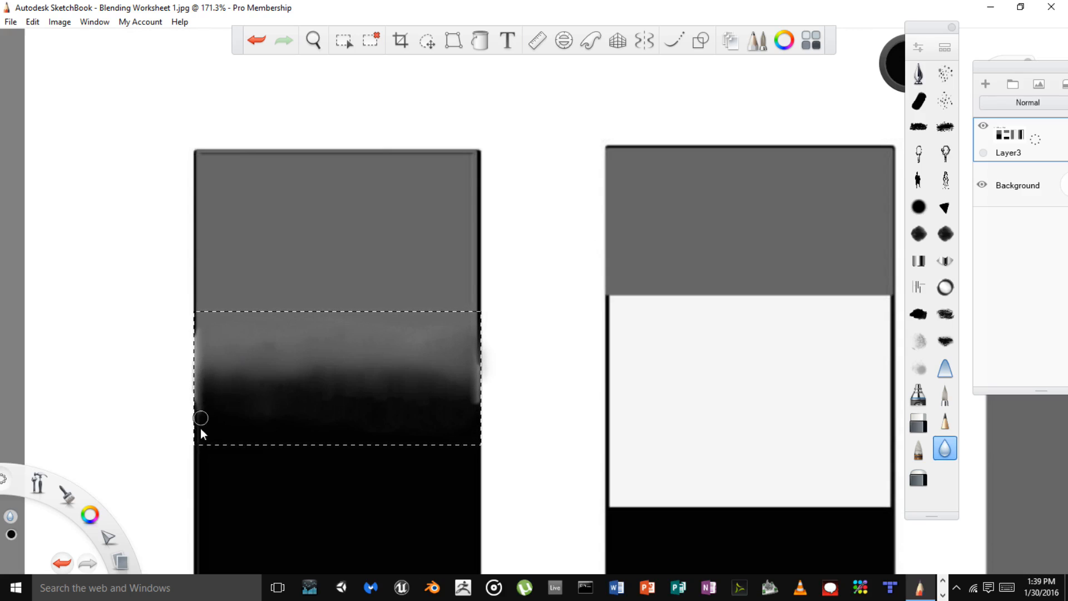
pyautogui.moveTo(770, 360)
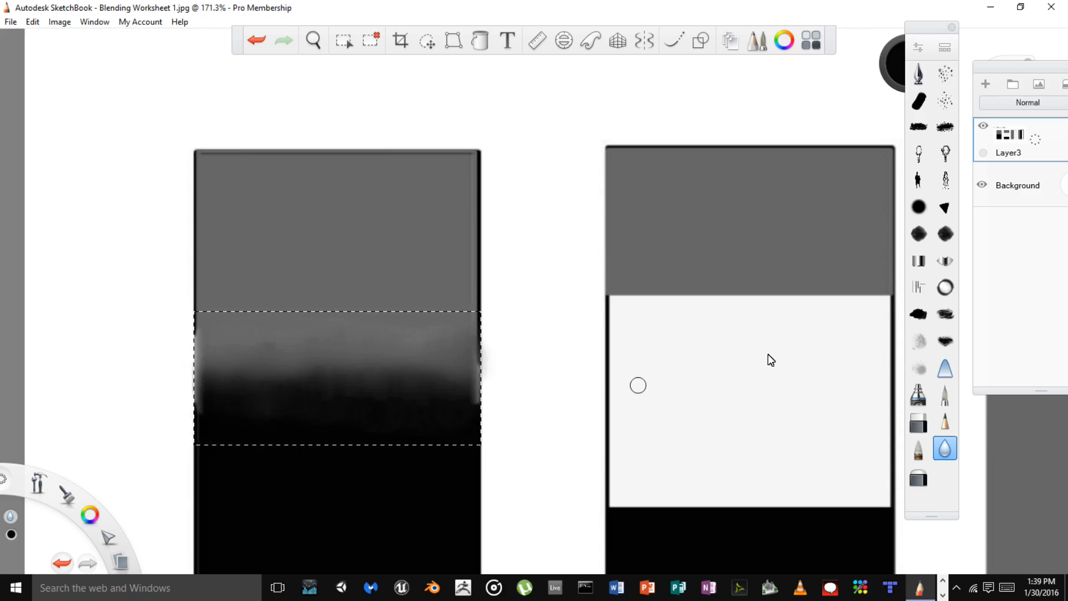
pyautogui.click(919, 314)
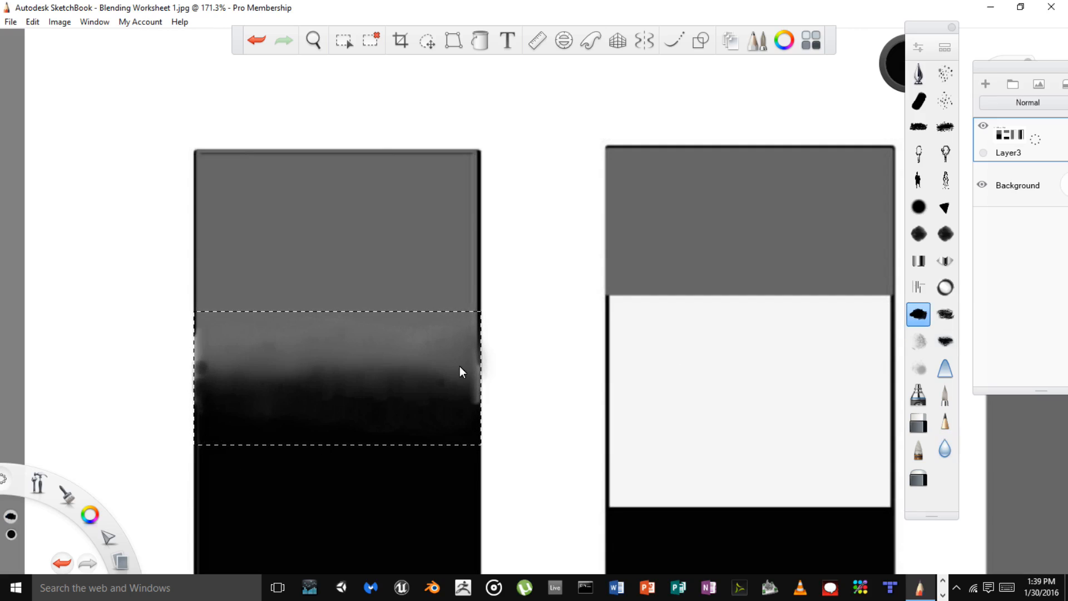
pyautogui.click(919, 448)
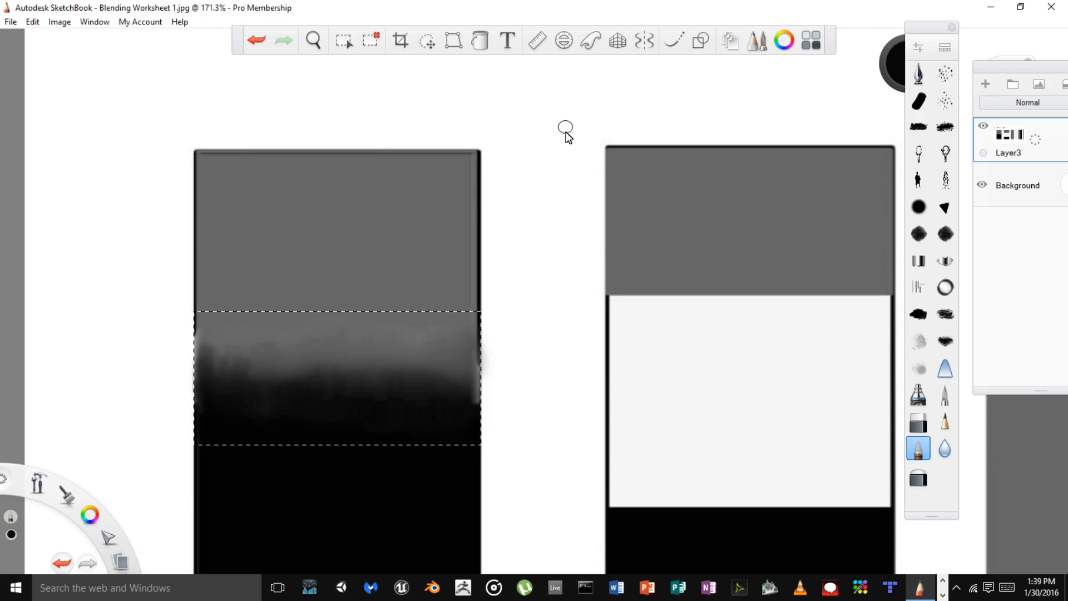
pyautogui.click(313, 40)
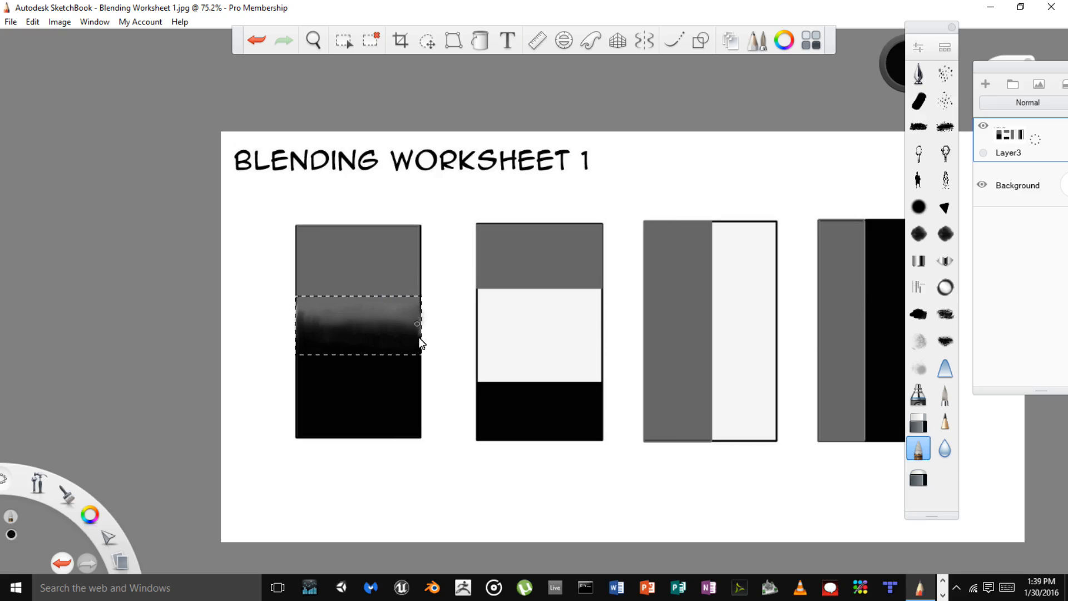
pyautogui.moveTo(410, 333)
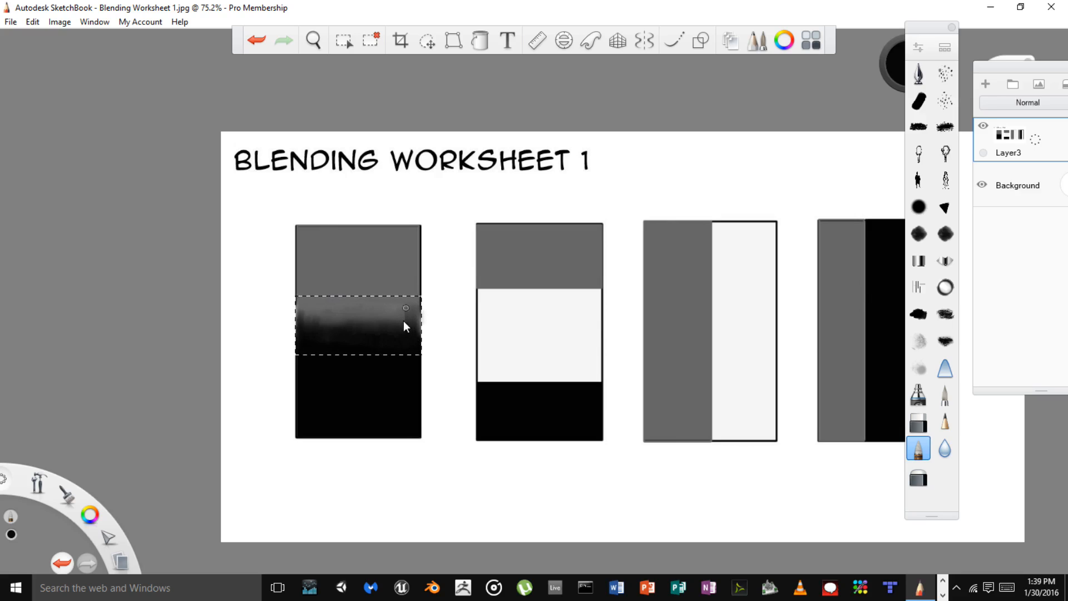
pyautogui.moveTo(392, 318)
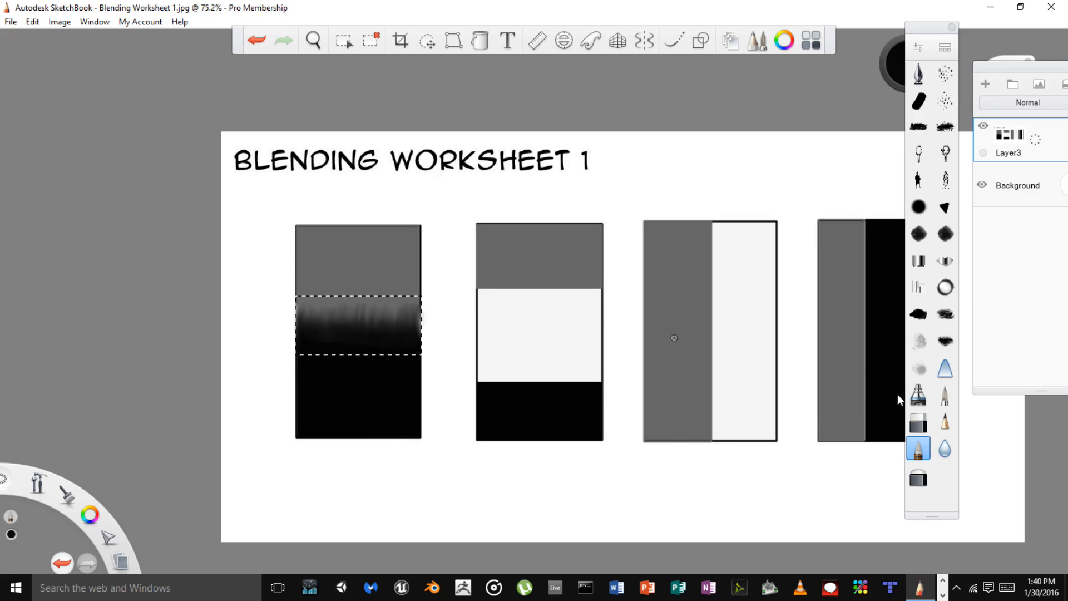
# - At about 75% zoom, reselect the Blender brush and restroke the selected band
pyautogui.click(945, 449)
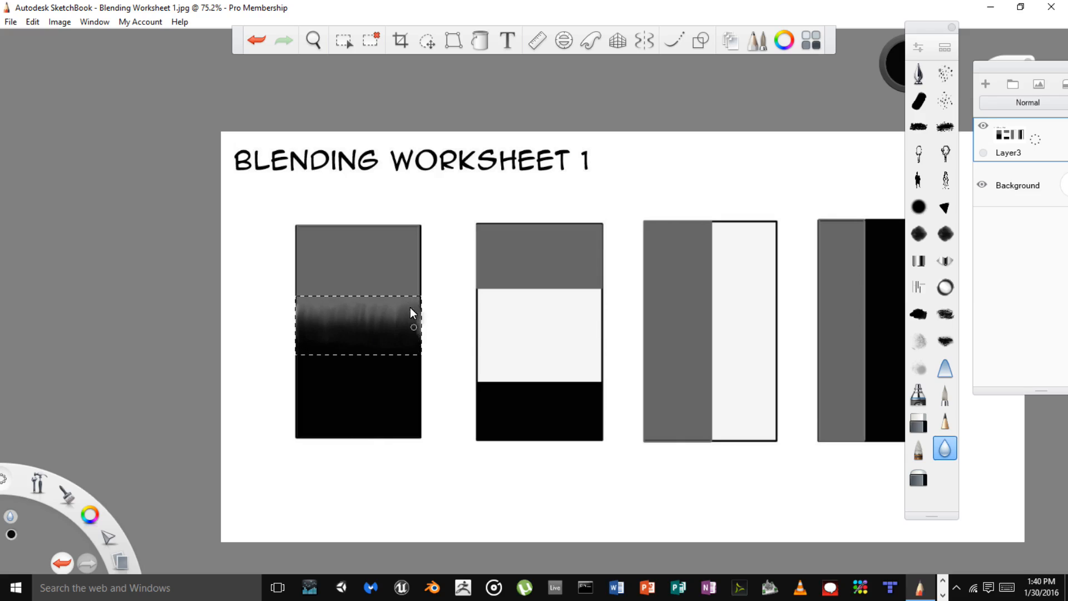
pyautogui.moveTo(421, 298)
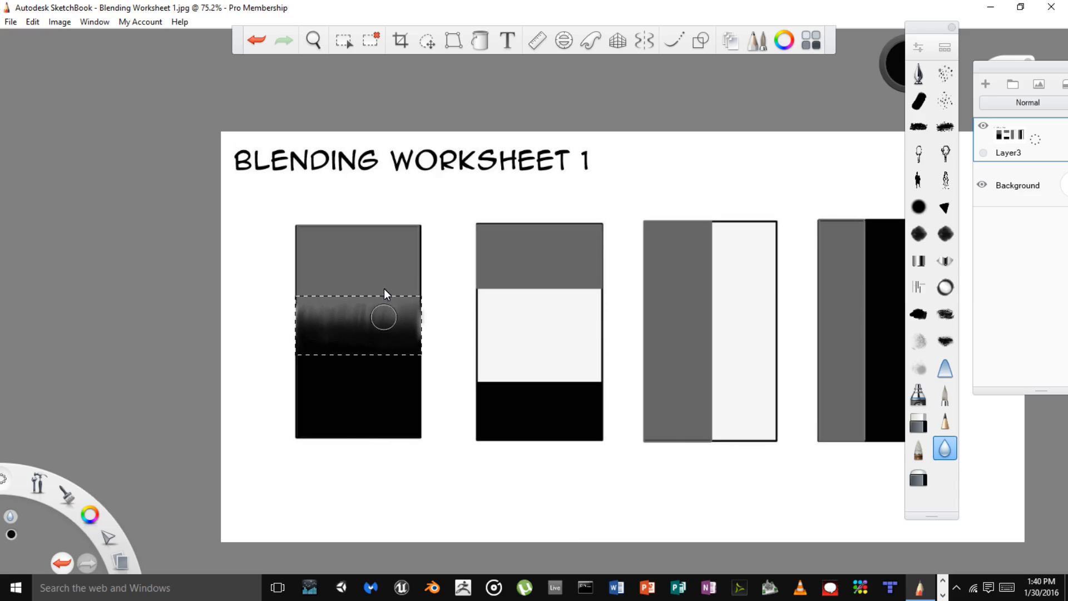
pyautogui.moveTo(343, 298)
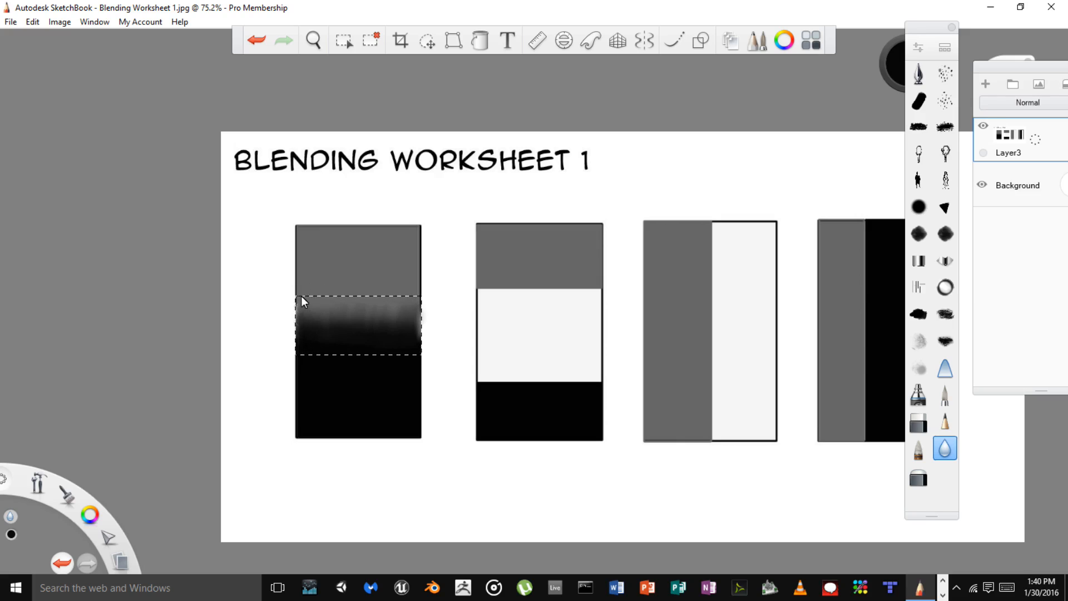
pyautogui.moveTo(360, 334)
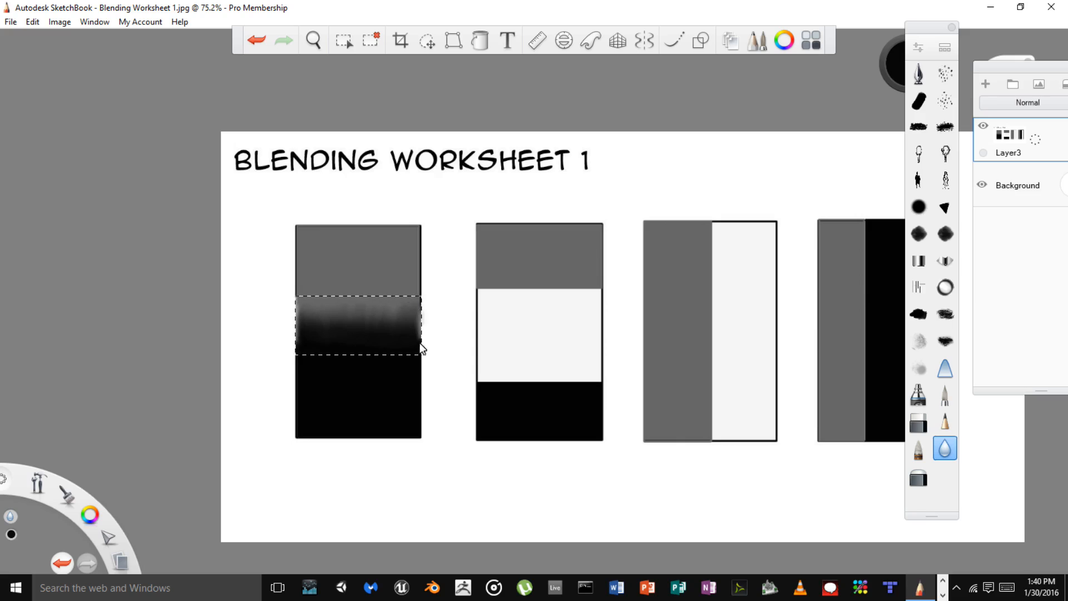
pyautogui.moveTo(368, 310)
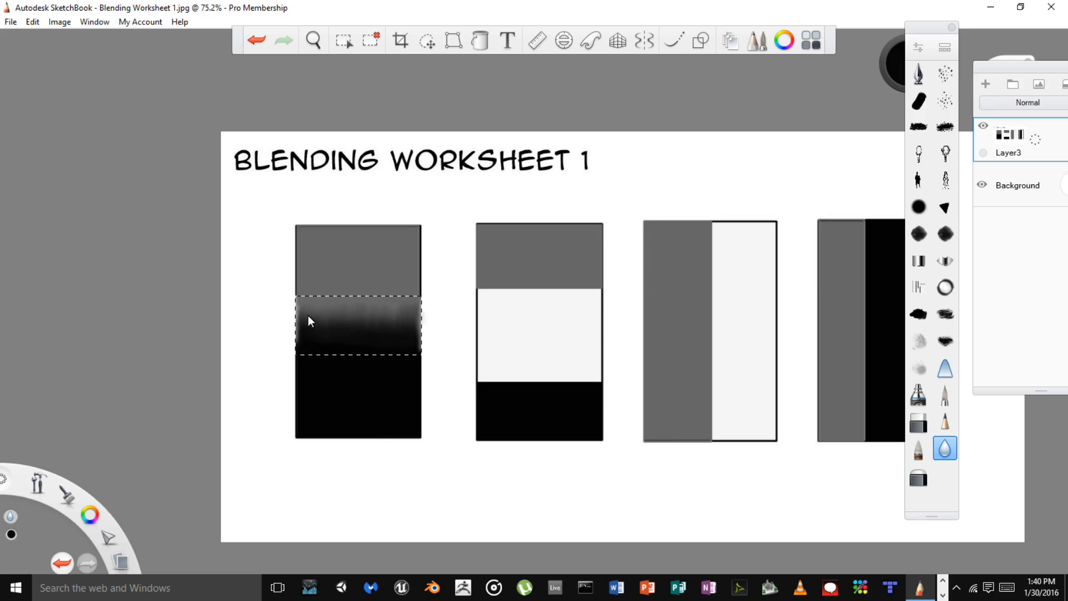
pyautogui.moveTo(473, 368)
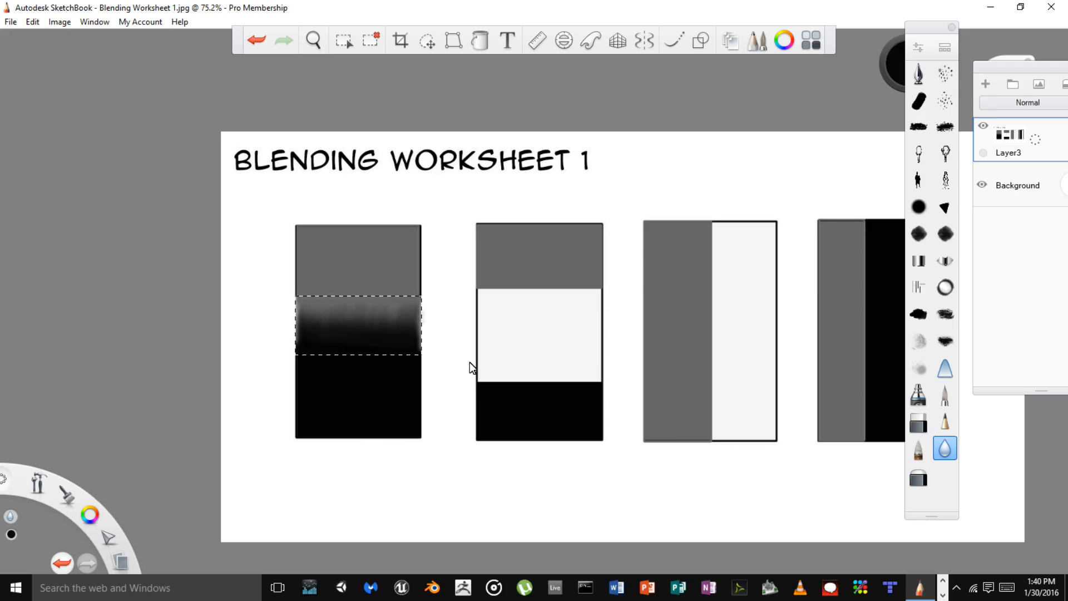
pyautogui.moveTo(152, 443)
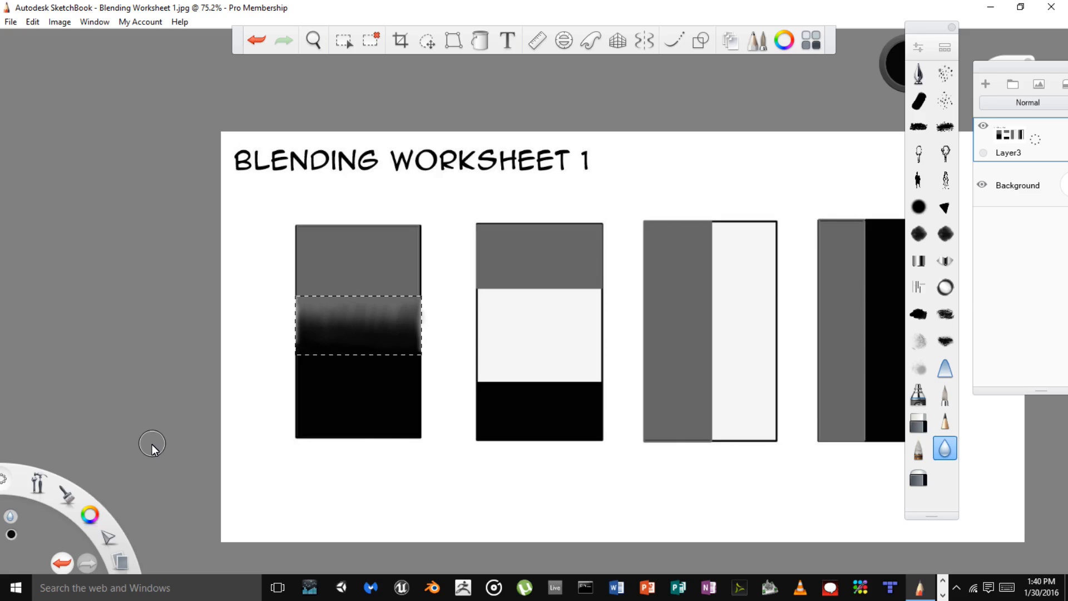
pyautogui.moveTo(545, 261)
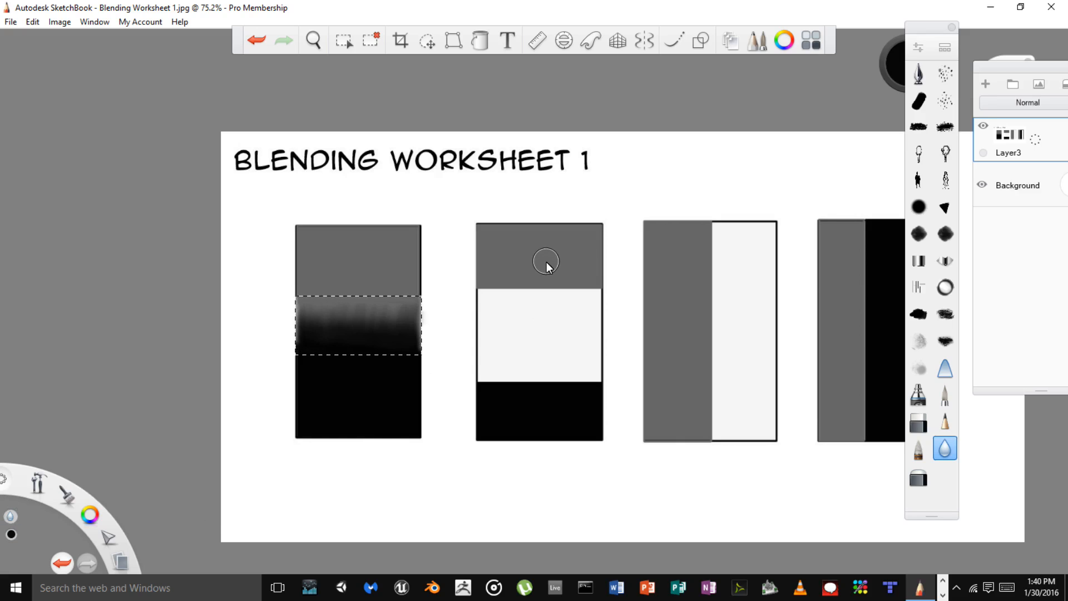
pyautogui.moveTo(535, 386)
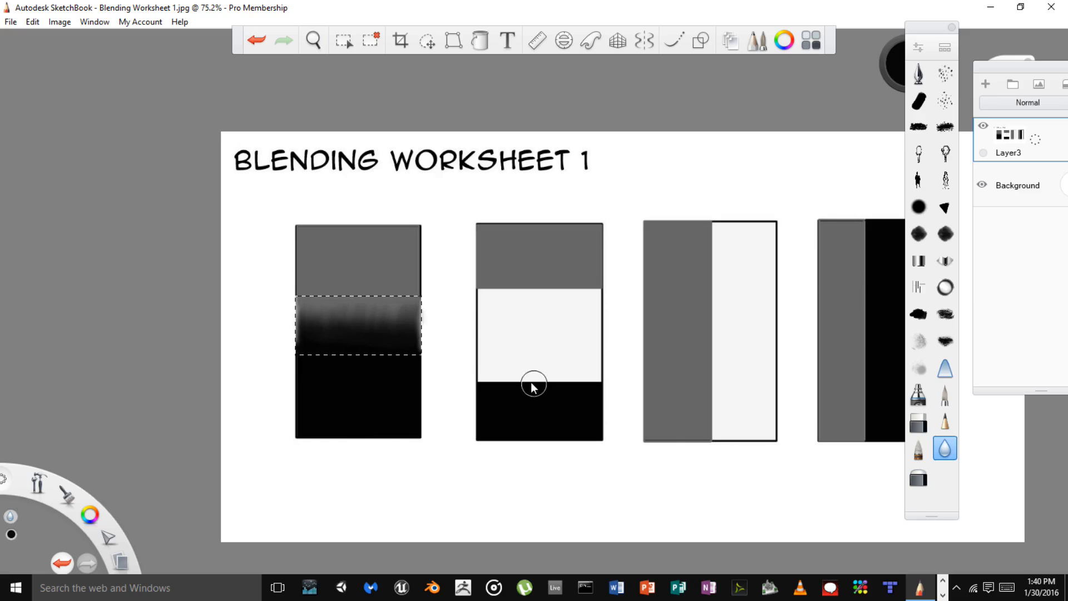
pyautogui.moveTo(546, 371)
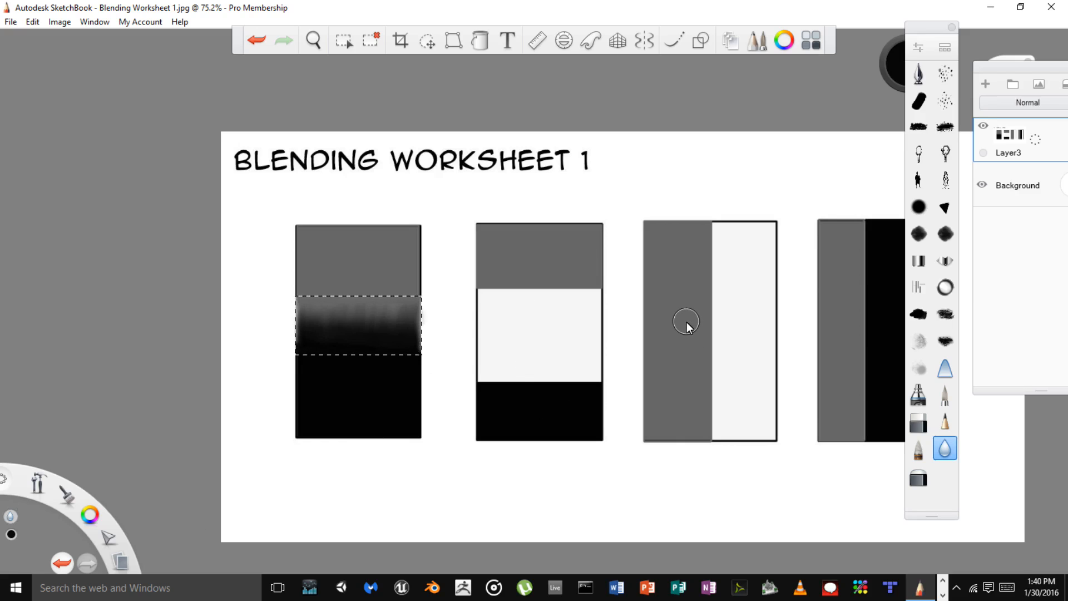
pyautogui.moveTo(801, 320)
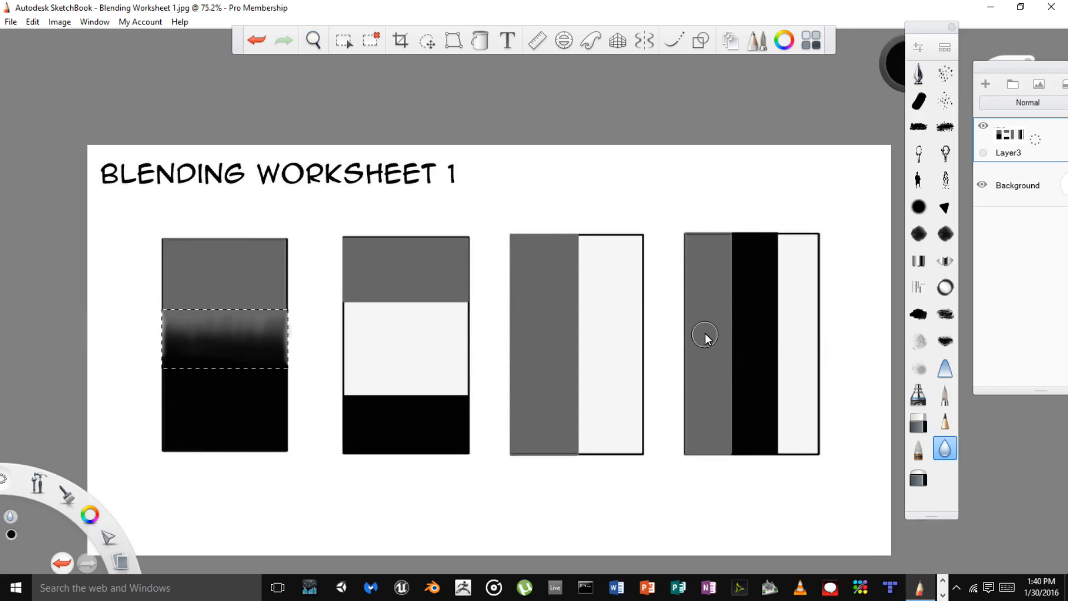
pyautogui.moveTo(792, 264)
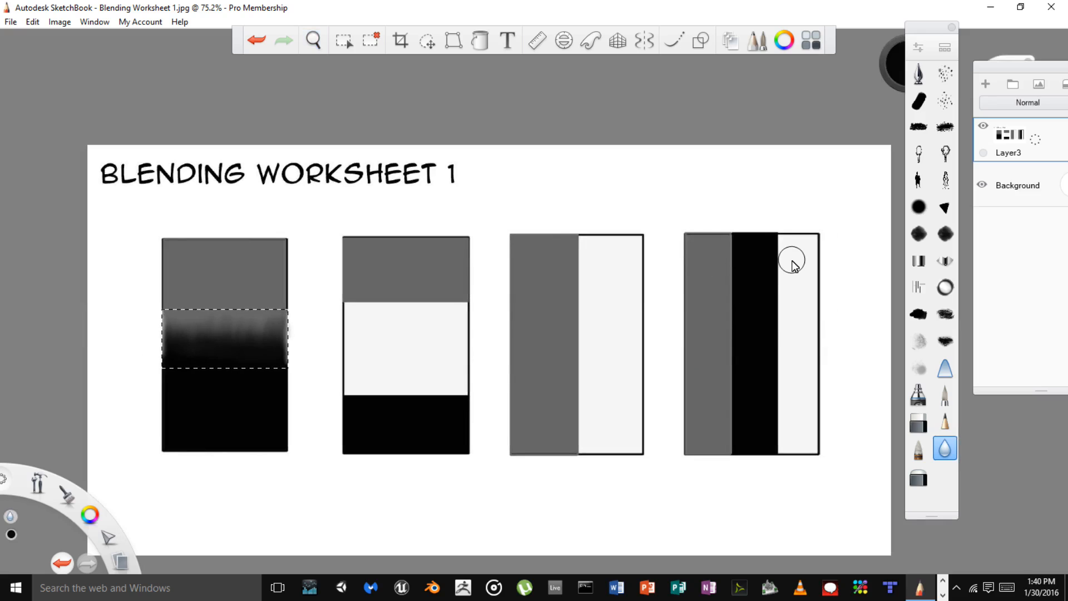